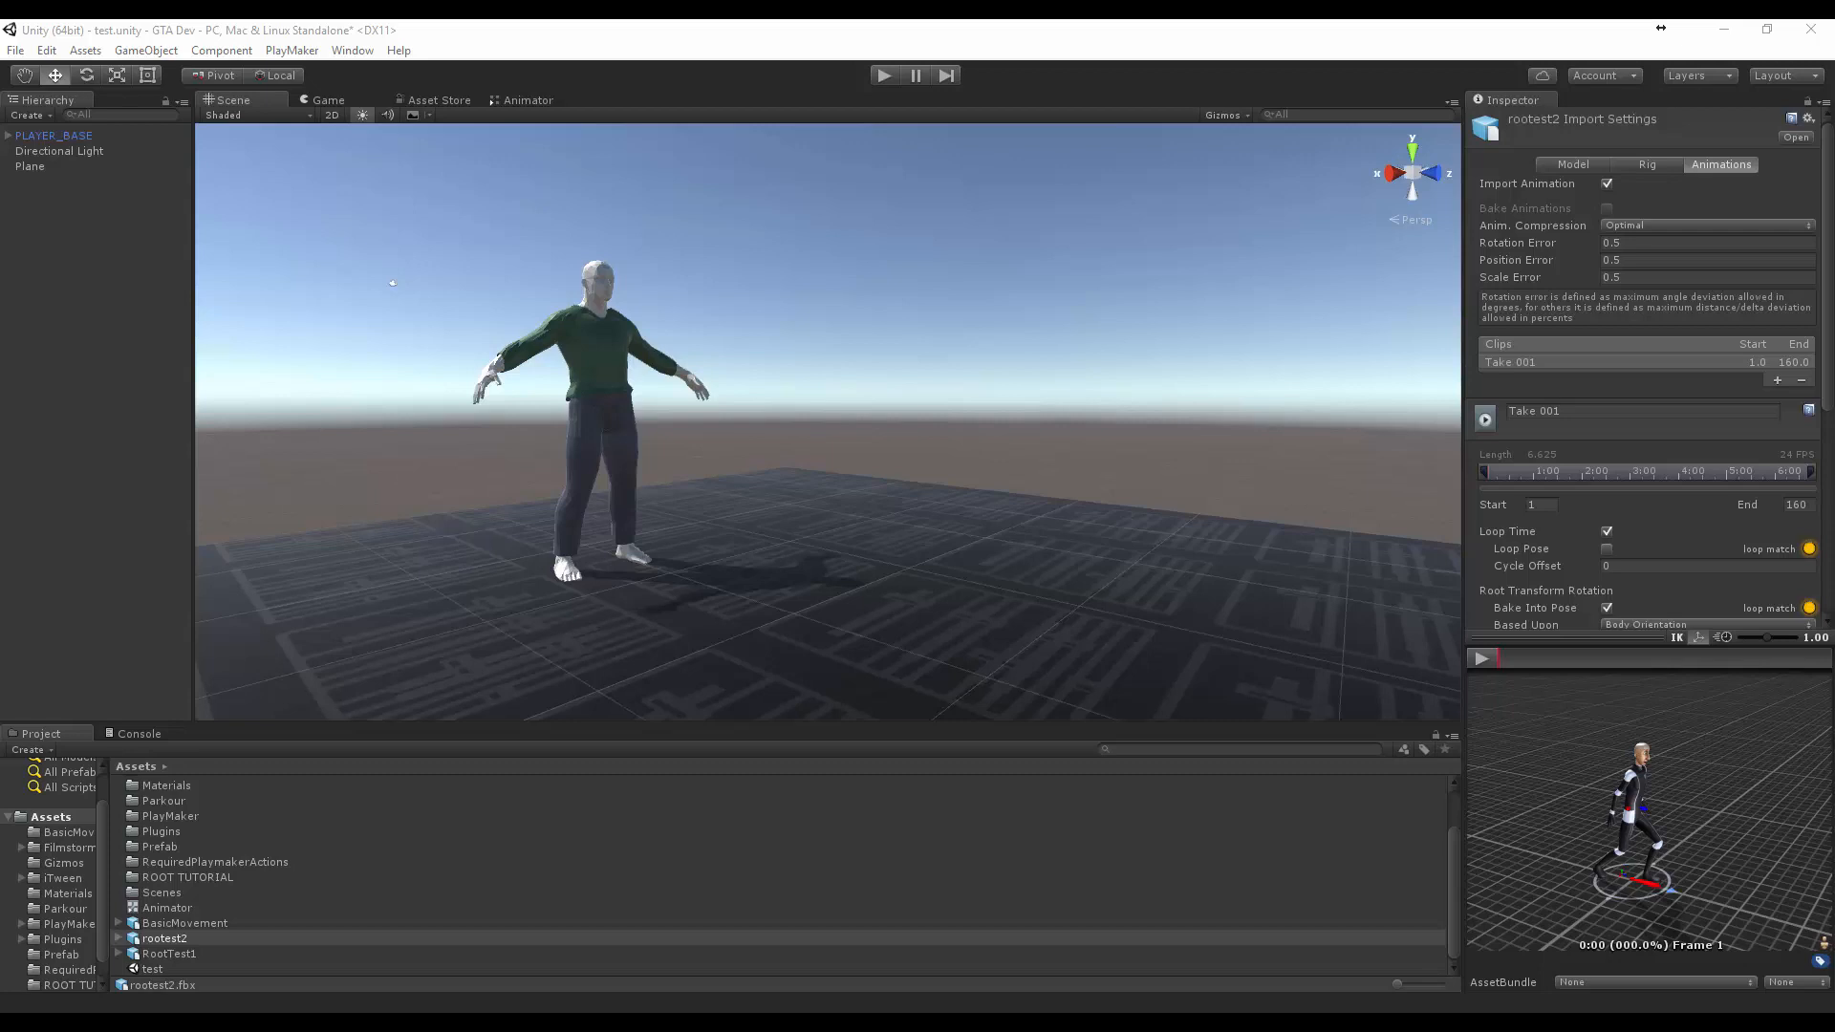
# Preview the Take 001 clip, then return to the Maya scene
pyautogui.click(1647, 665)
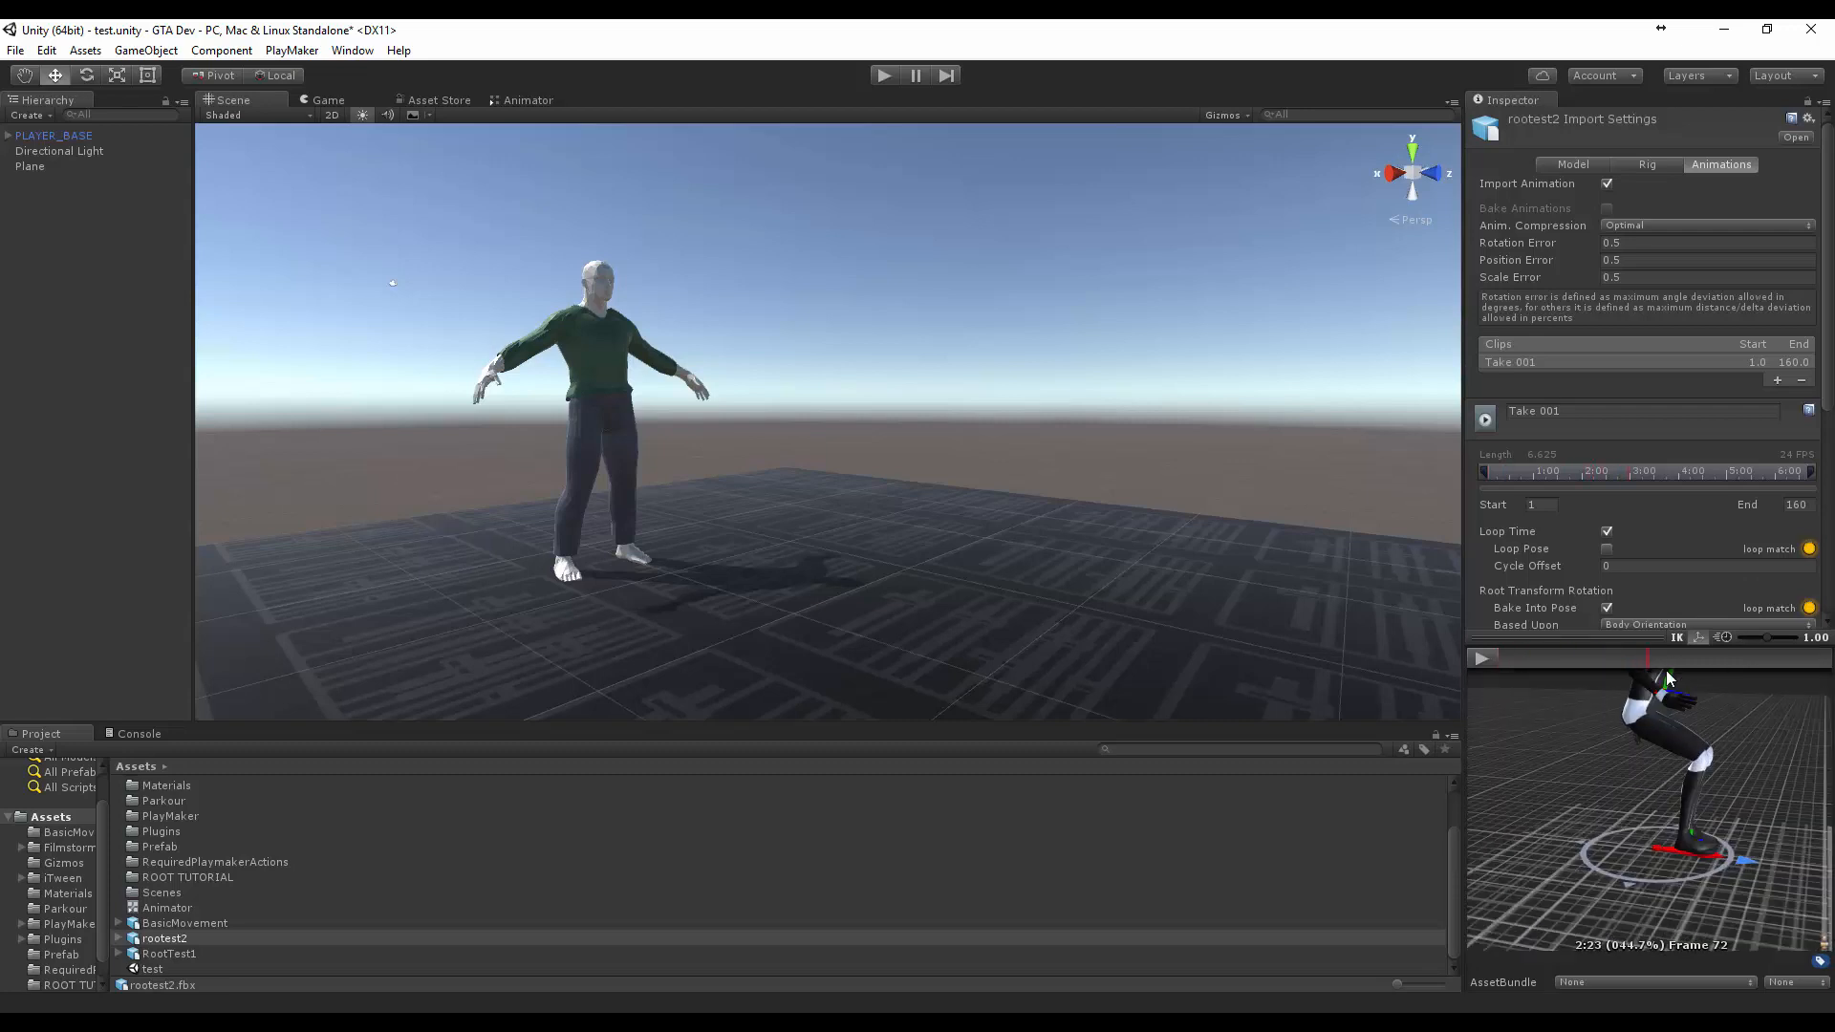
pyautogui.click(1557, 656)
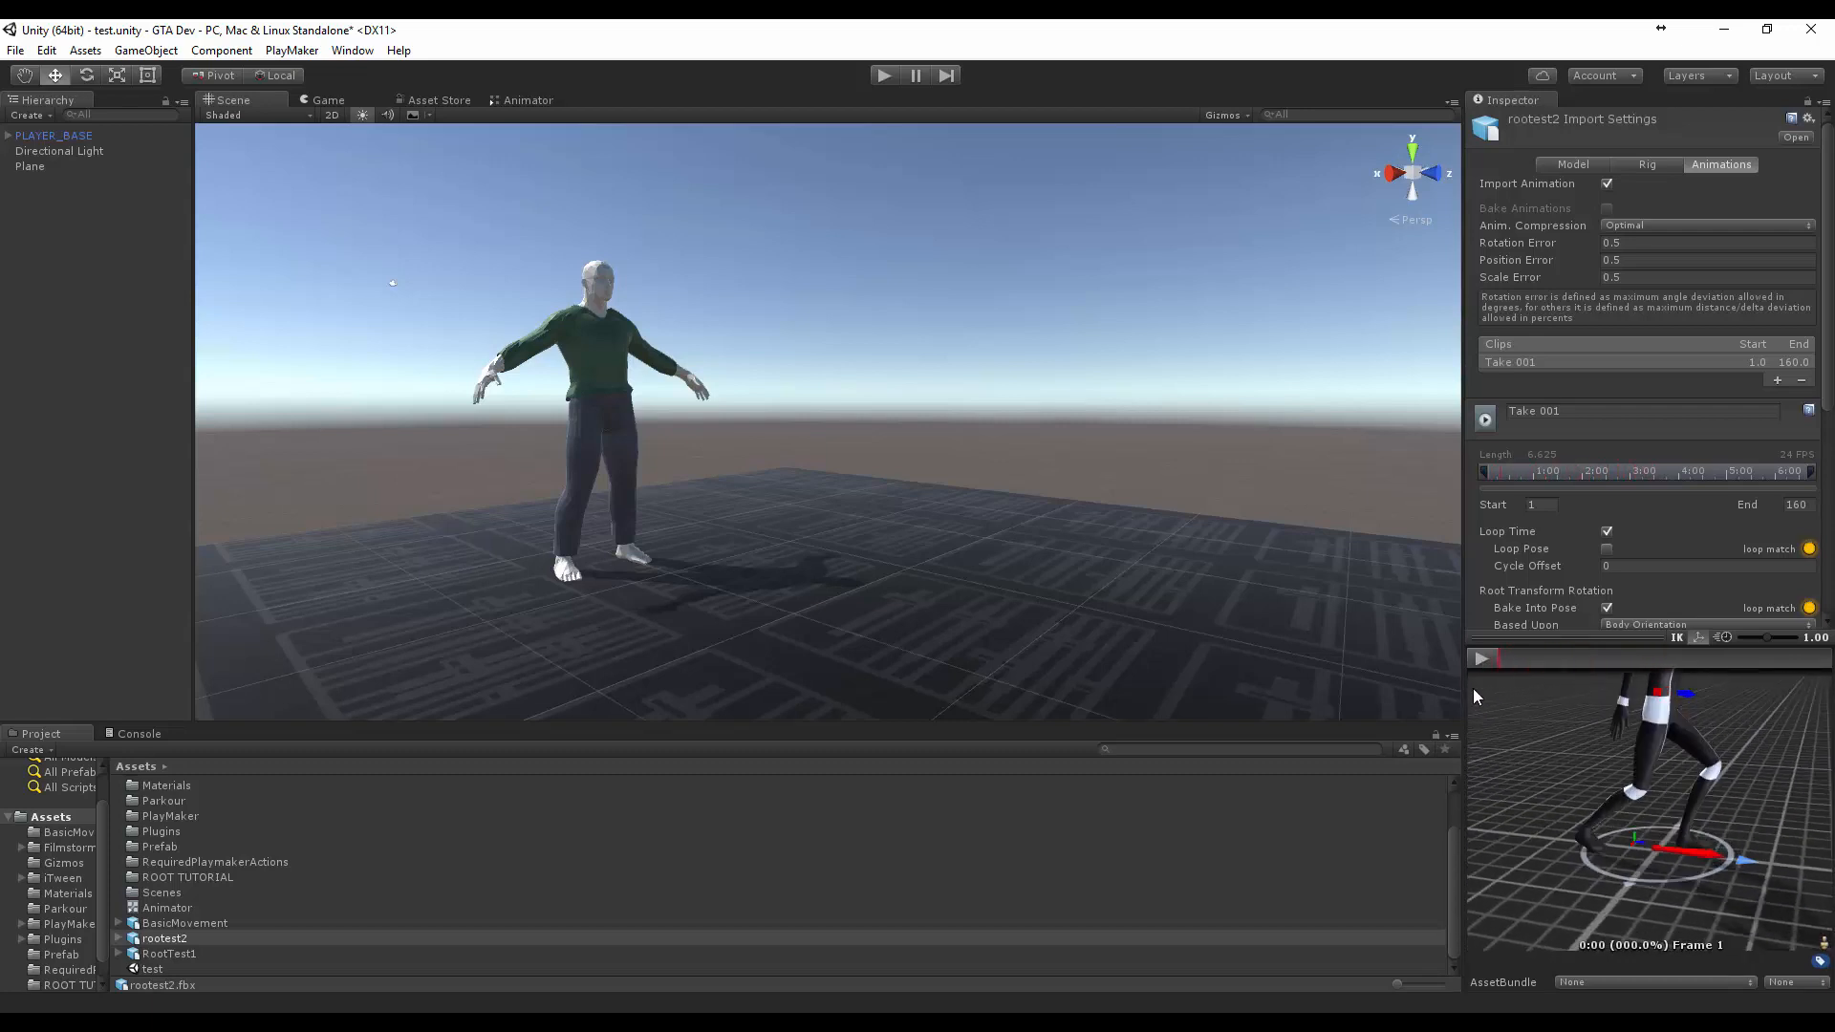
pyautogui.moveTo(1490, 718)
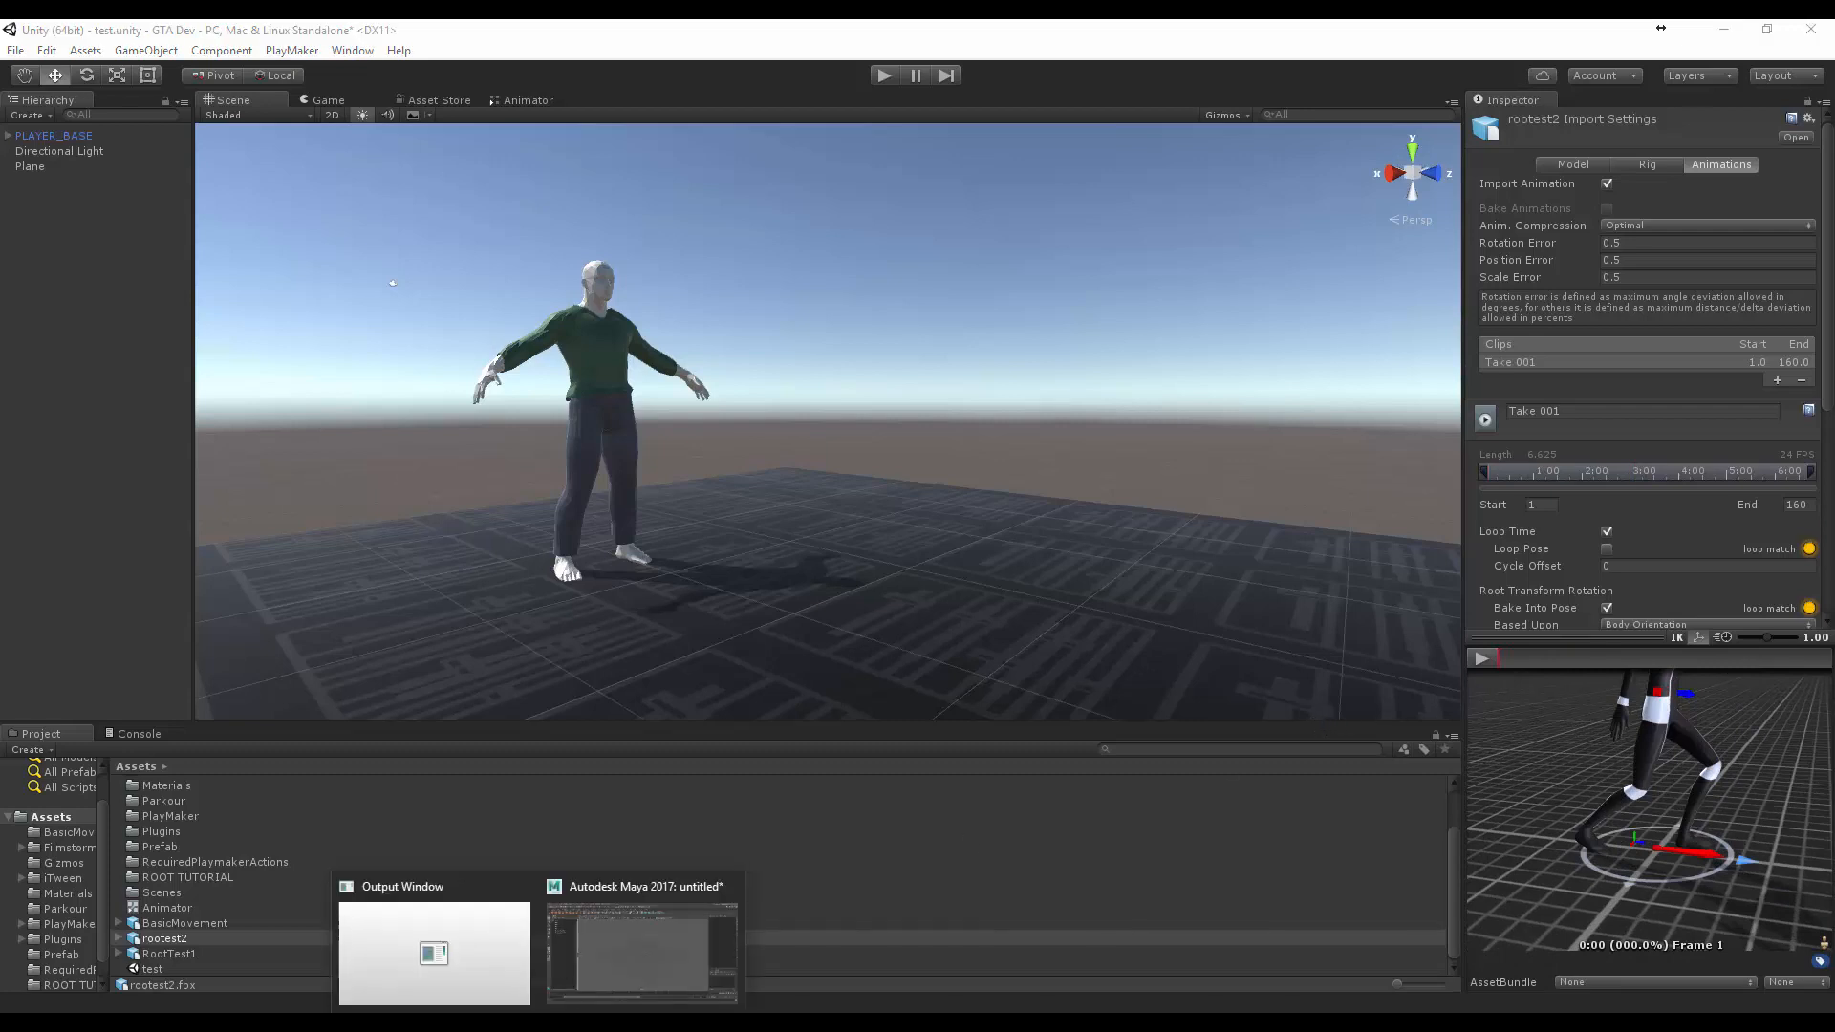
pyautogui.click(641, 948)
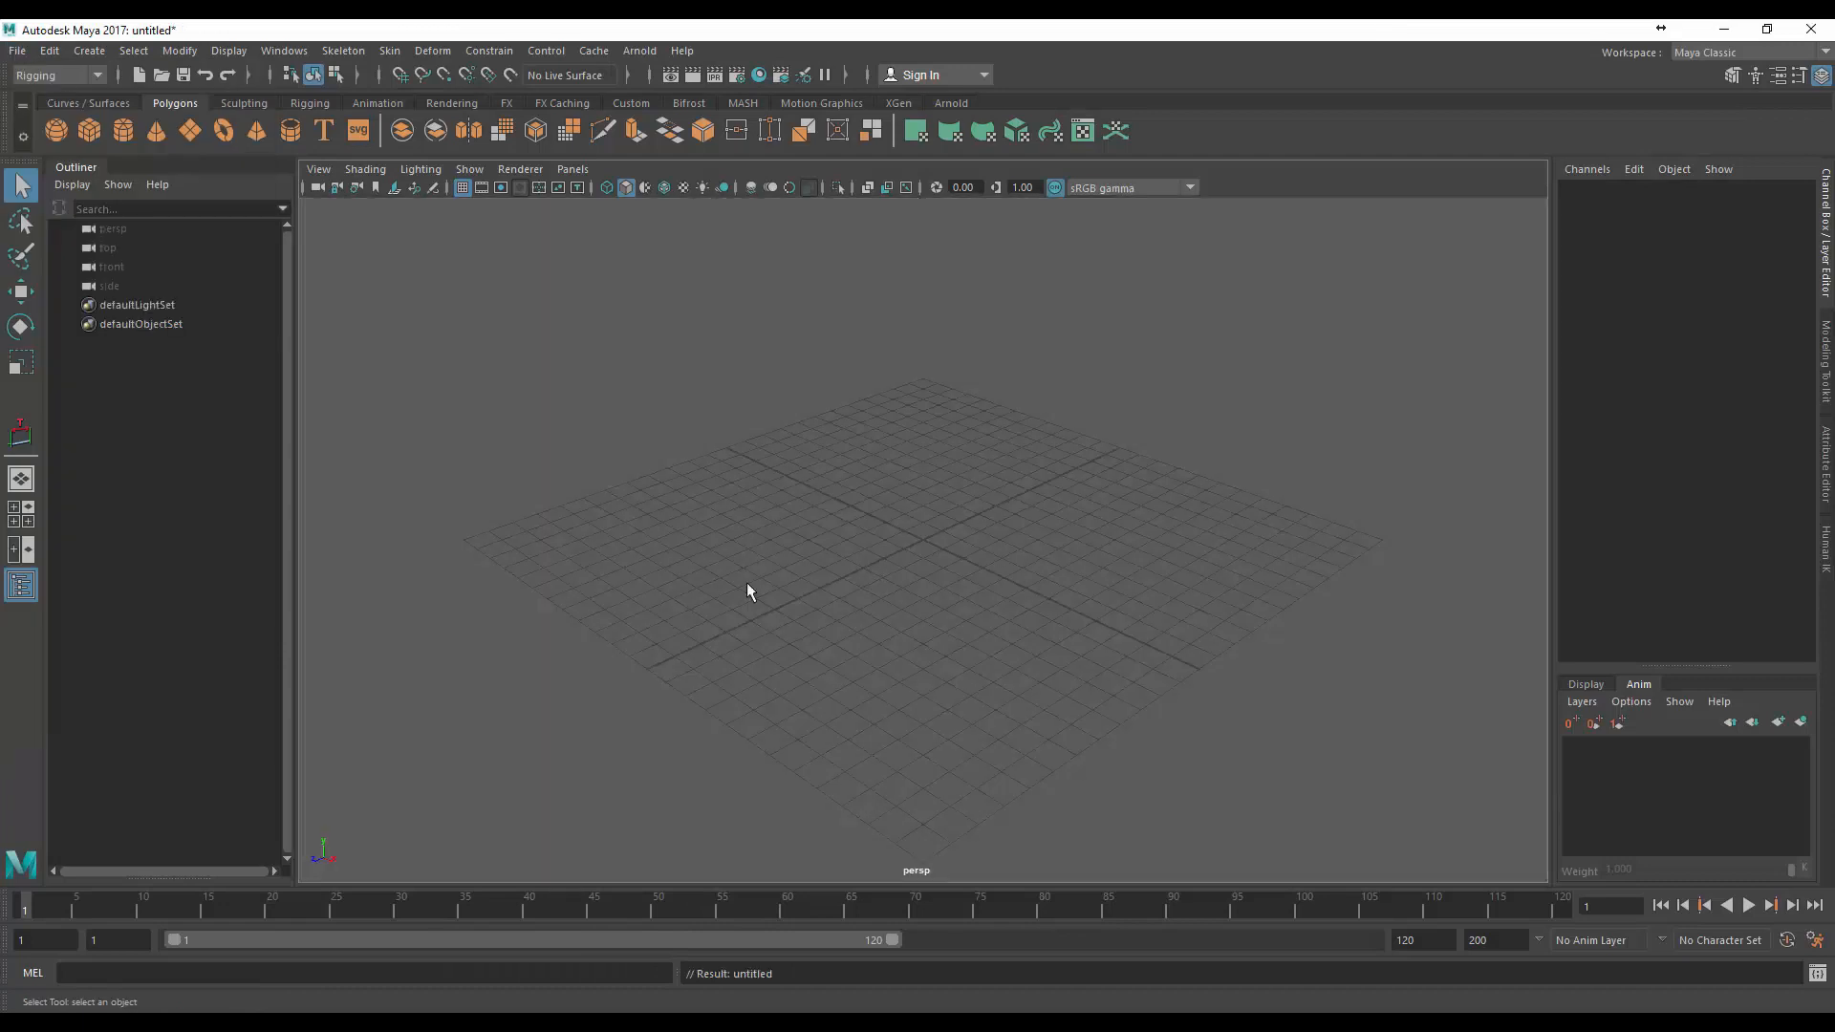
# Create a default HumanIK skeleton and select its expanded Character1_Reference node
pyautogui.click(55, 75)
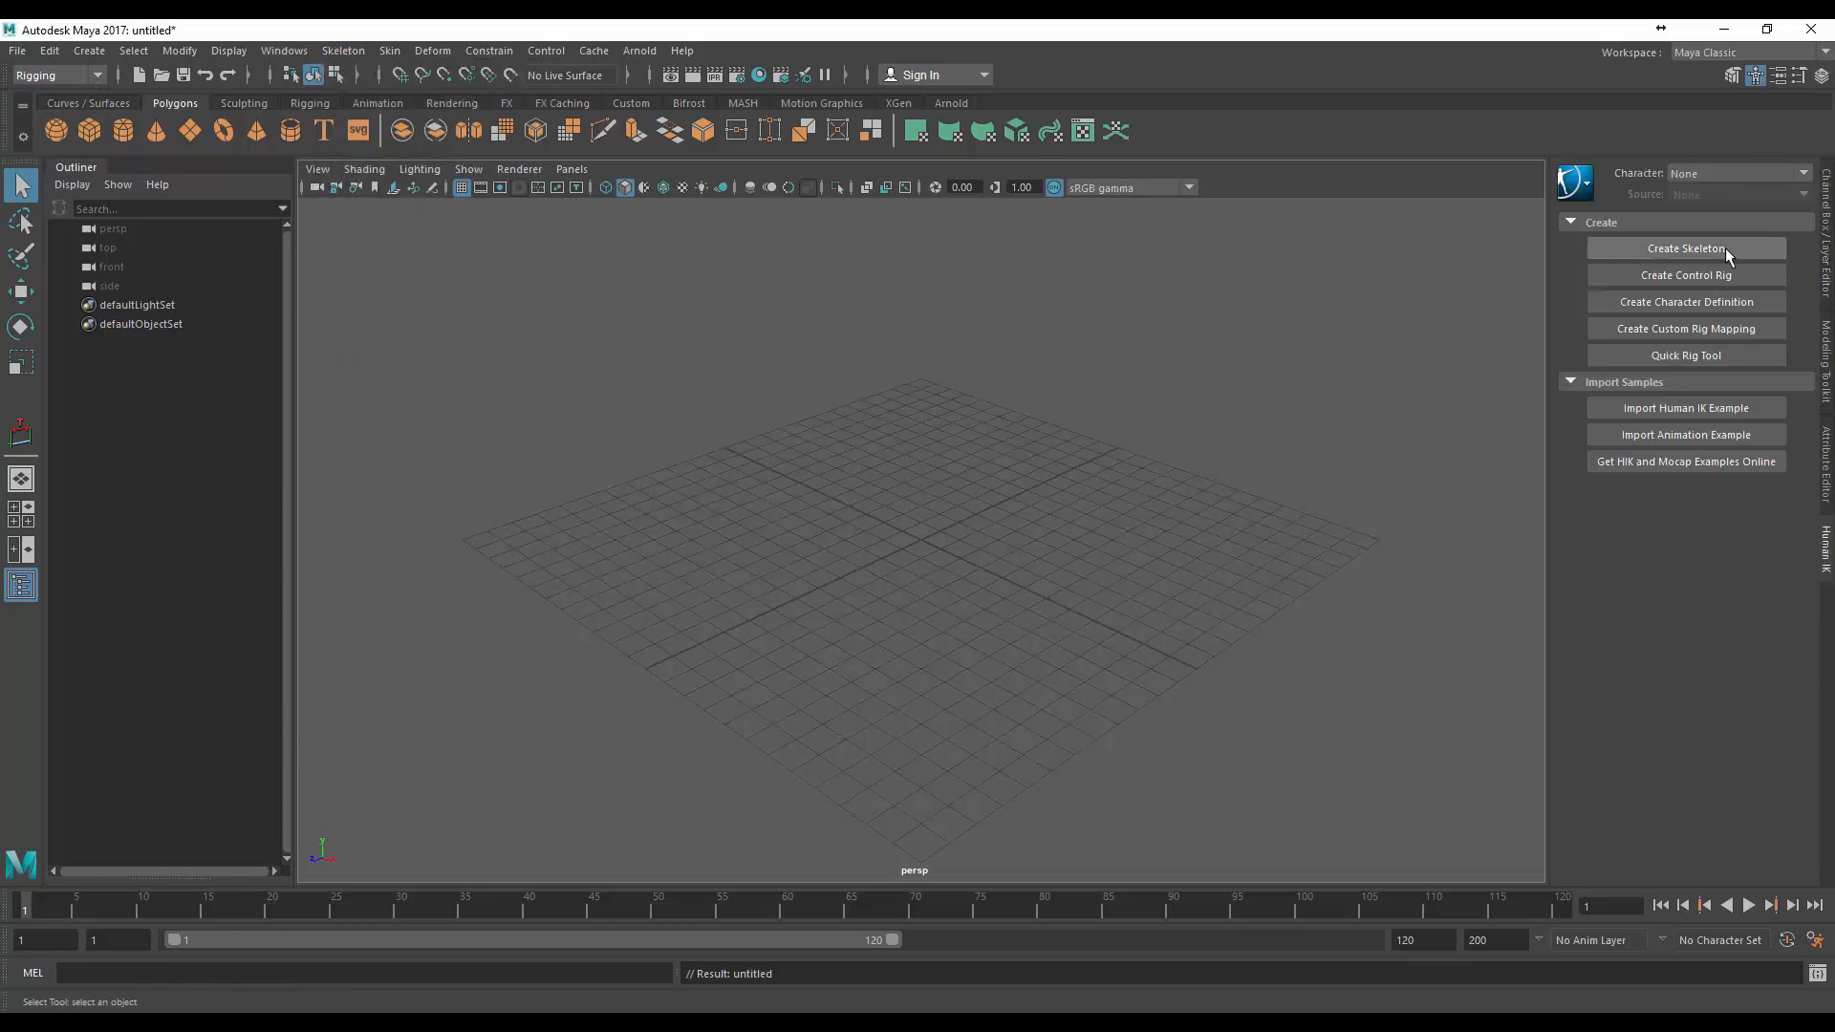
pyautogui.click(1684, 249)
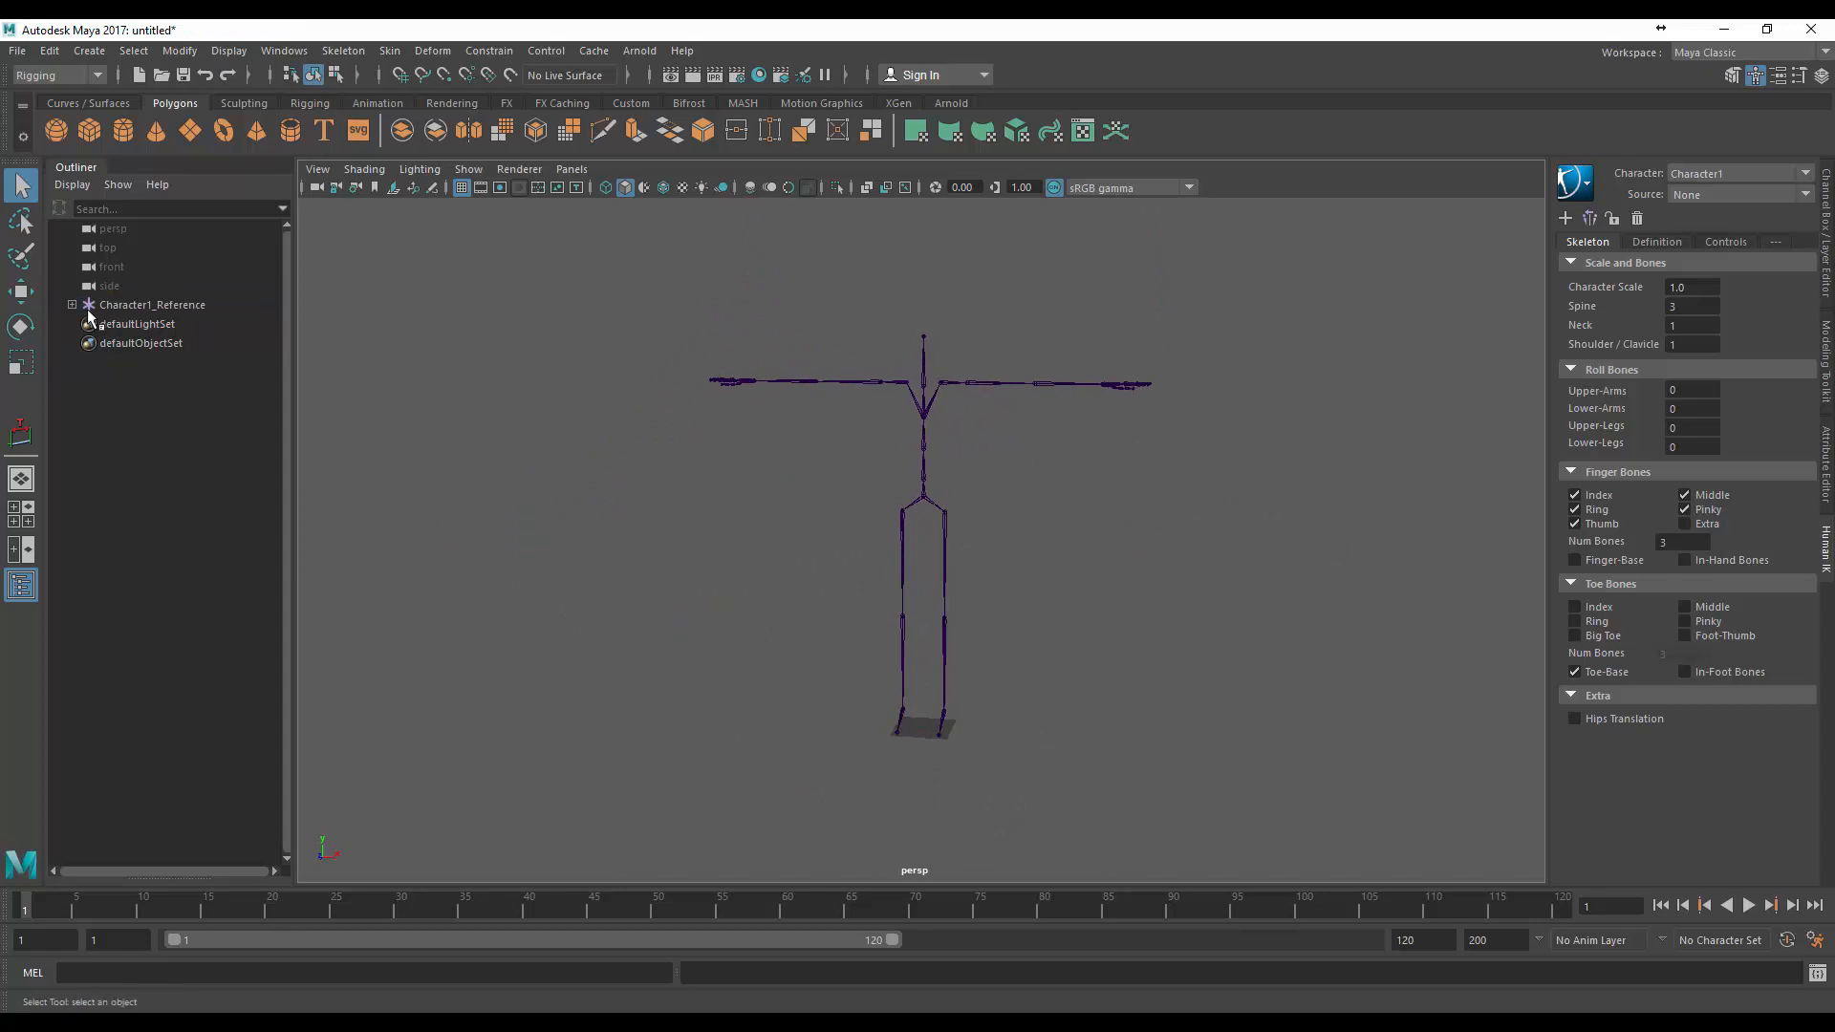
pyautogui.click(72, 304)
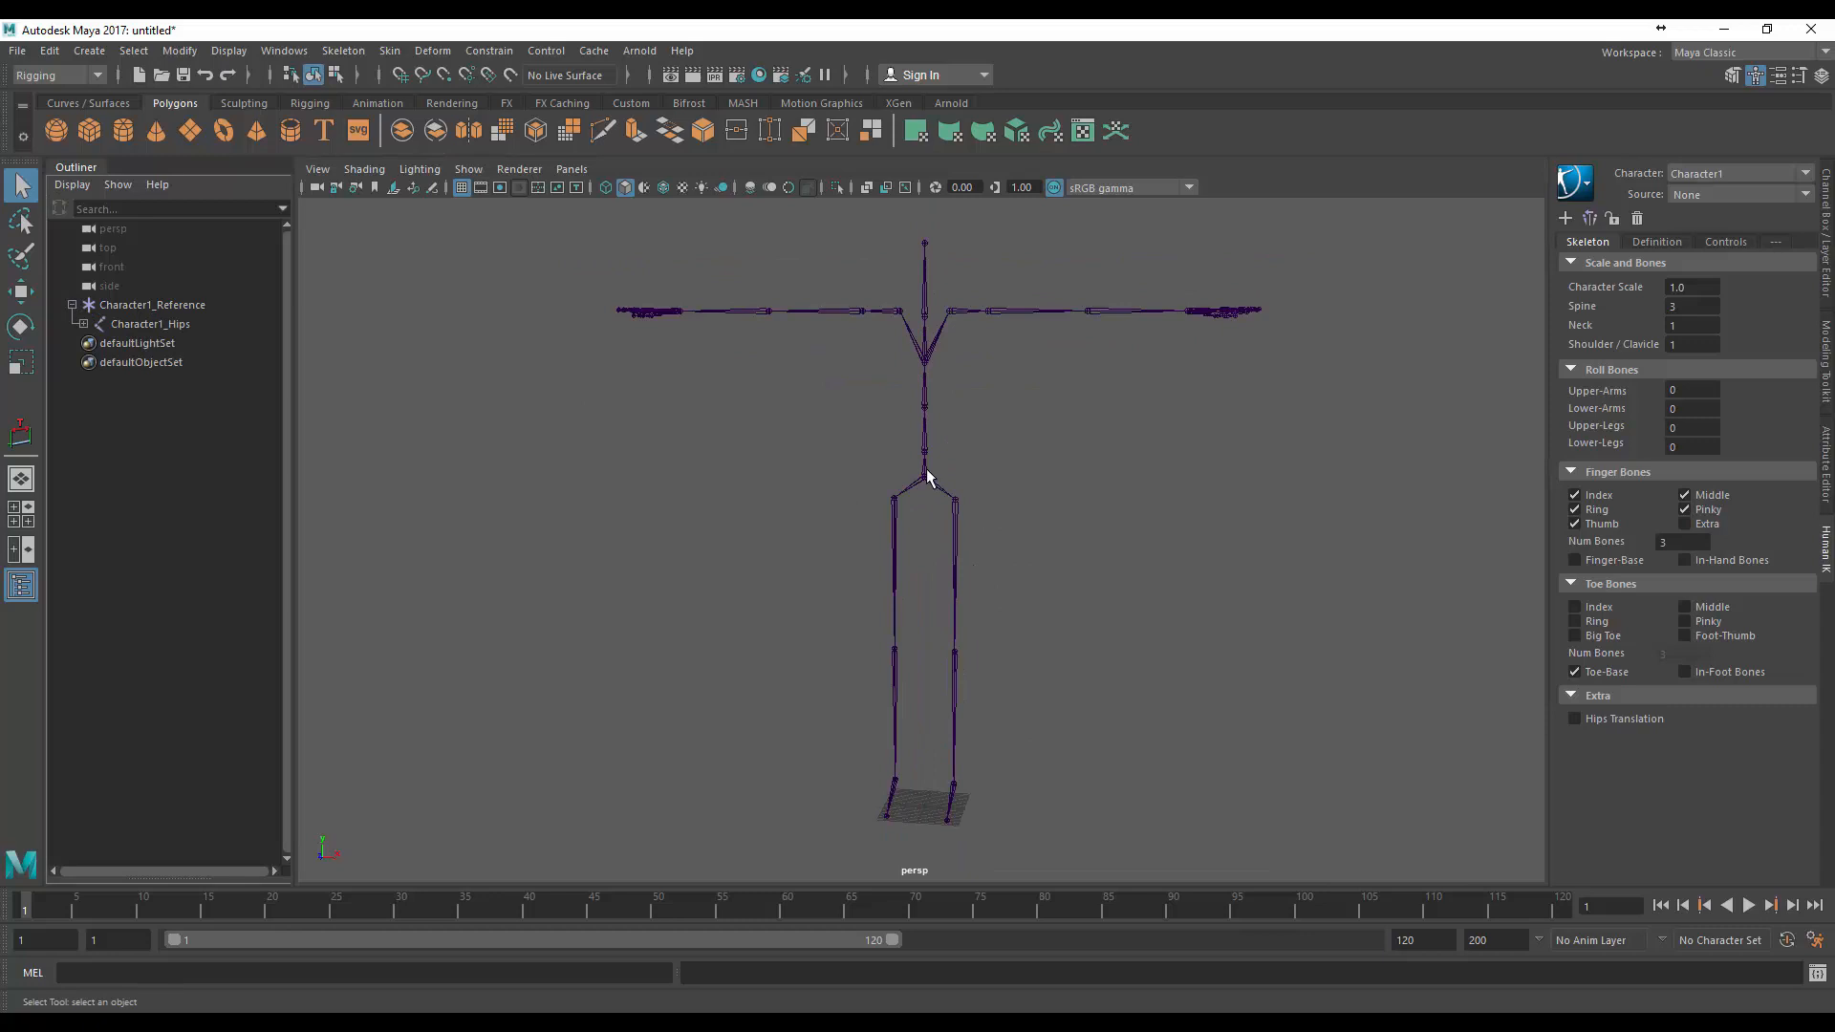
pyautogui.moveTo(921, 817)
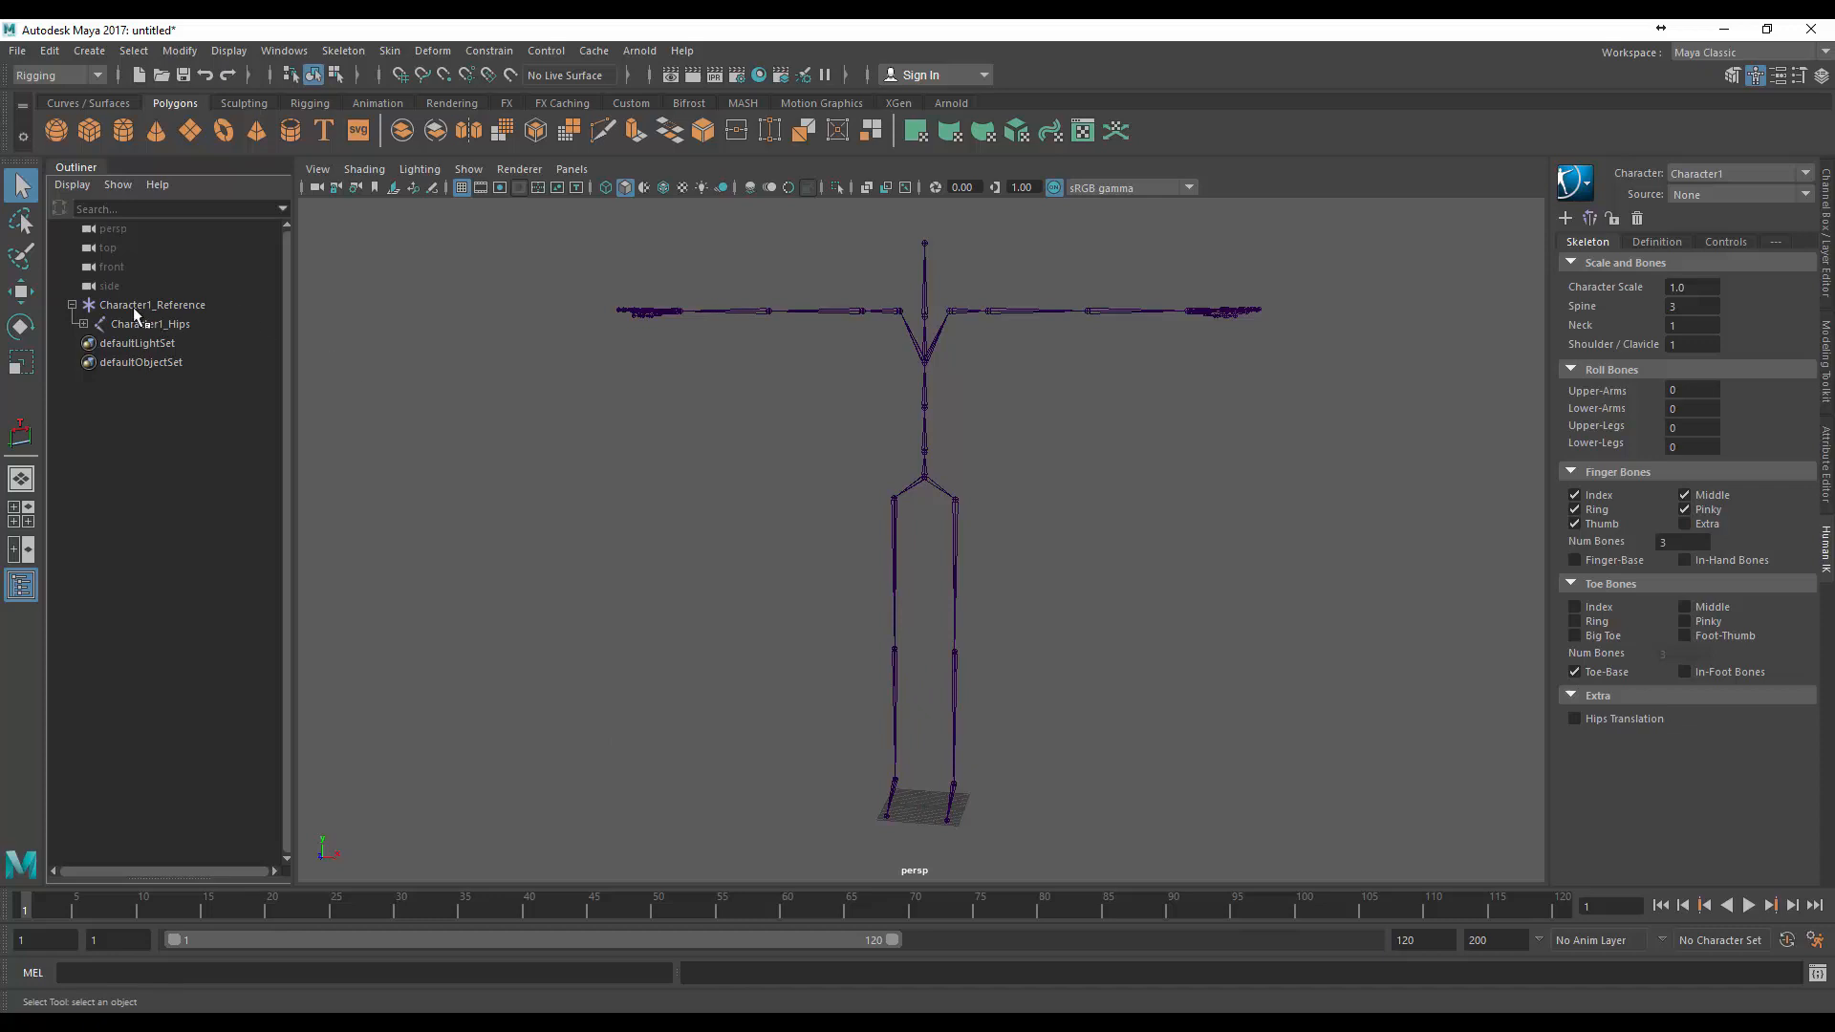
pyautogui.click(150, 304)
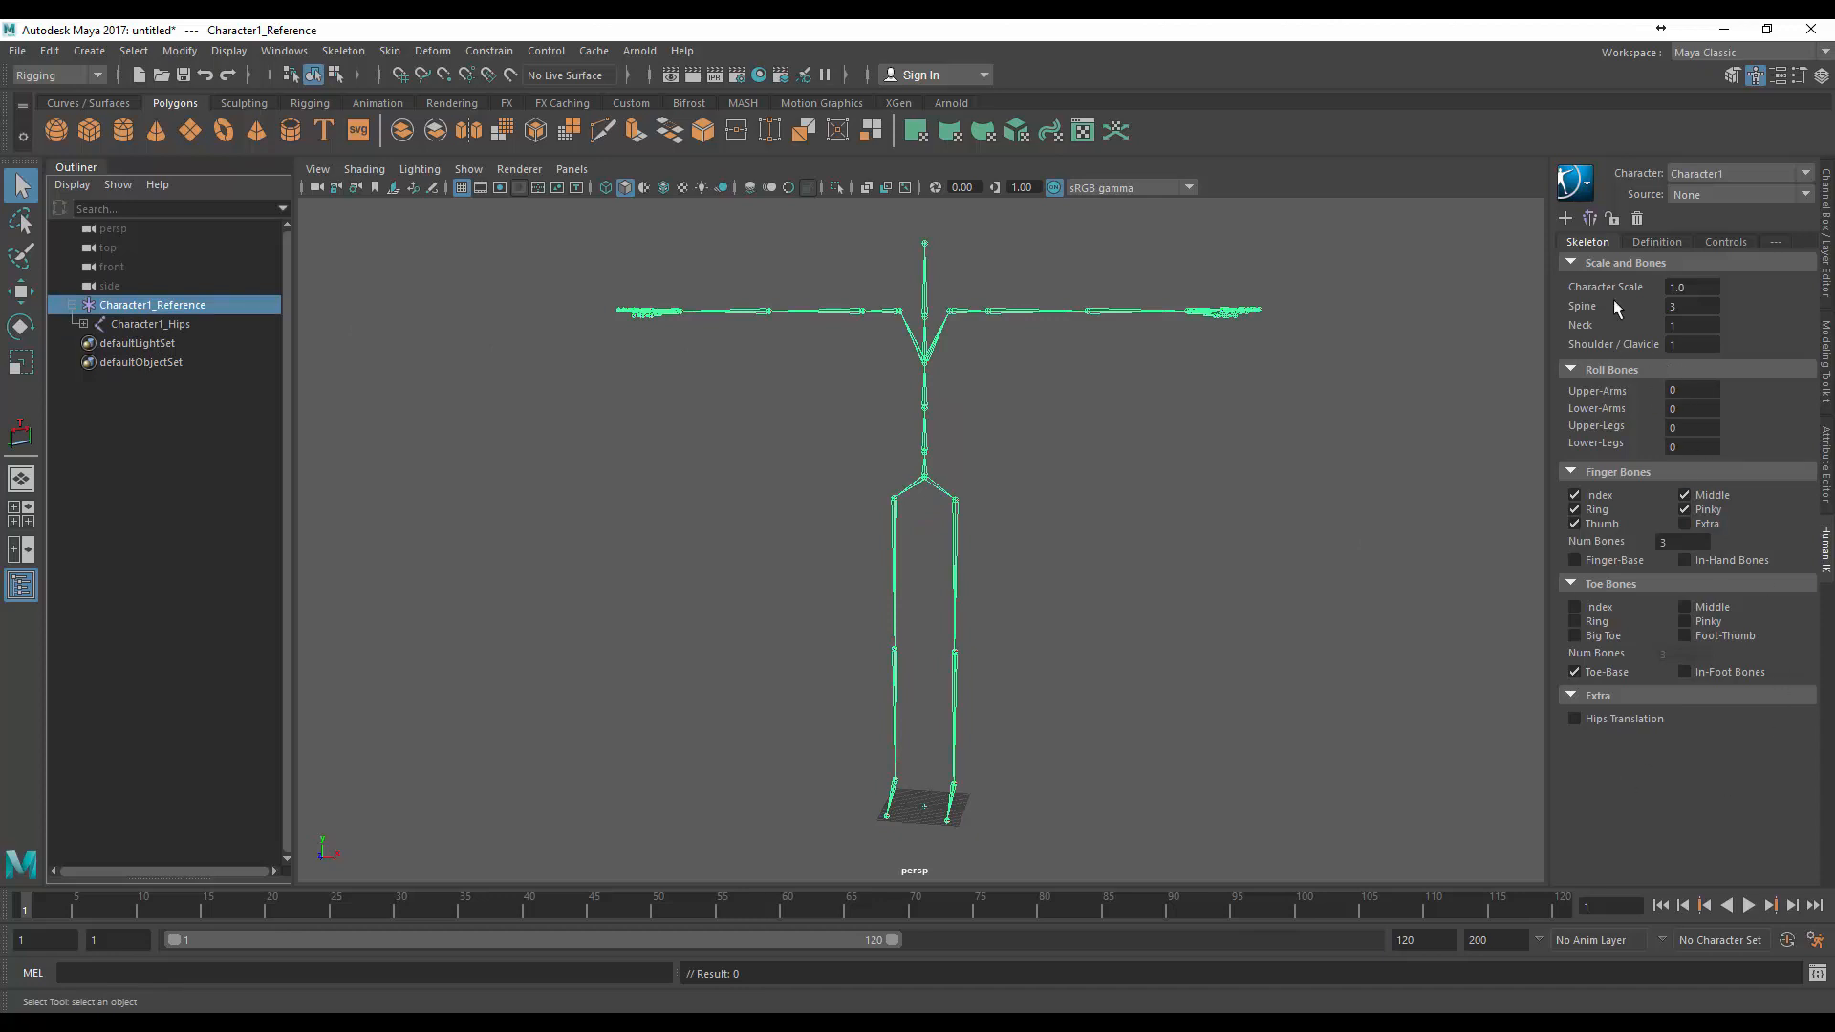
pyautogui.moveTo(1698, 249)
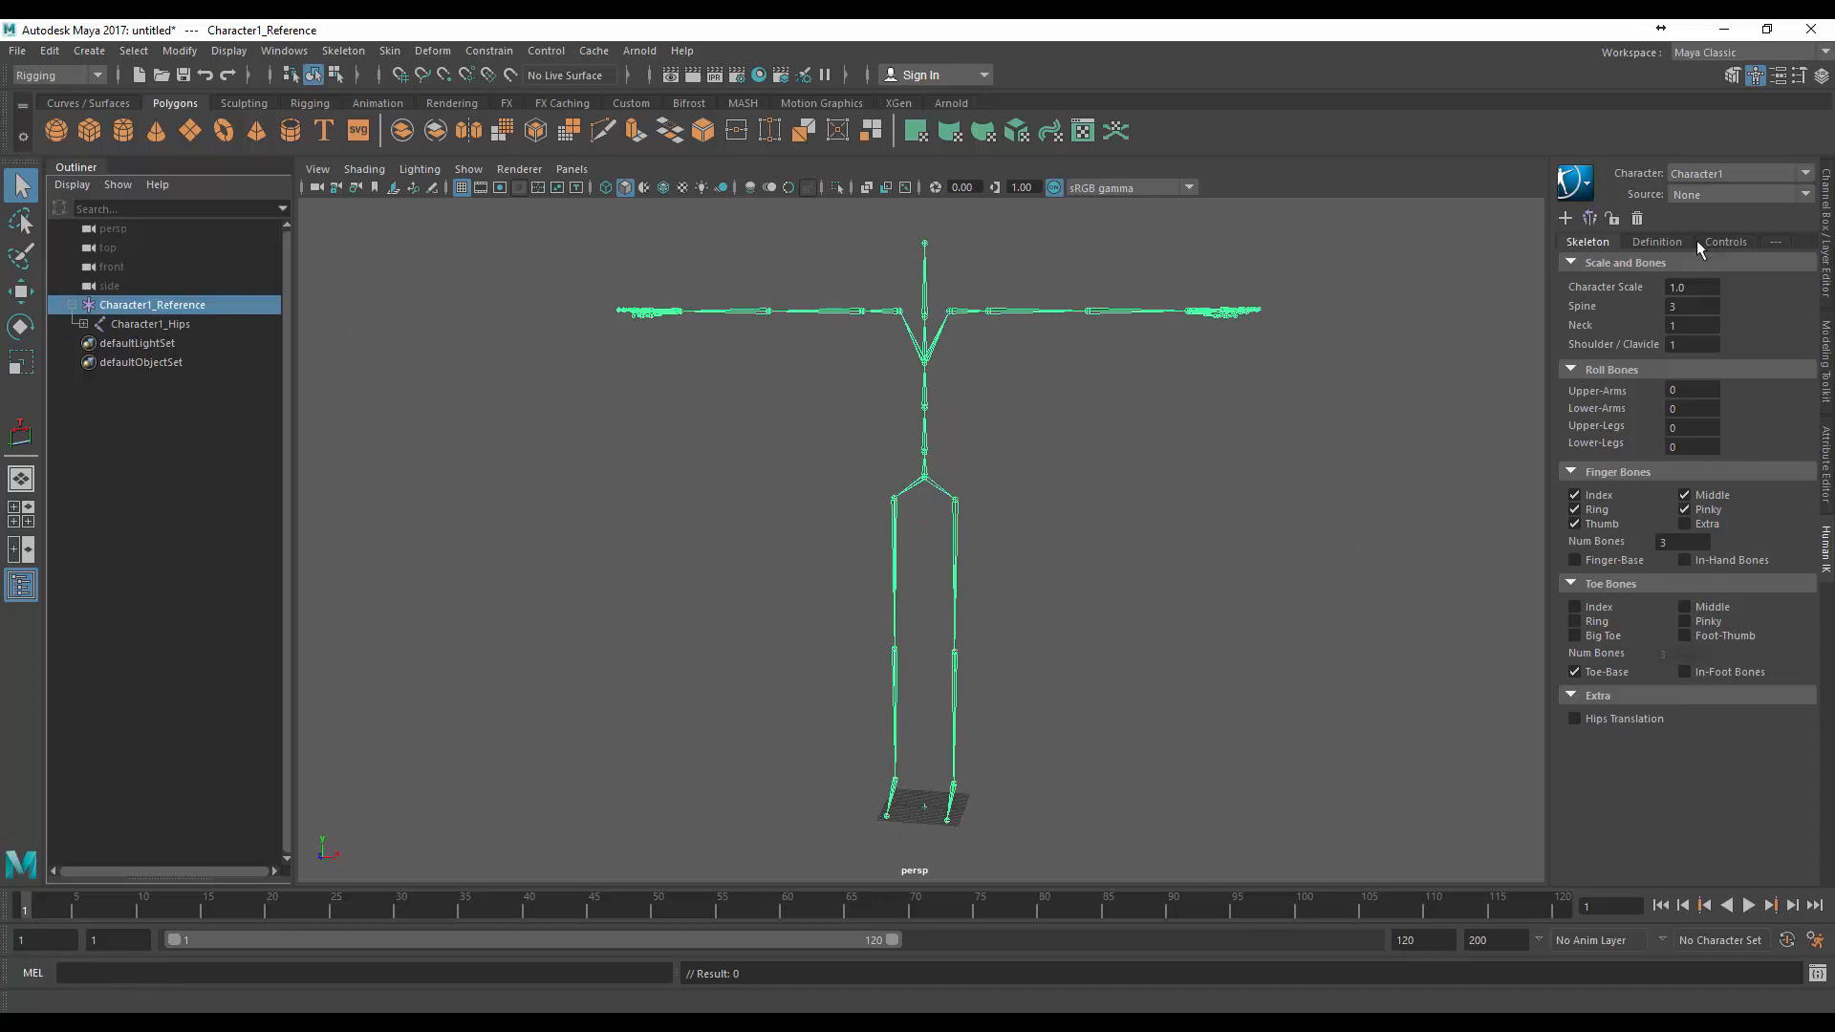
pyautogui.moveTo(1065, 634)
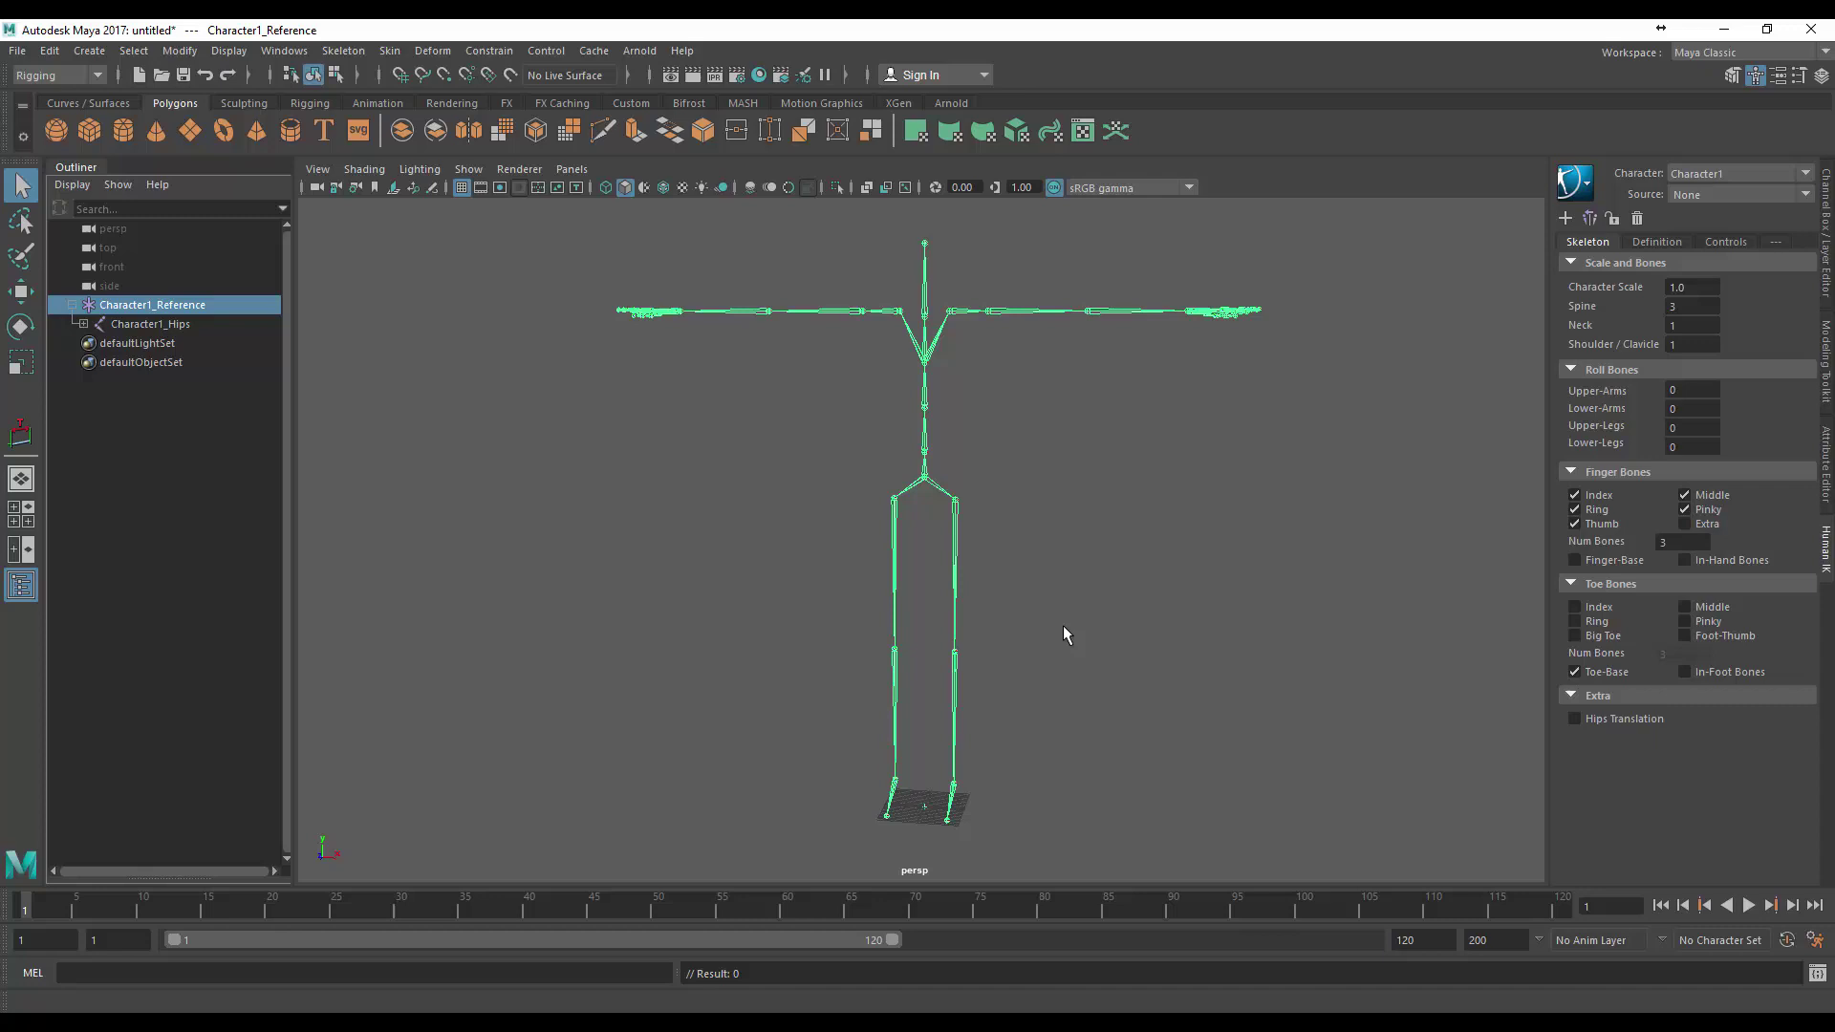
pyautogui.moveTo(1689, 716)
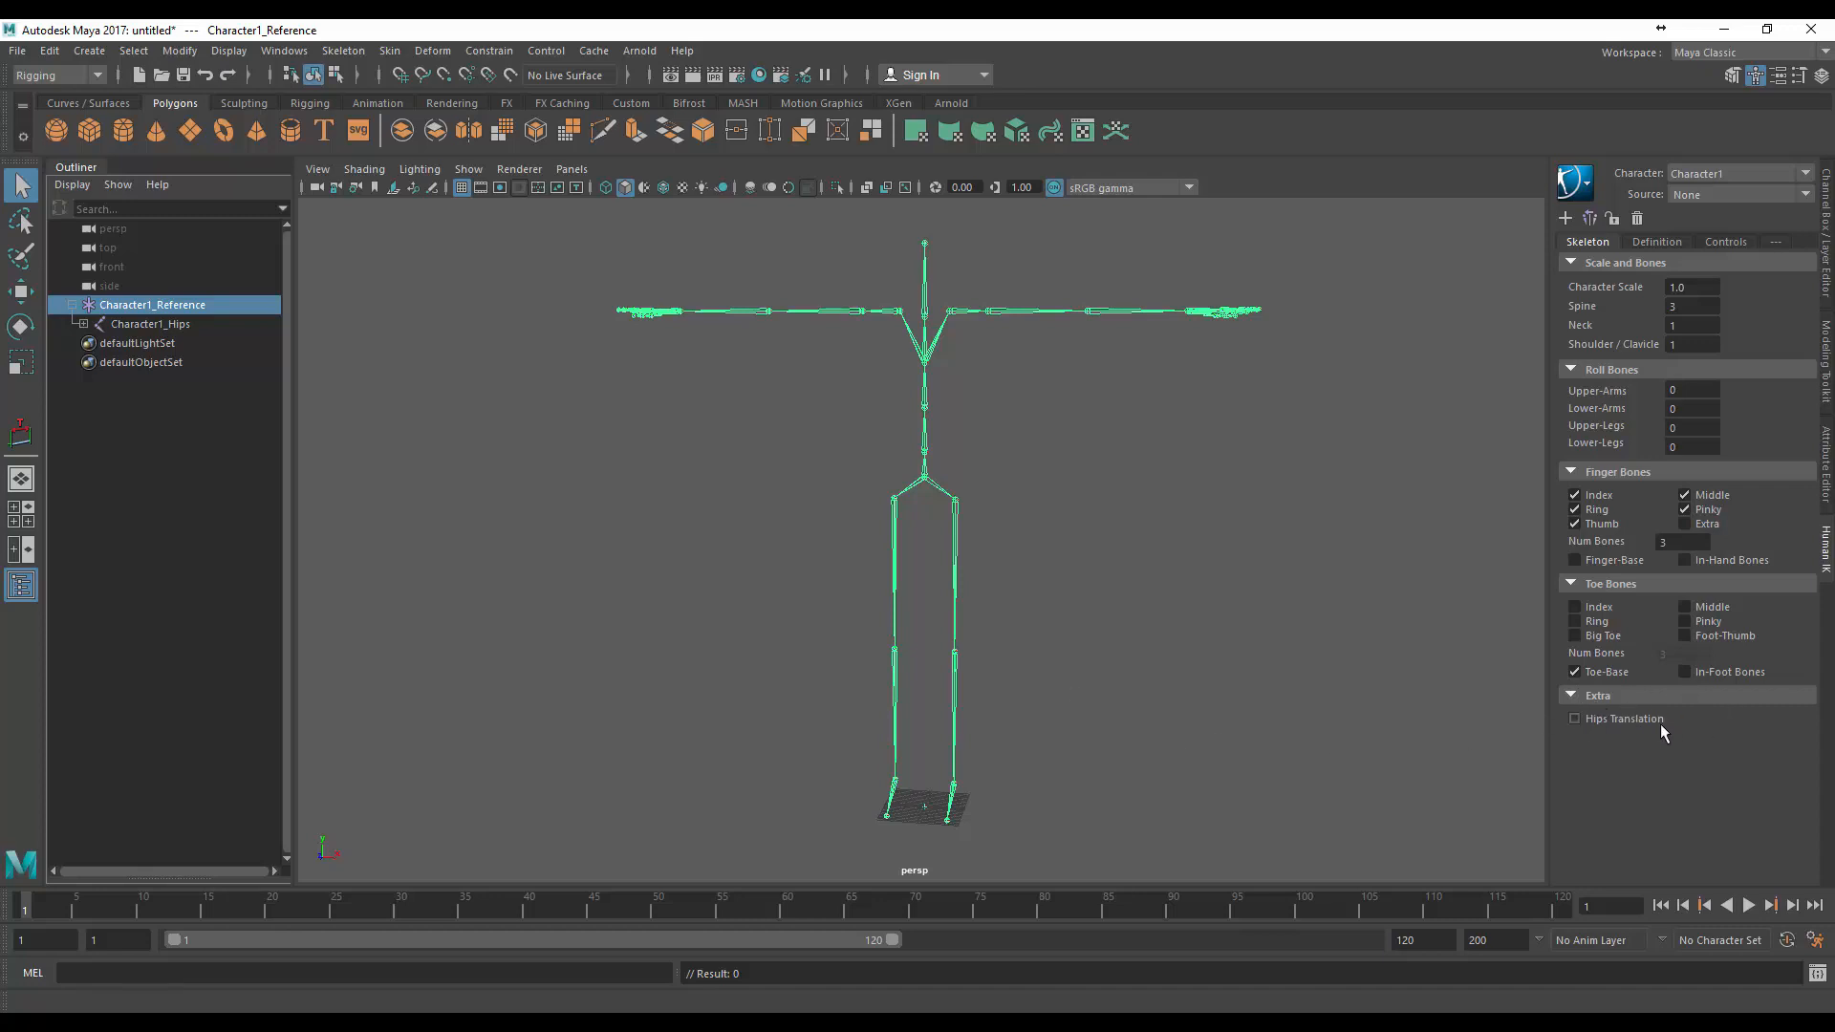
# Enable Hips Translation to add Character1_Root above Character1_Hips, entering 10 for Translate Y
pyautogui.click(1574, 718)
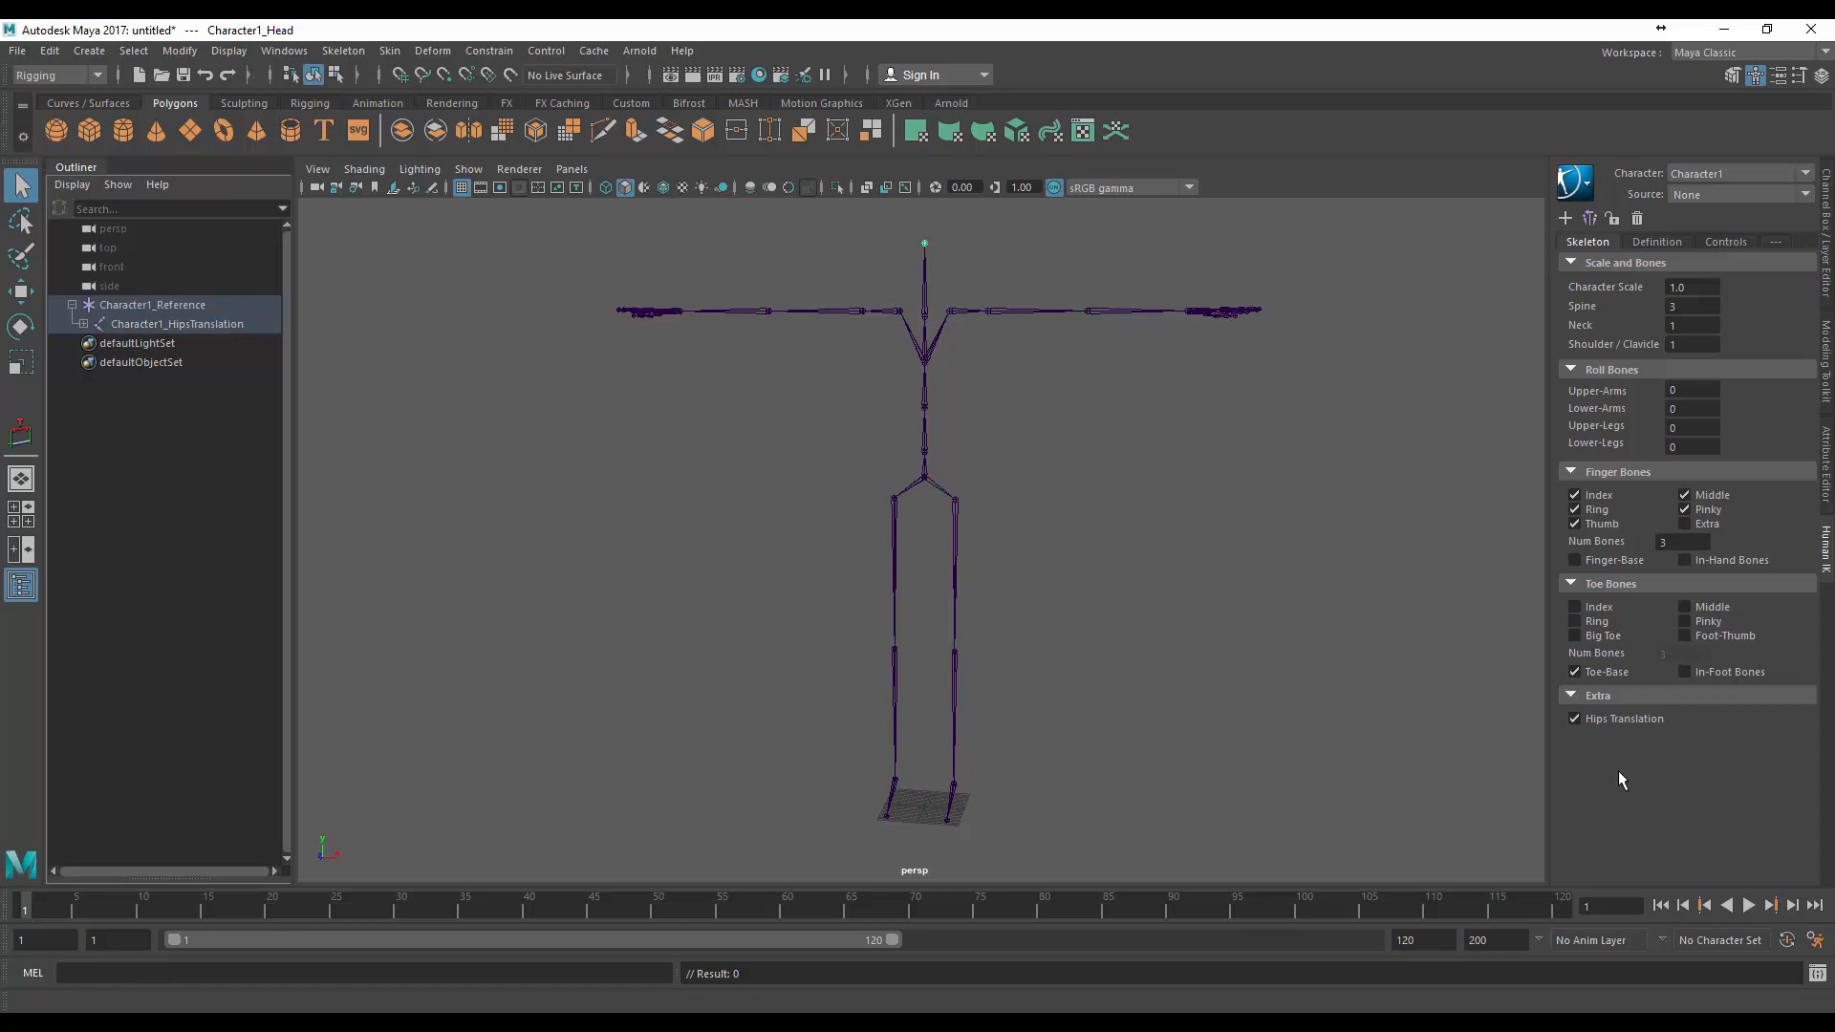
pyautogui.click(94, 324)
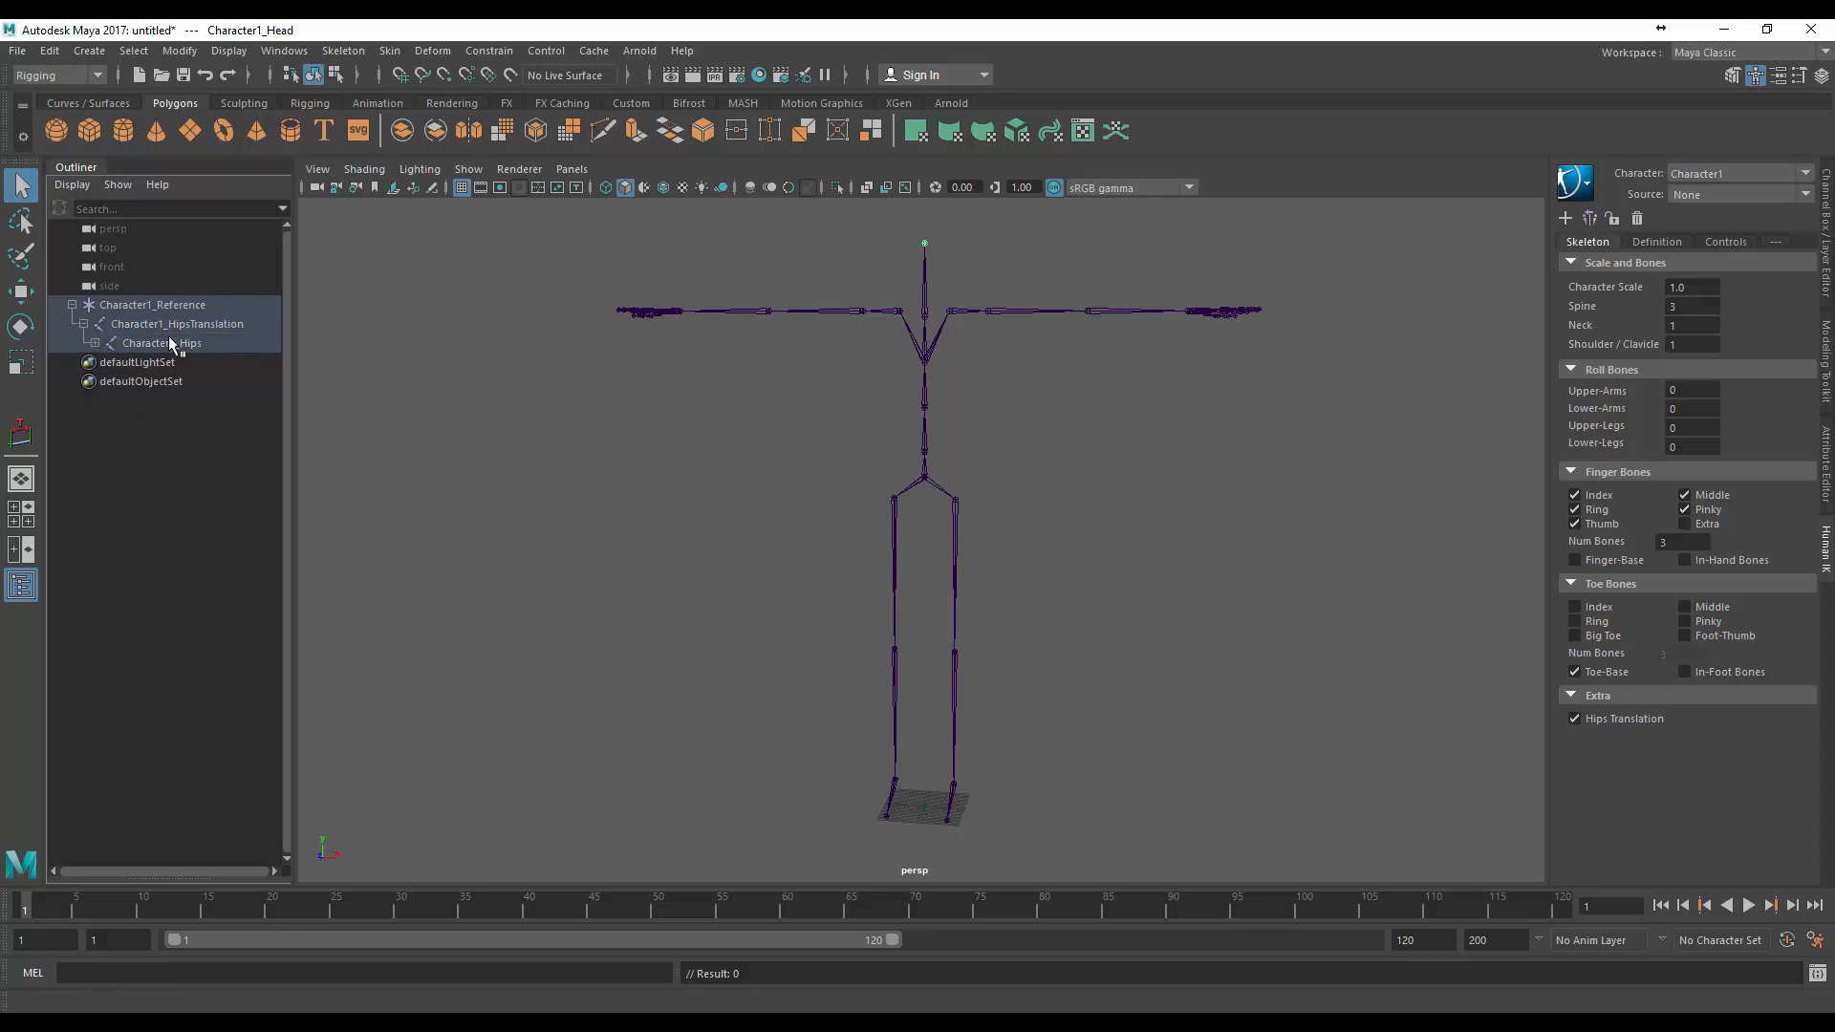
pyautogui.moveTo(147, 338)
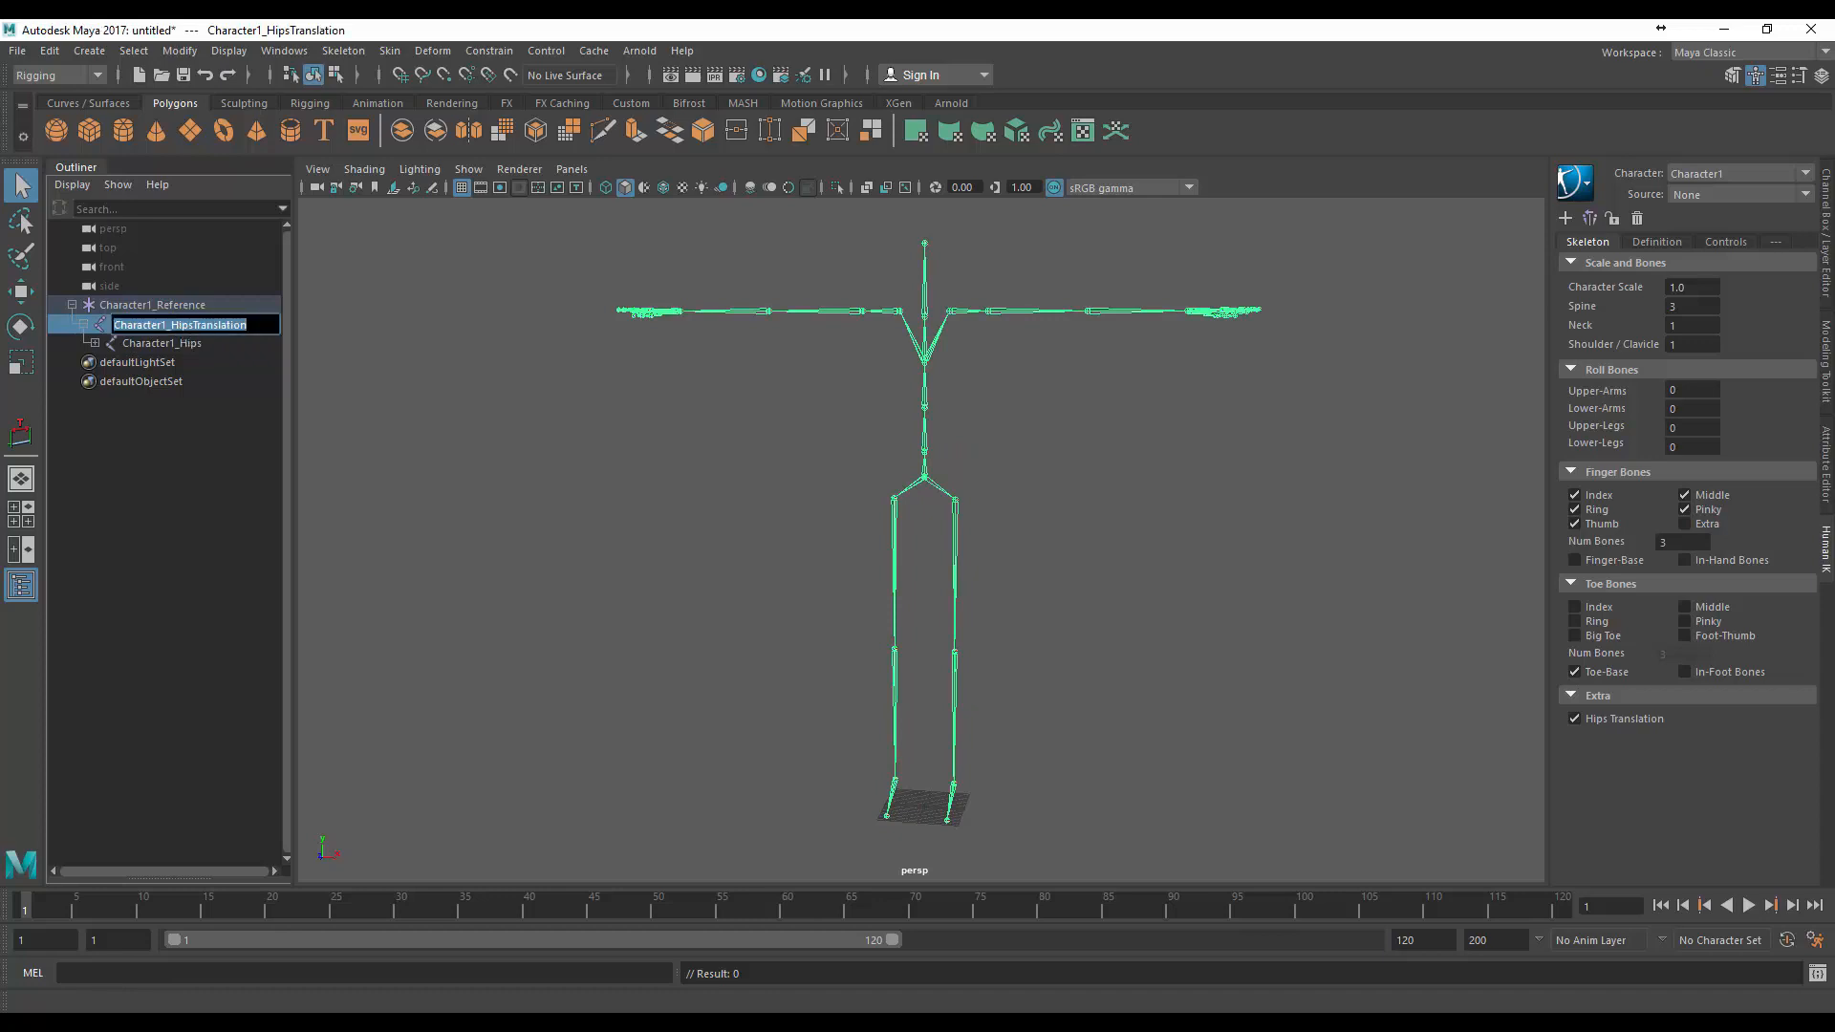
pyautogui.moveTo(229, 353)
pyautogui.write('Character1_Root')
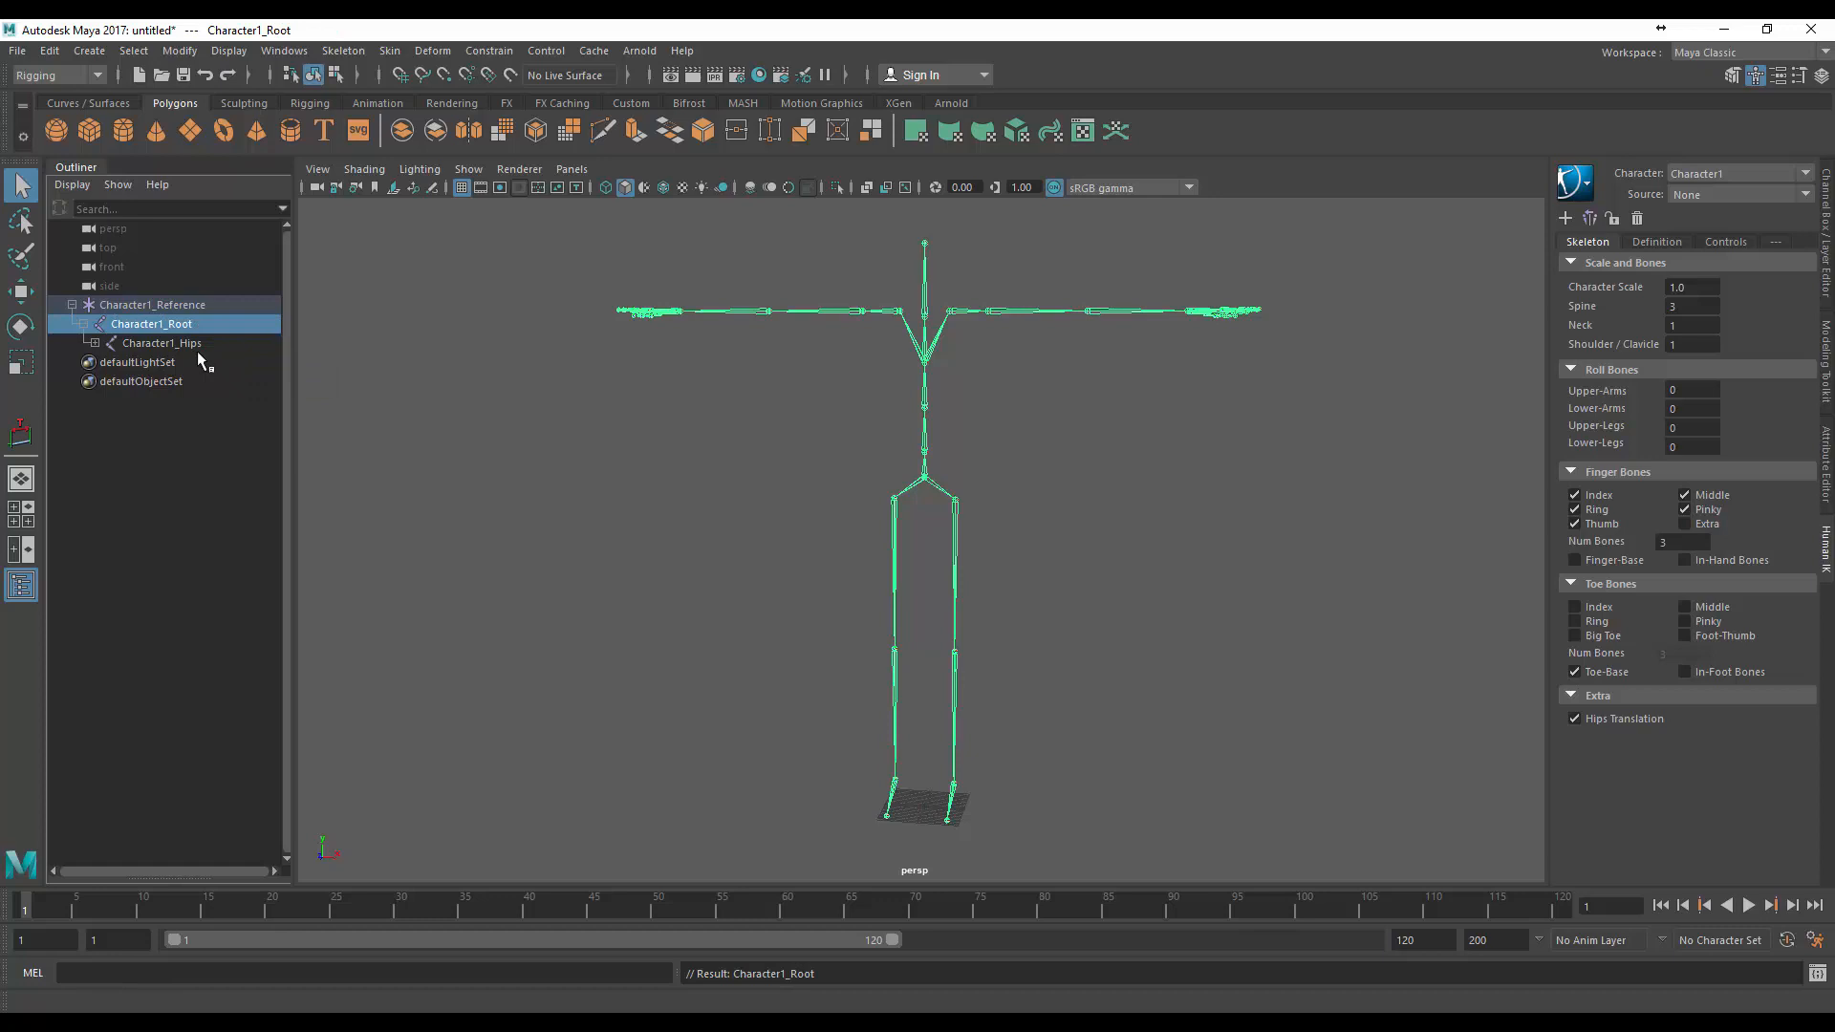
pyautogui.click(162, 343)
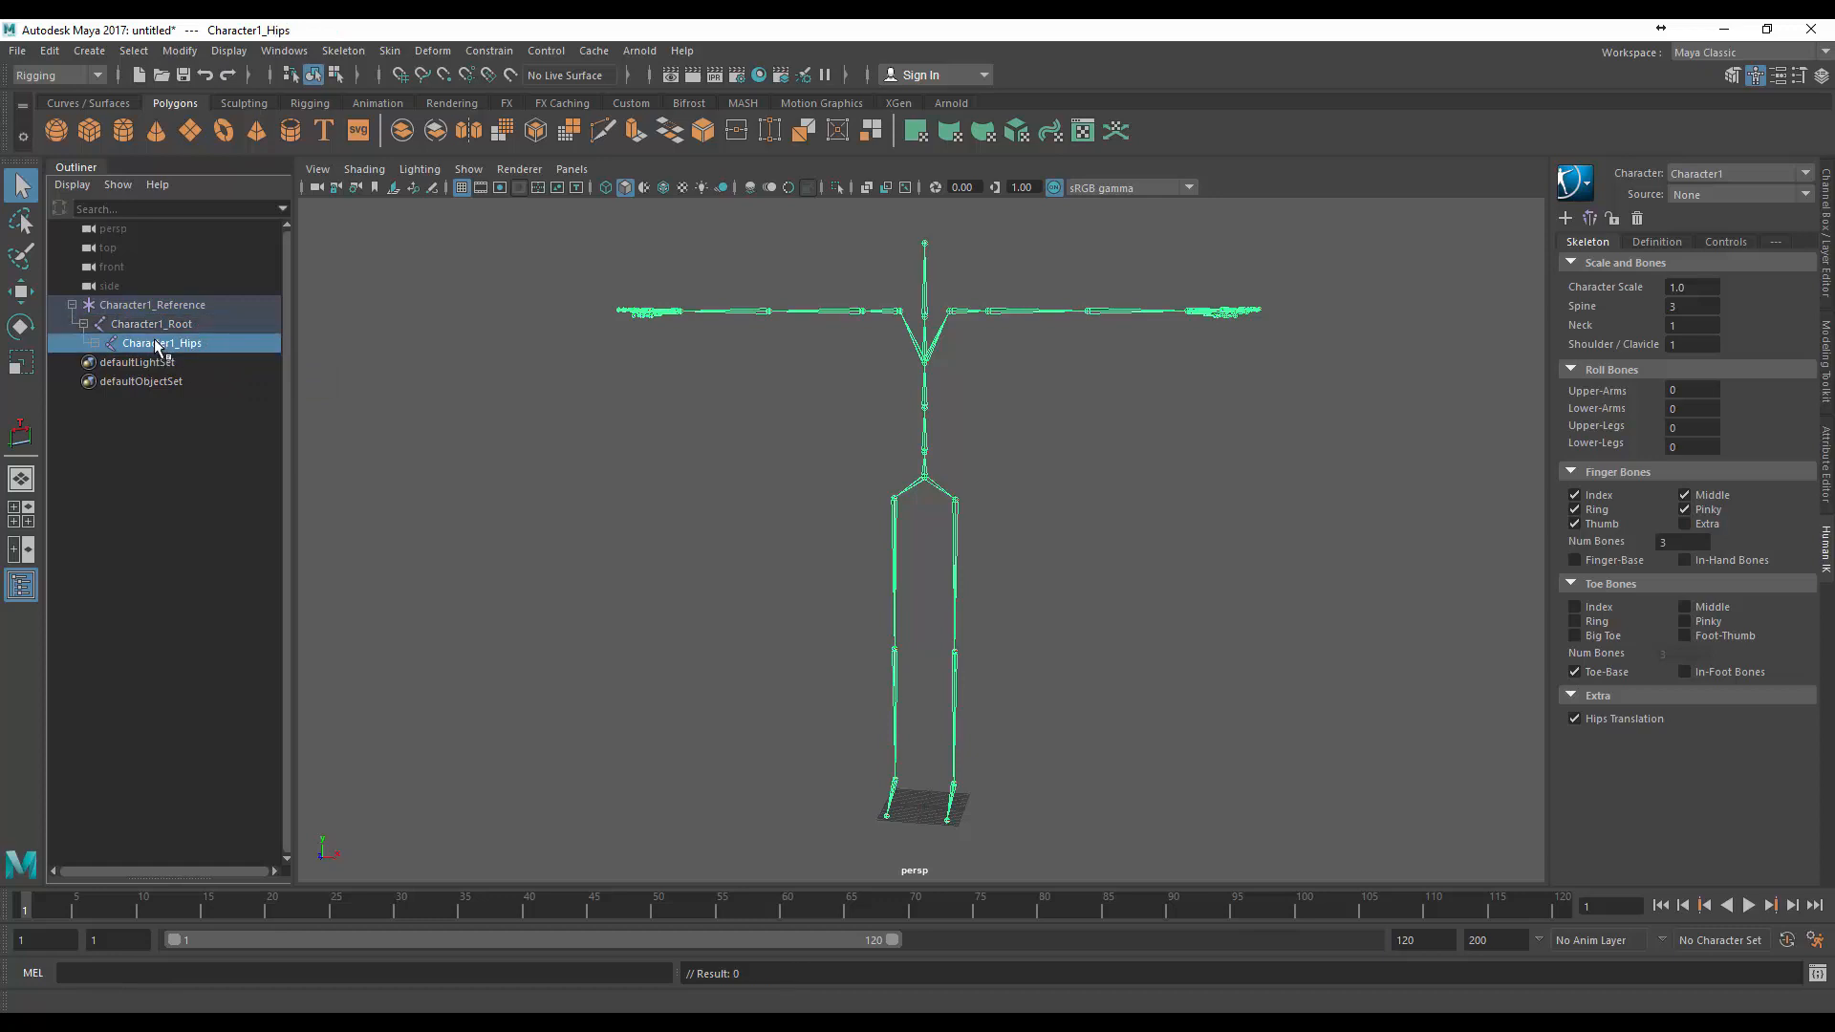
pyautogui.click(152, 323)
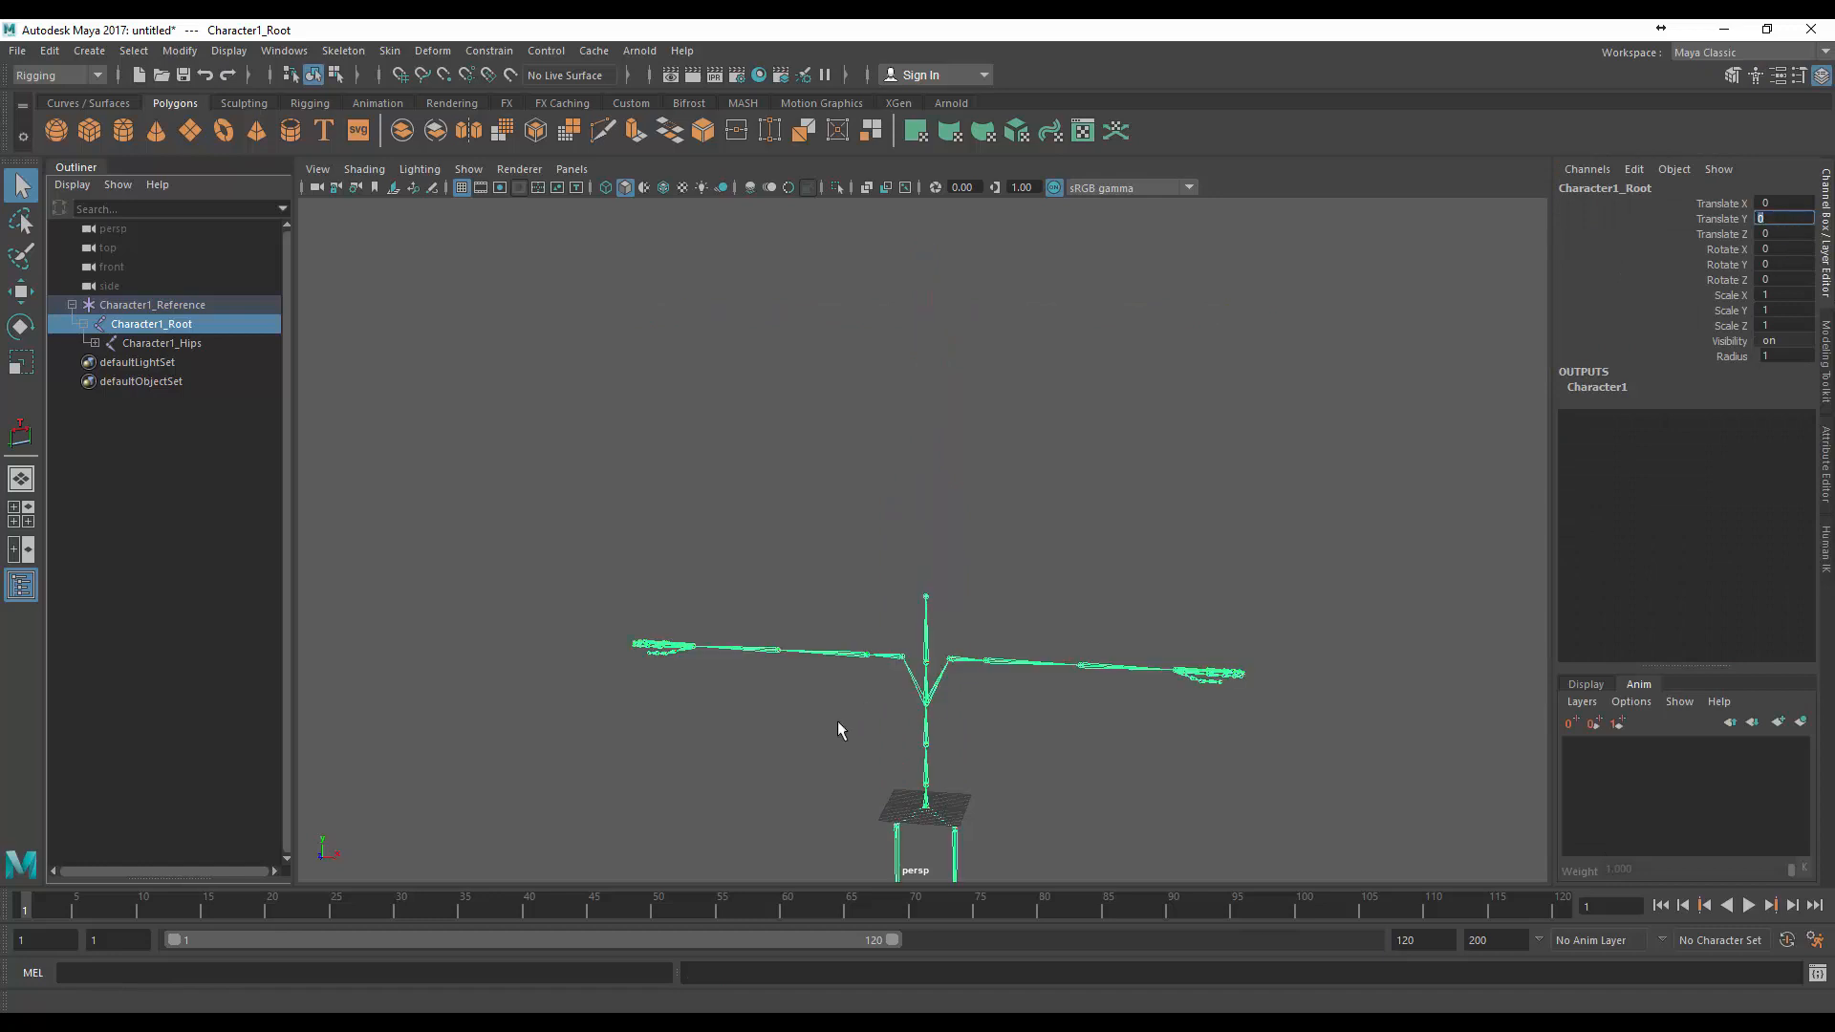
pyautogui.moveTo(1743, 229)
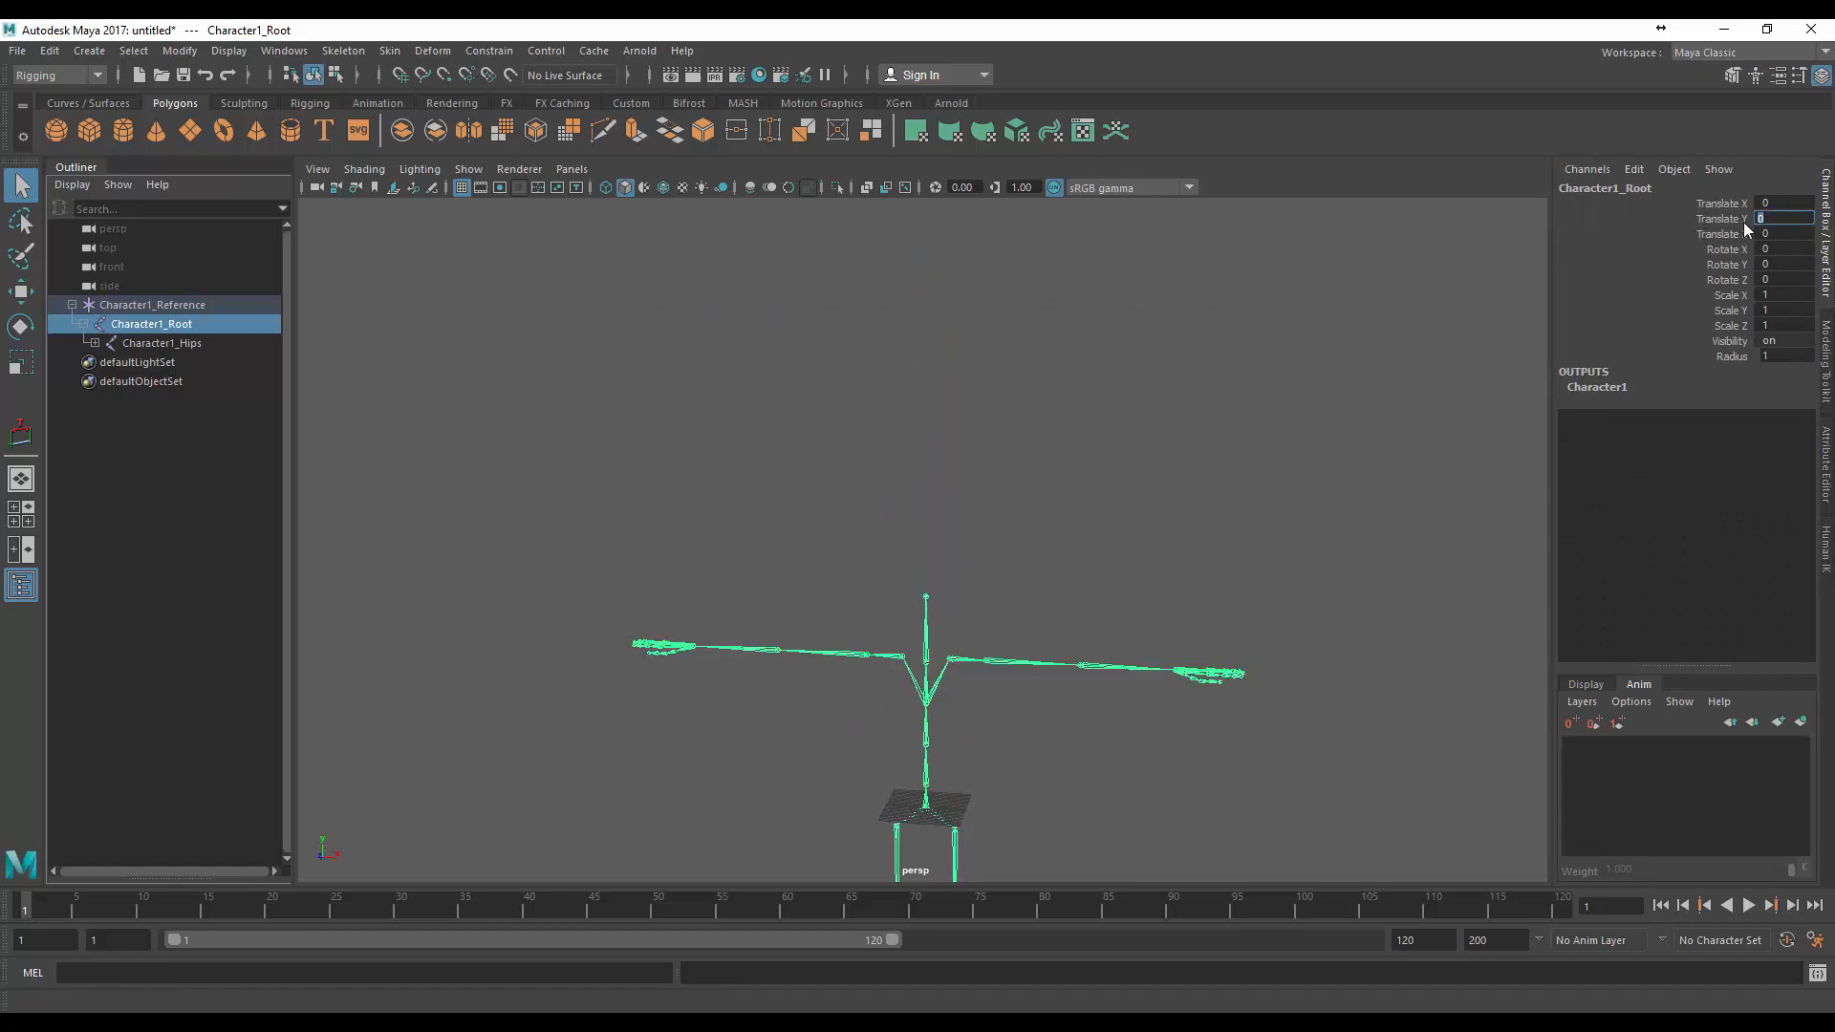
pyautogui.click(162, 343)
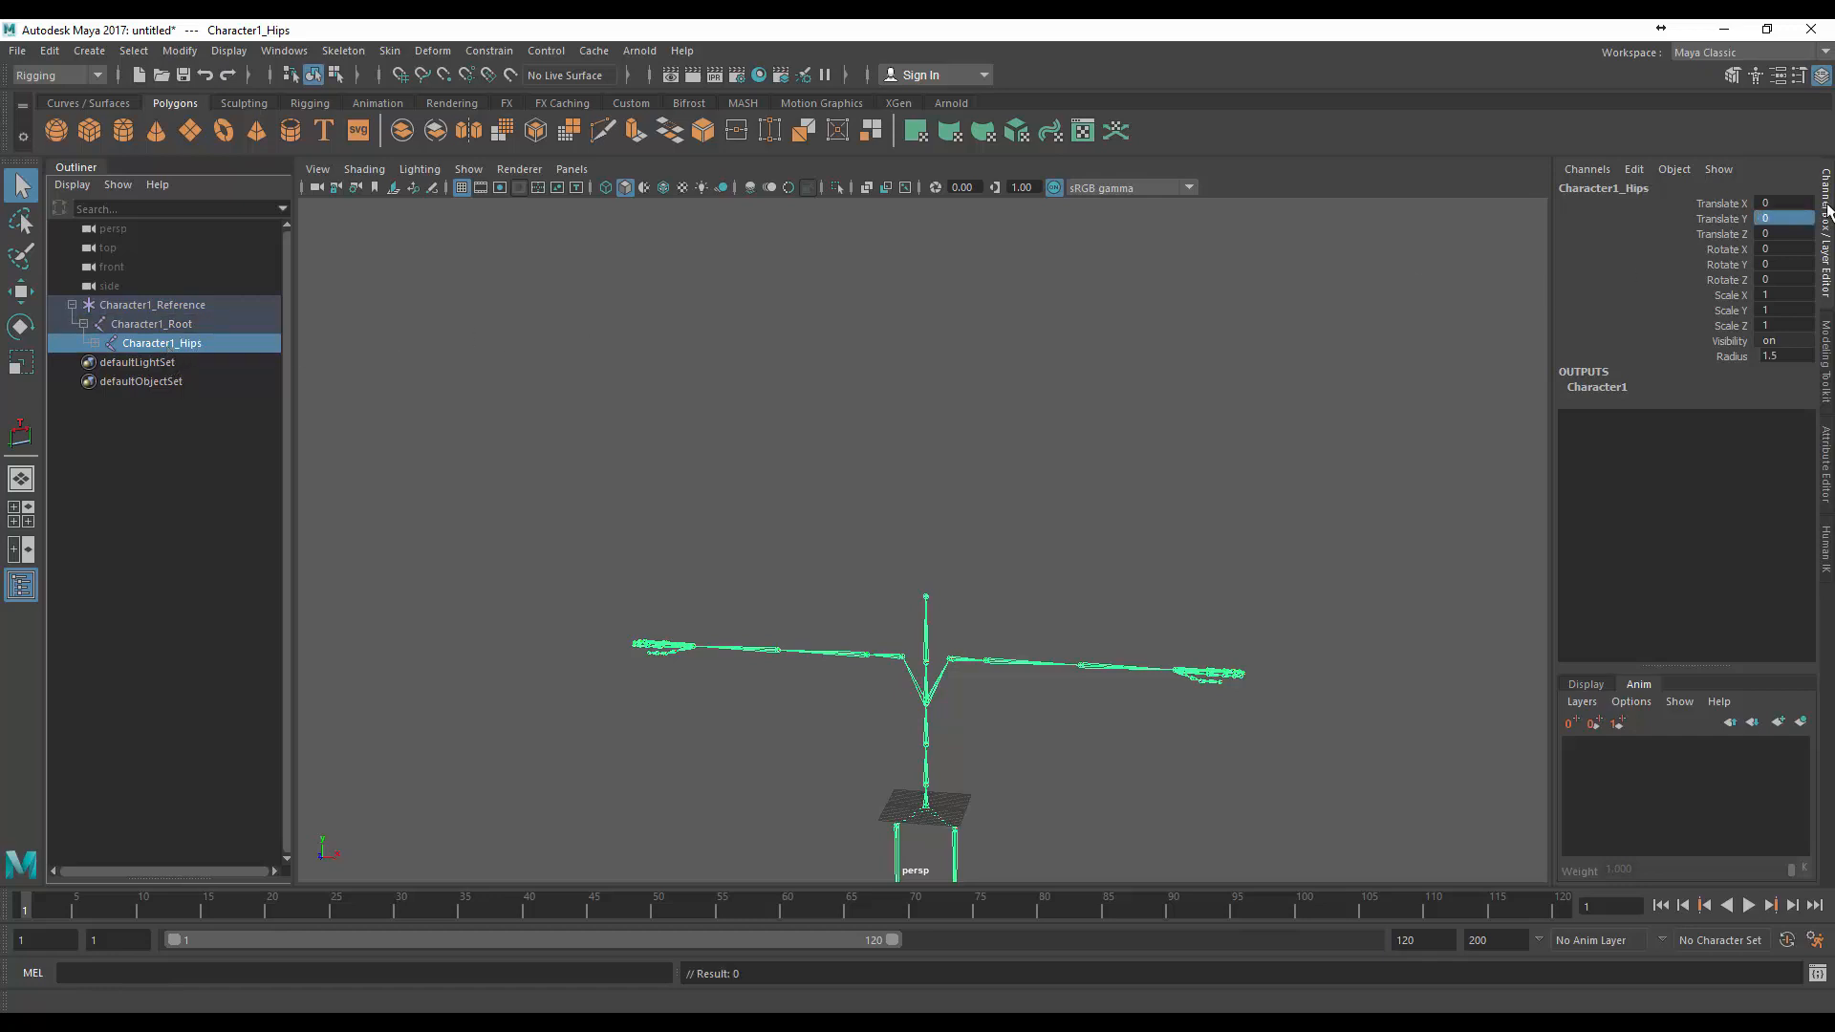
pyautogui.write('10')
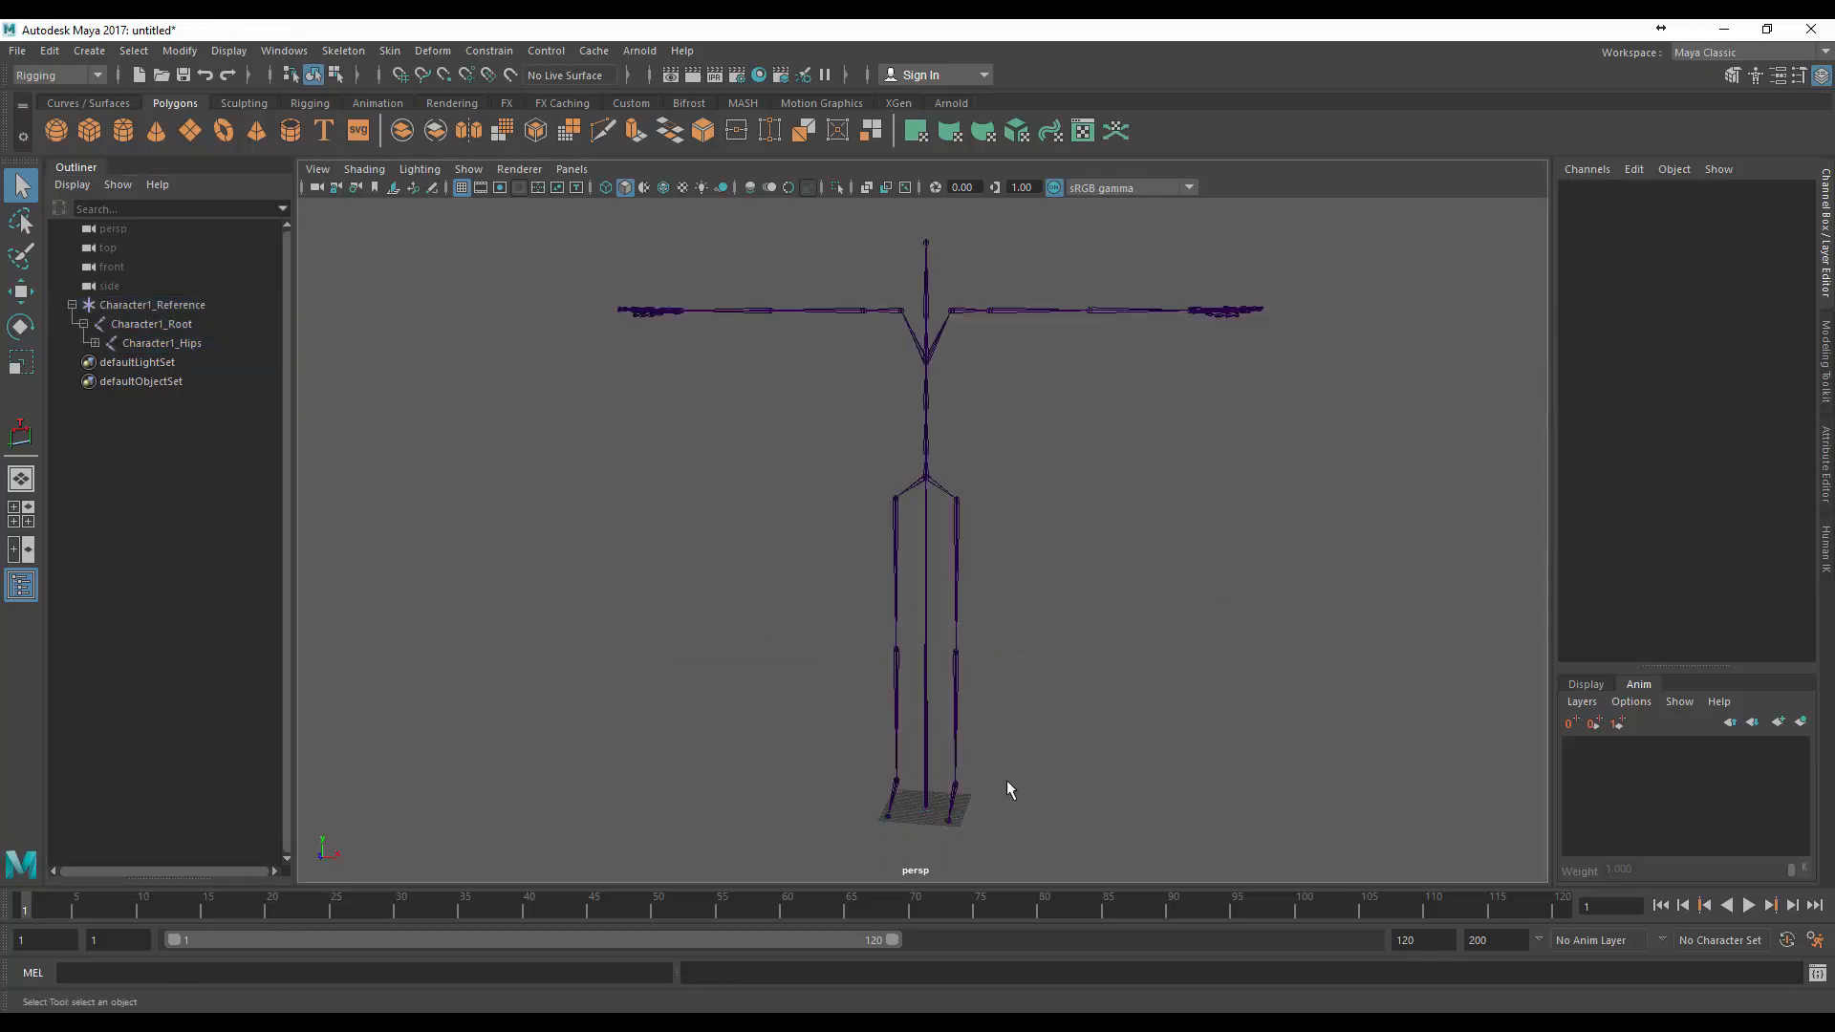
pyautogui.moveTo(819, 637)
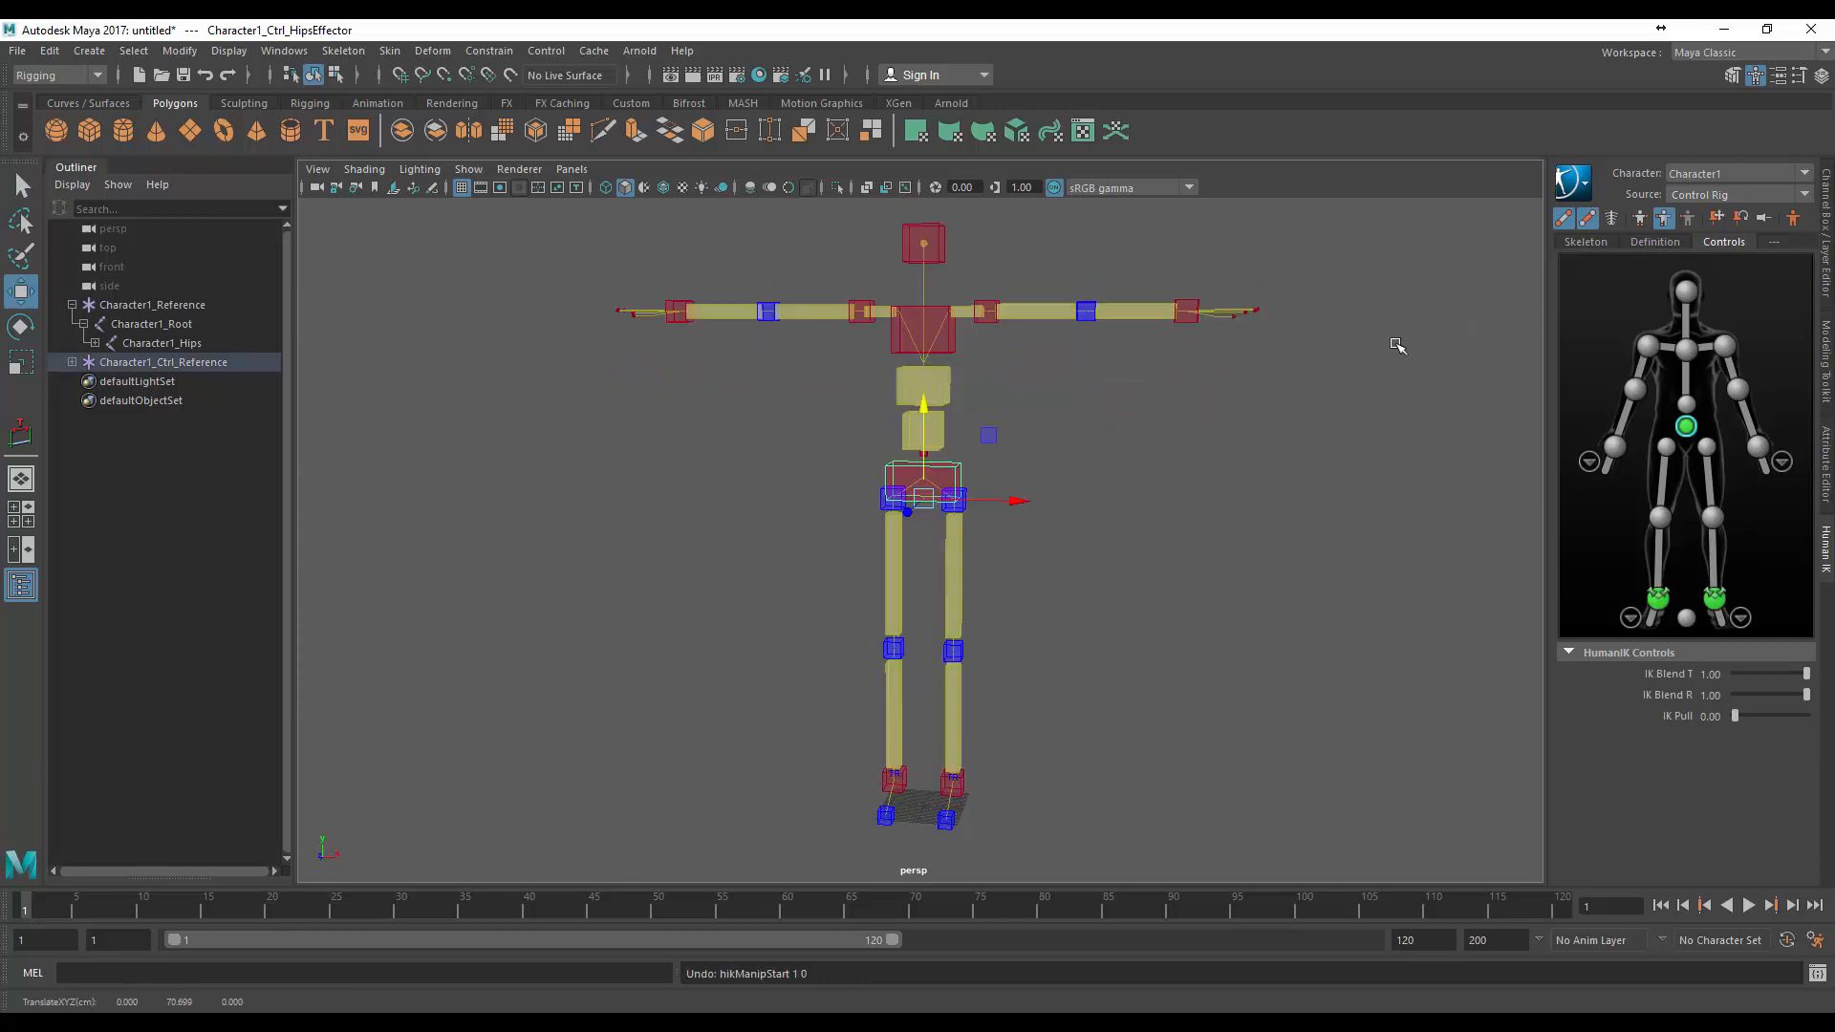
# Pose the hips and right foot effectors into a stride at a later frame
pyautogui.click(1573, 182)
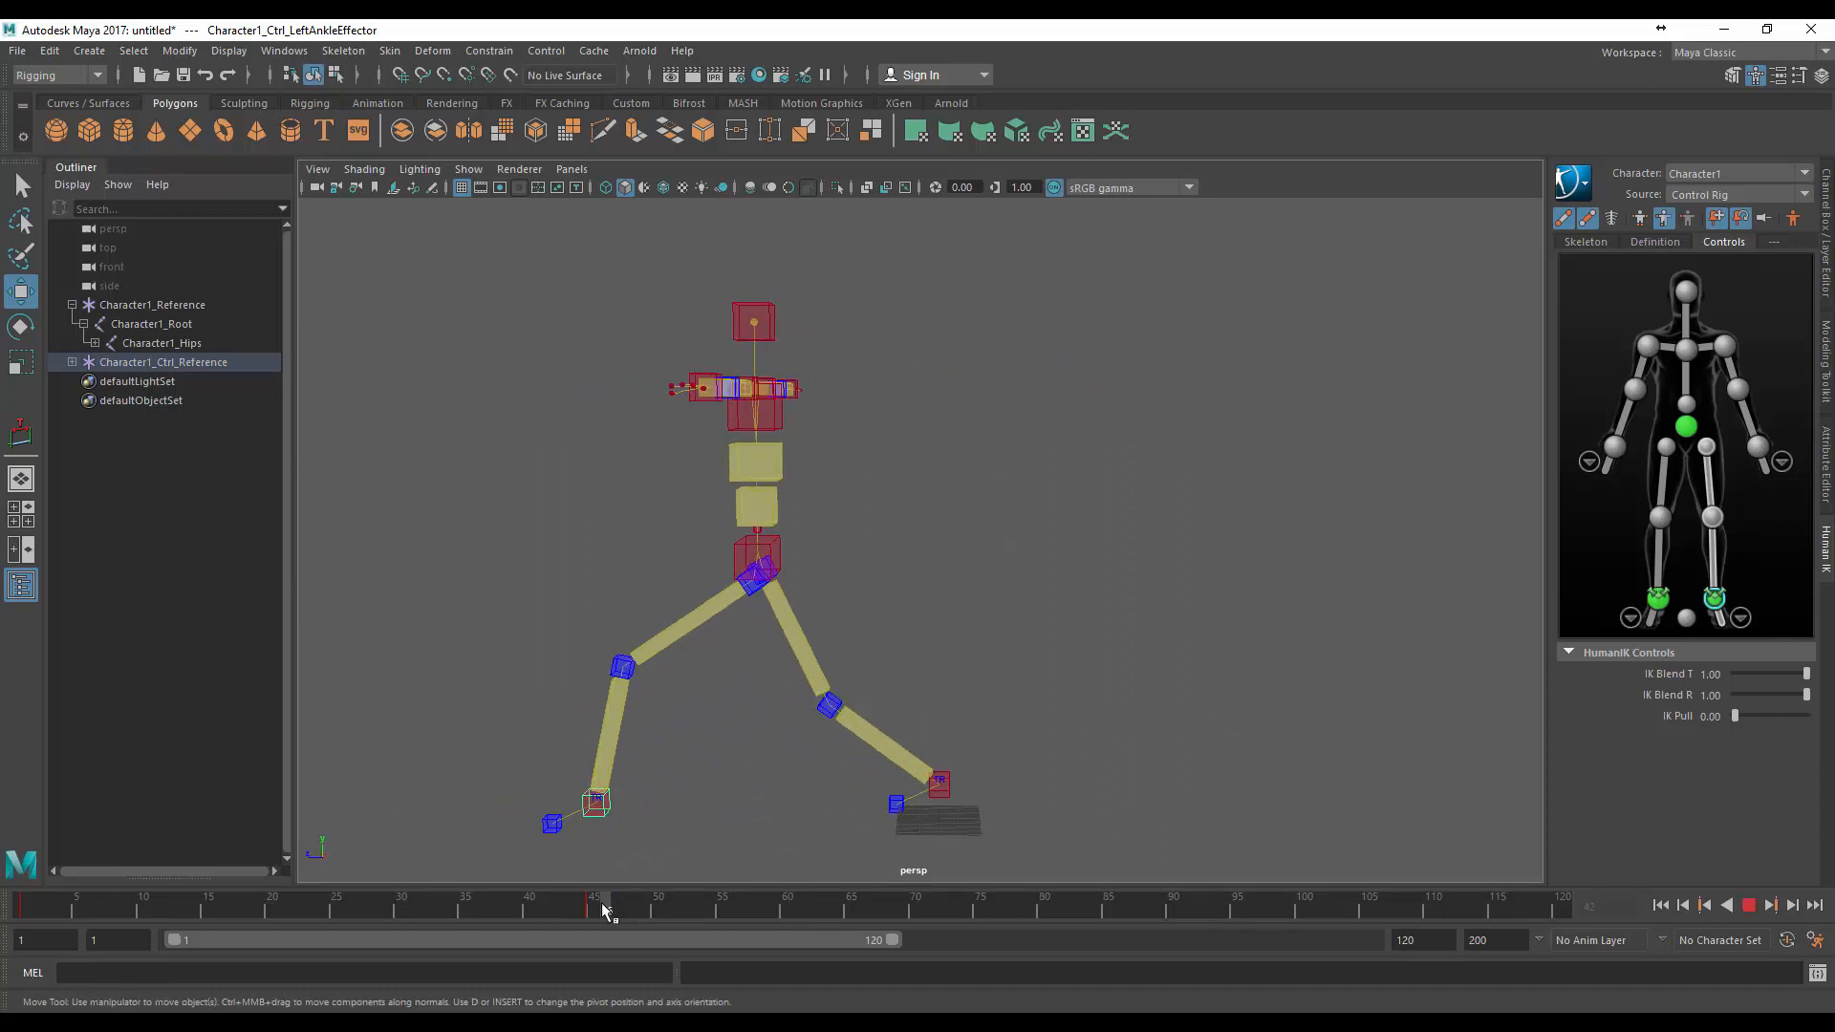
pyautogui.click(940, 784)
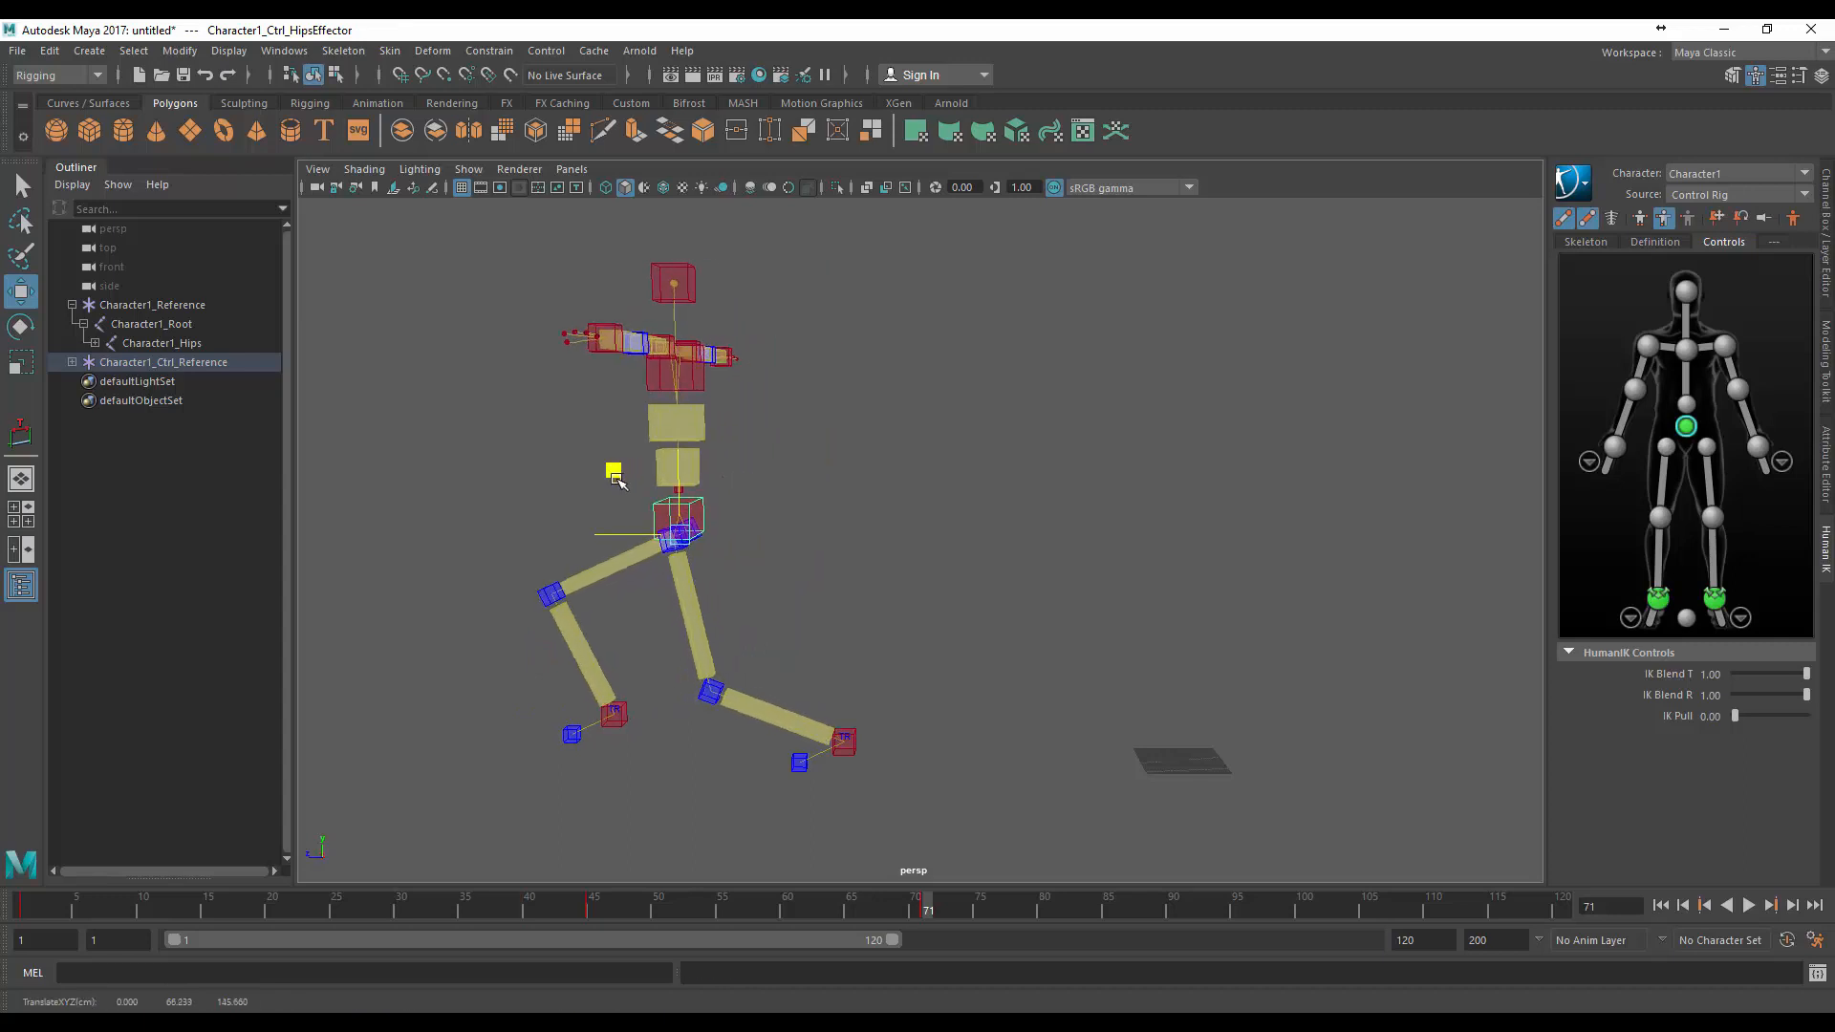
pyautogui.click(615, 711)
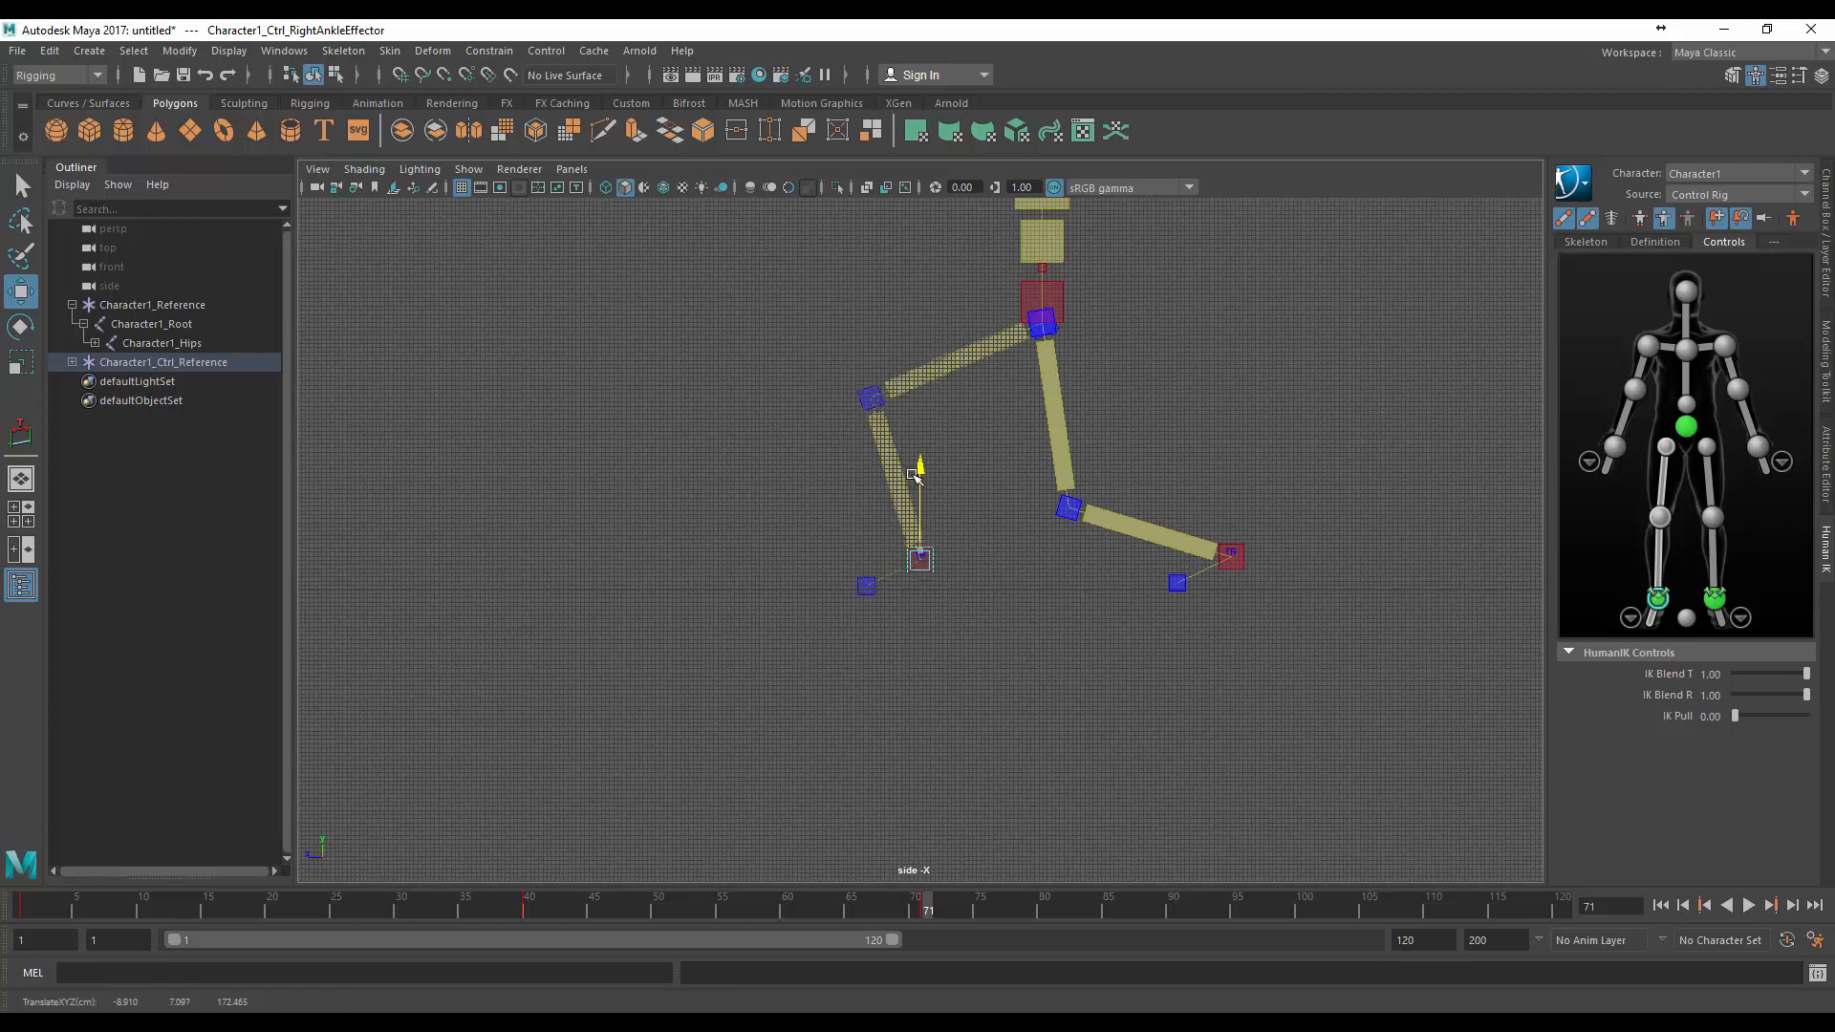
pyautogui.click(918, 556)
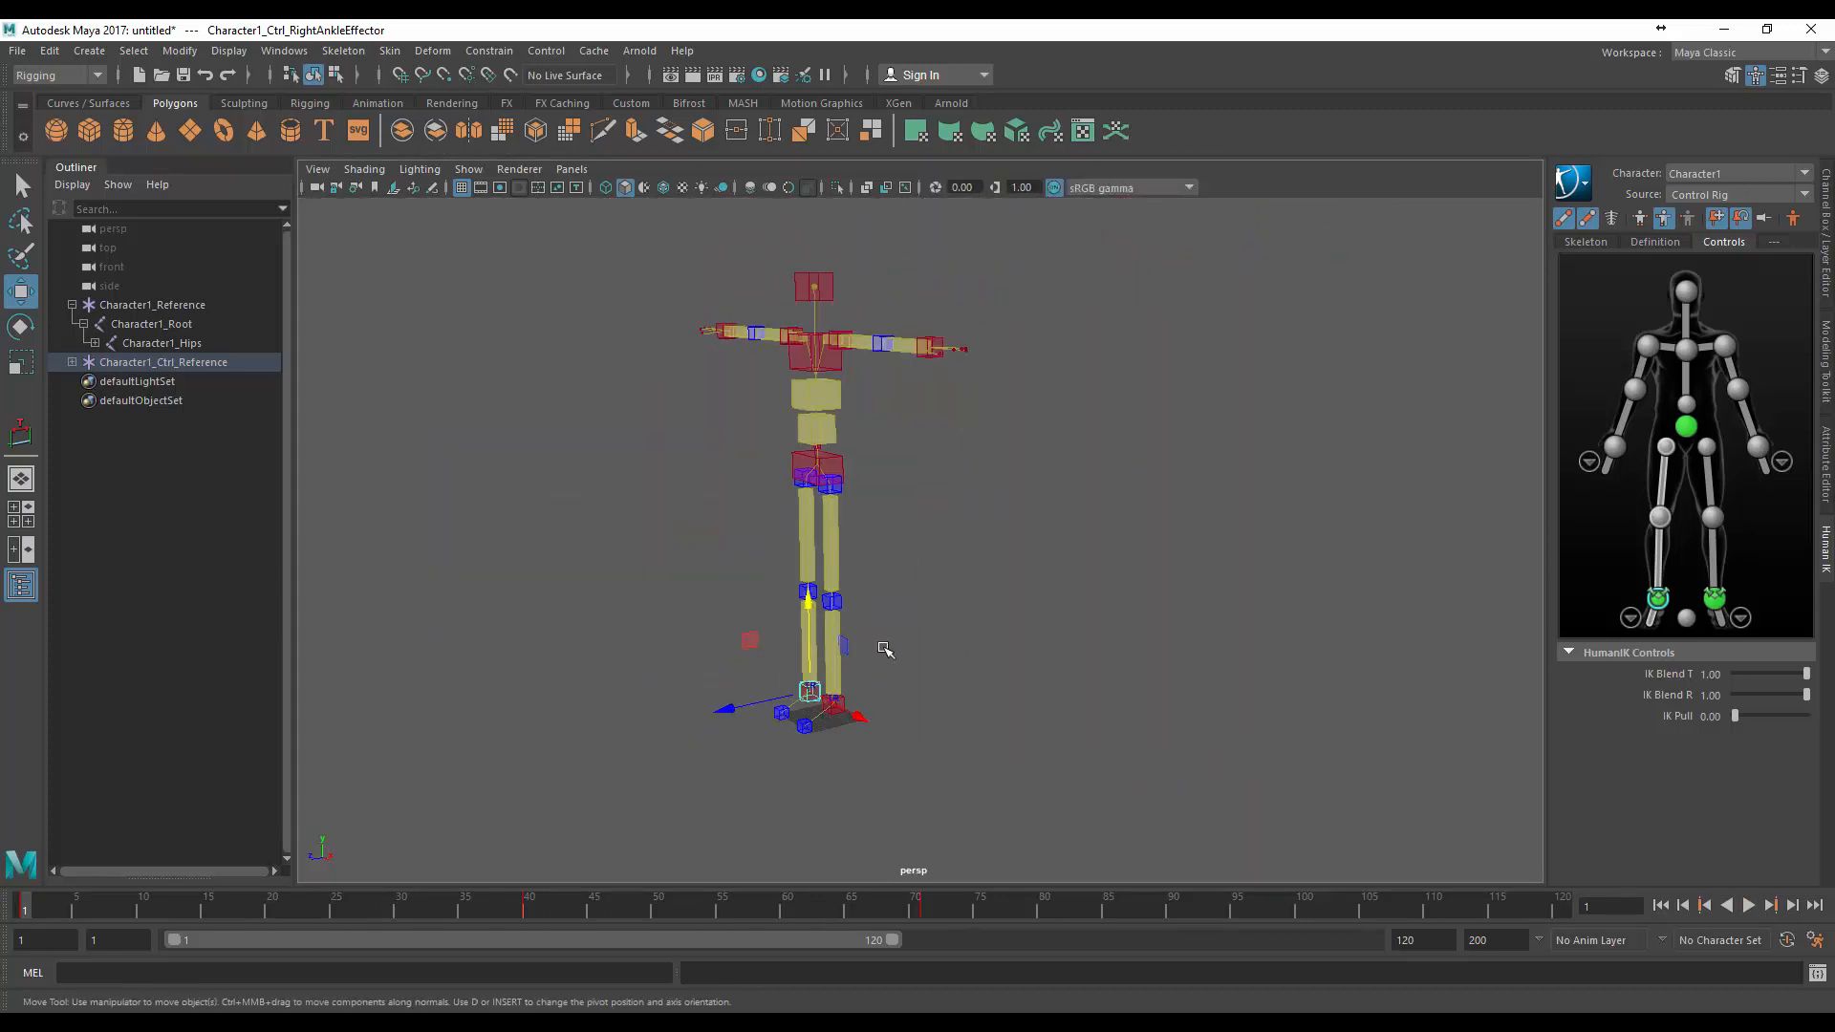
# Deselect the rig and save the scene as rootmotiontest3.mb in FILMSTORM
pyautogui.click(977, 662)
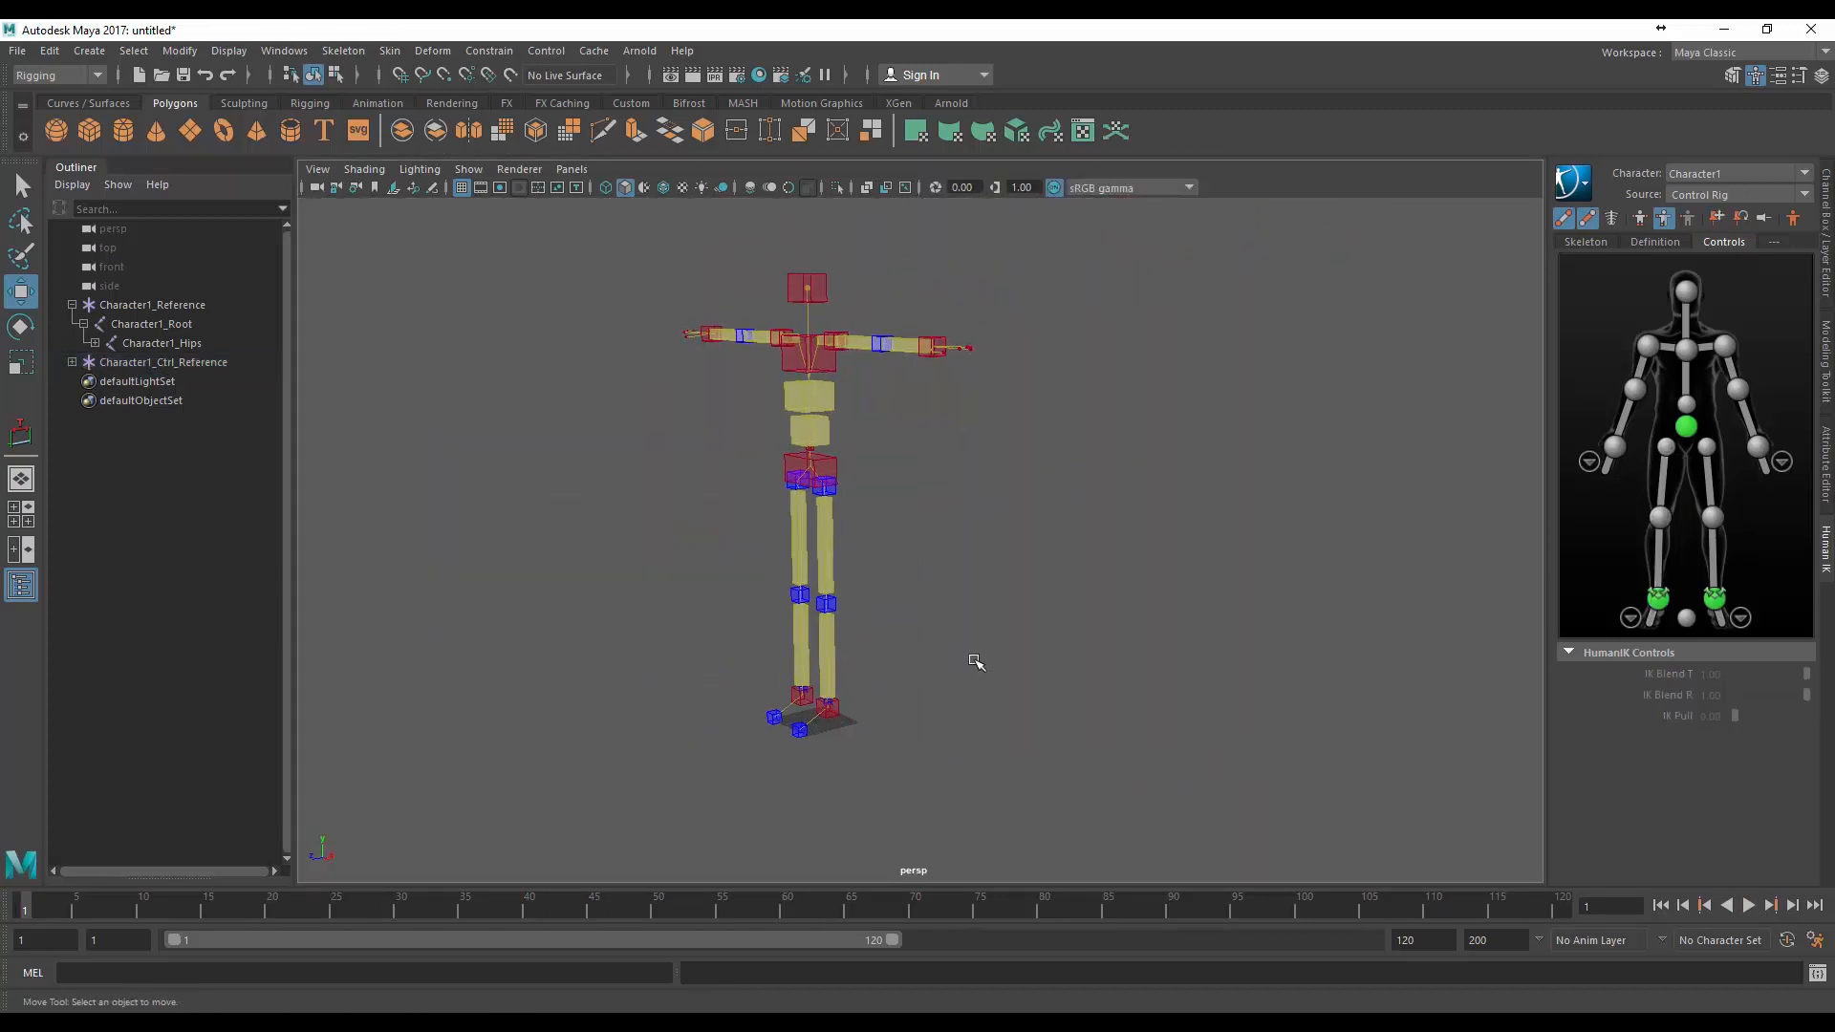
pyautogui.click(16, 51)
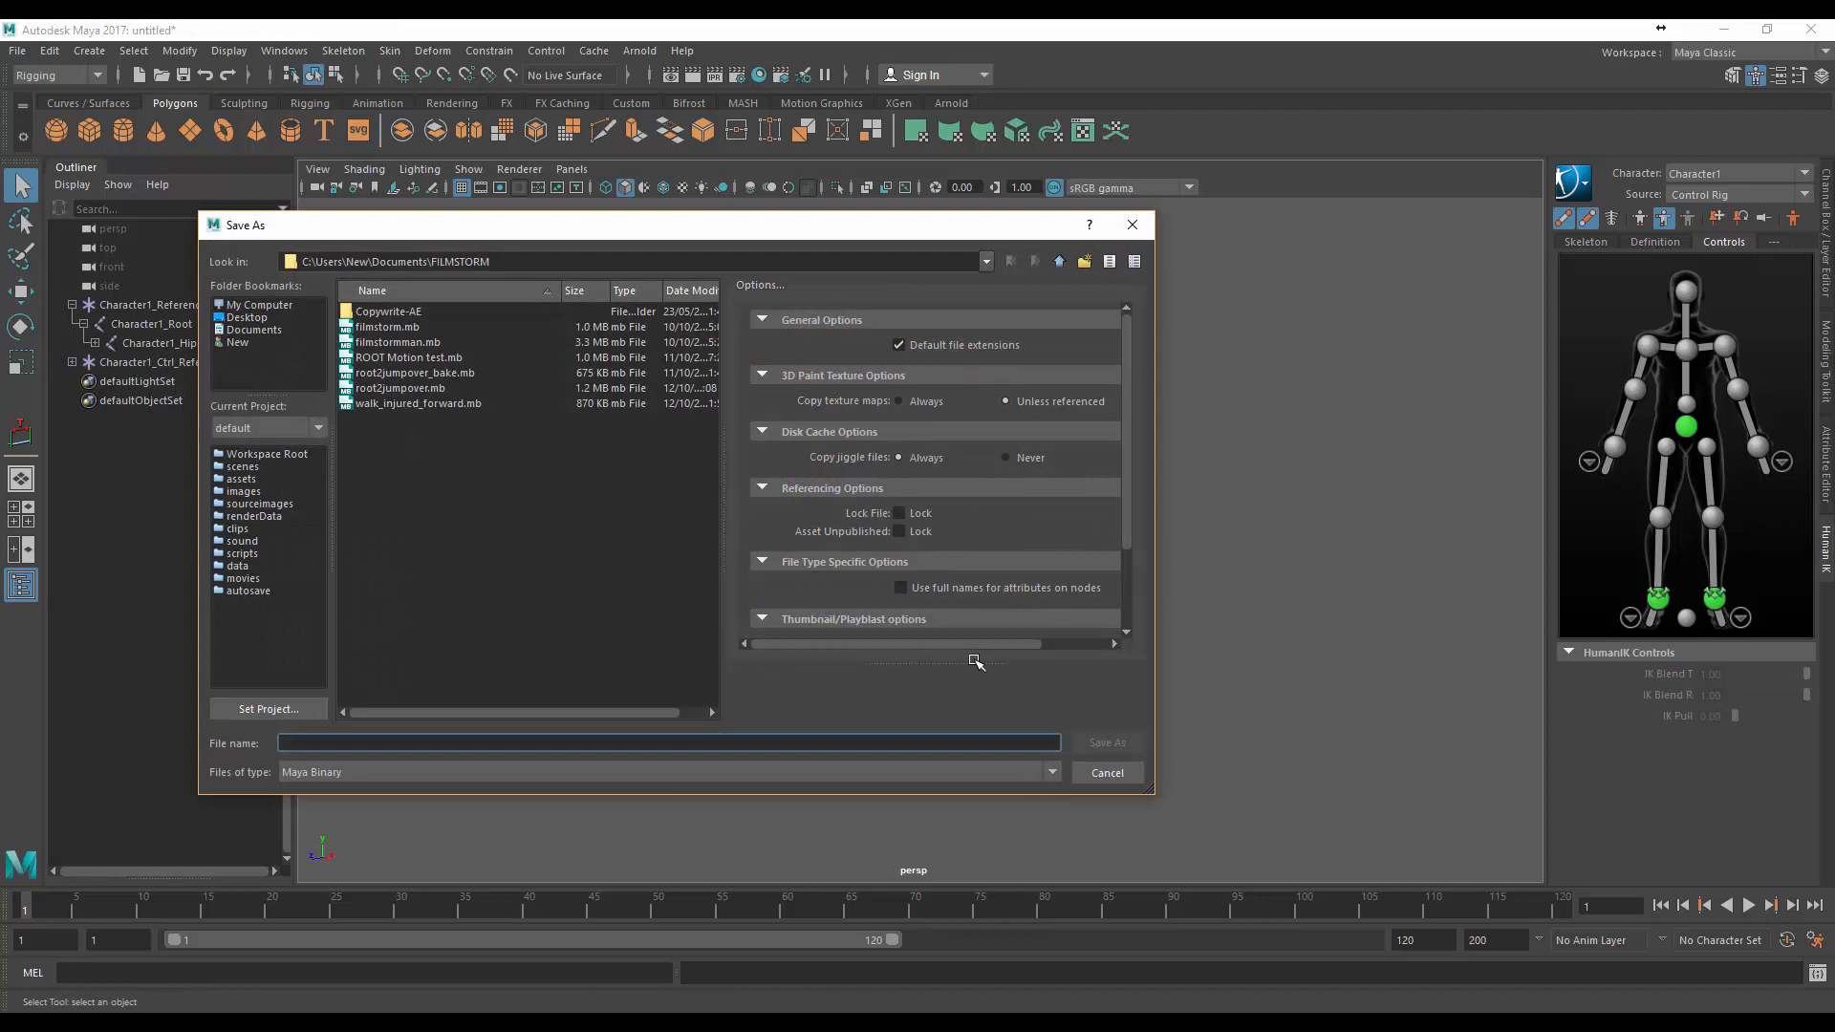
pyautogui.write('rootm')
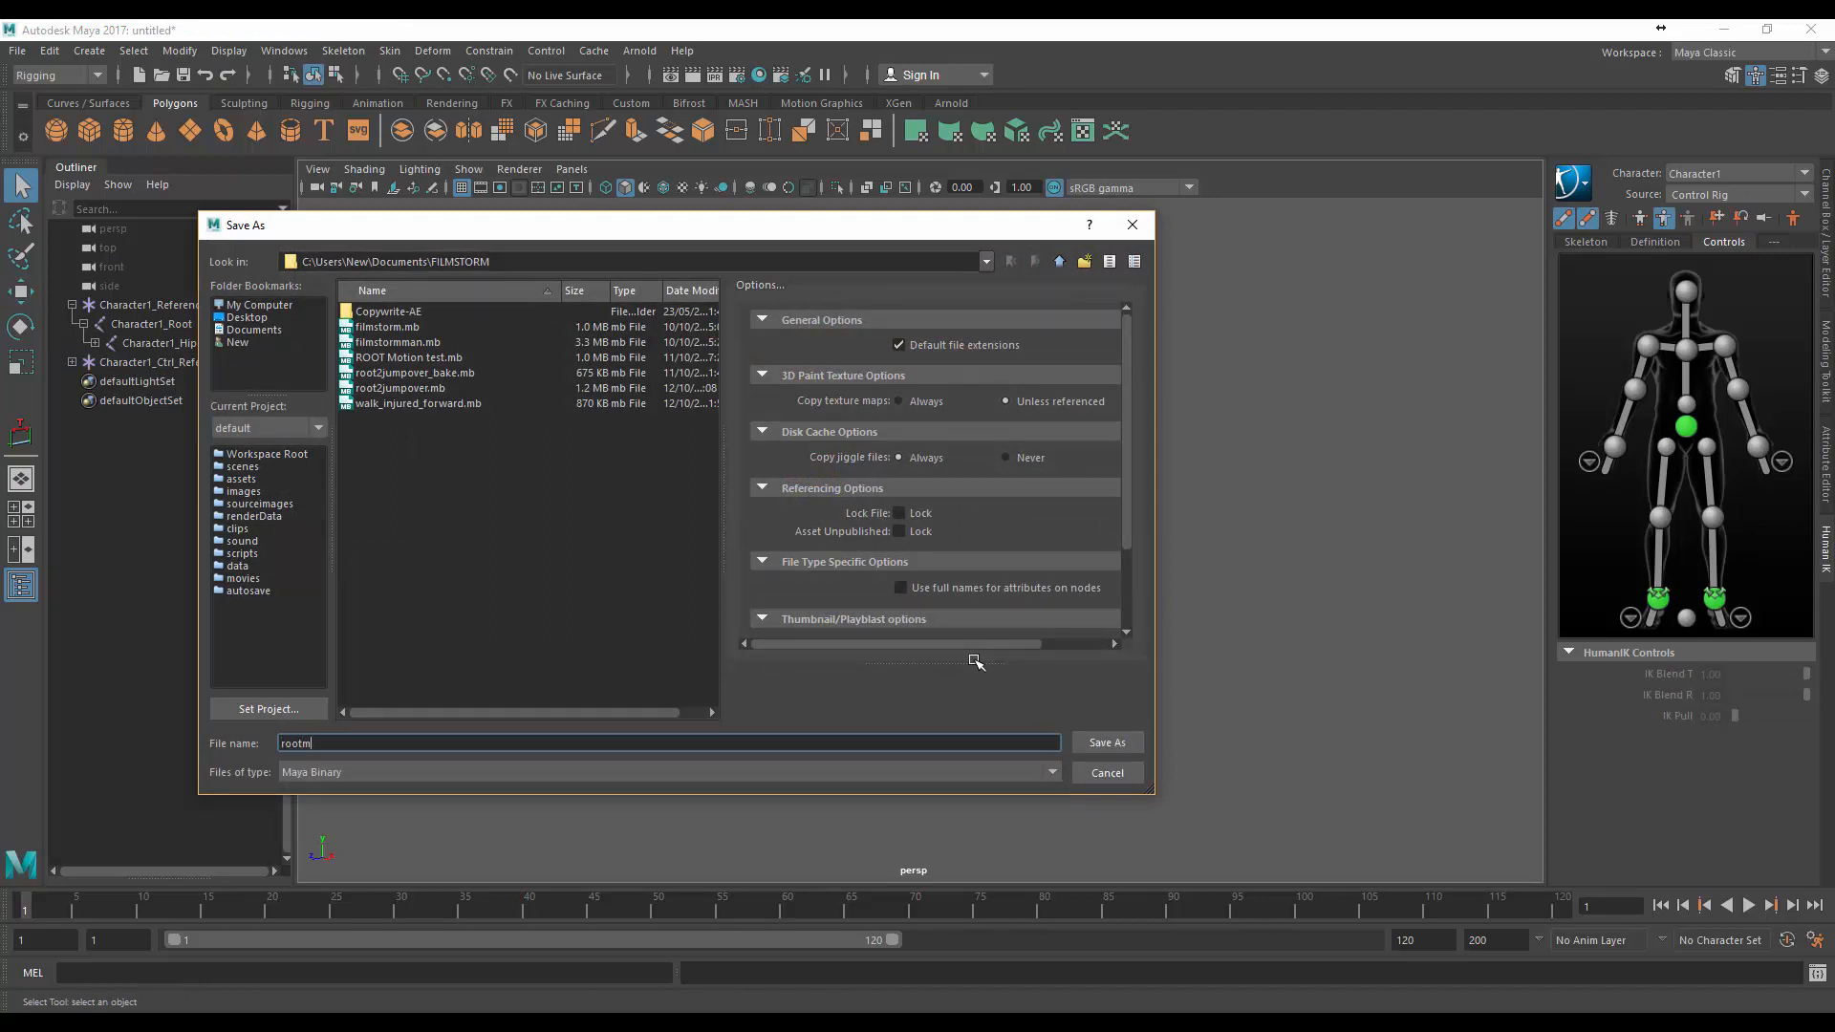
pyautogui.write('otiontest')
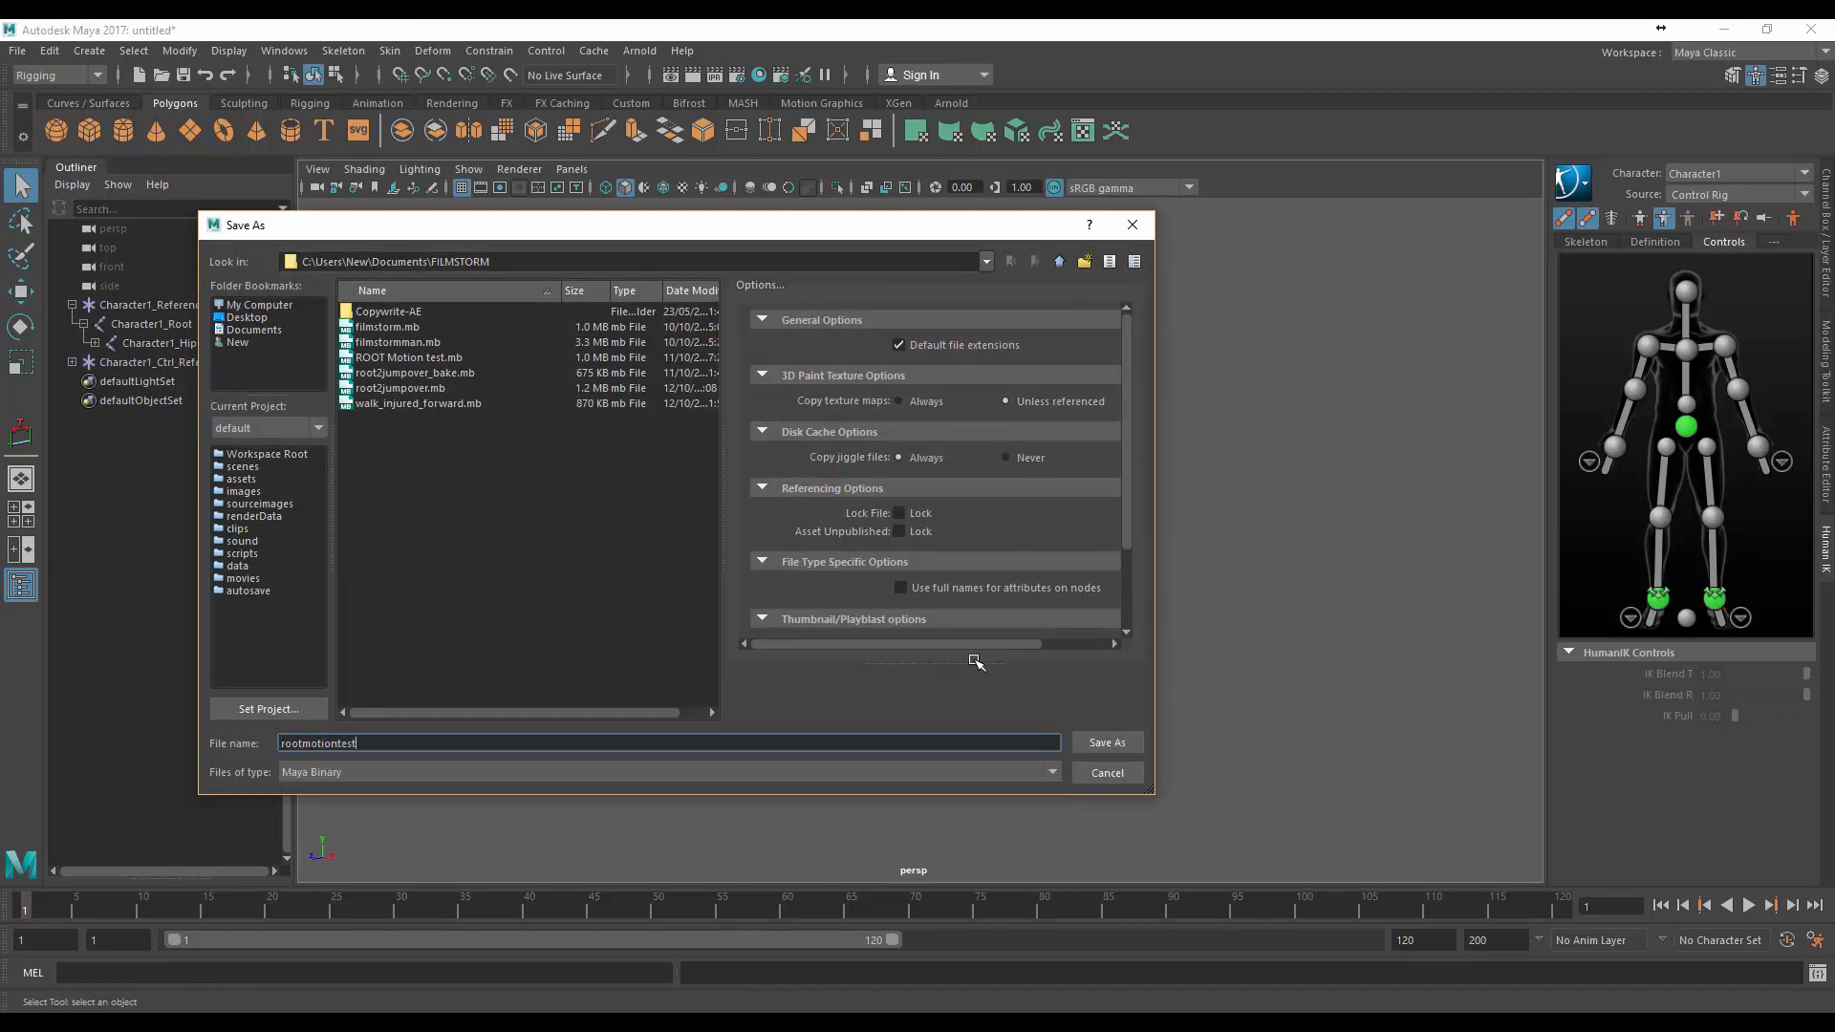
pyautogui.click(1104, 742)
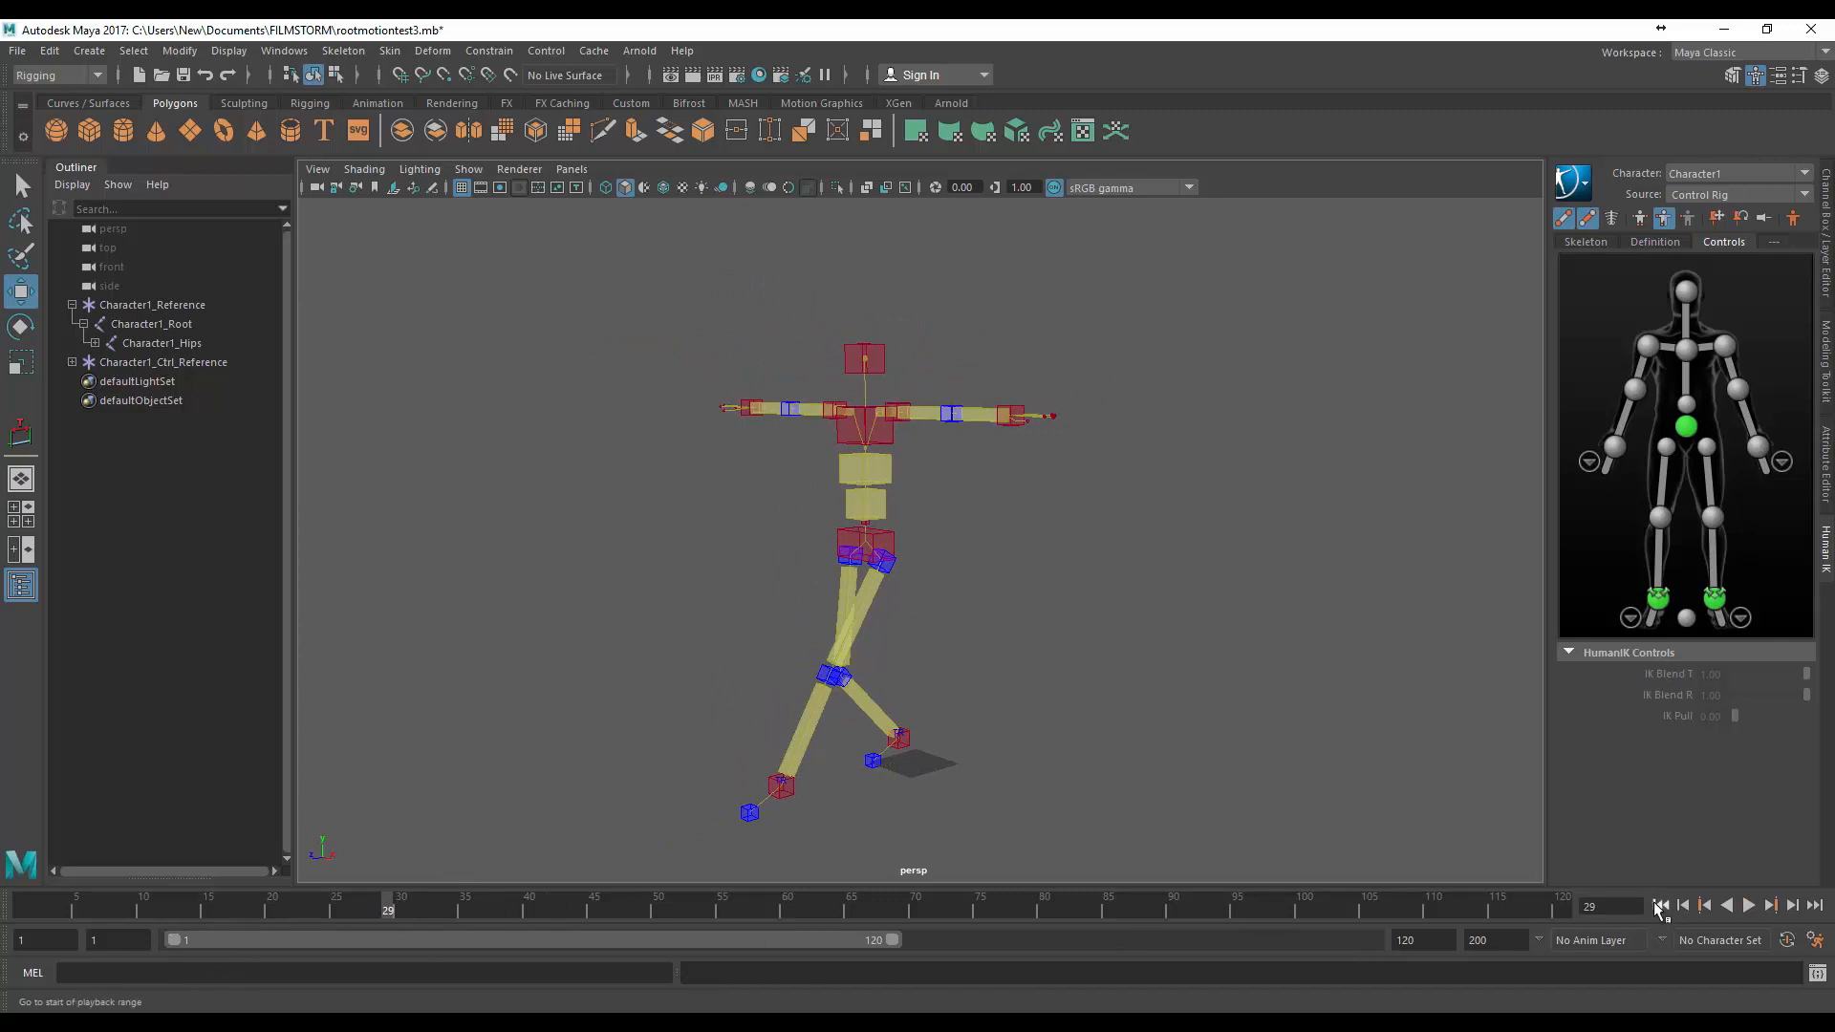
# From the first frame, bake the HumanIK rig animation onto Character1's skeleton
pyautogui.click(1659, 905)
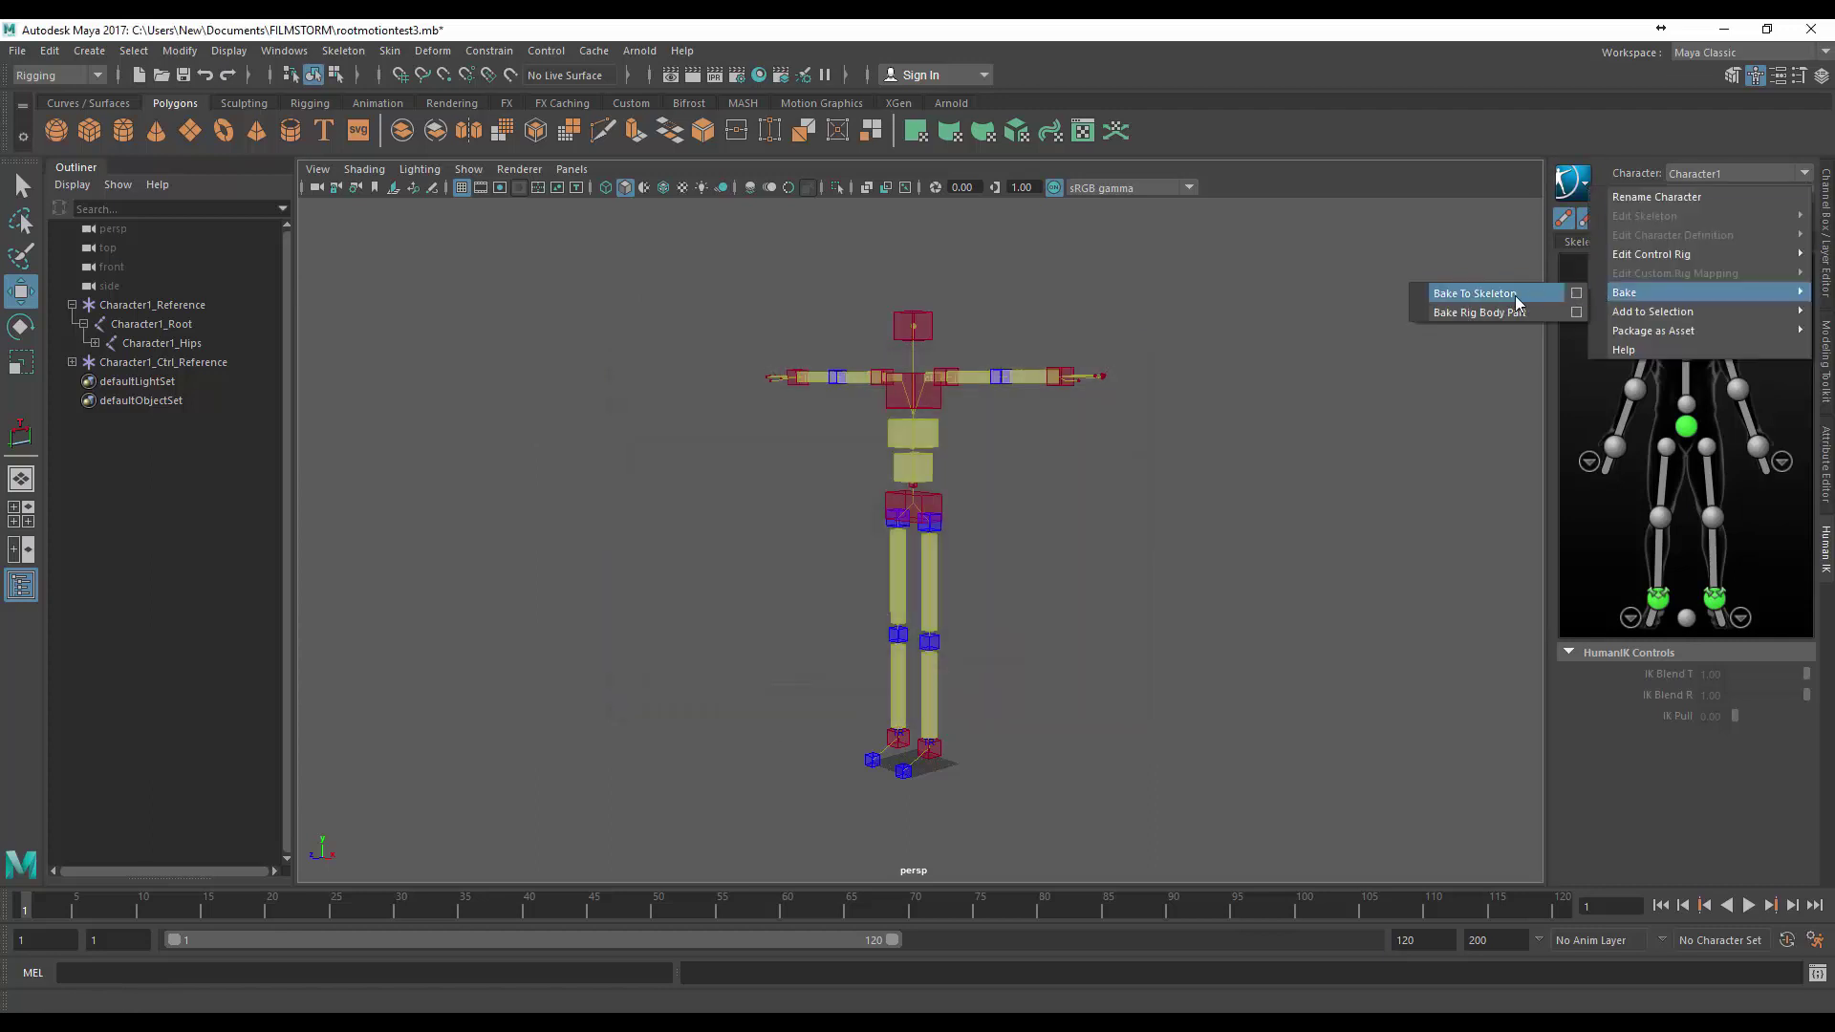
pyautogui.click(1475, 293)
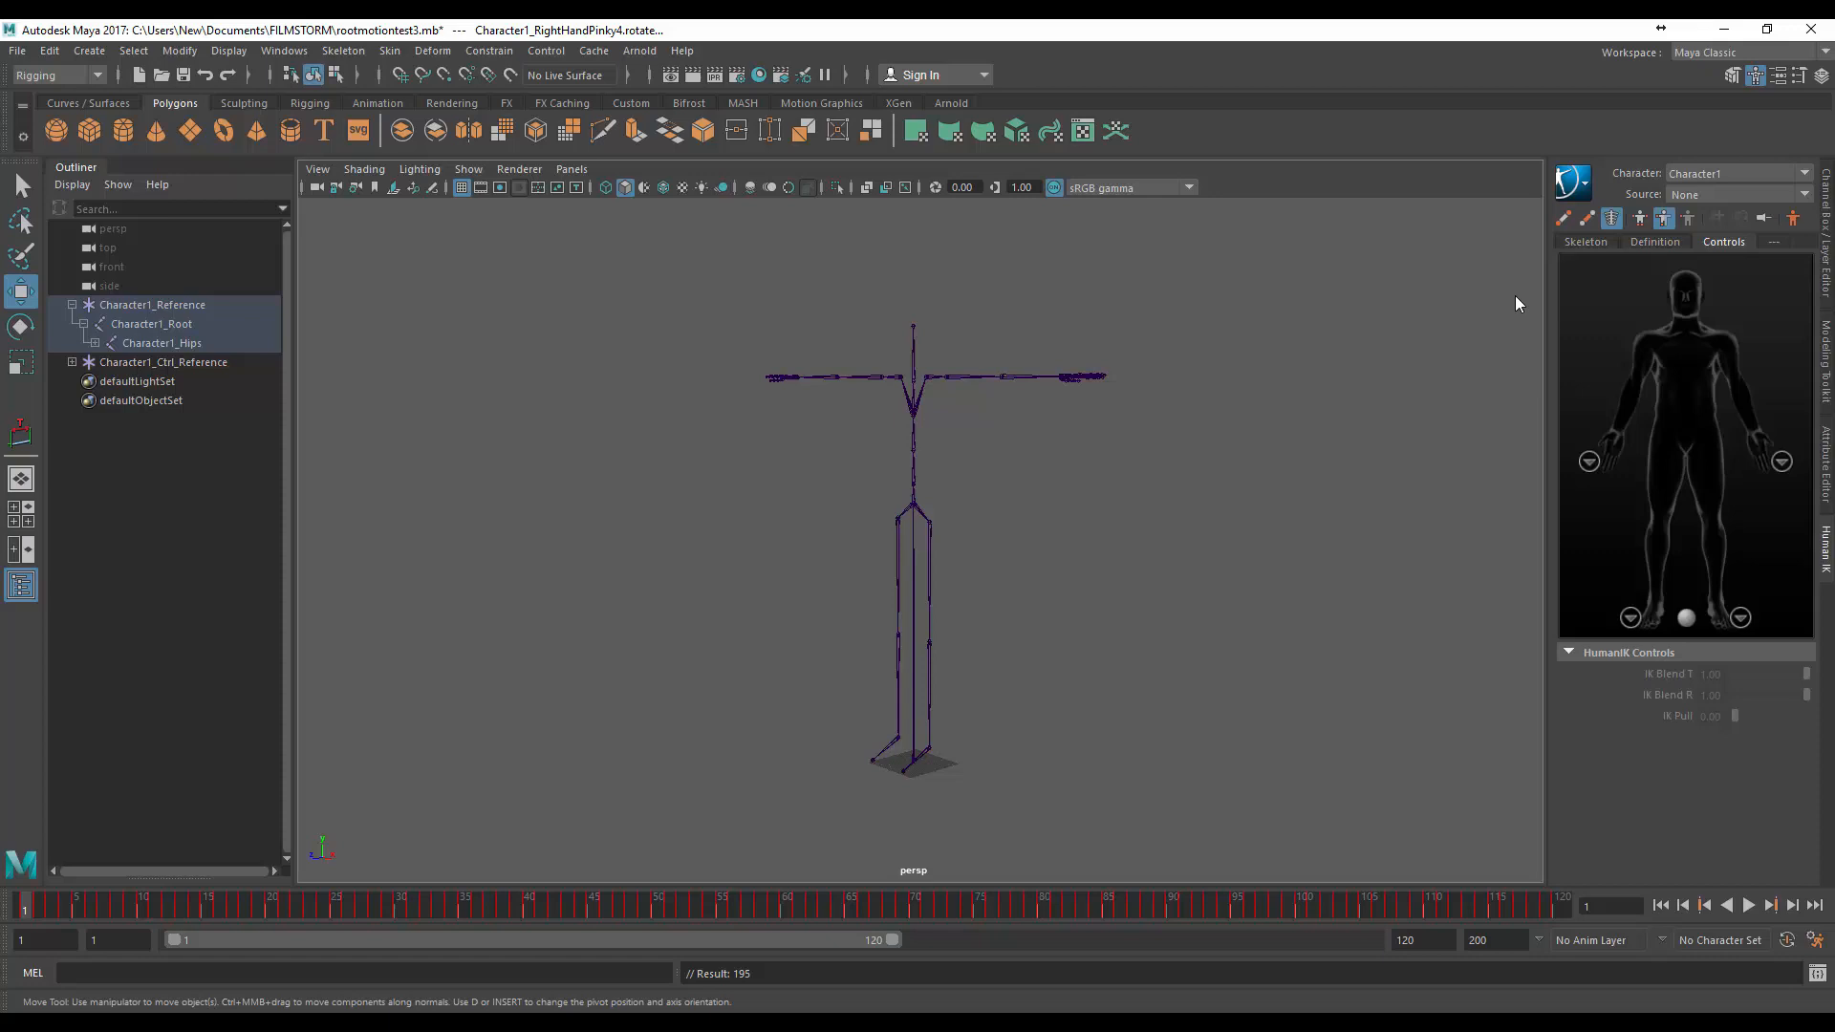
pyautogui.click(555, 905)
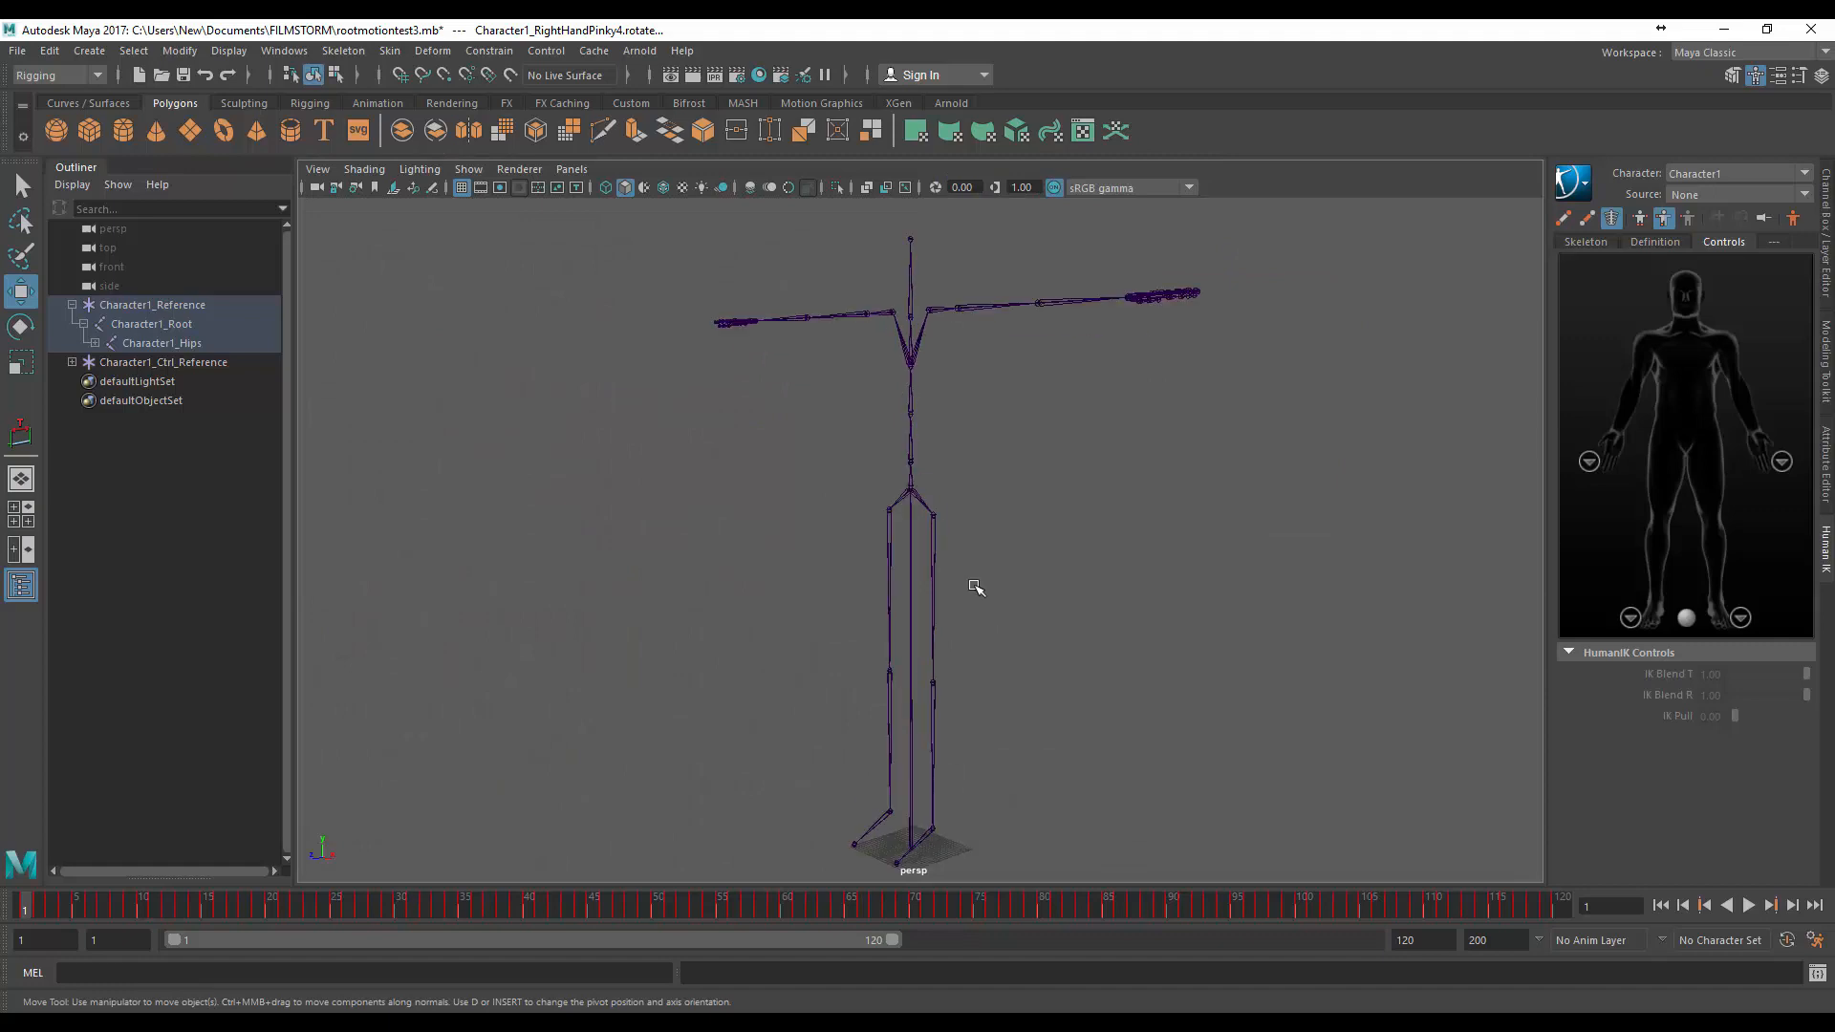
# Copy Character1_Root's timeline keys, go to start, and select Character1_Hips
pyautogui.click(151, 323)
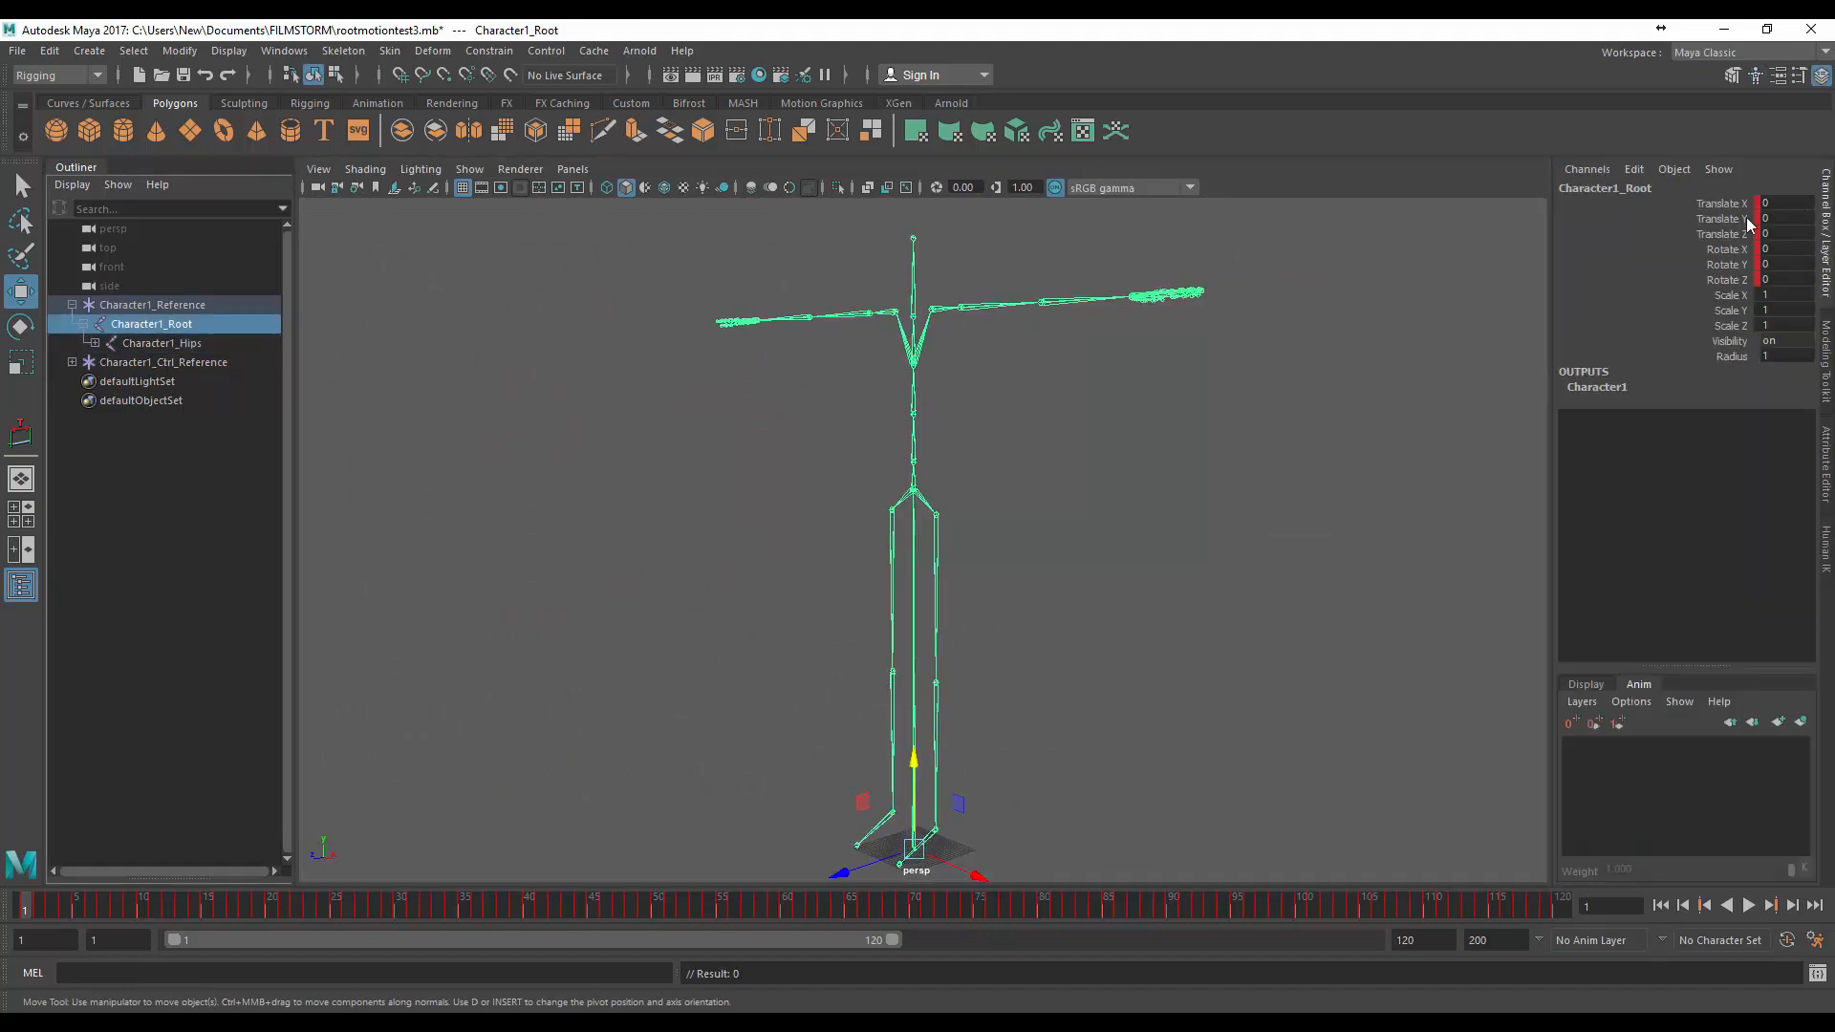
pyautogui.moveTo(23, 912)
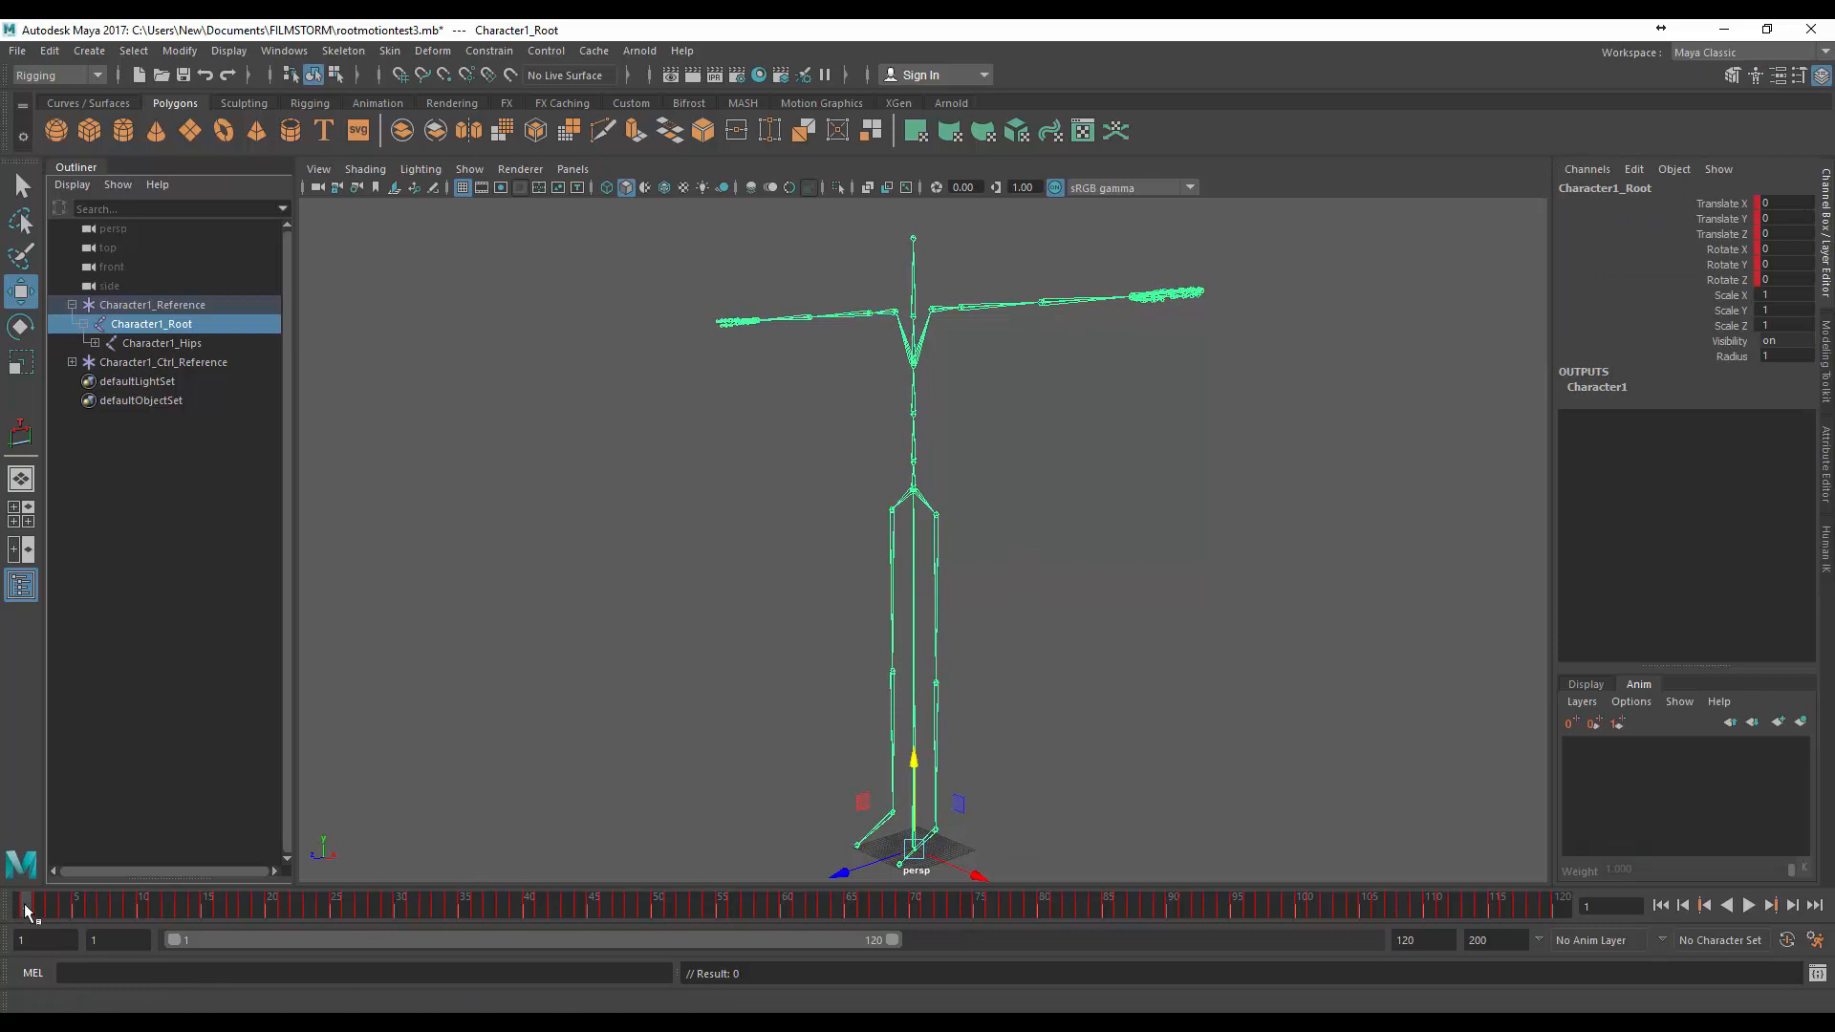
pyautogui.click(825, 909)
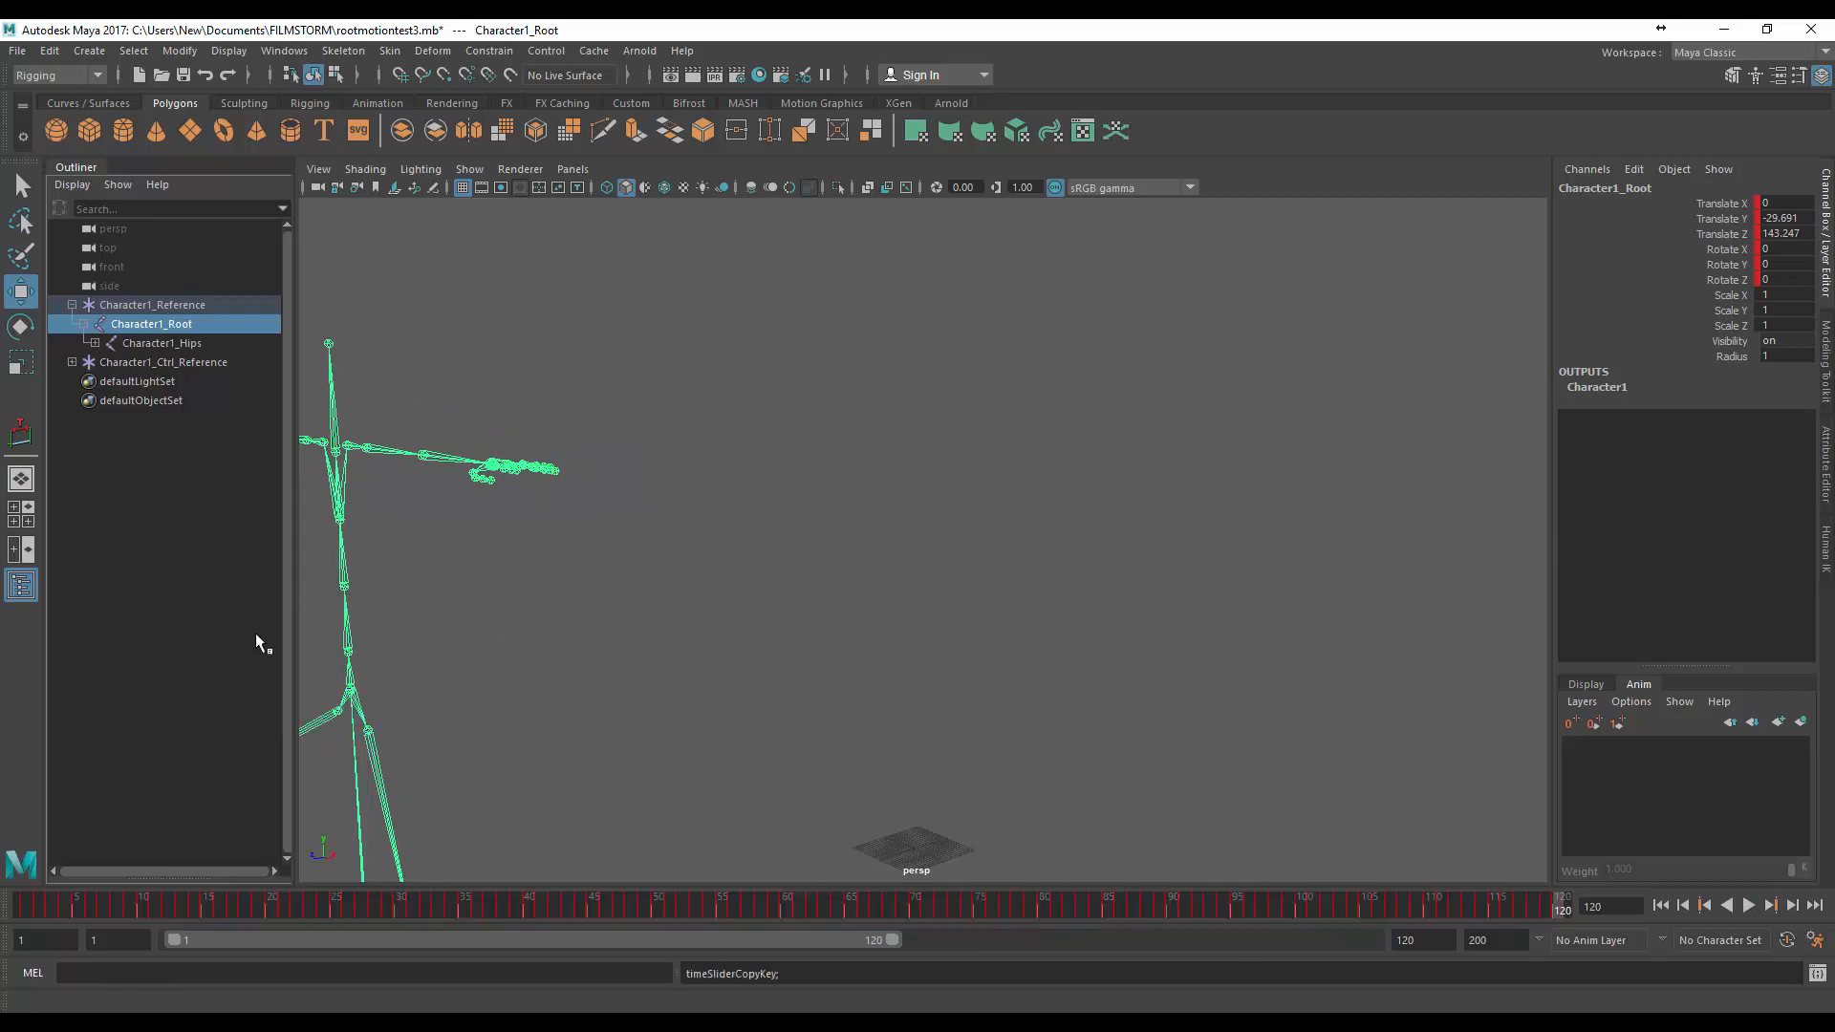
pyautogui.click(1659, 905)
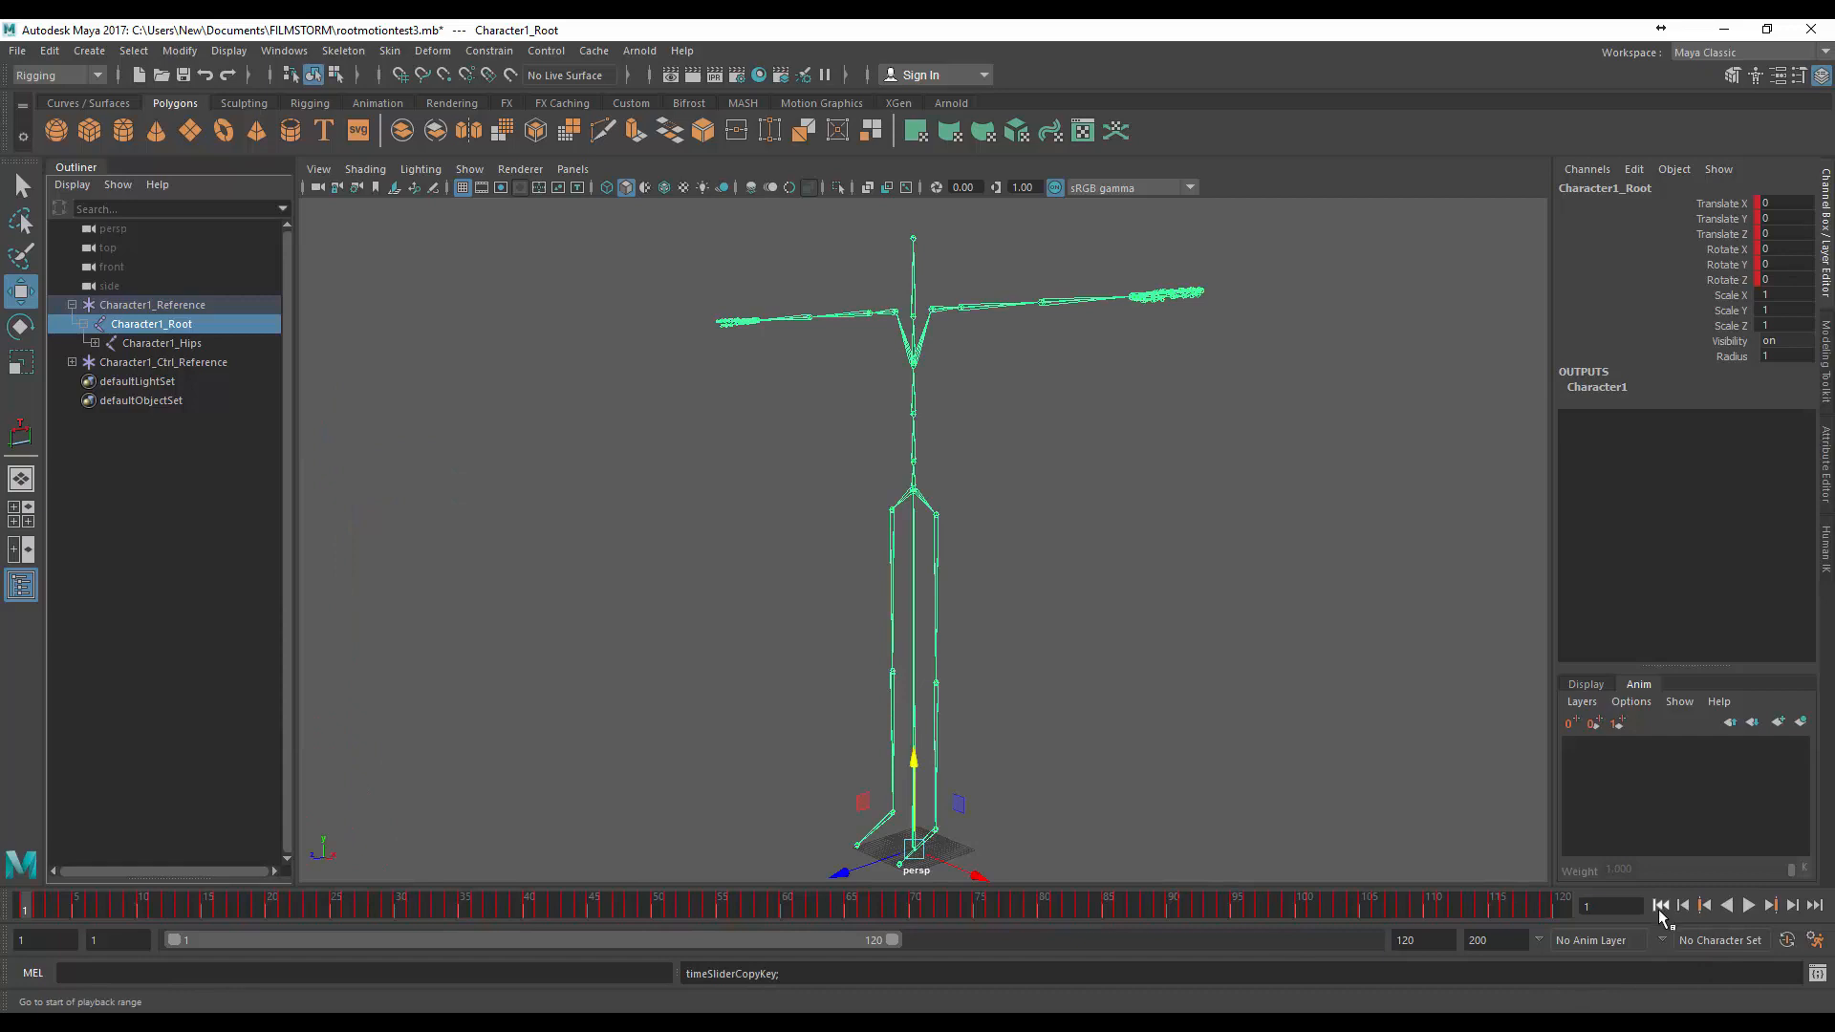
pyautogui.moveTo(1641, 590)
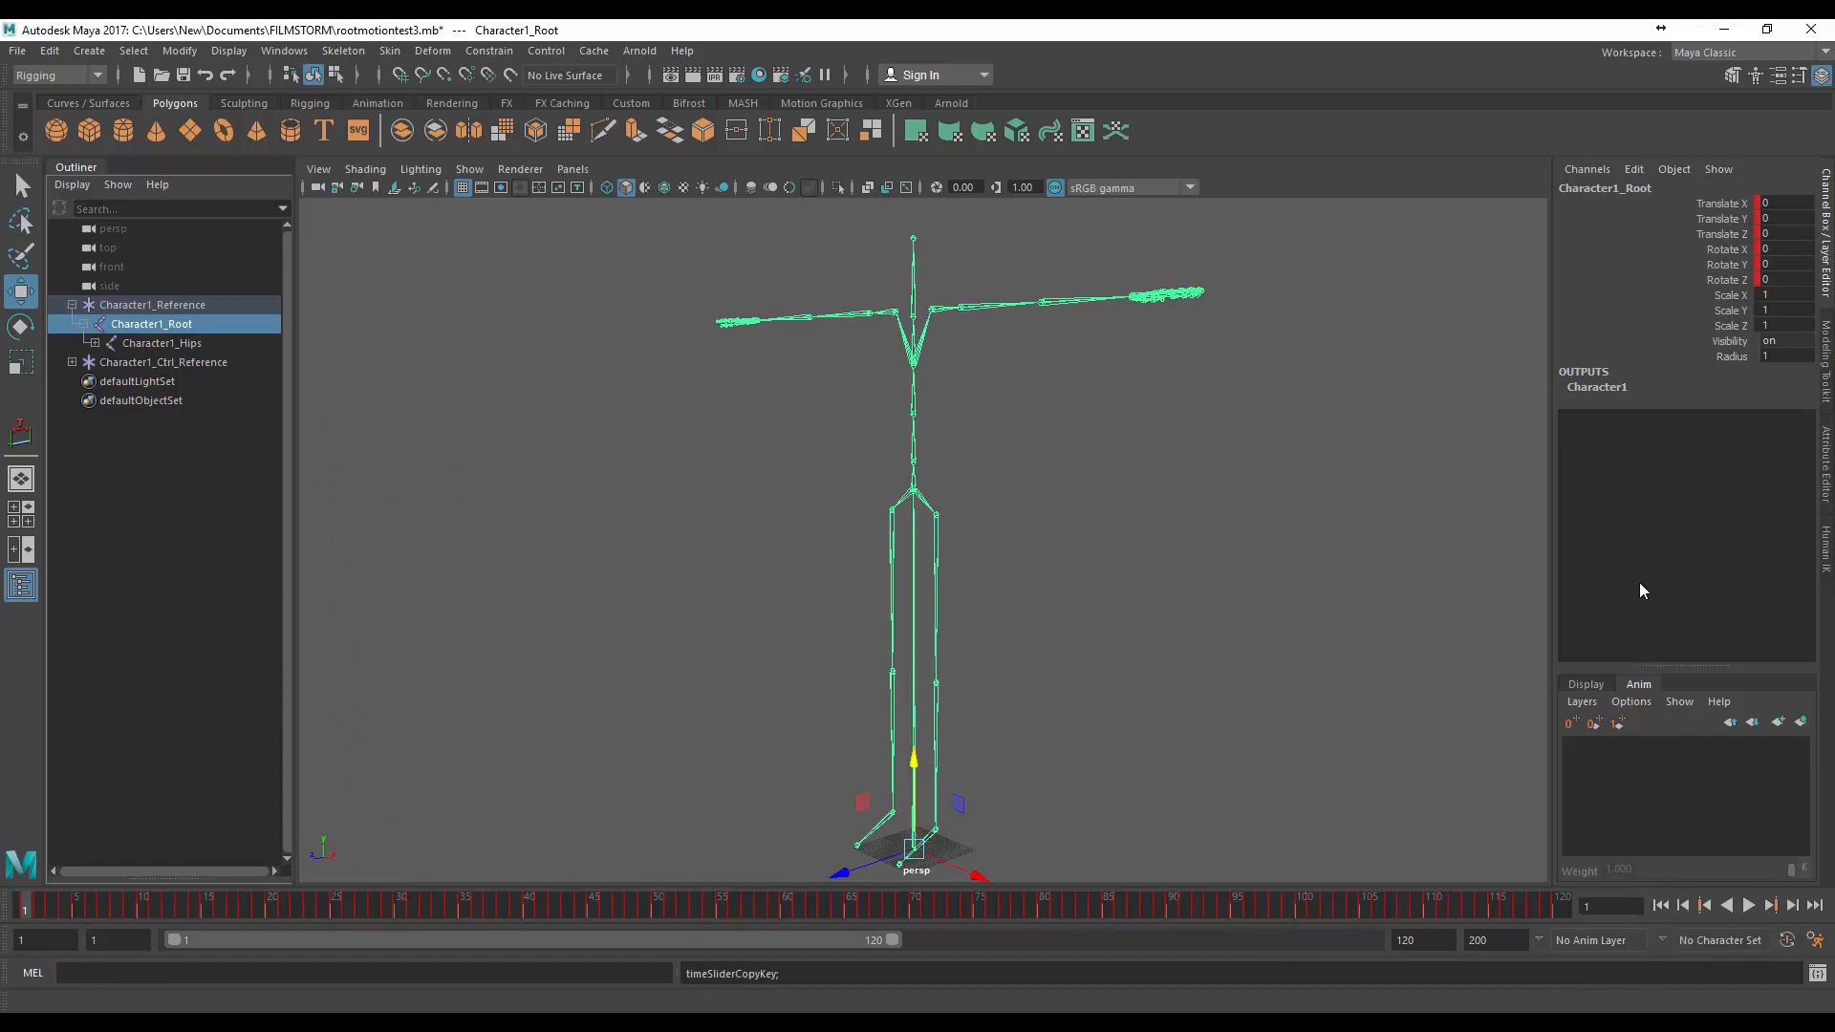
pyautogui.click(162, 344)
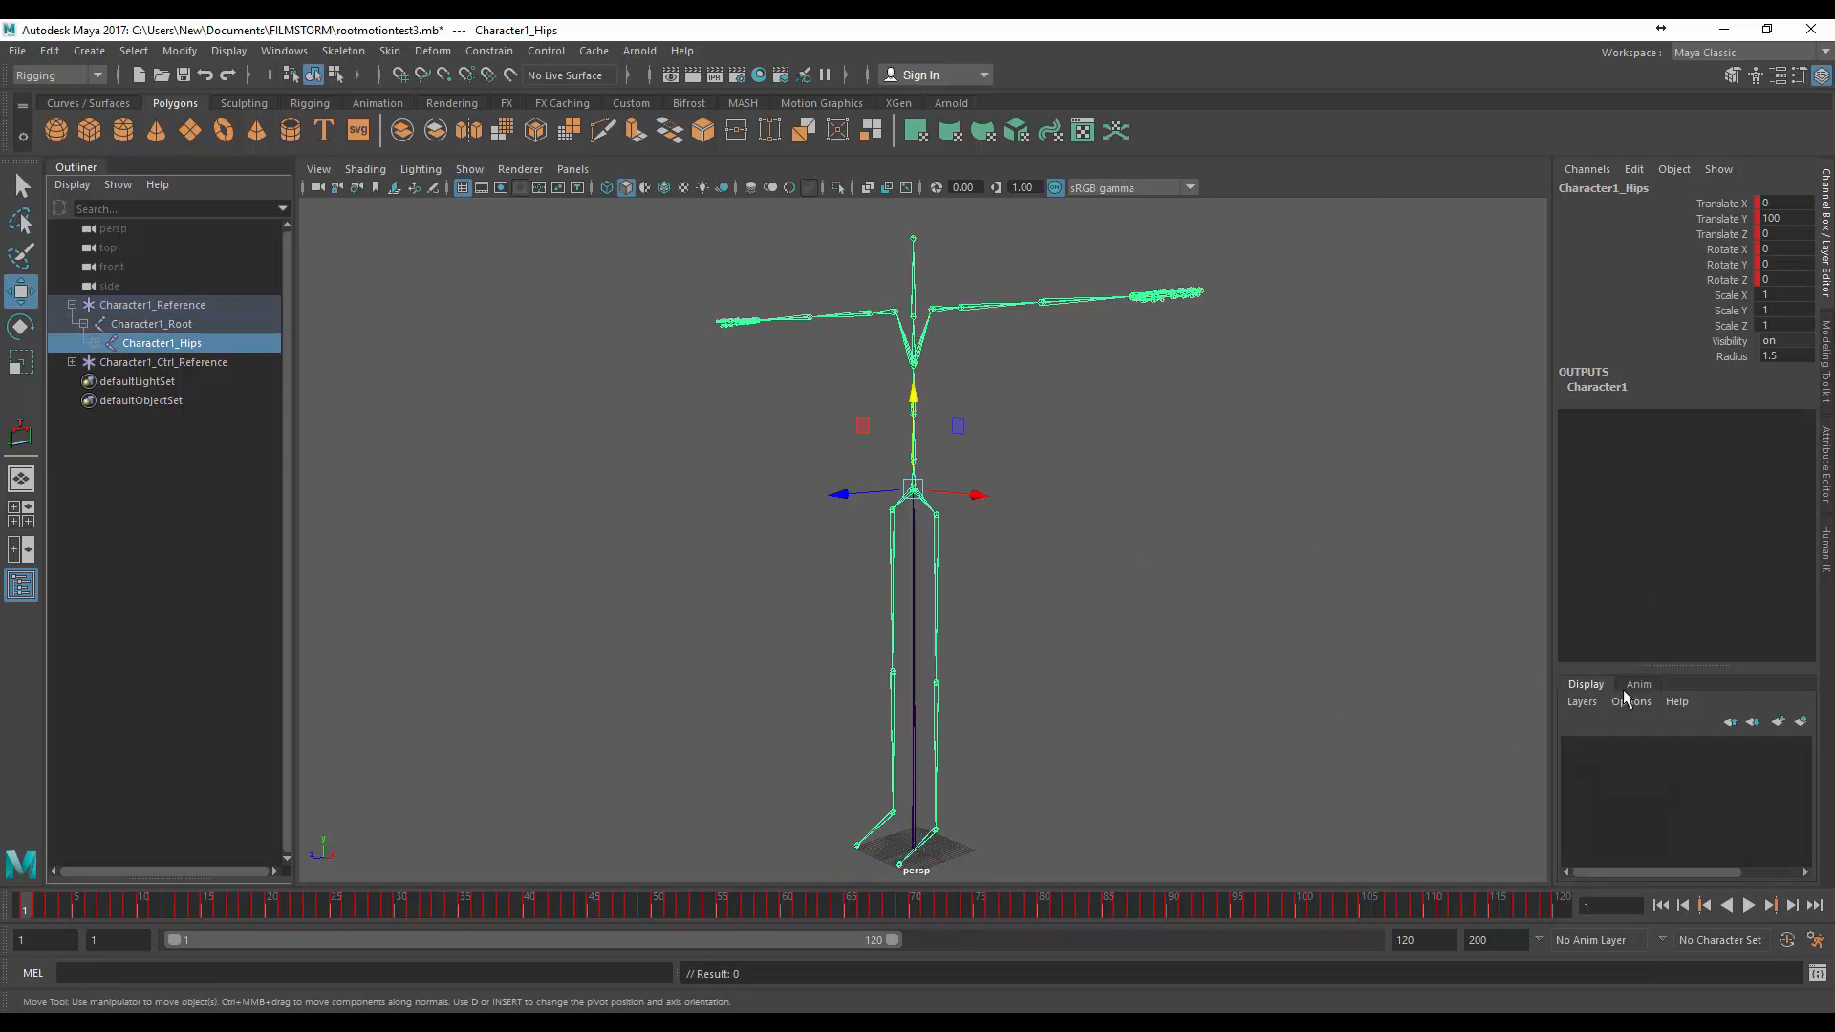
# Create AnimLayer1 from Character1_Hips and paste the copied root keys onto it
pyautogui.click(1637, 684)
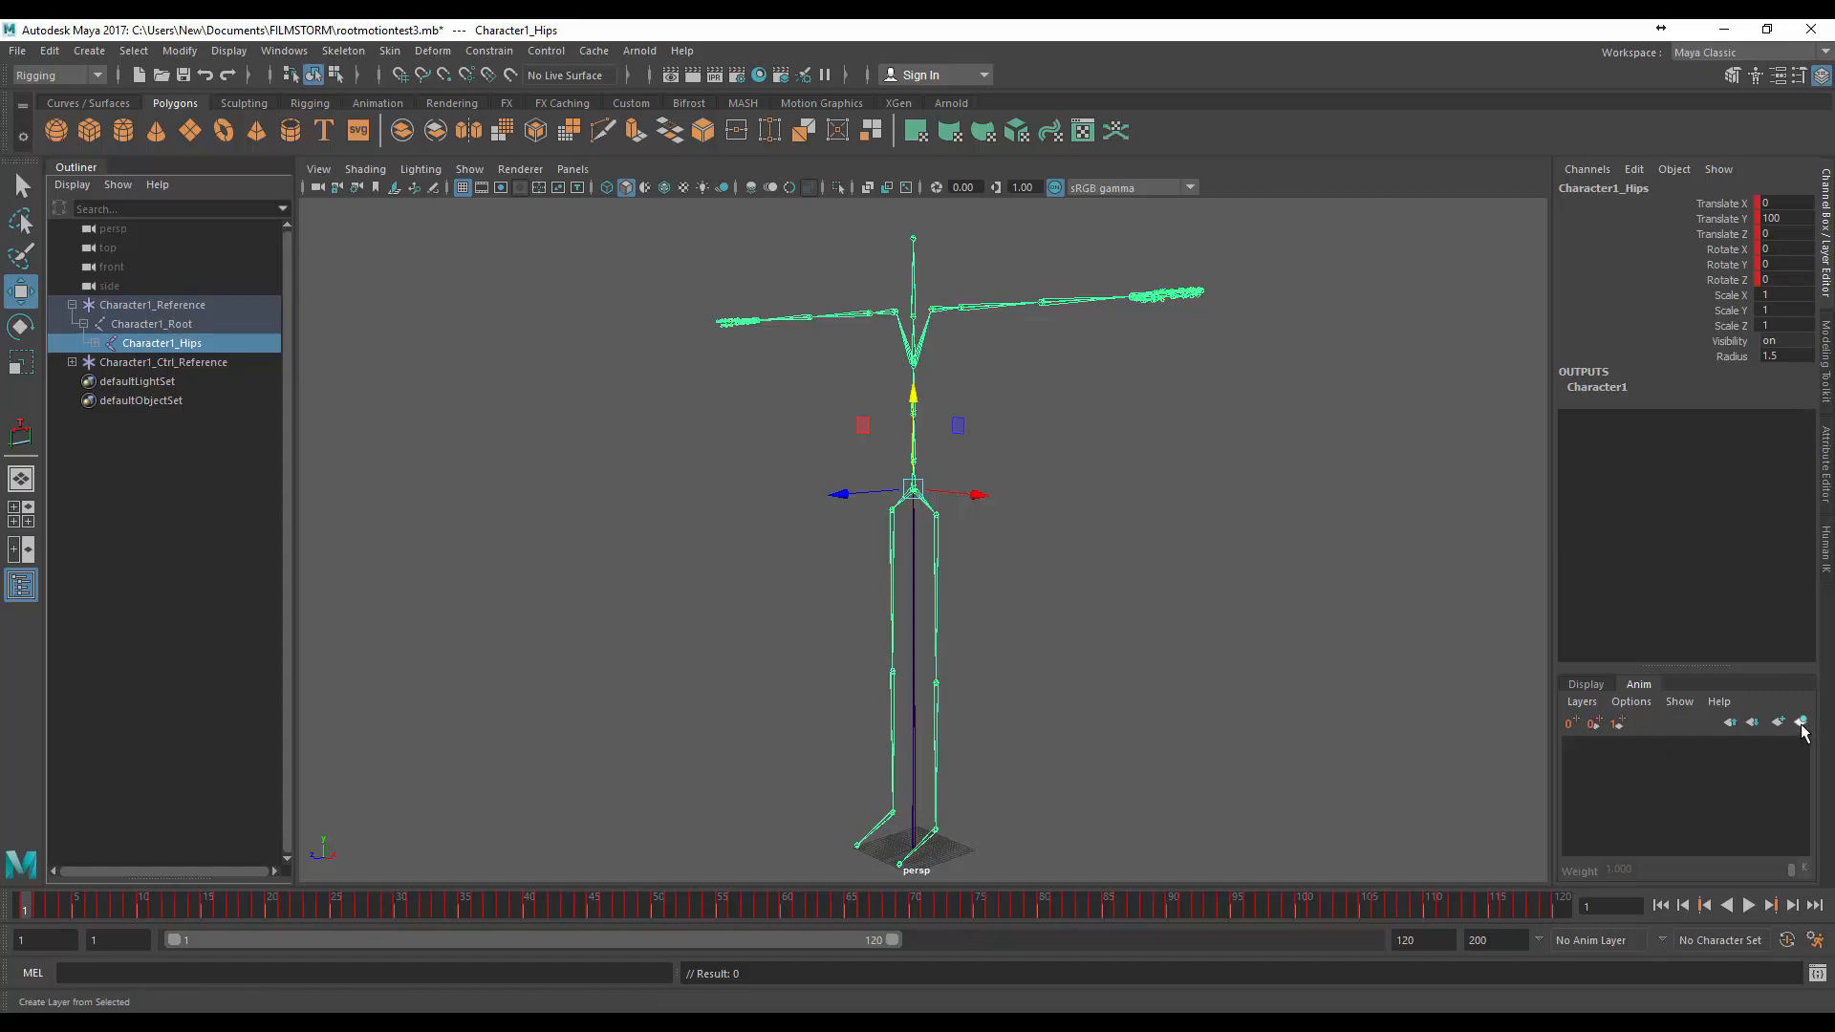
pyautogui.click(1801, 722)
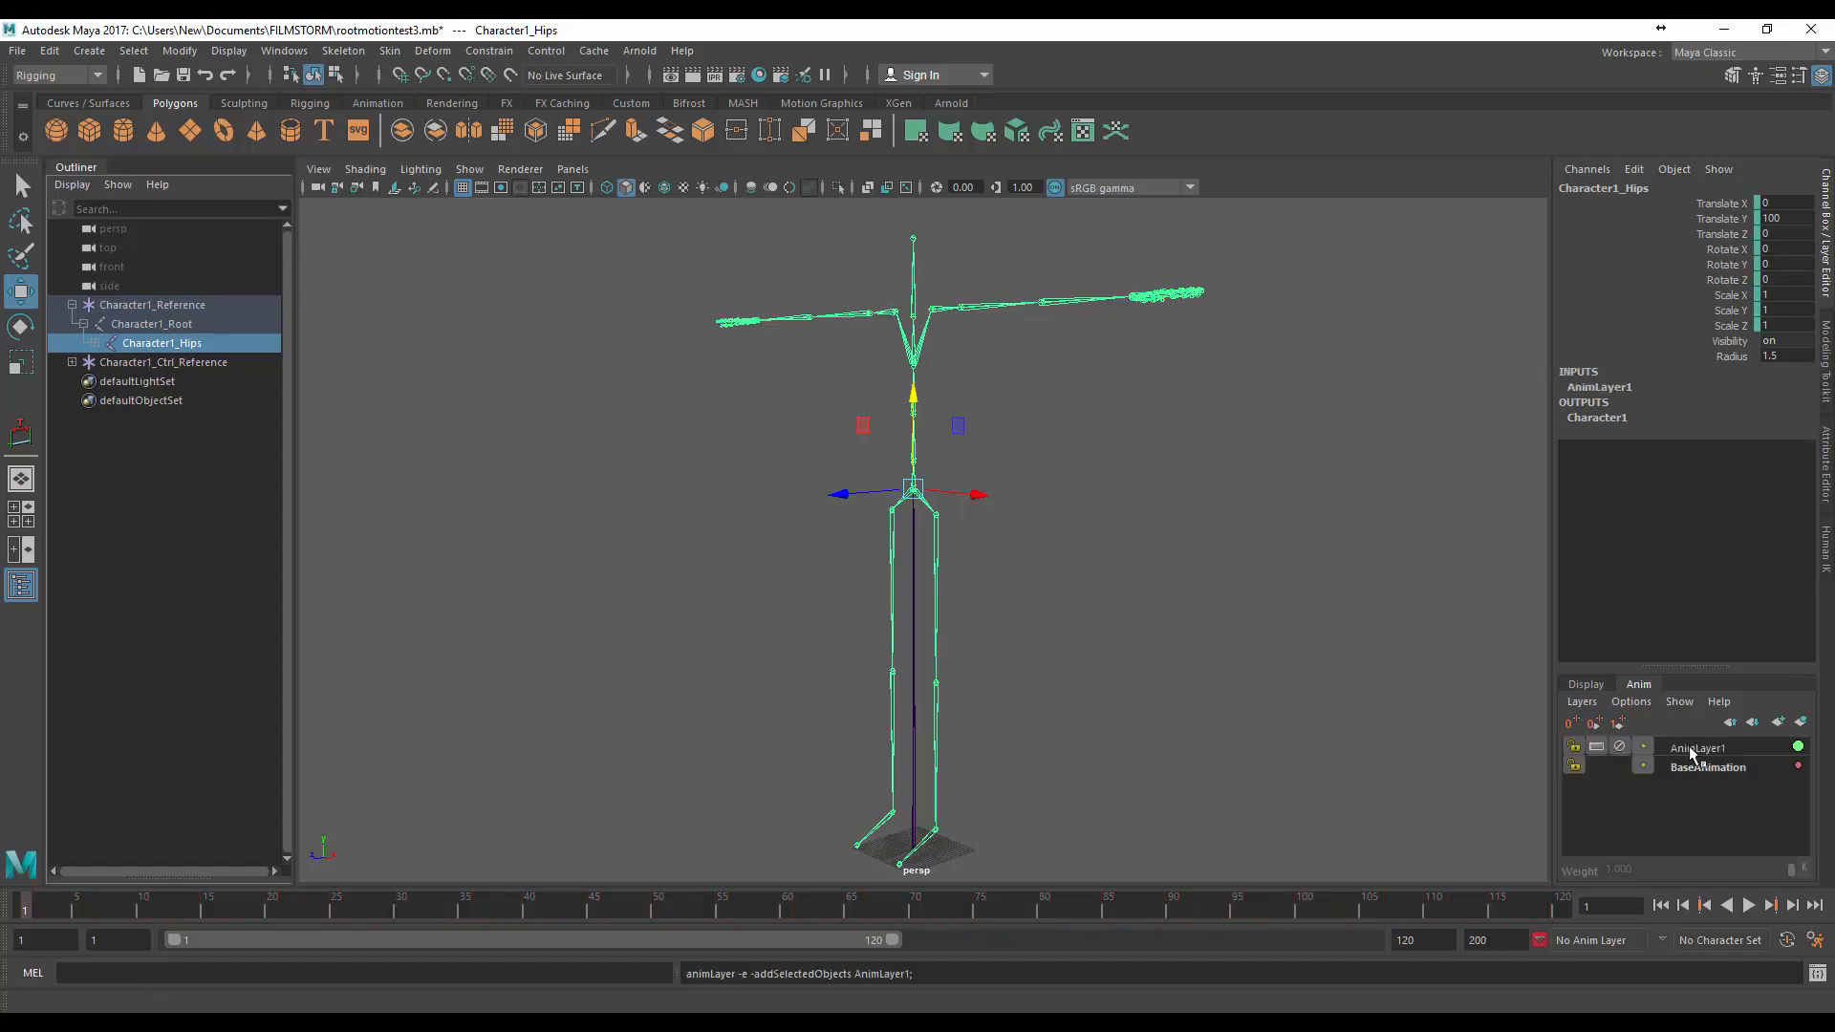
pyautogui.click(1697, 747)
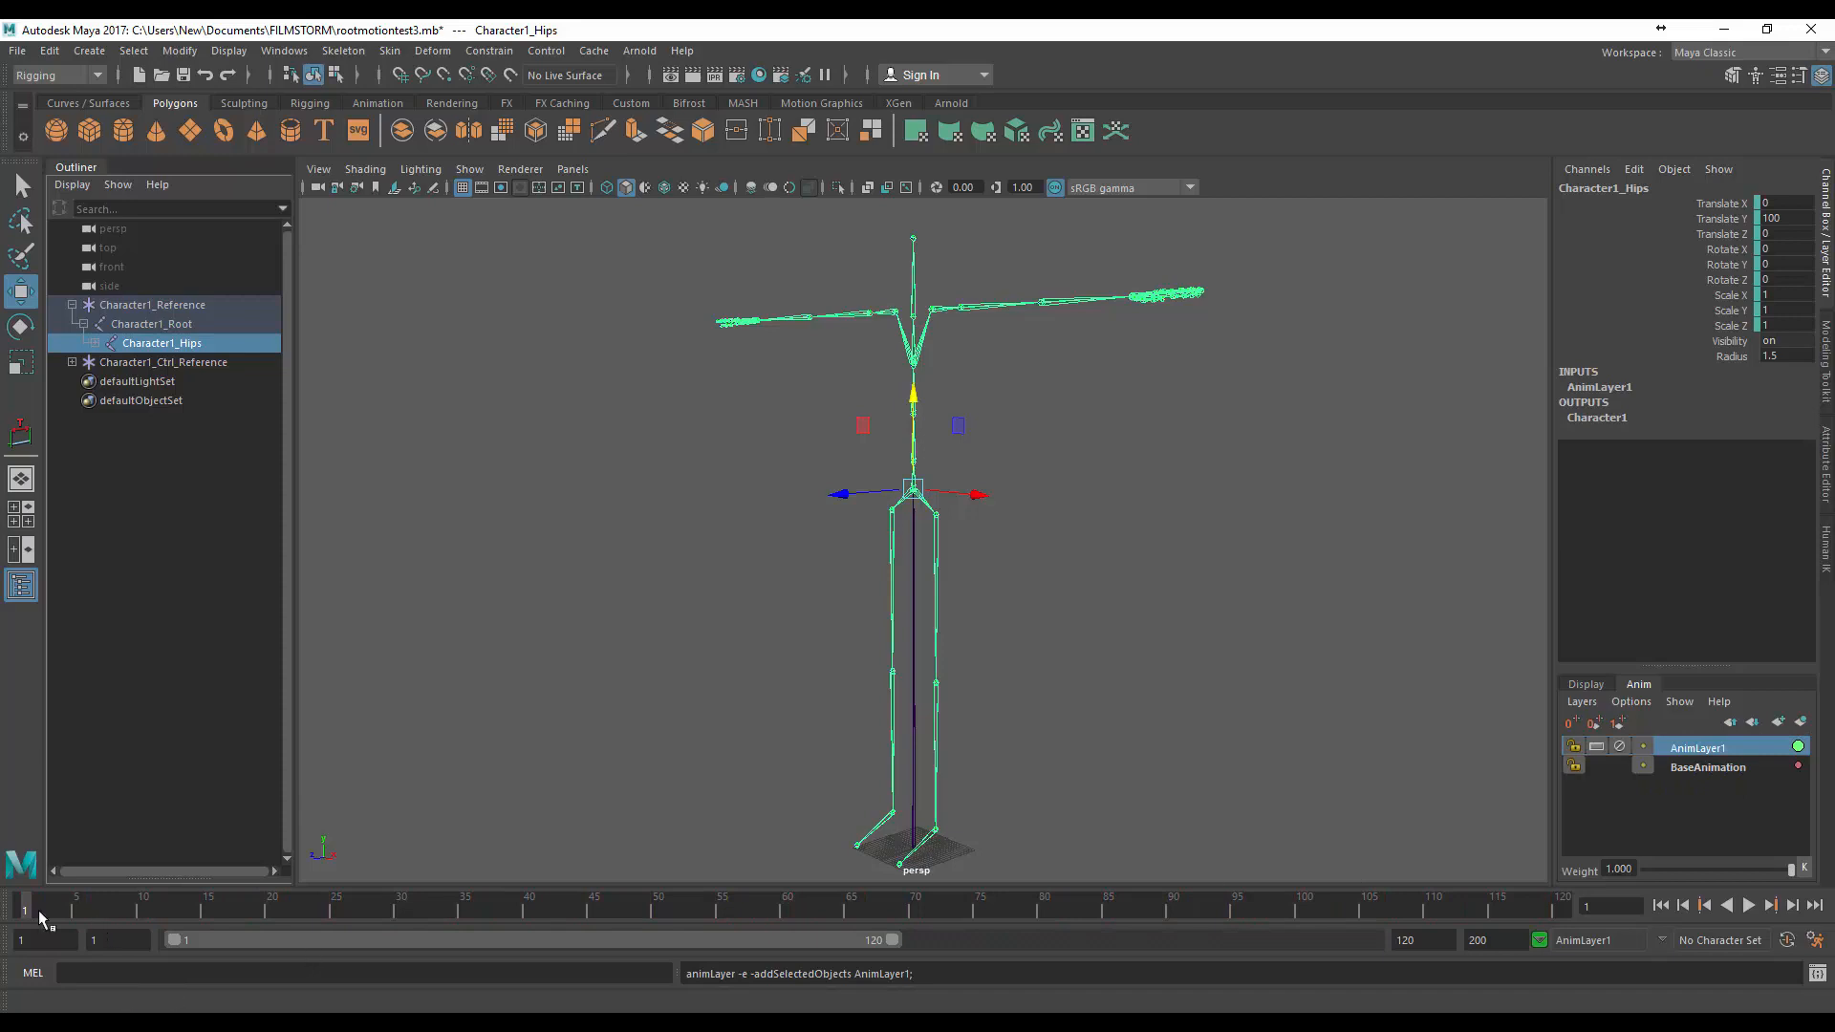
pyautogui.rightClick(41, 918)
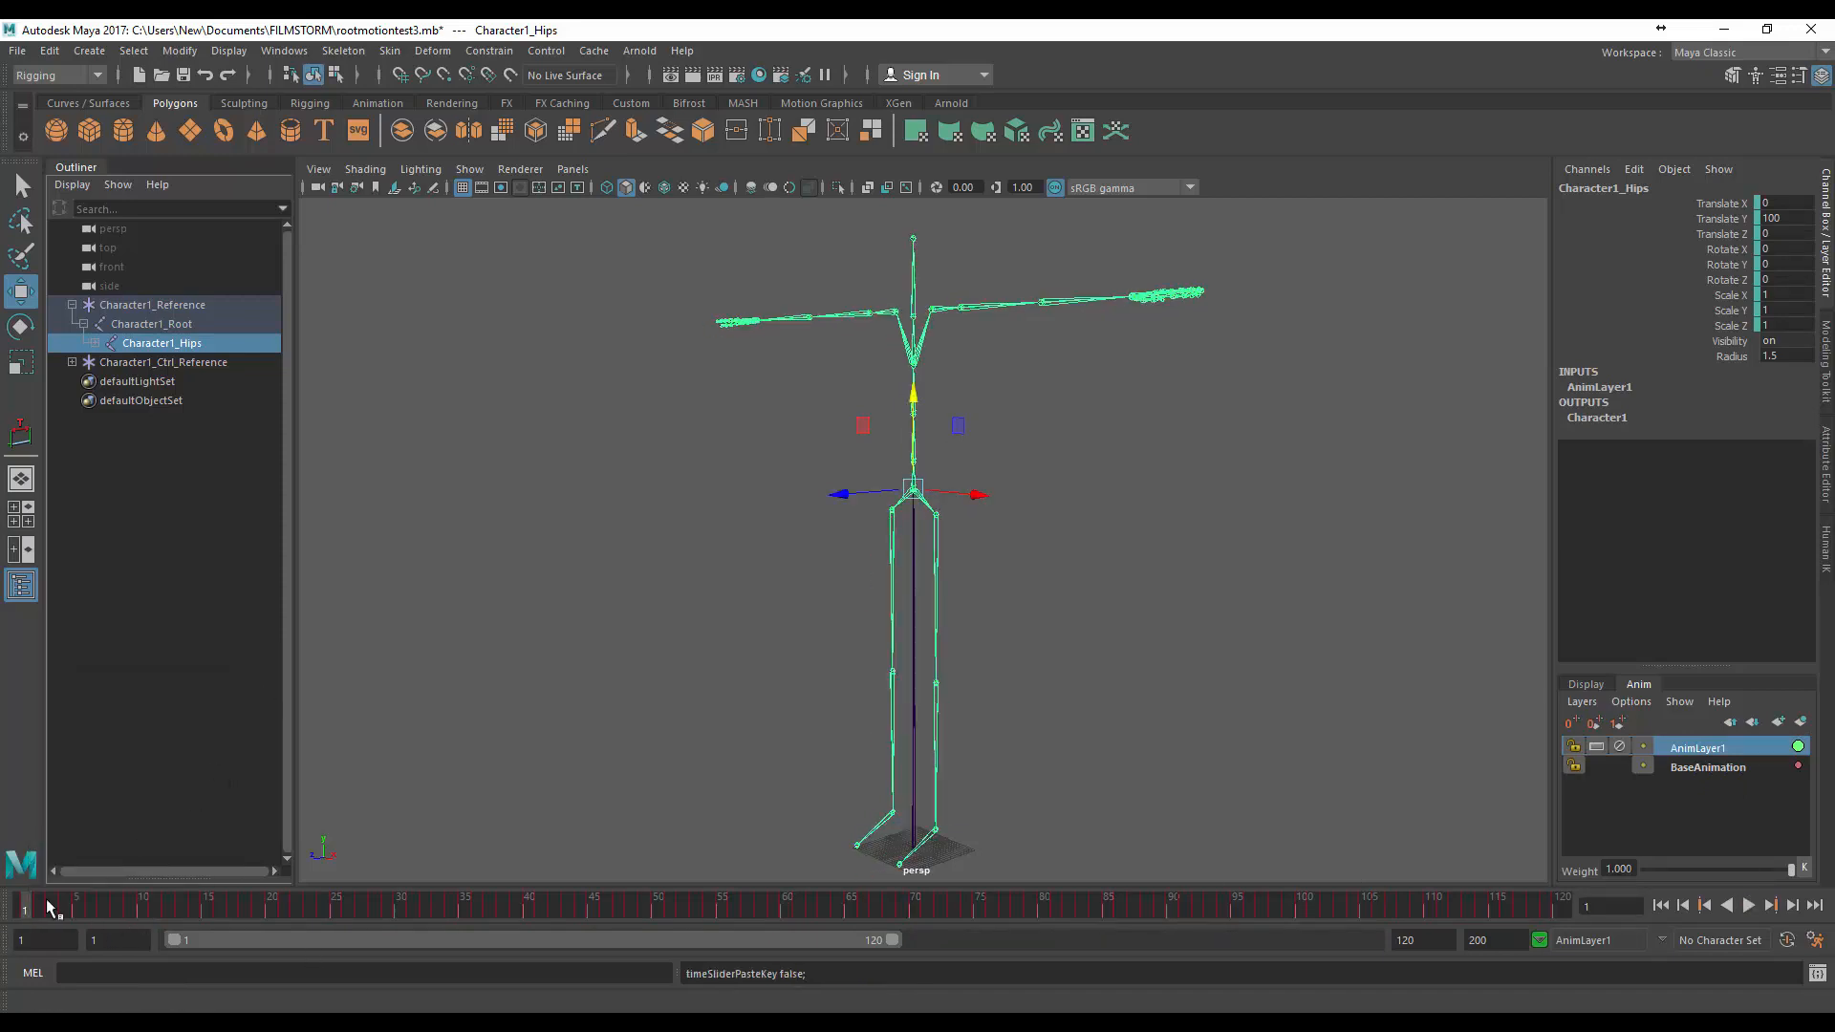
pyautogui.click(156, 909)
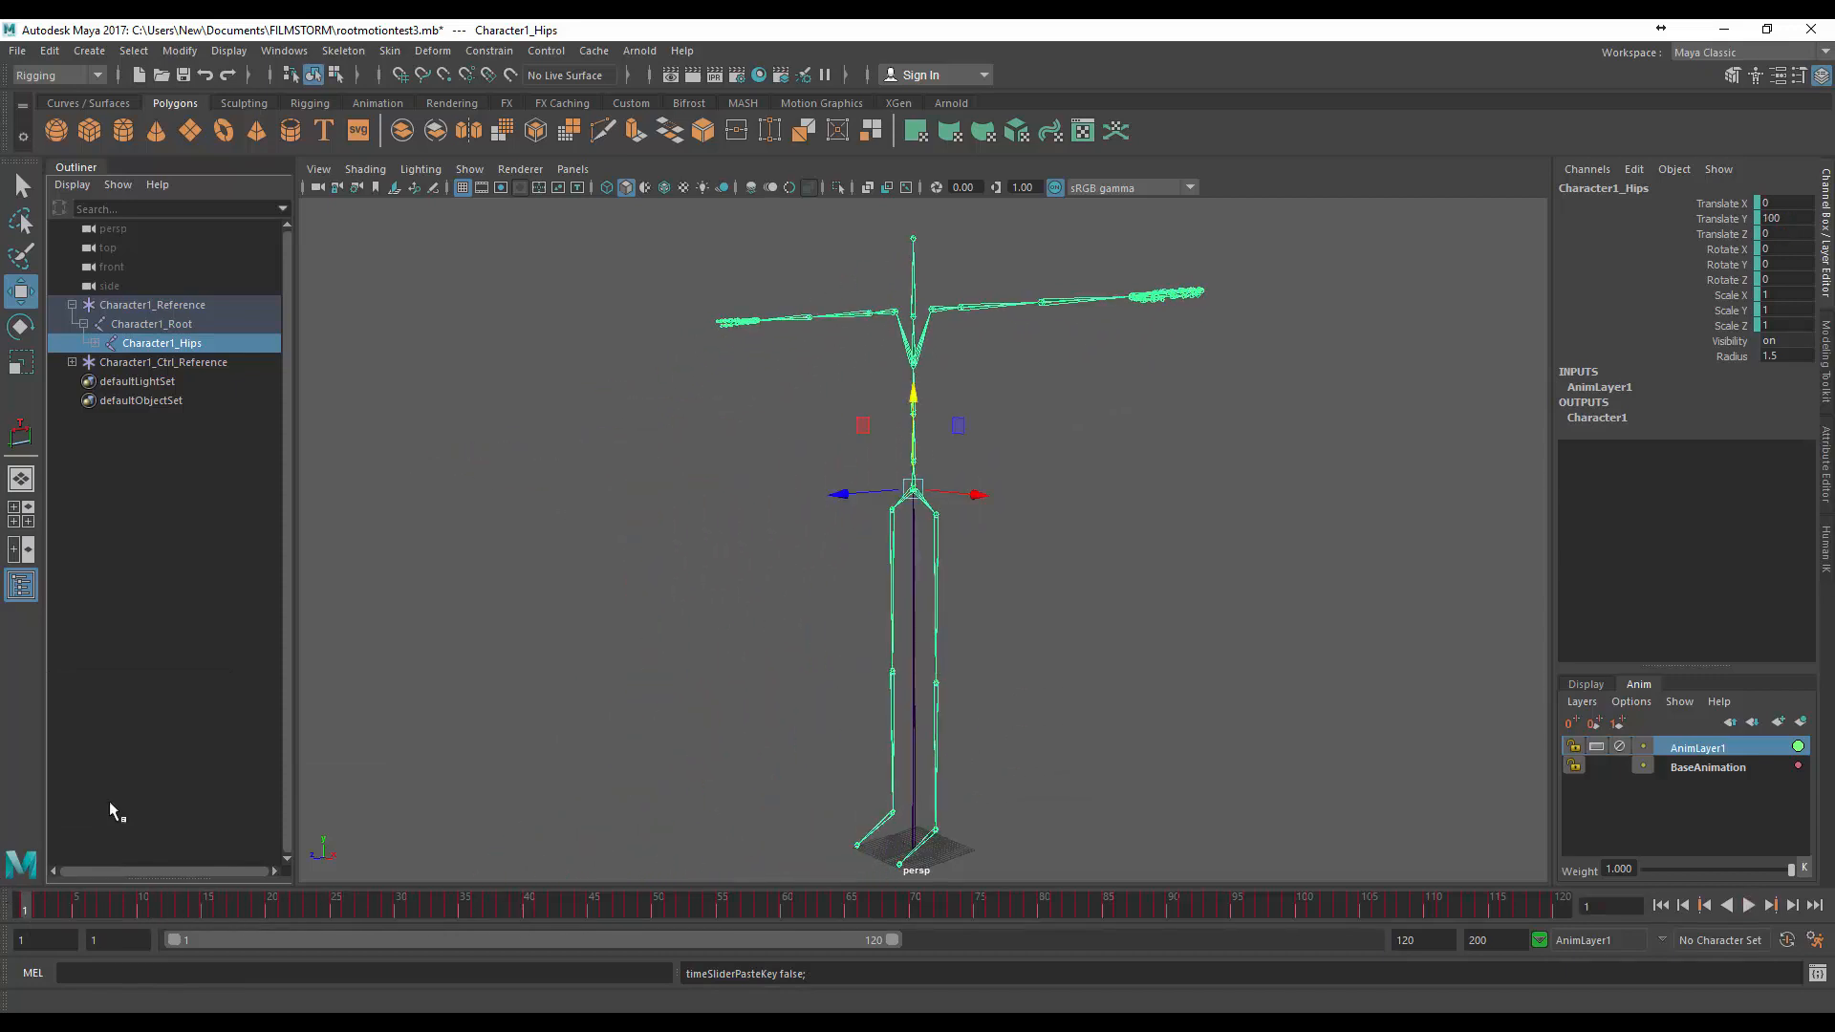
# Select Character1_Root and play the walk to watch it travel forward
pyautogui.click(151, 323)
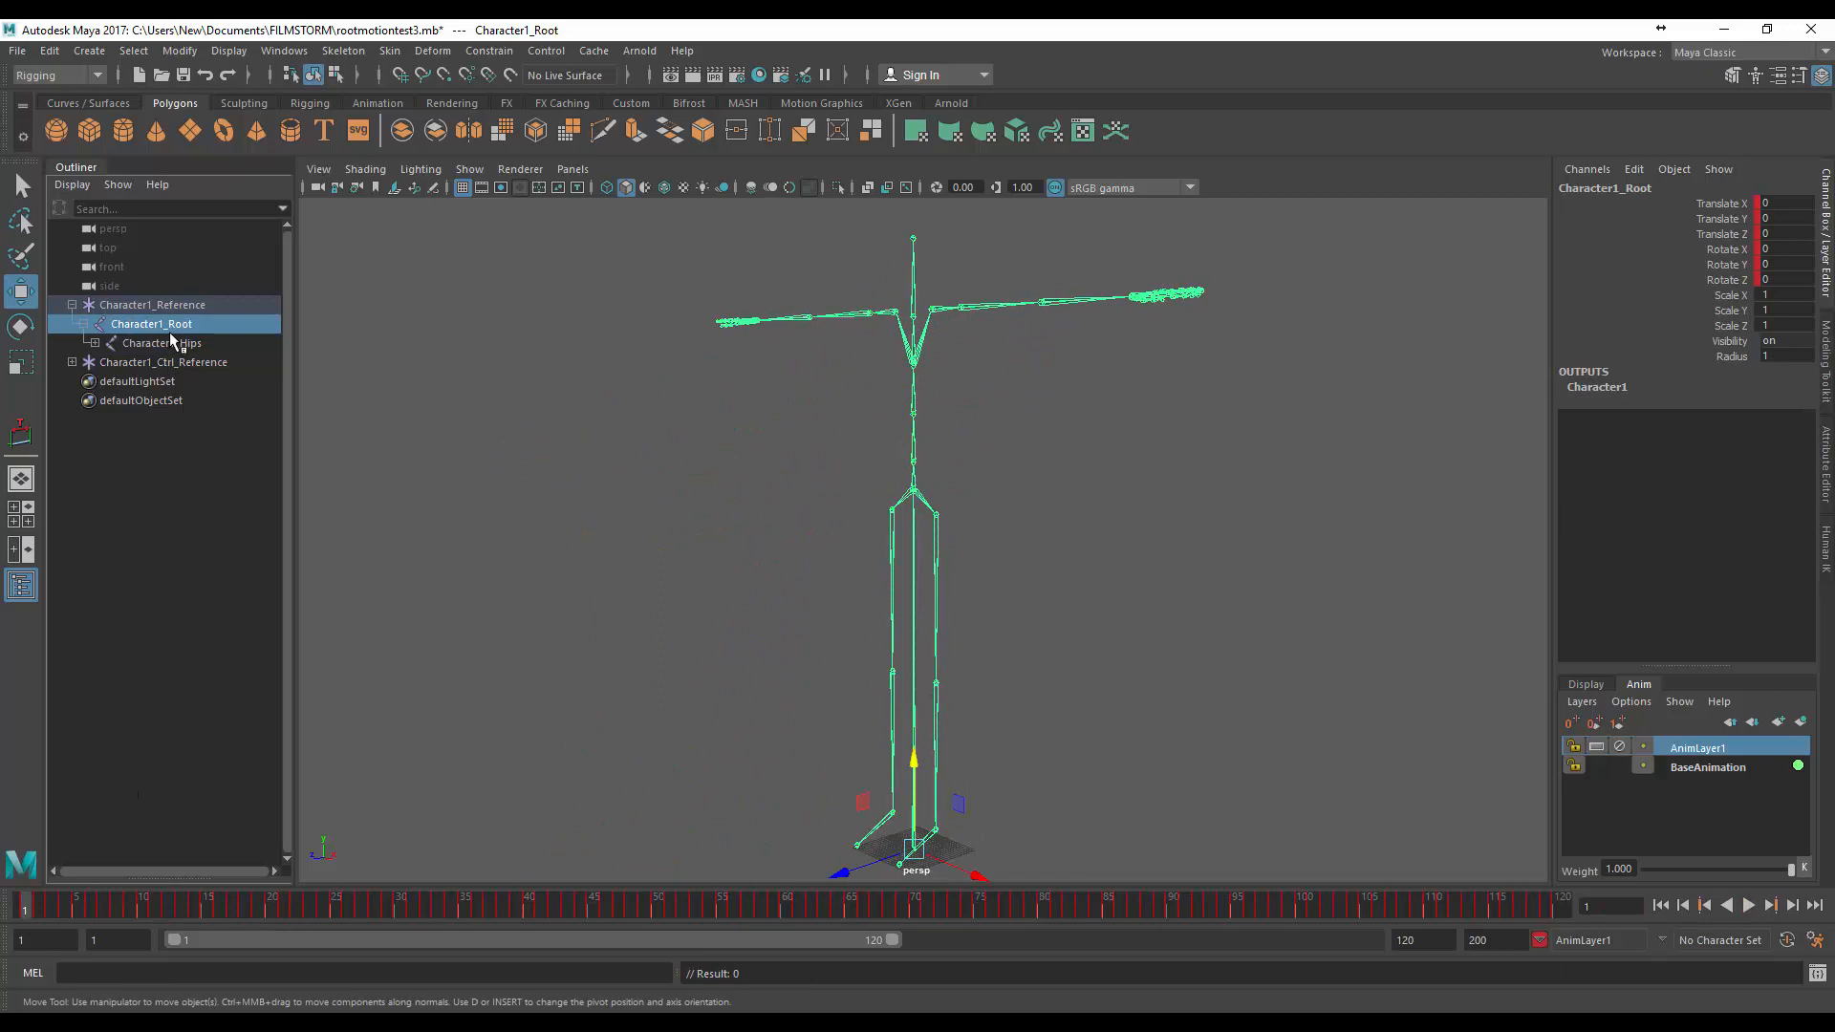
pyautogui.moveTo(1741, 228)
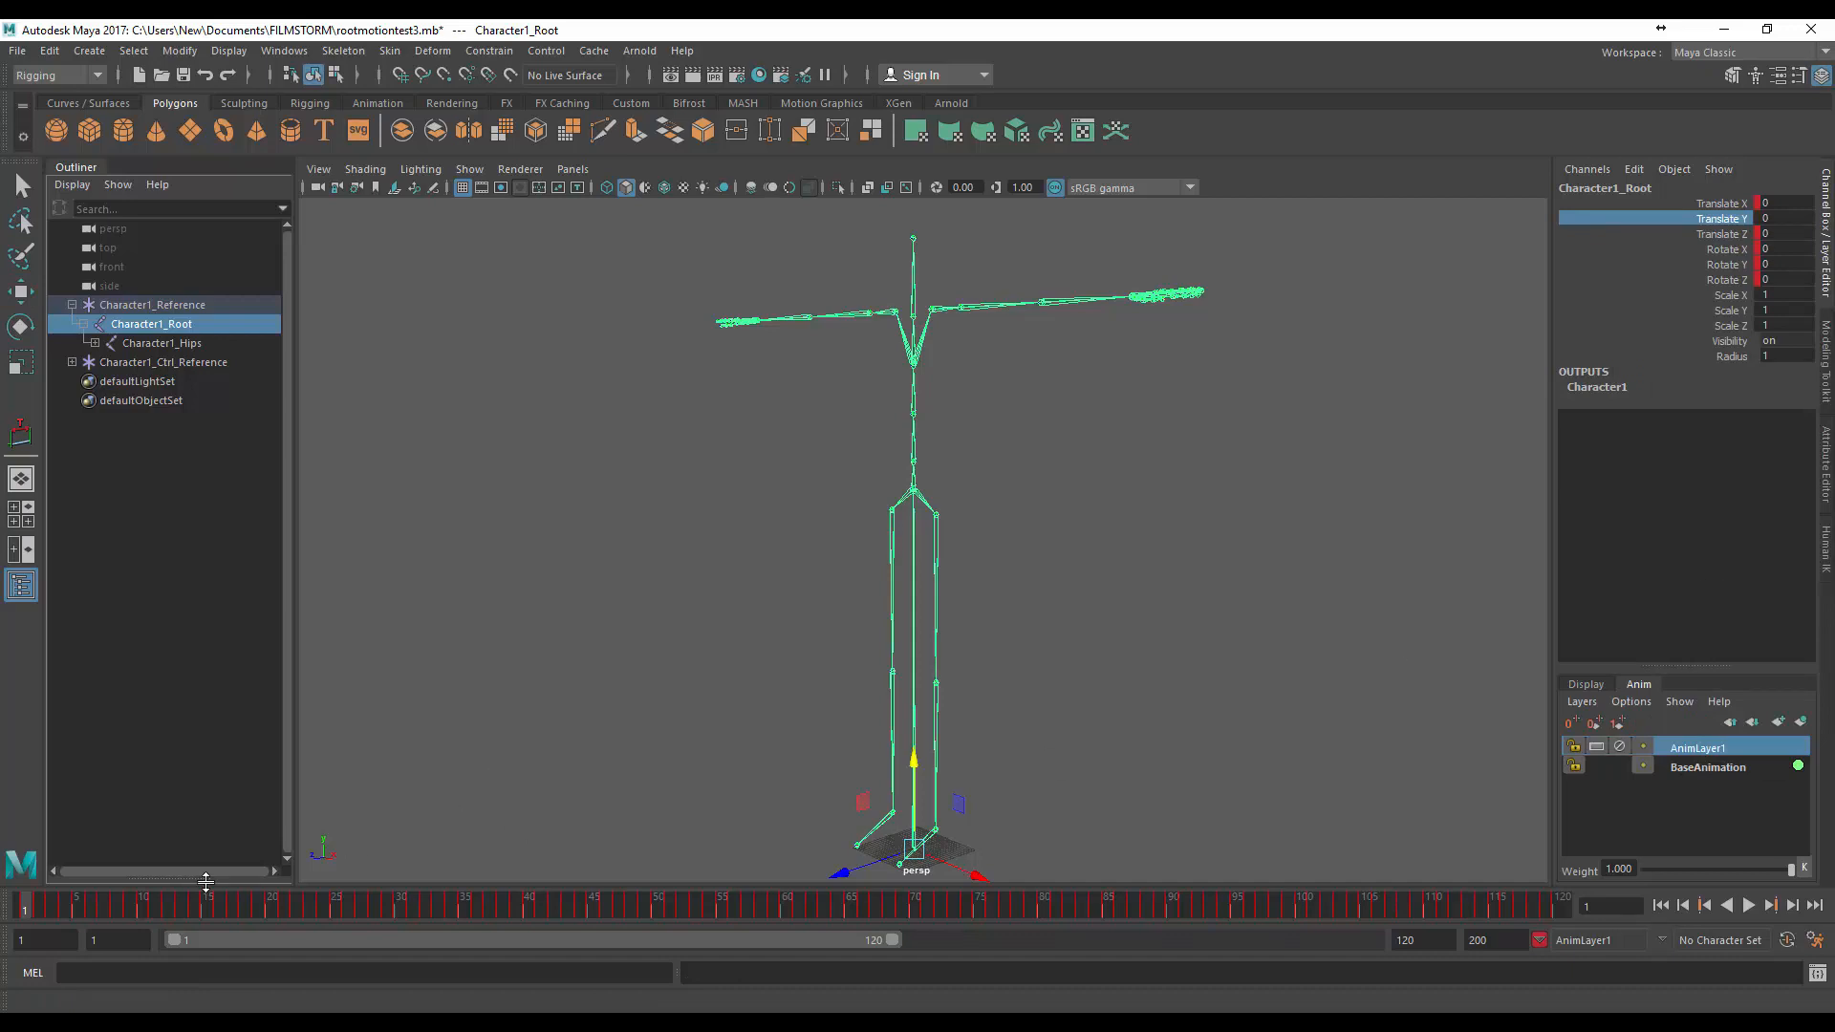
pyautogui.click(1771, 905)
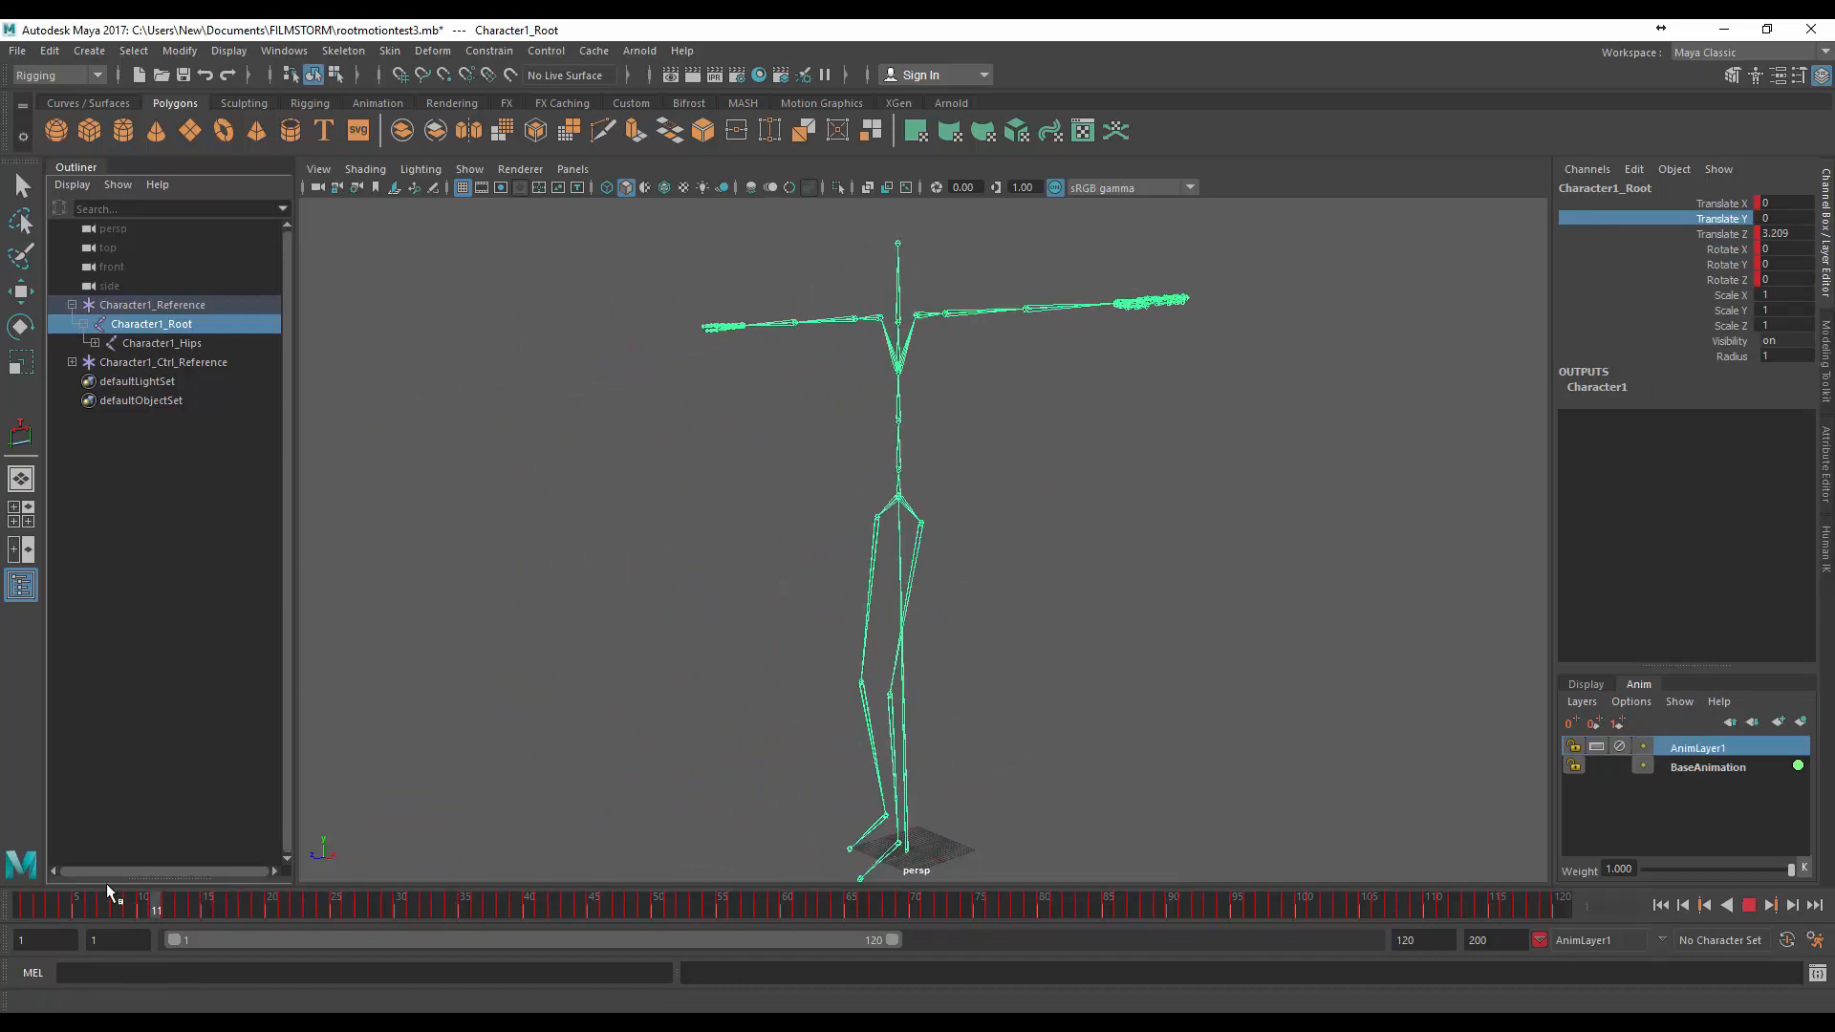
pyautogui.click(193, 903)
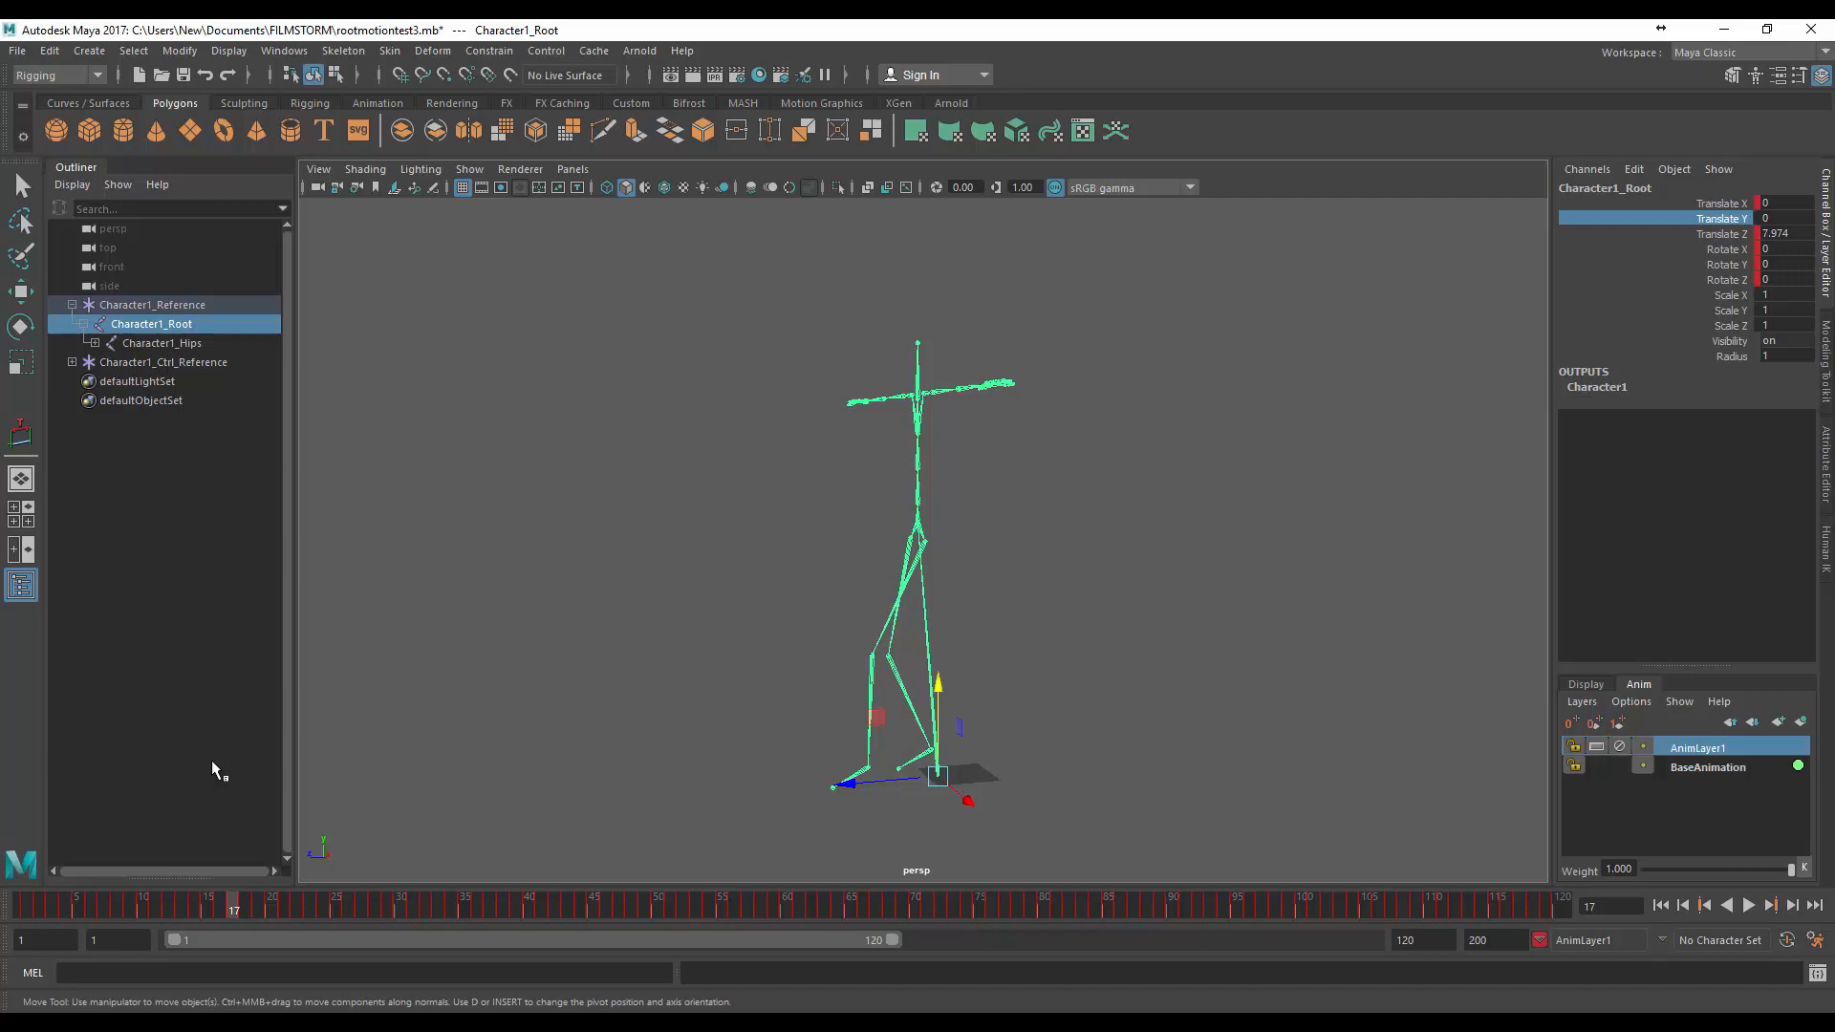
# At the first frame, clear the Translate Z keys on Character1_Hips
pyautogui.click(1661, 905)
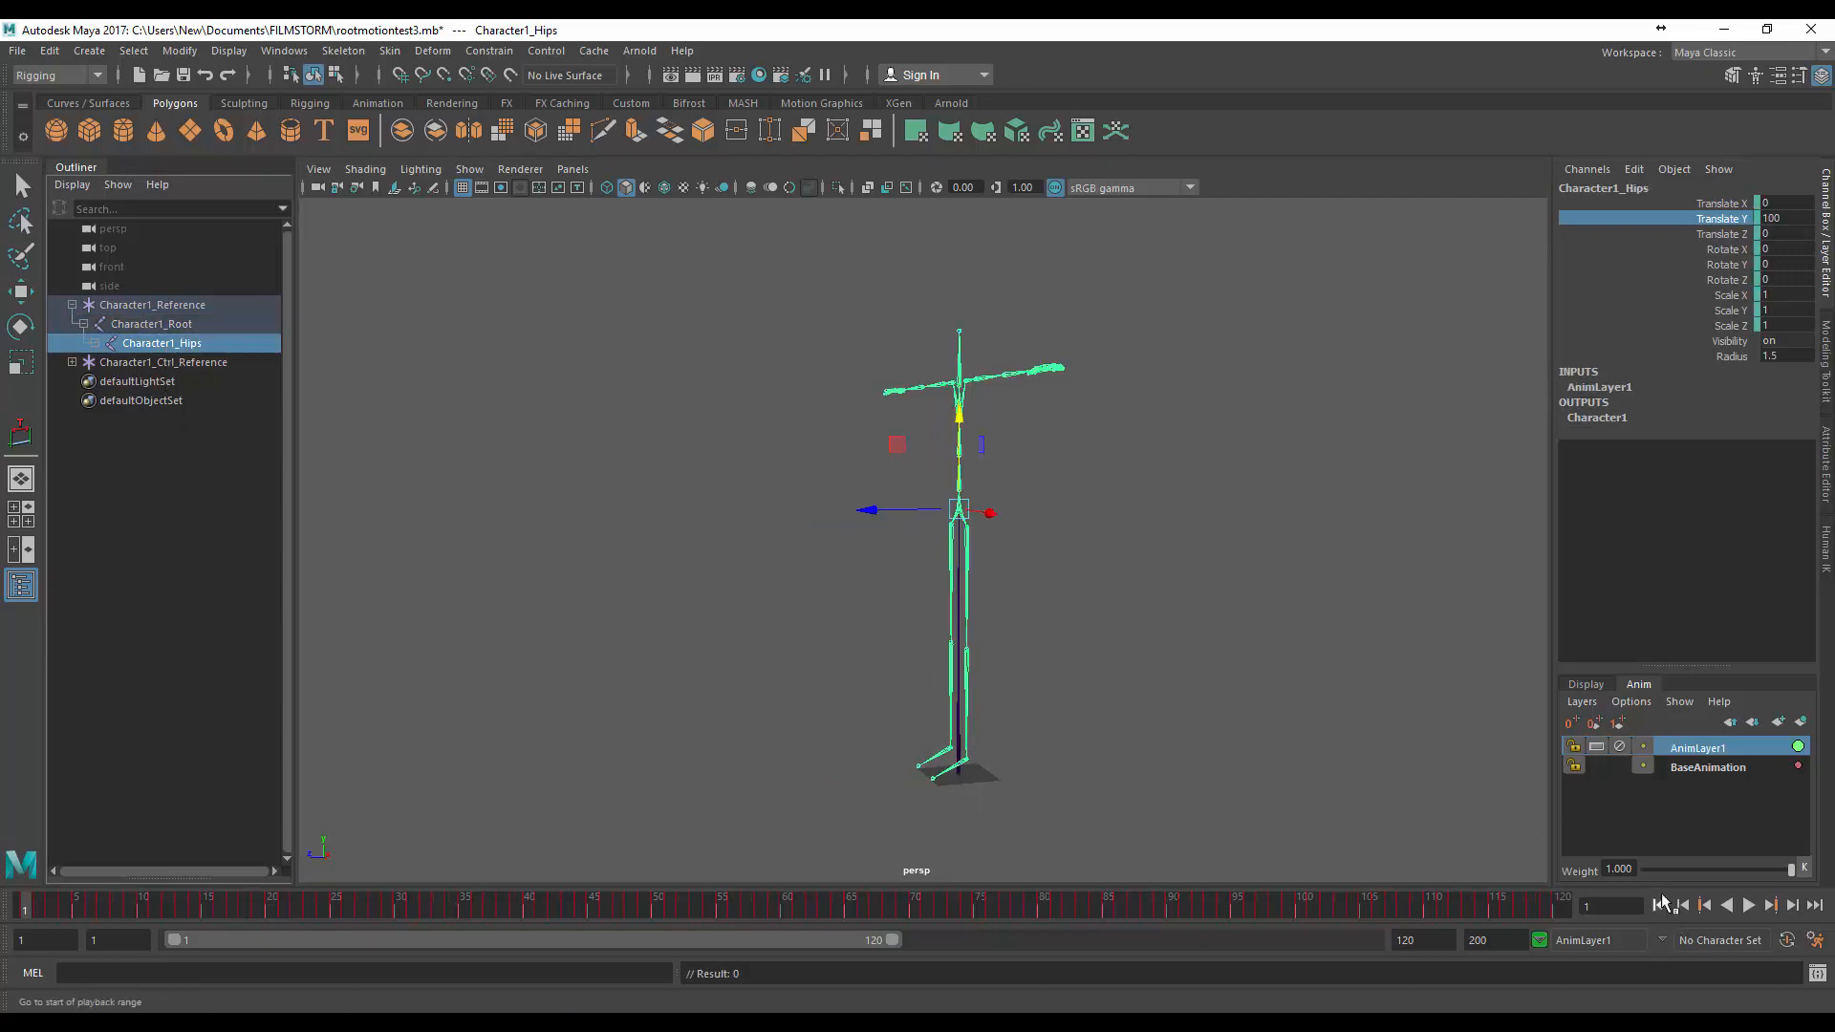
pyautogui.click(1720, 233)
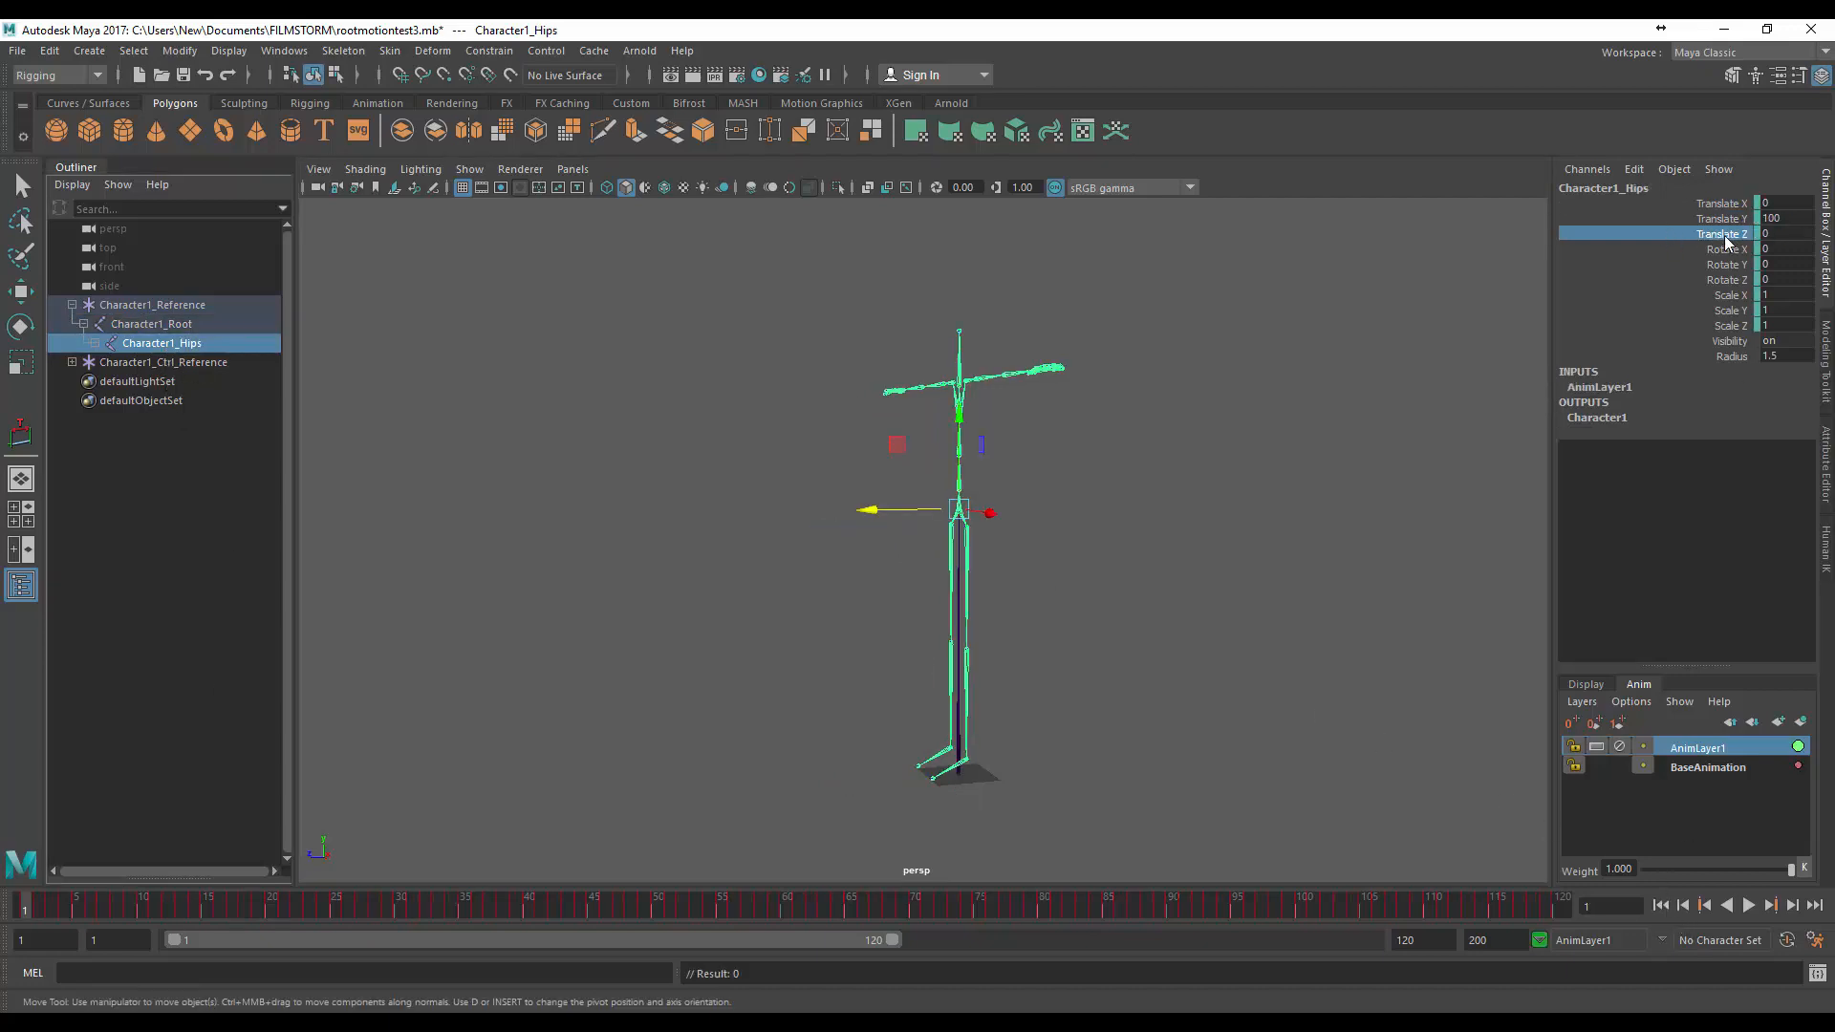
pyautogui.rightClick(1721, 233)
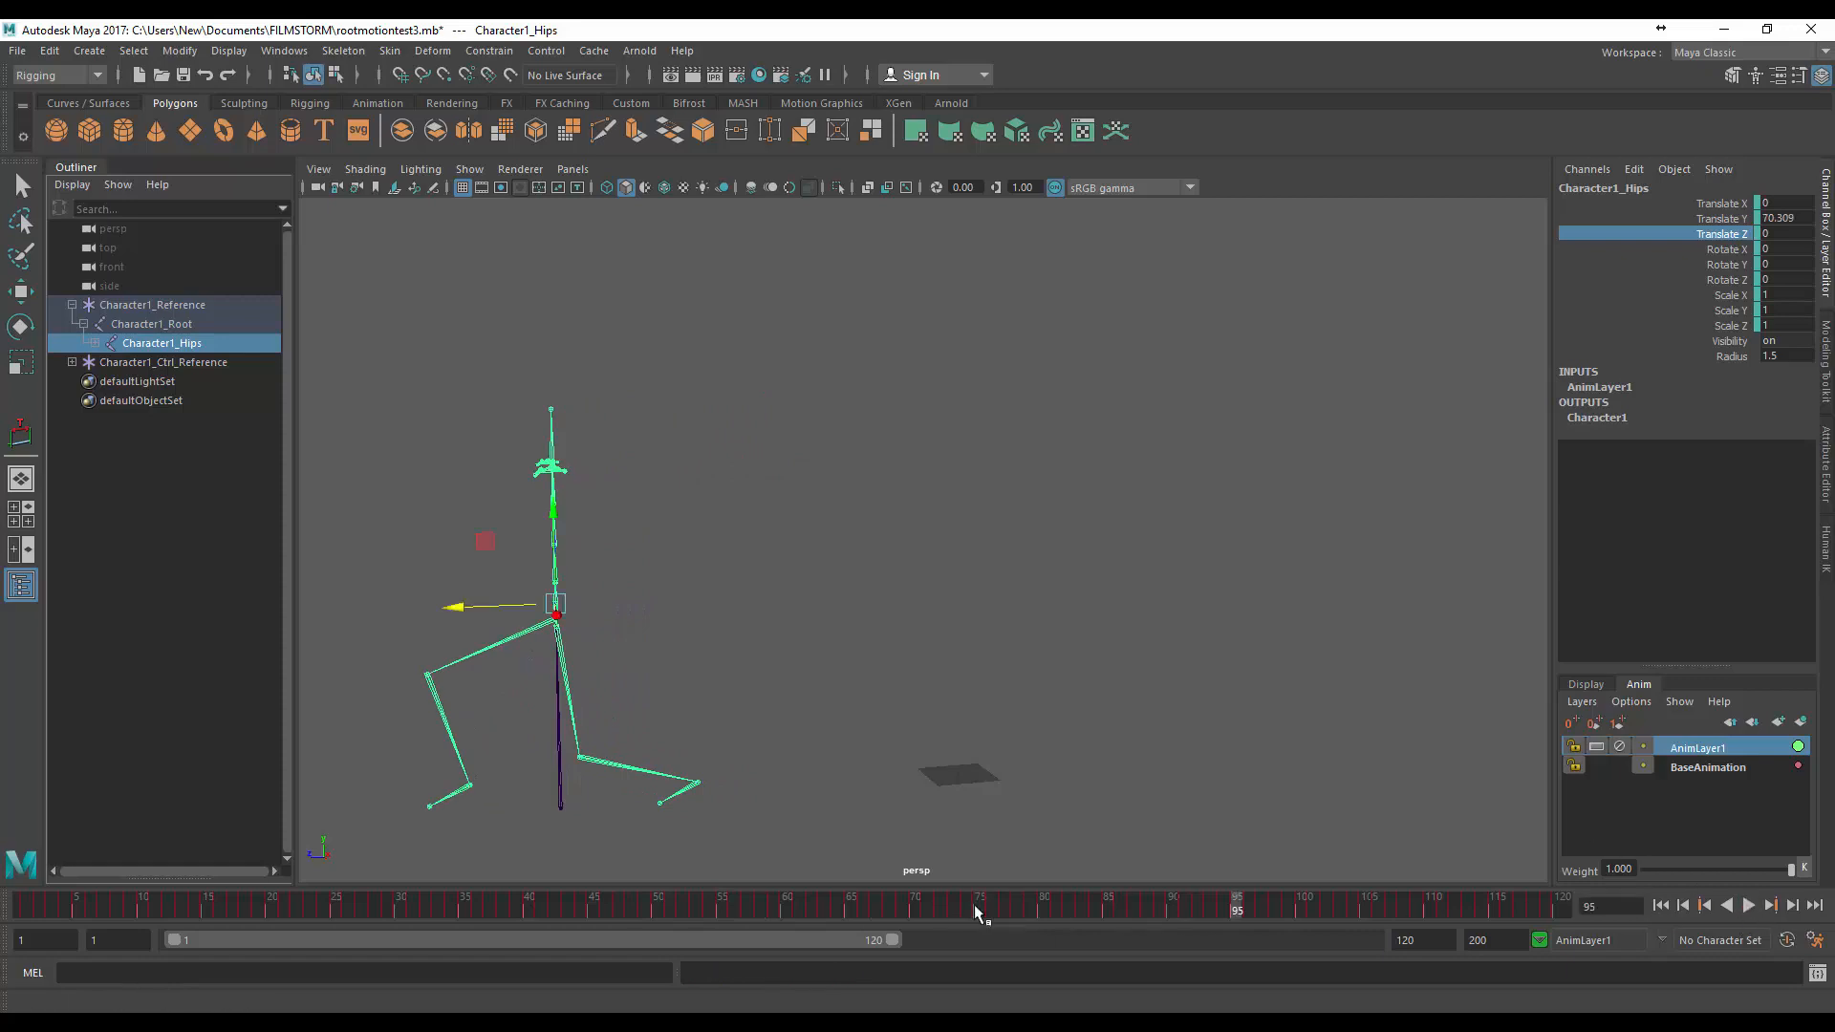
# Scrub through several frames to confirm the character walks in place
pyautogui.click(554, 902)
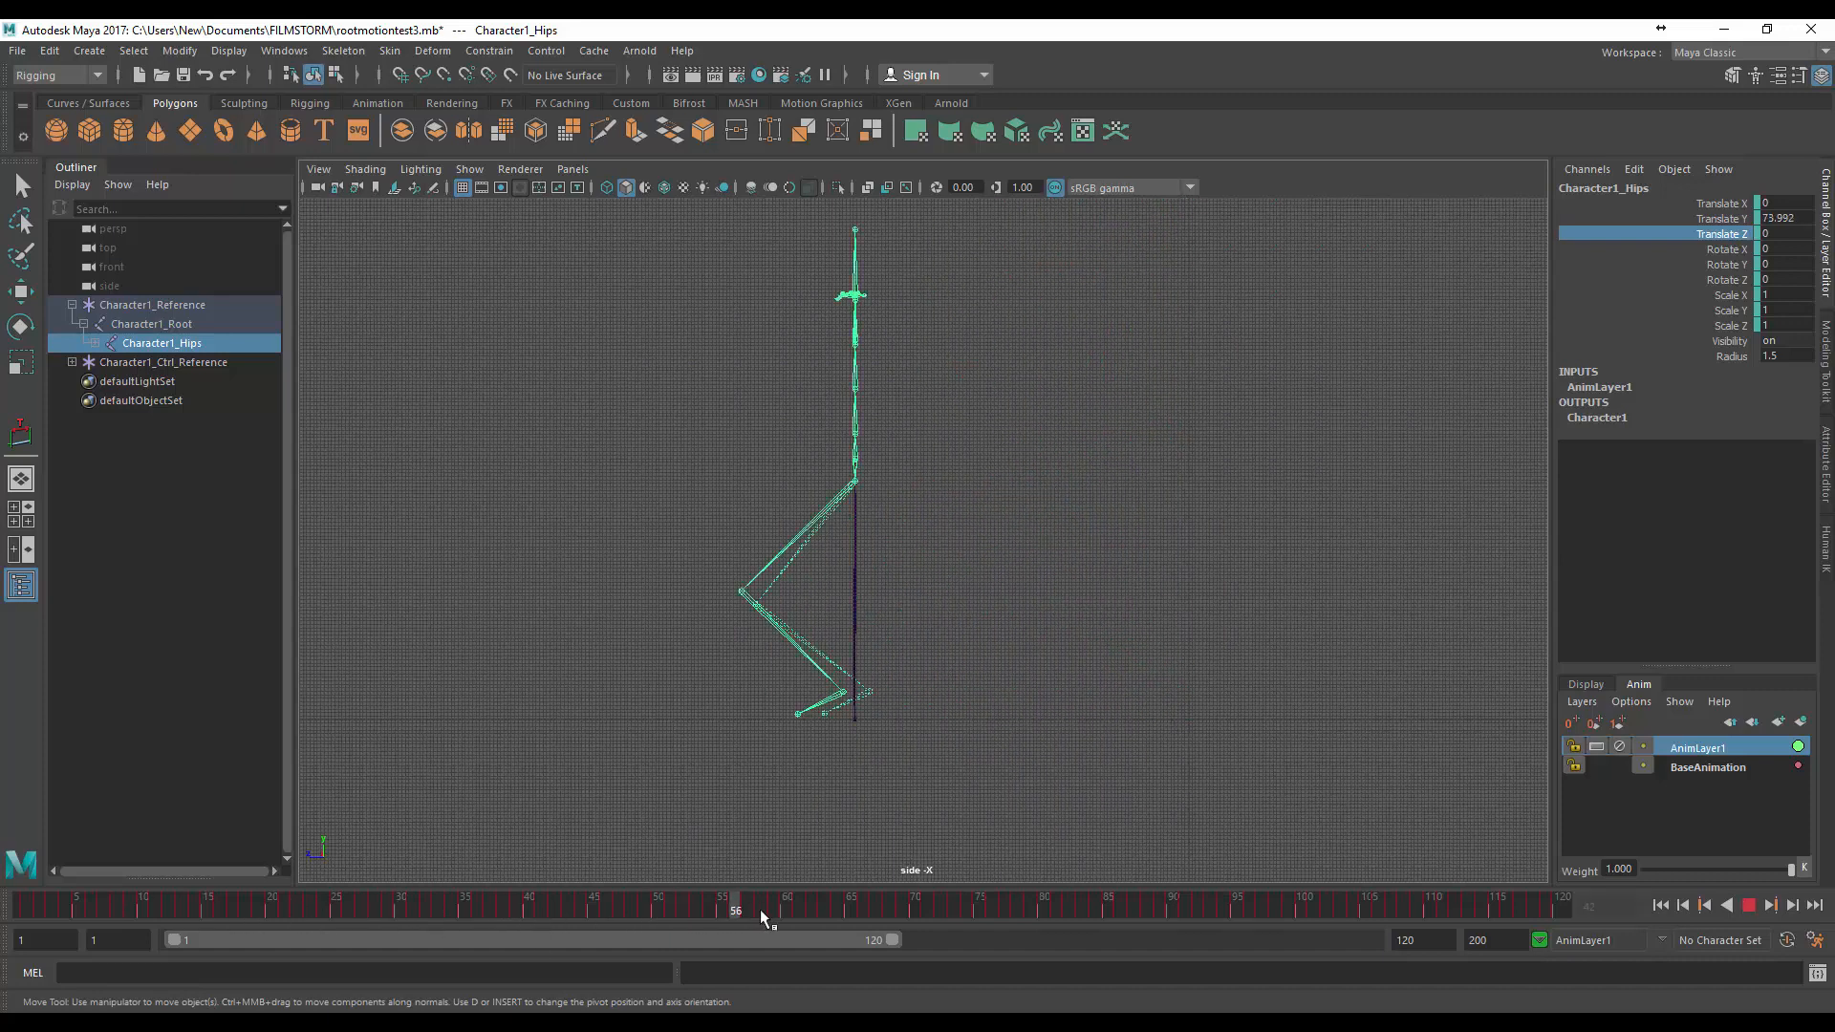
pyautogui.click(632, 910)
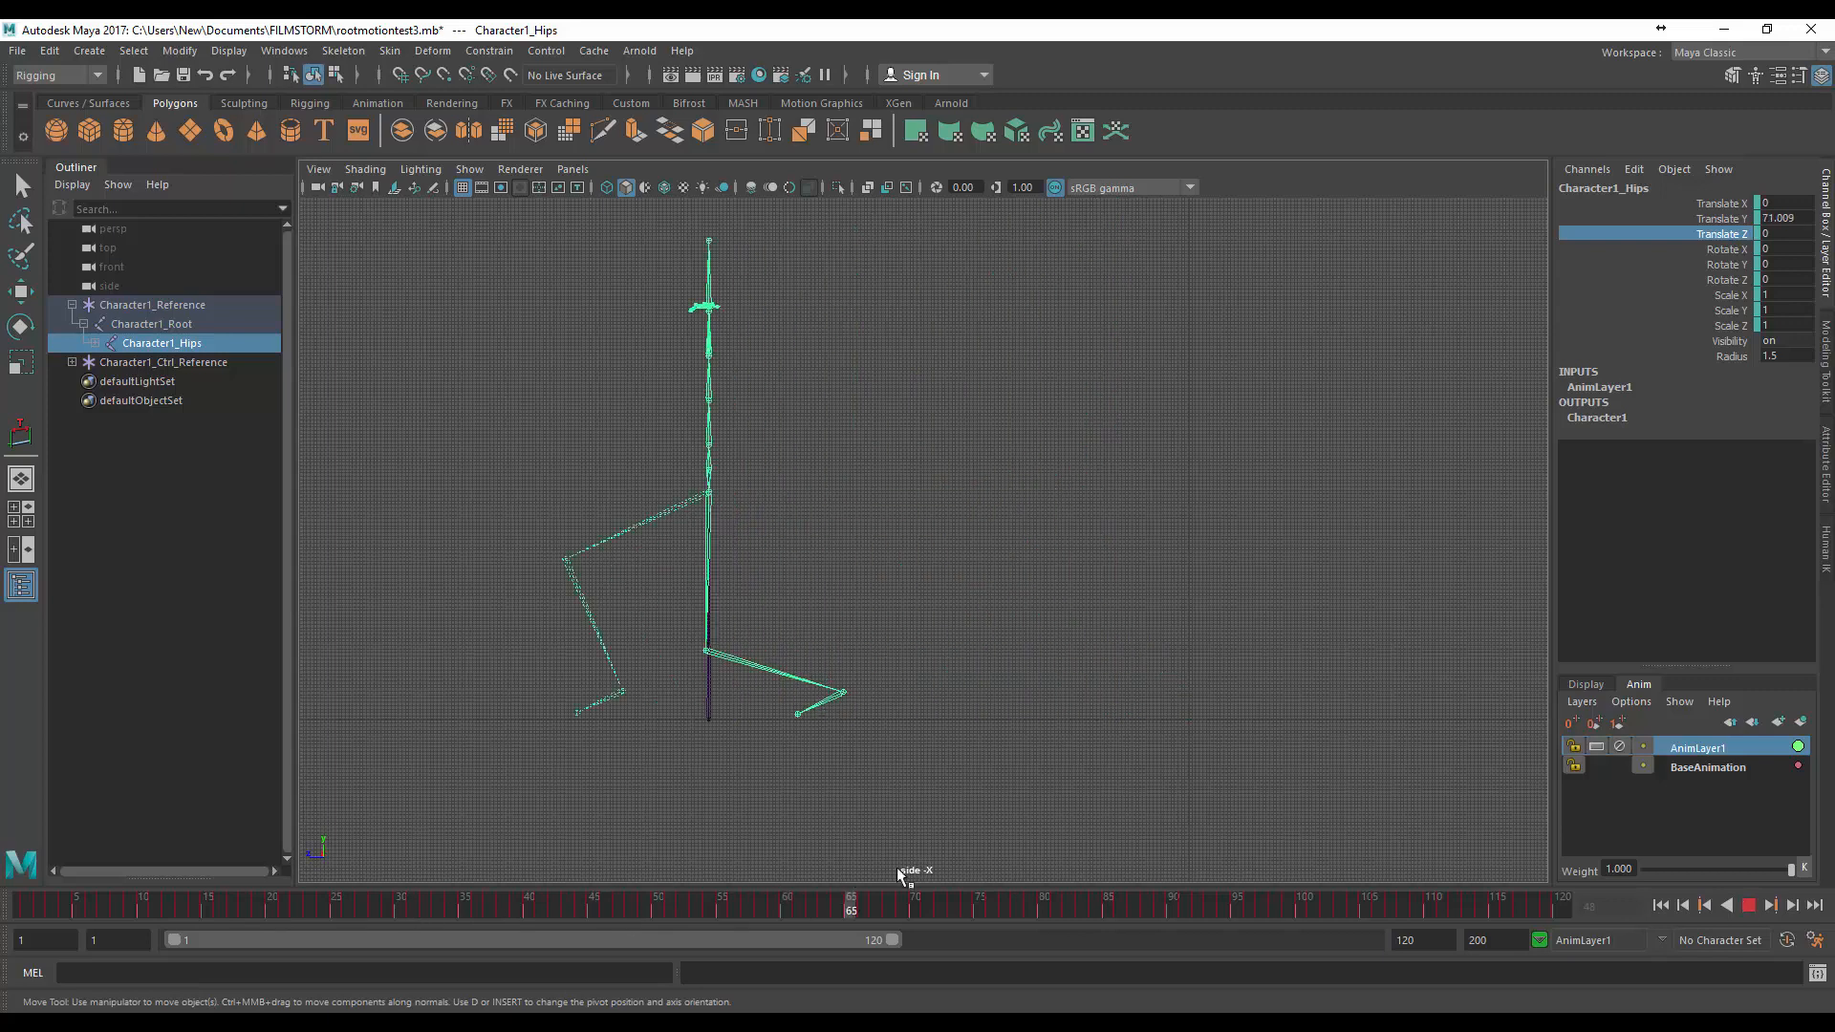
pyautogui.click(170, 911)
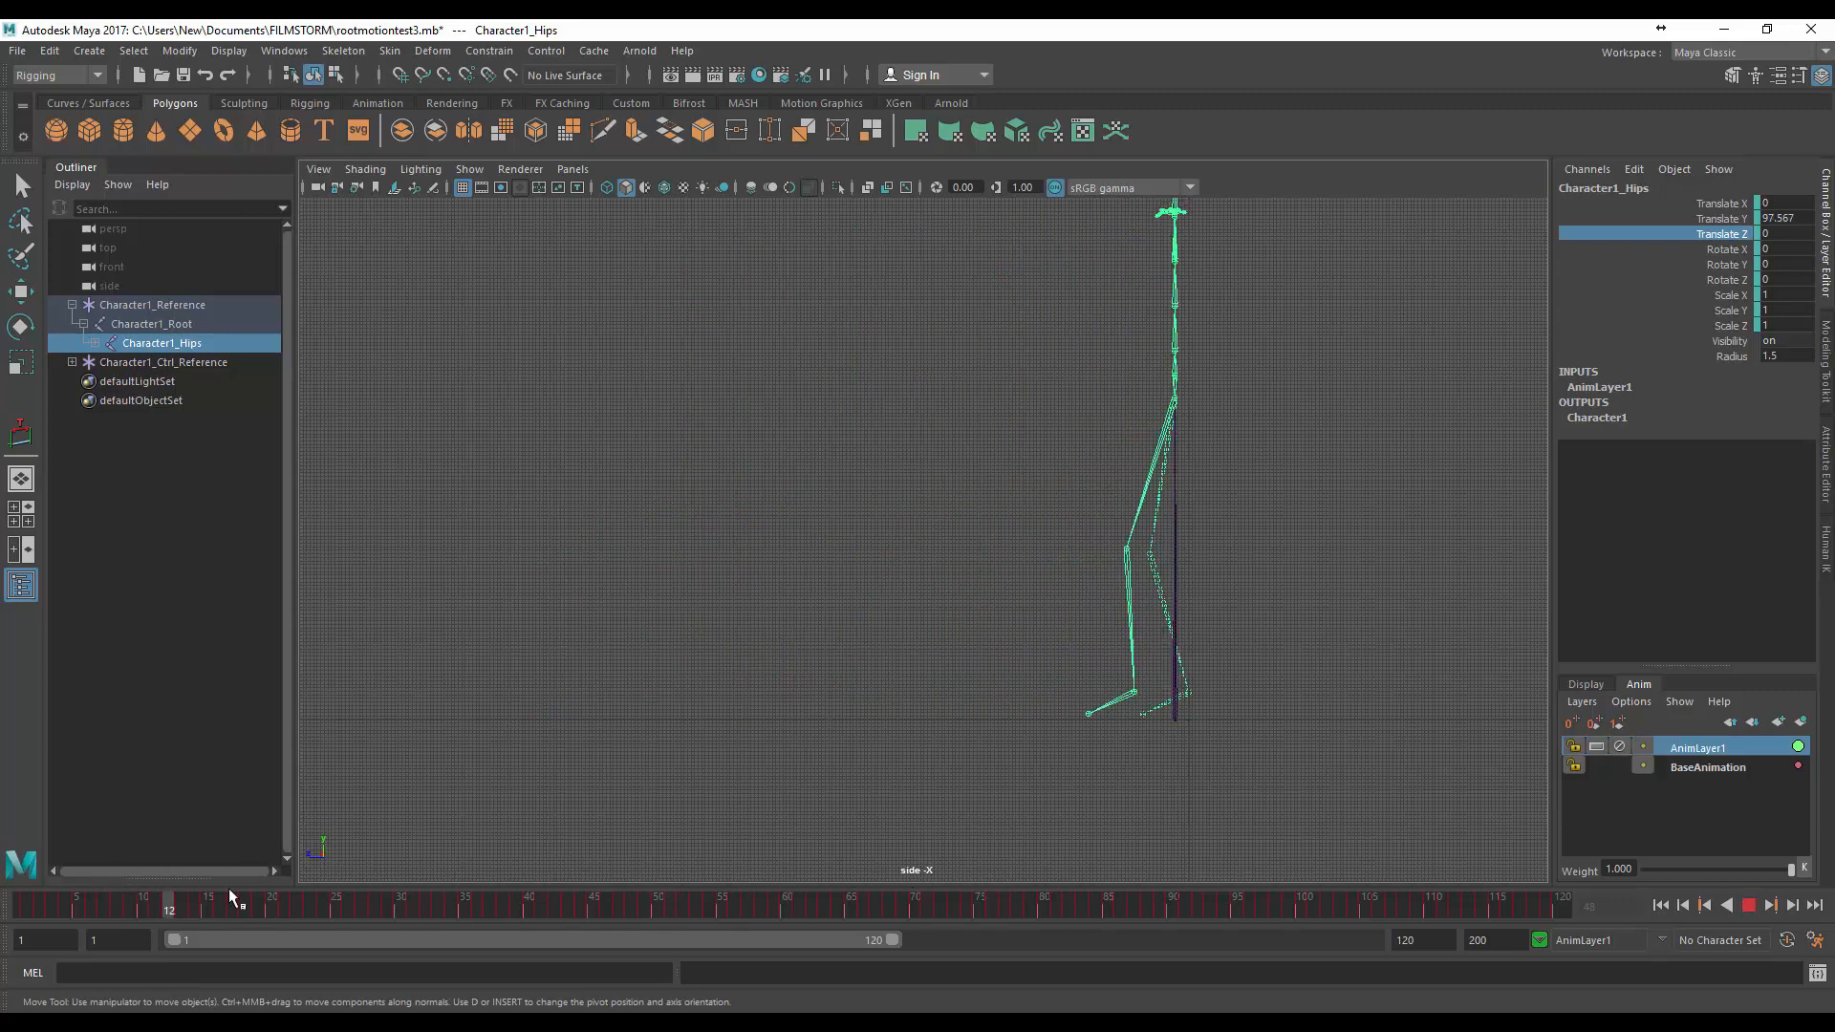
pyautogui.click(500, 902)
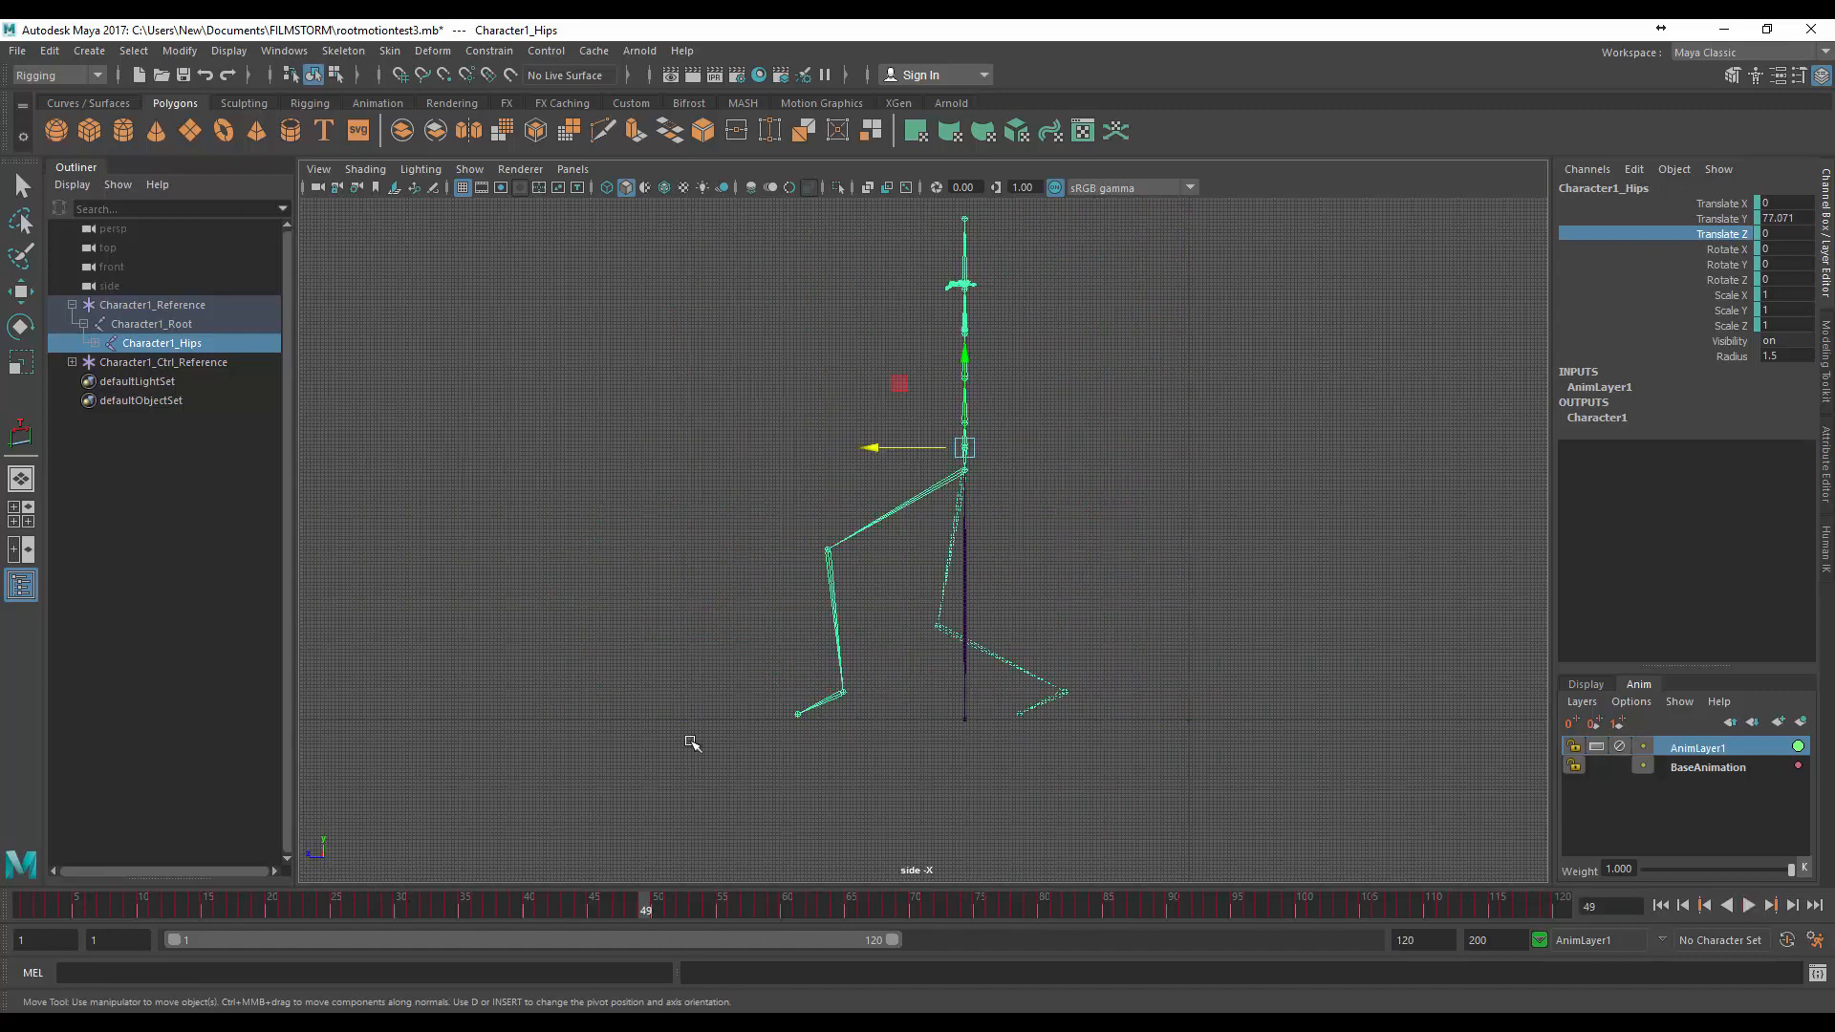
pyautogui.moveTo(1021, 578)
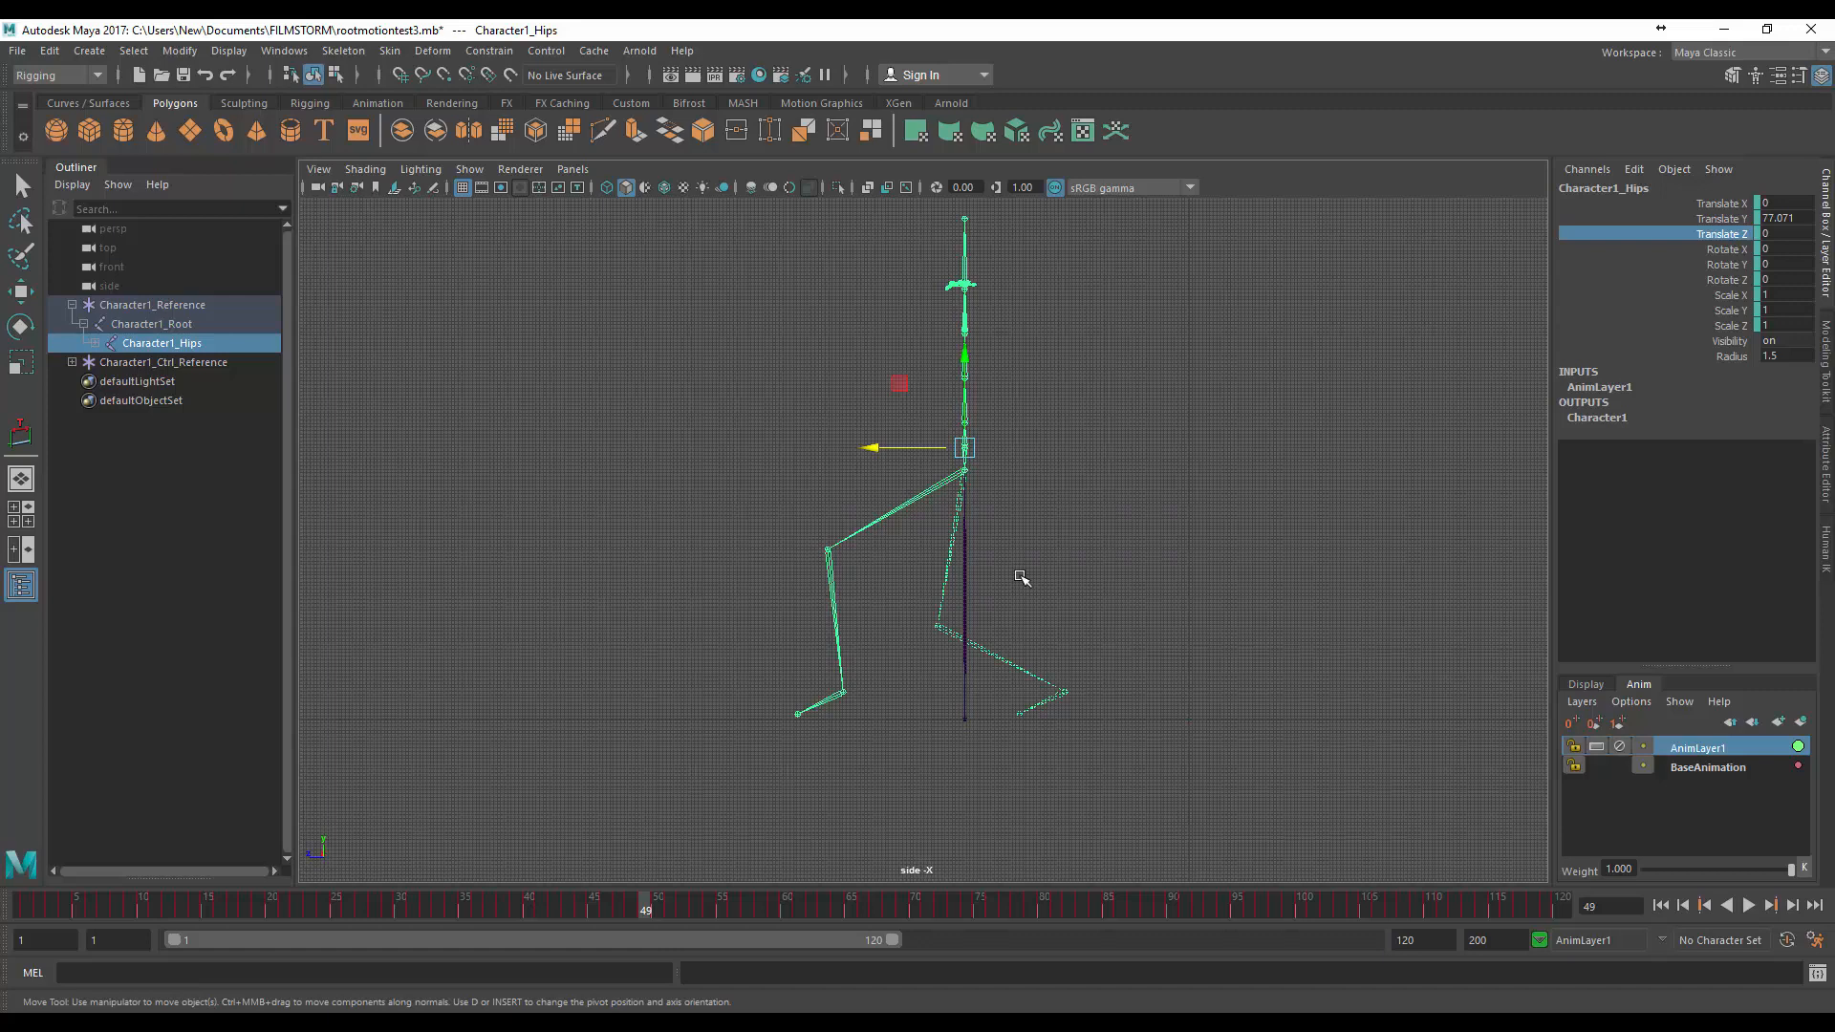
pyautogui.moveTo(641, 919)
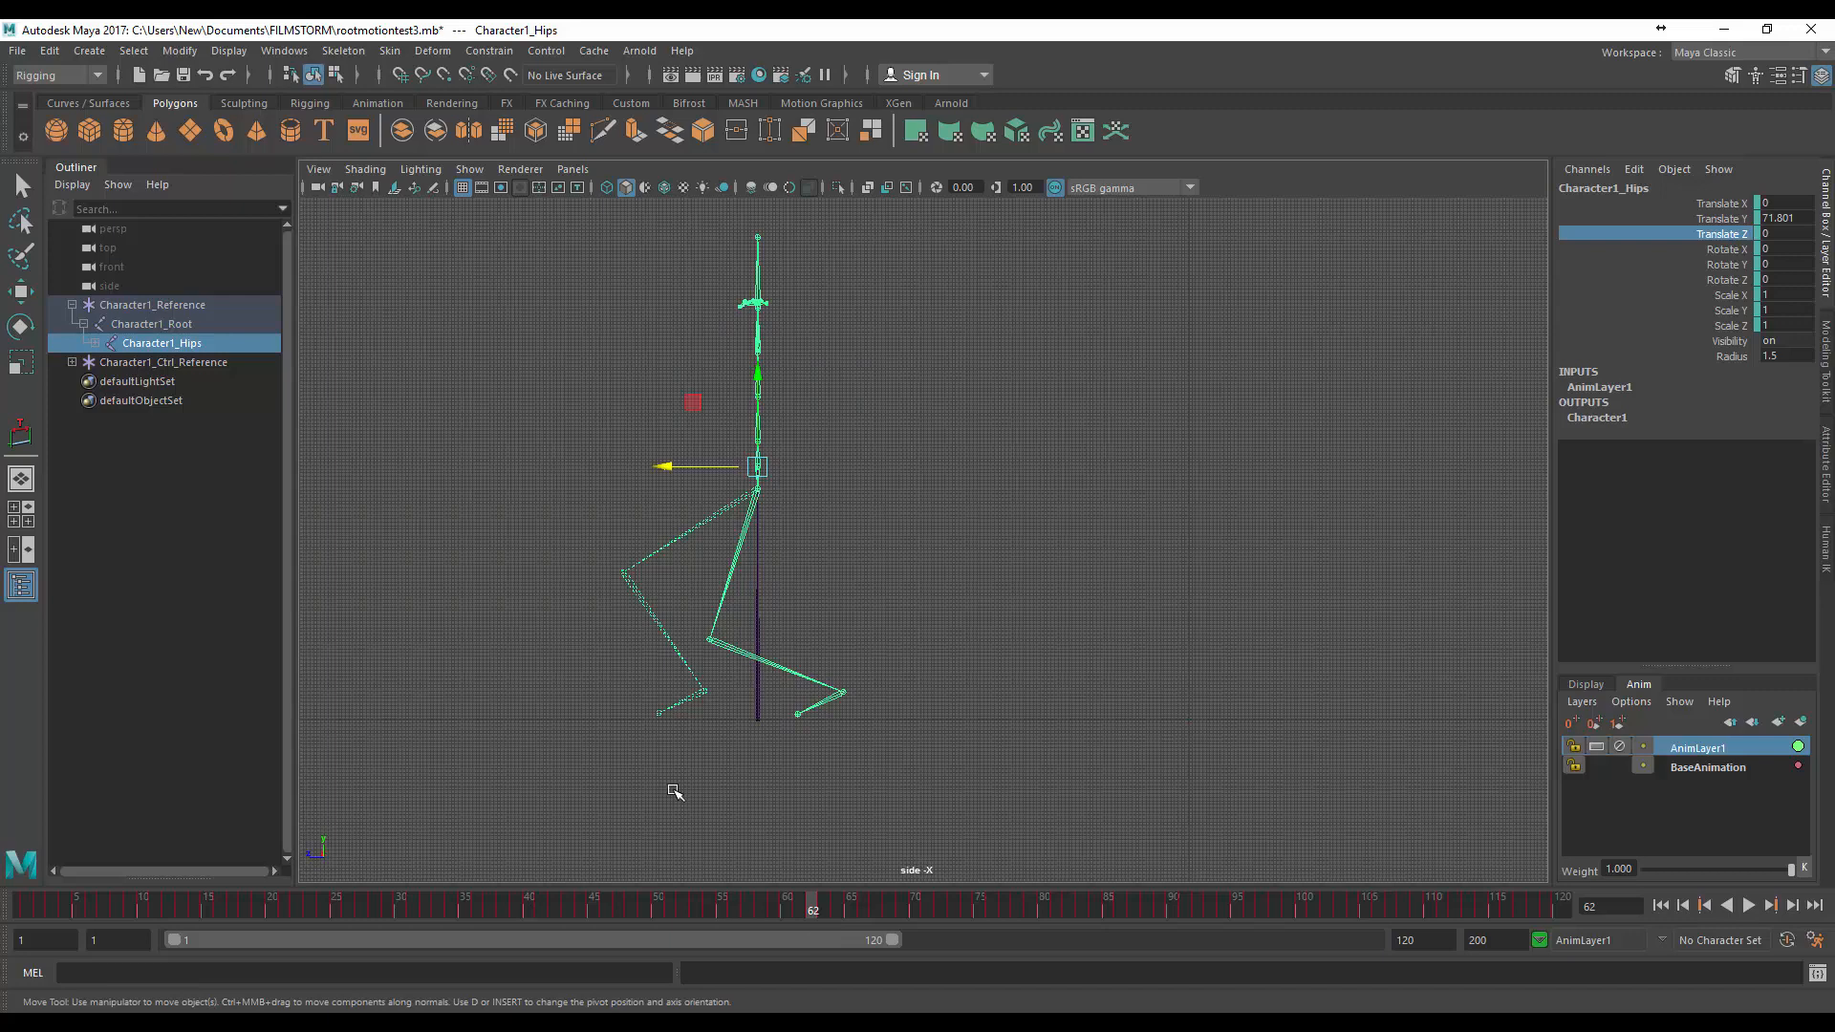
pyautogui.click(646, 909)
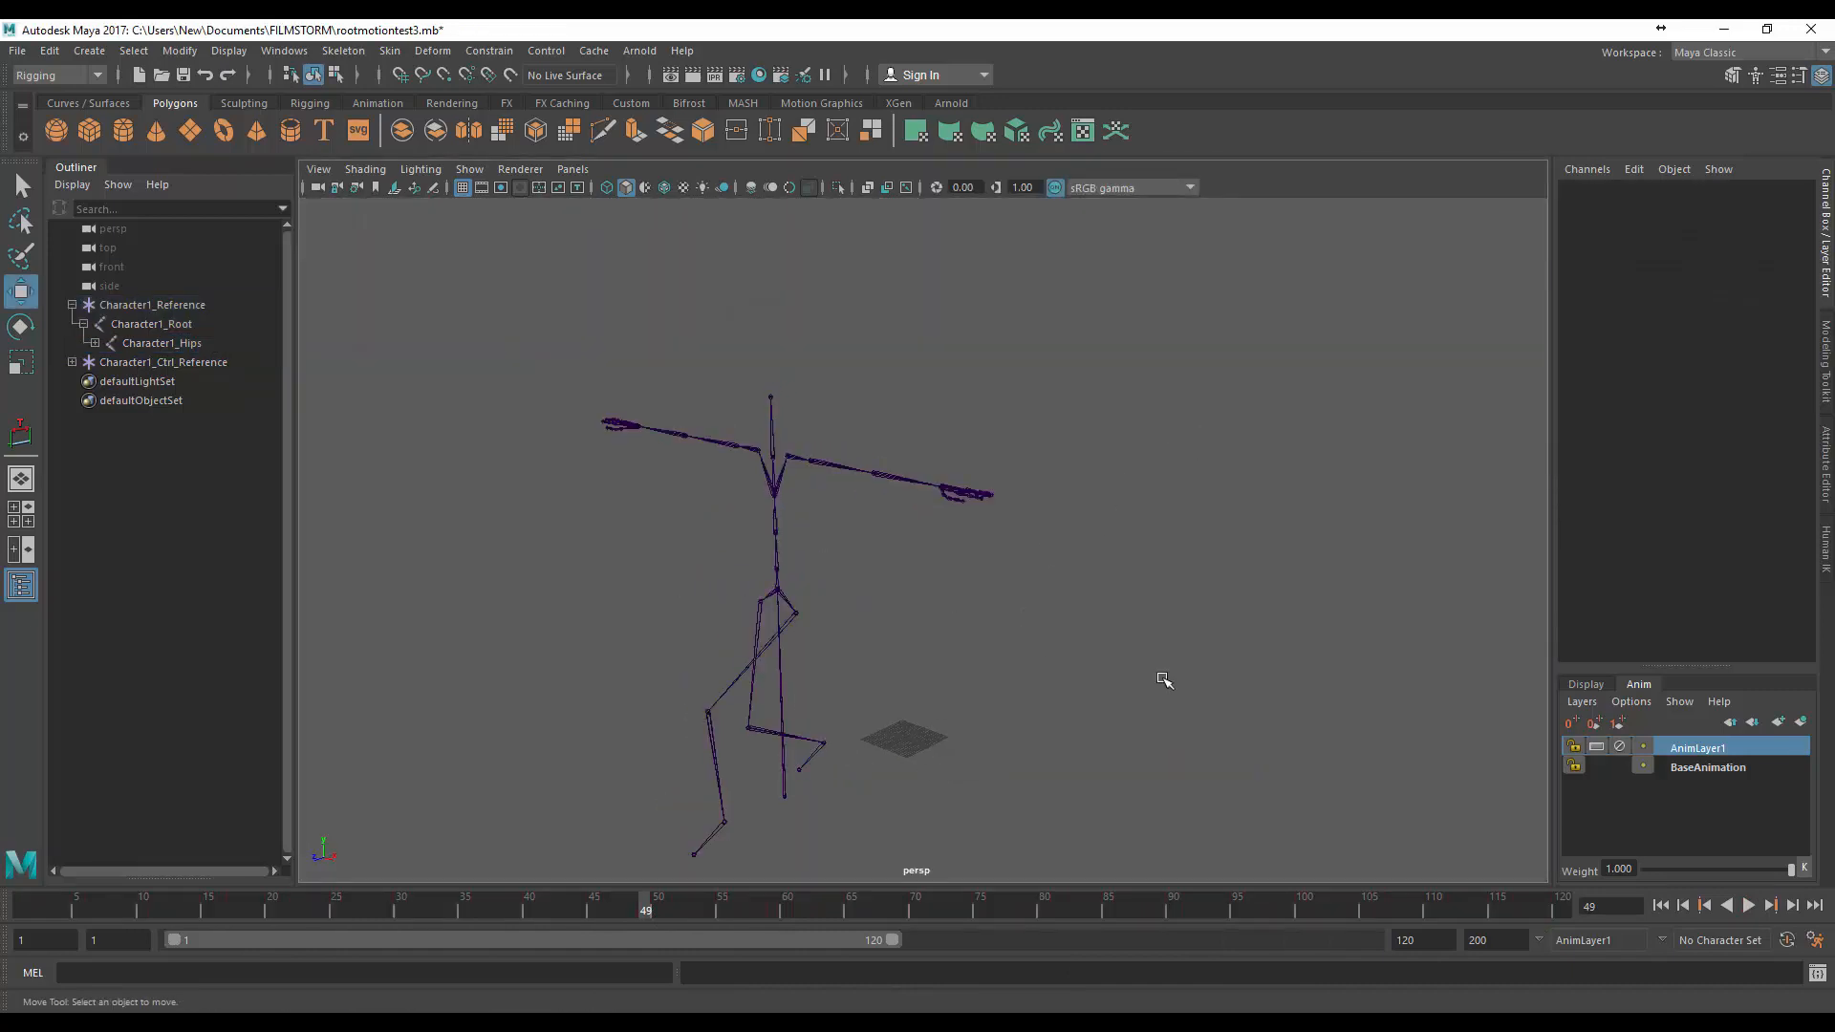
pyautogui.moveTo(17, 51)
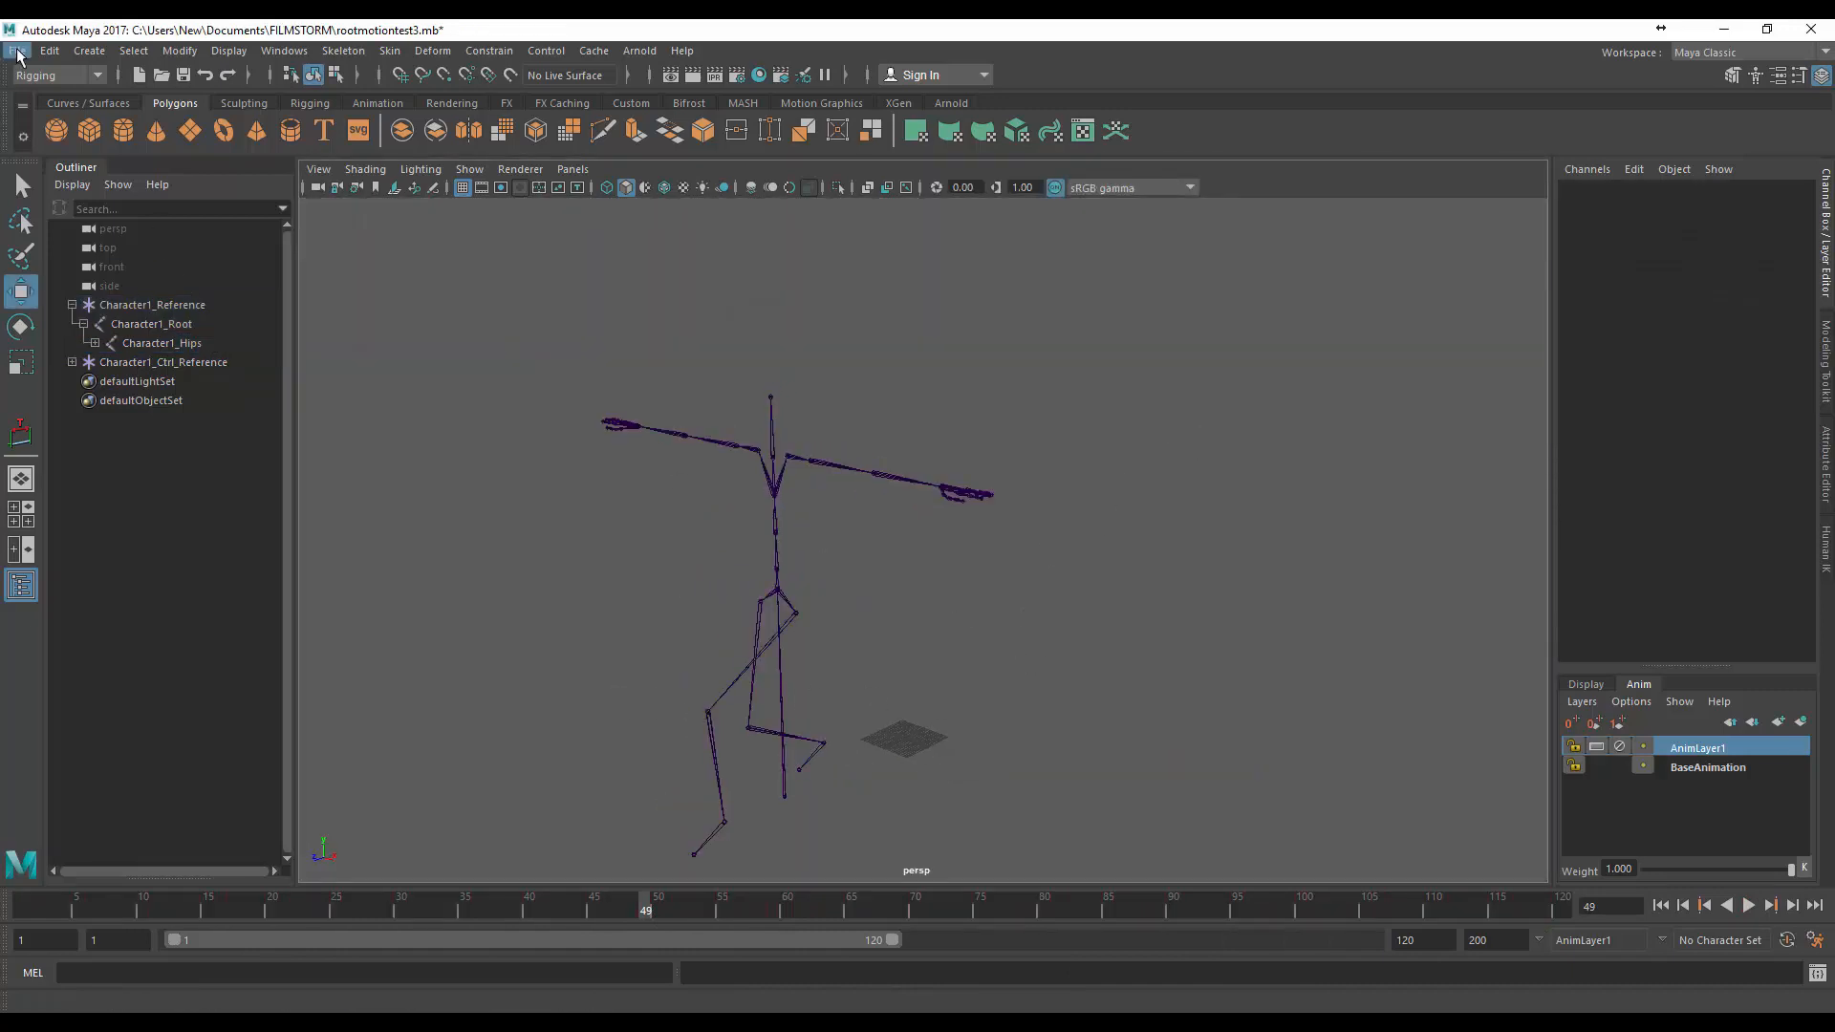
# Begin an FBX Export All of the scene under a roottest file name
pyautogui.click(17, 51)
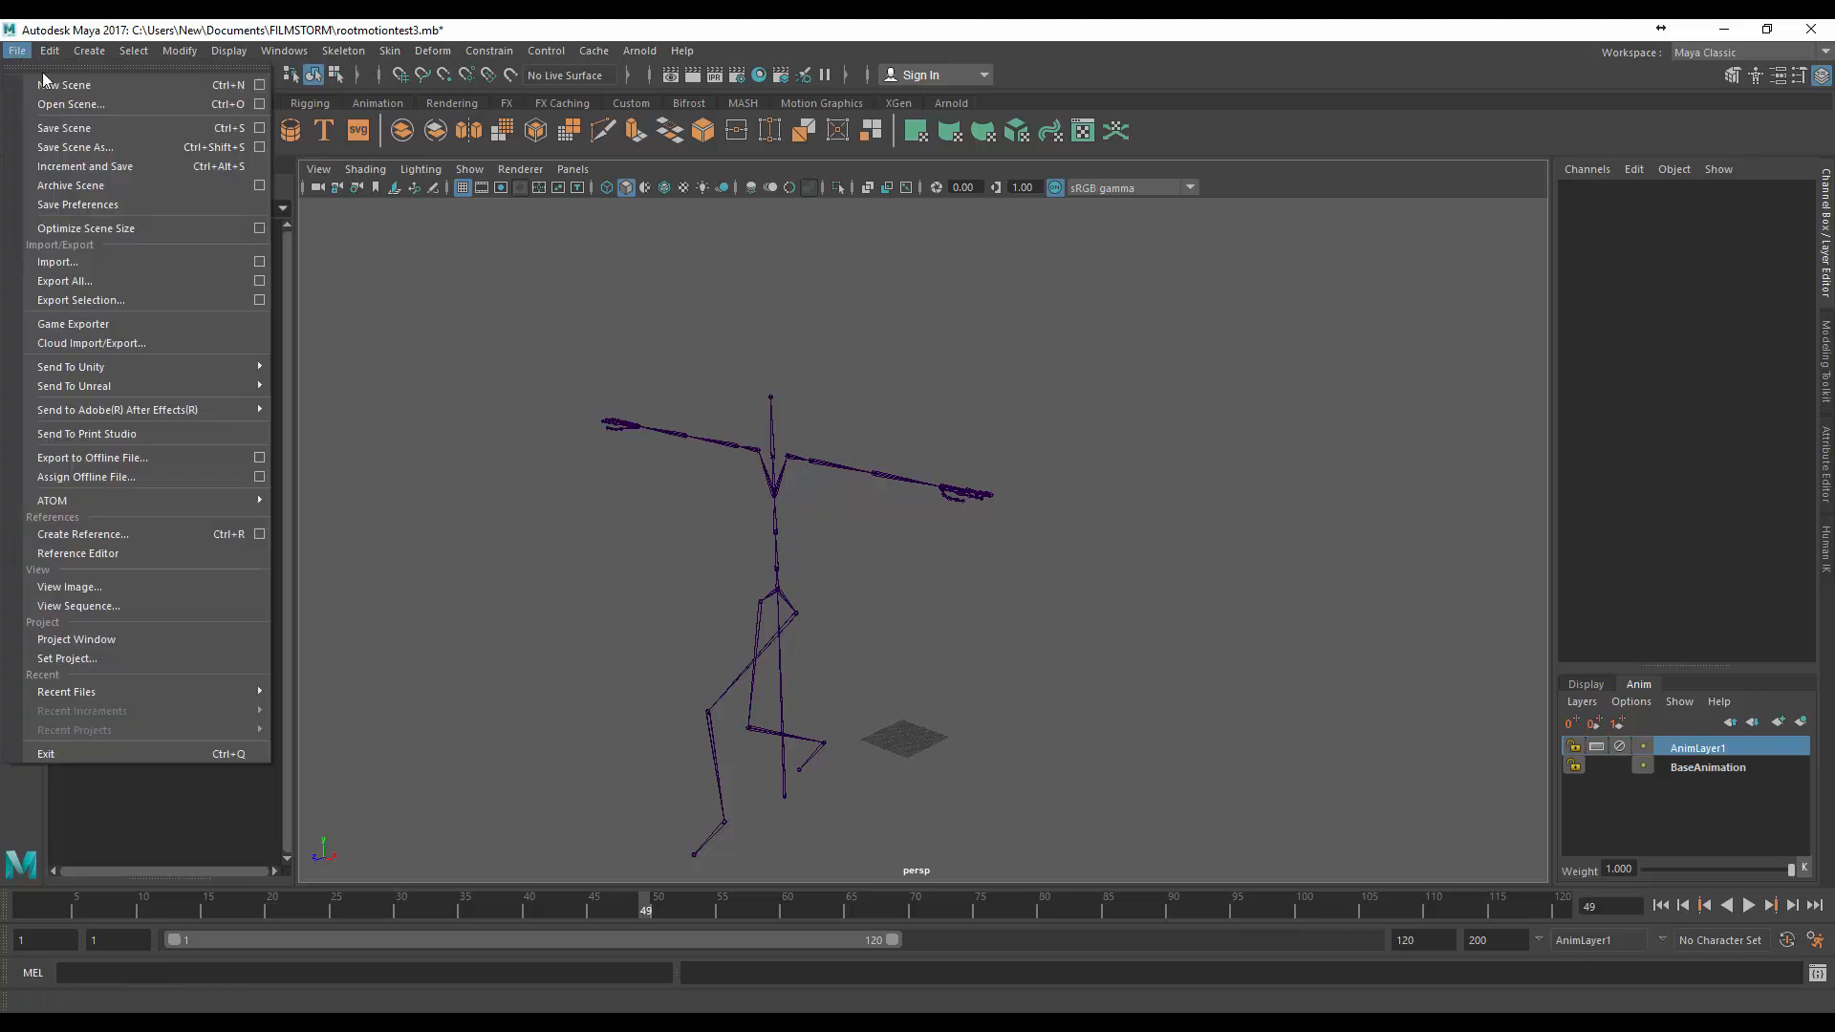
pyautogui.click(63, 281)
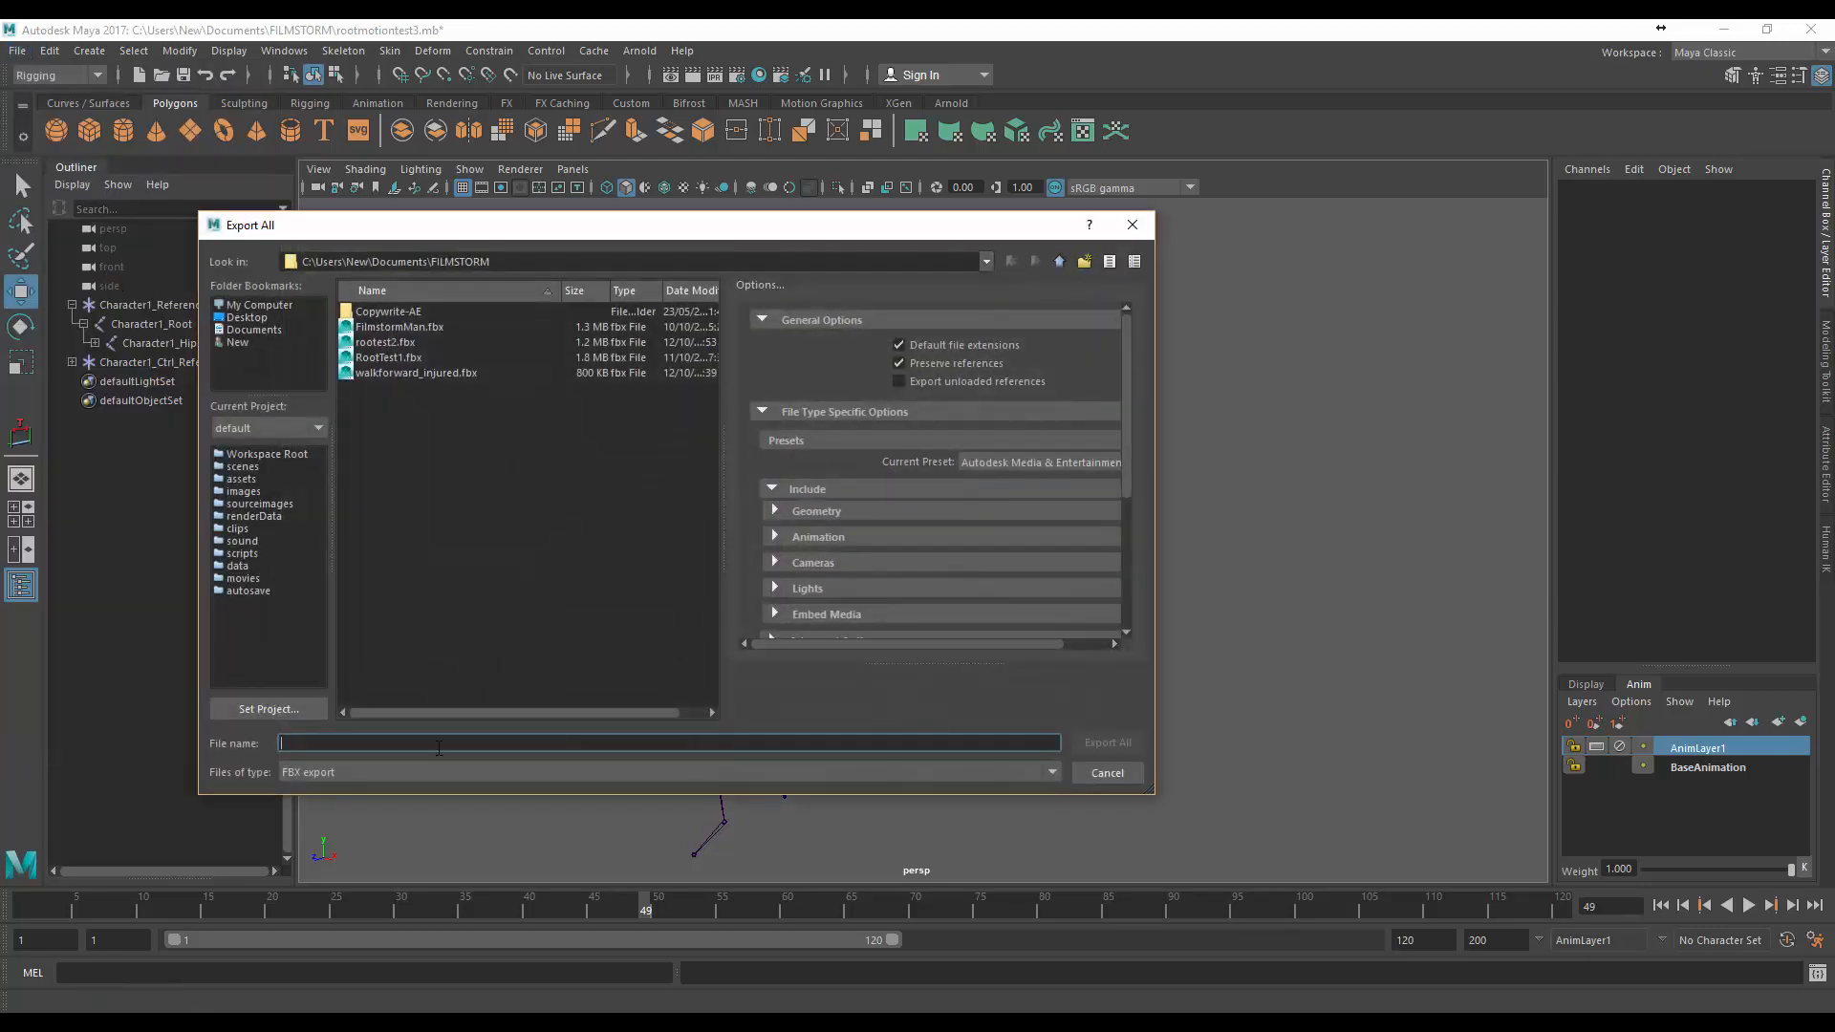
pyautogui.write('roottest_')
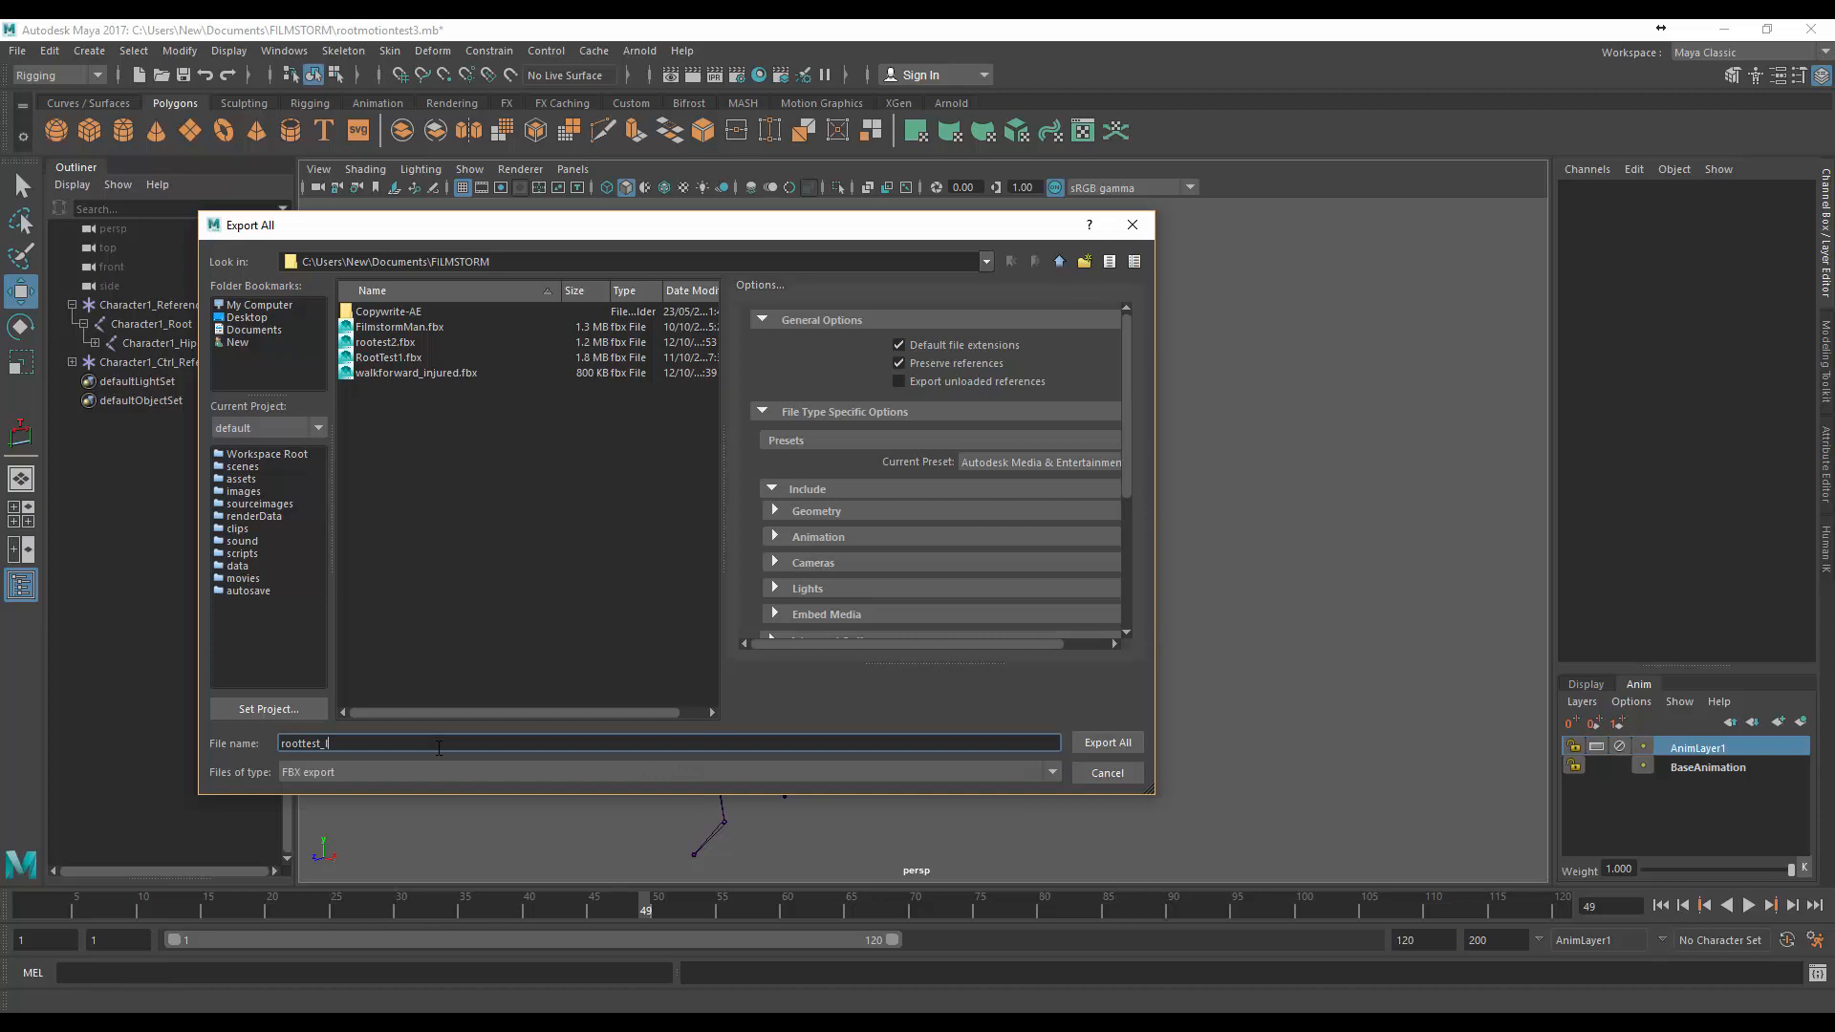
pyautogui.click(1105, 741)
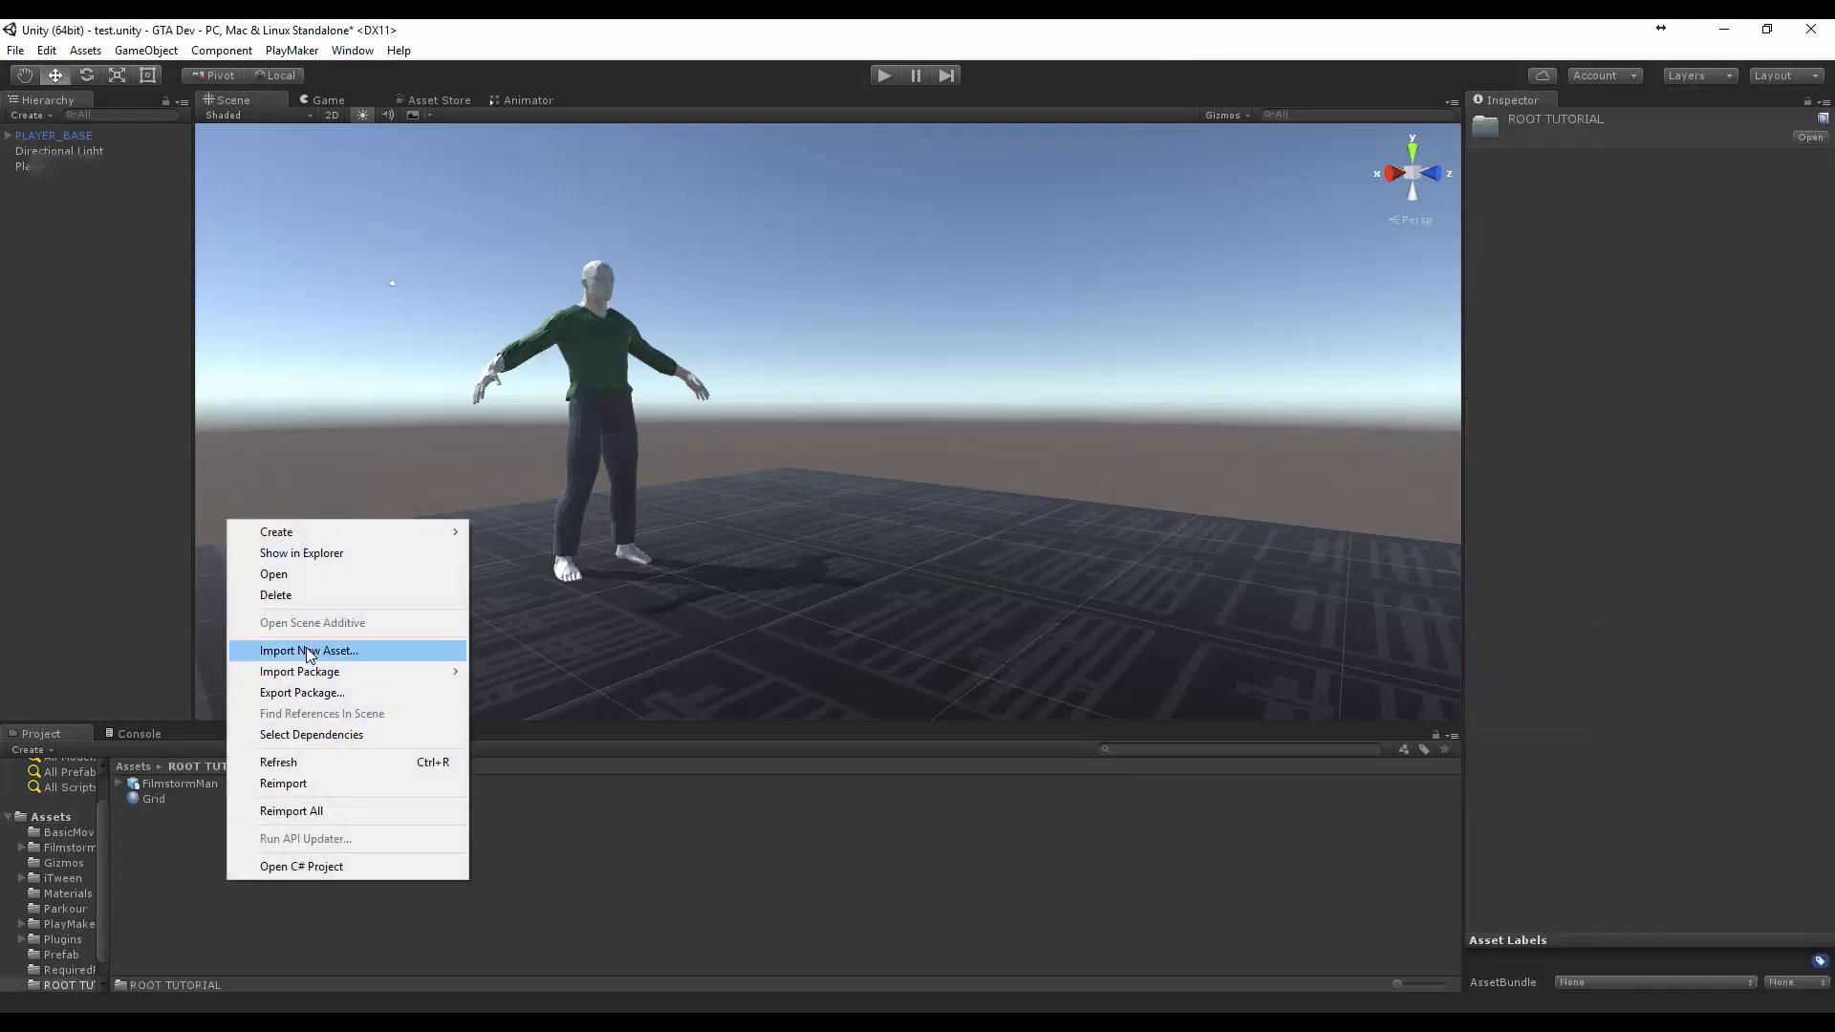
# Import roottest_lunge from Documents/FILMSTORM through Import New Asset
pyautogui.click(307, 650)
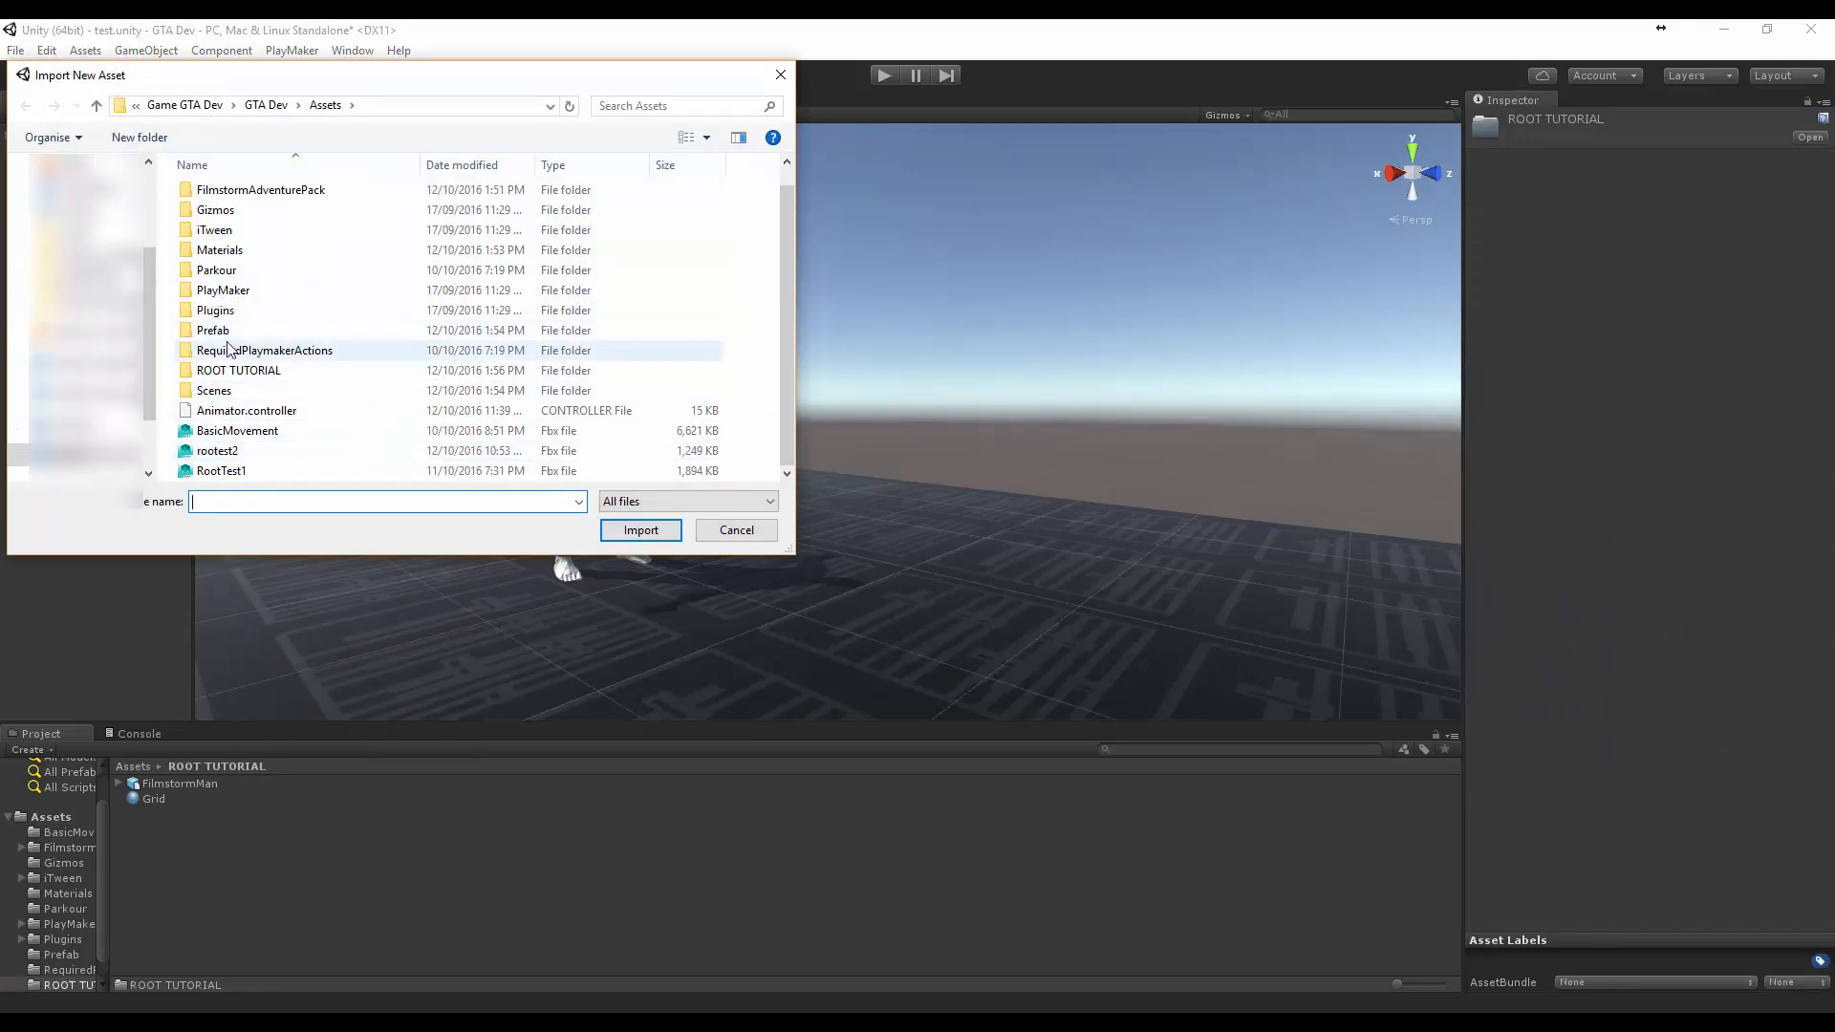
pyautogui.moveTo(363, 95)
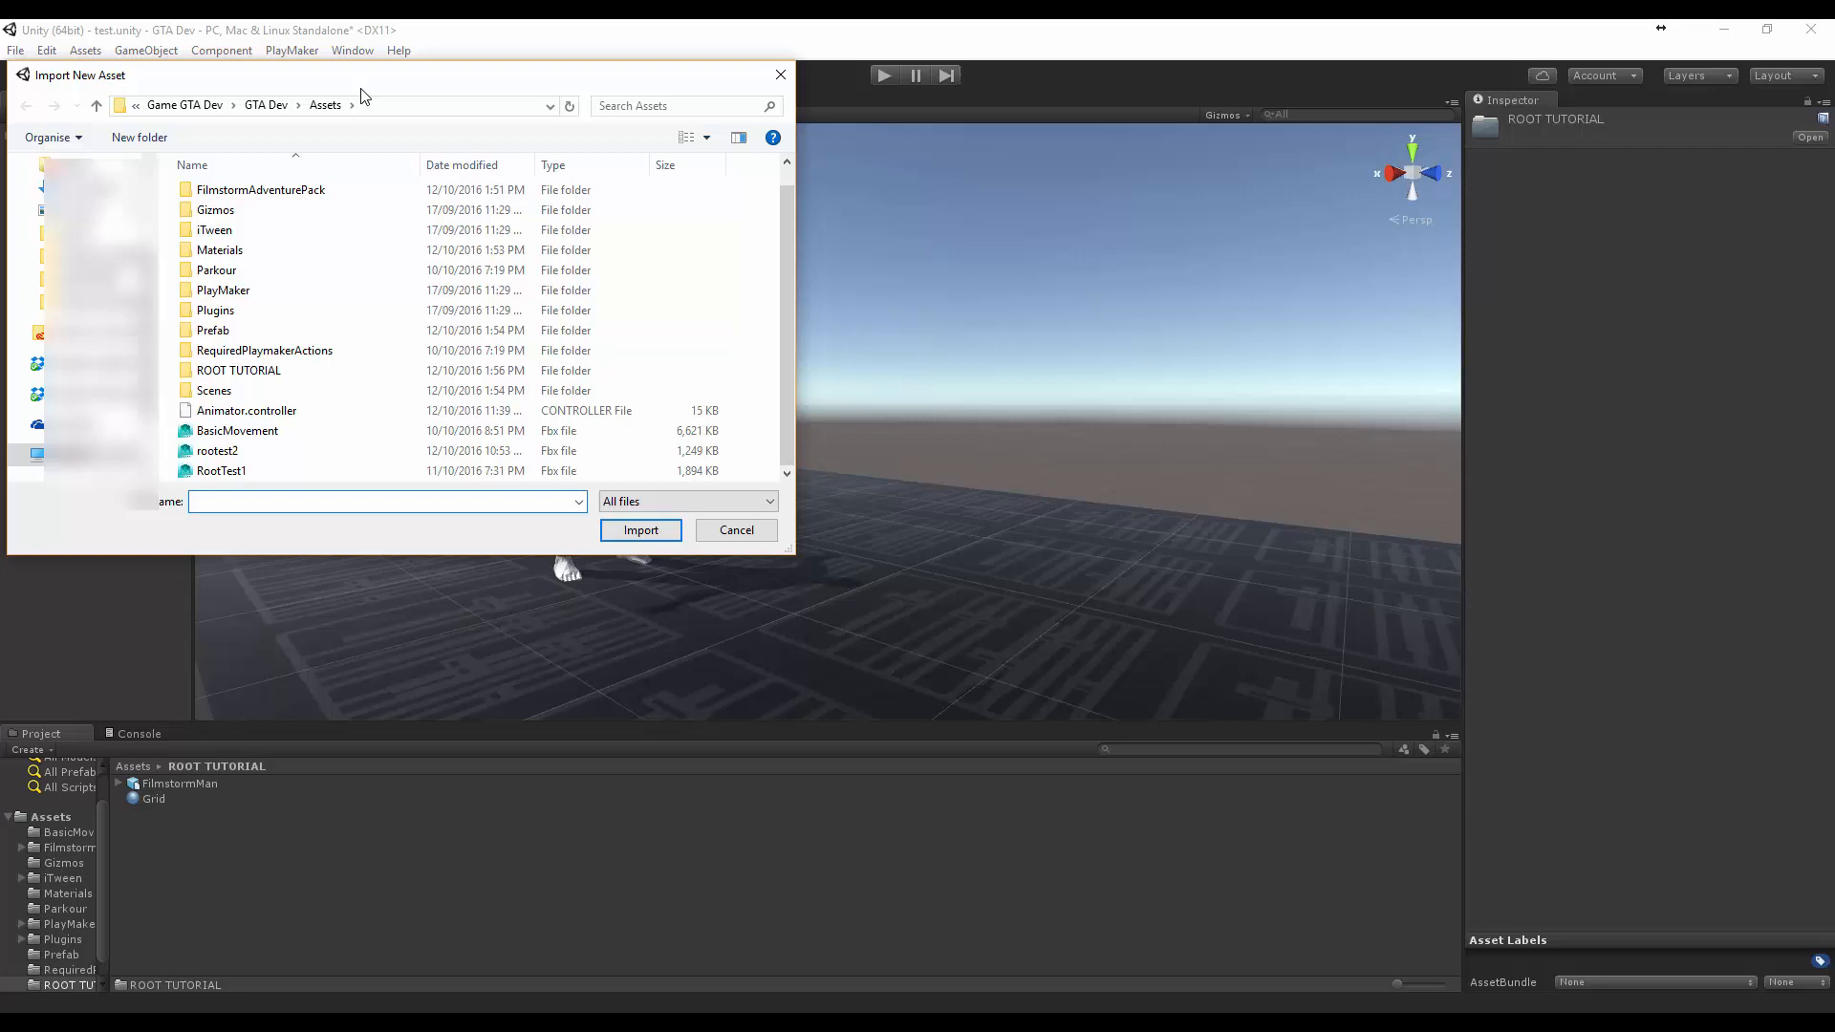
pyautogui.moveTo(398, 74); pyautogui.dragTo(488, 99)
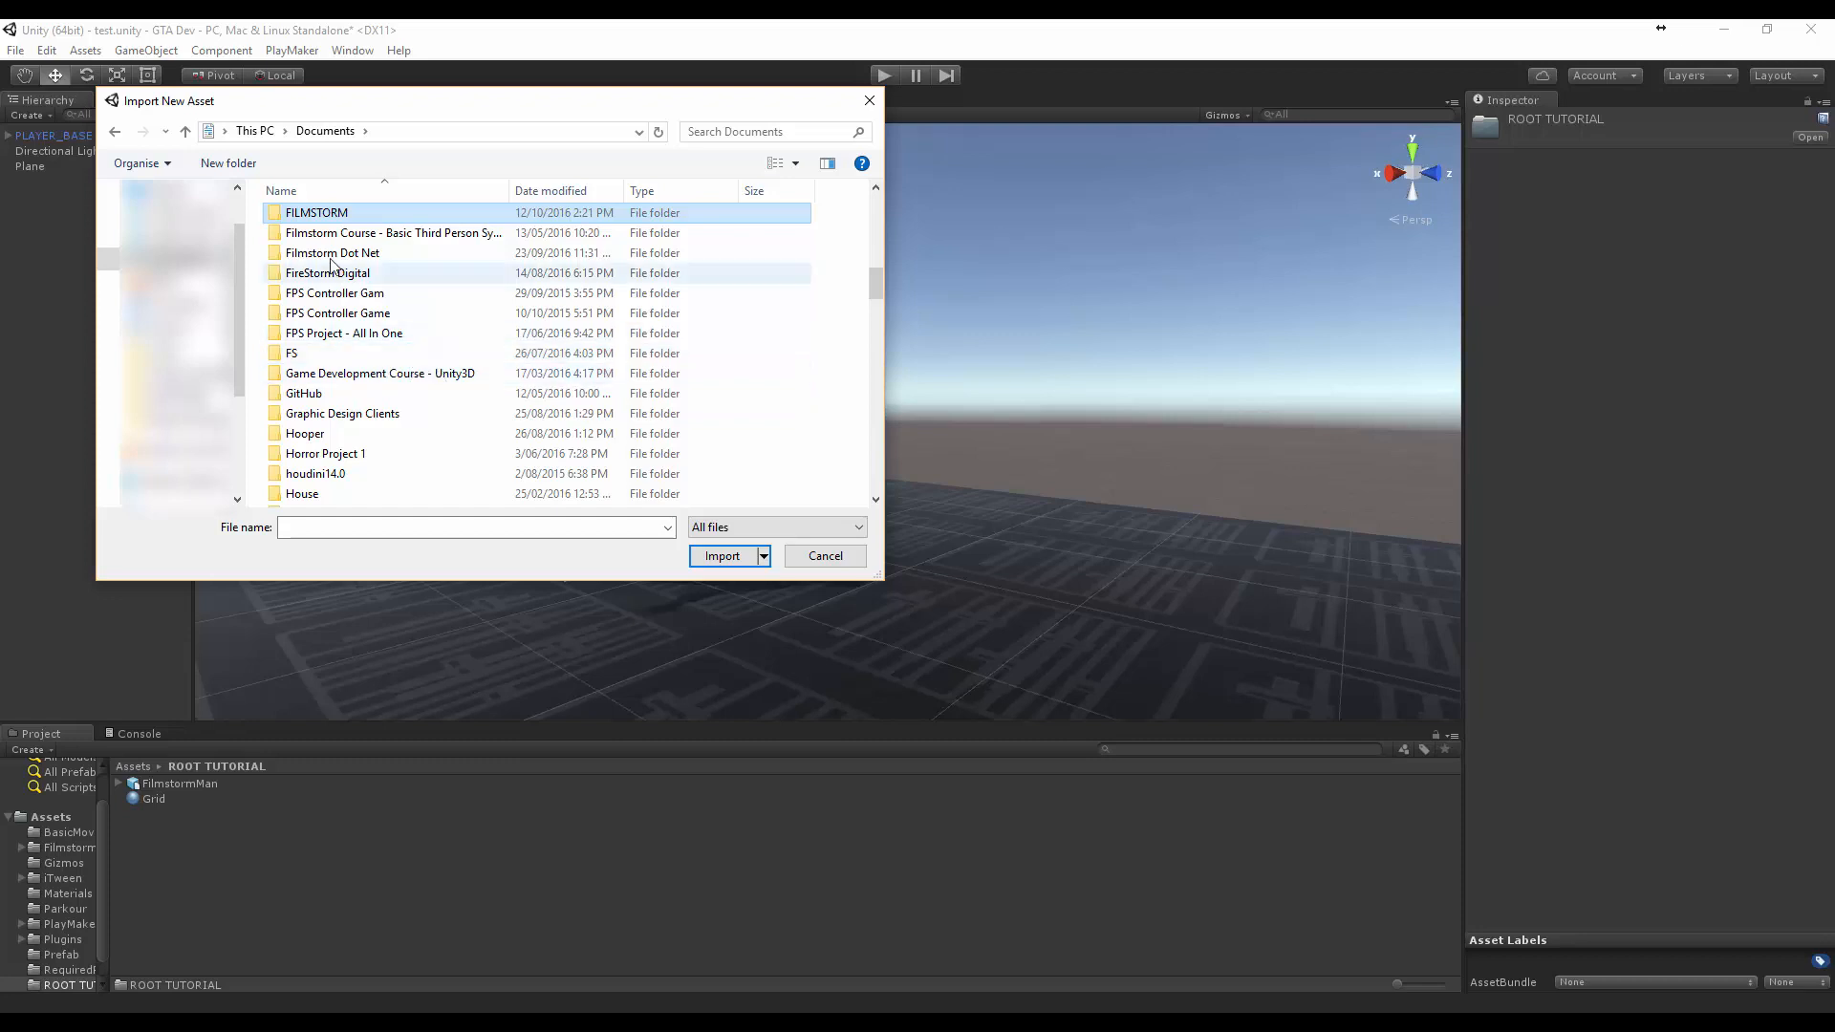
pyautogui.doubleClick(315, 212)
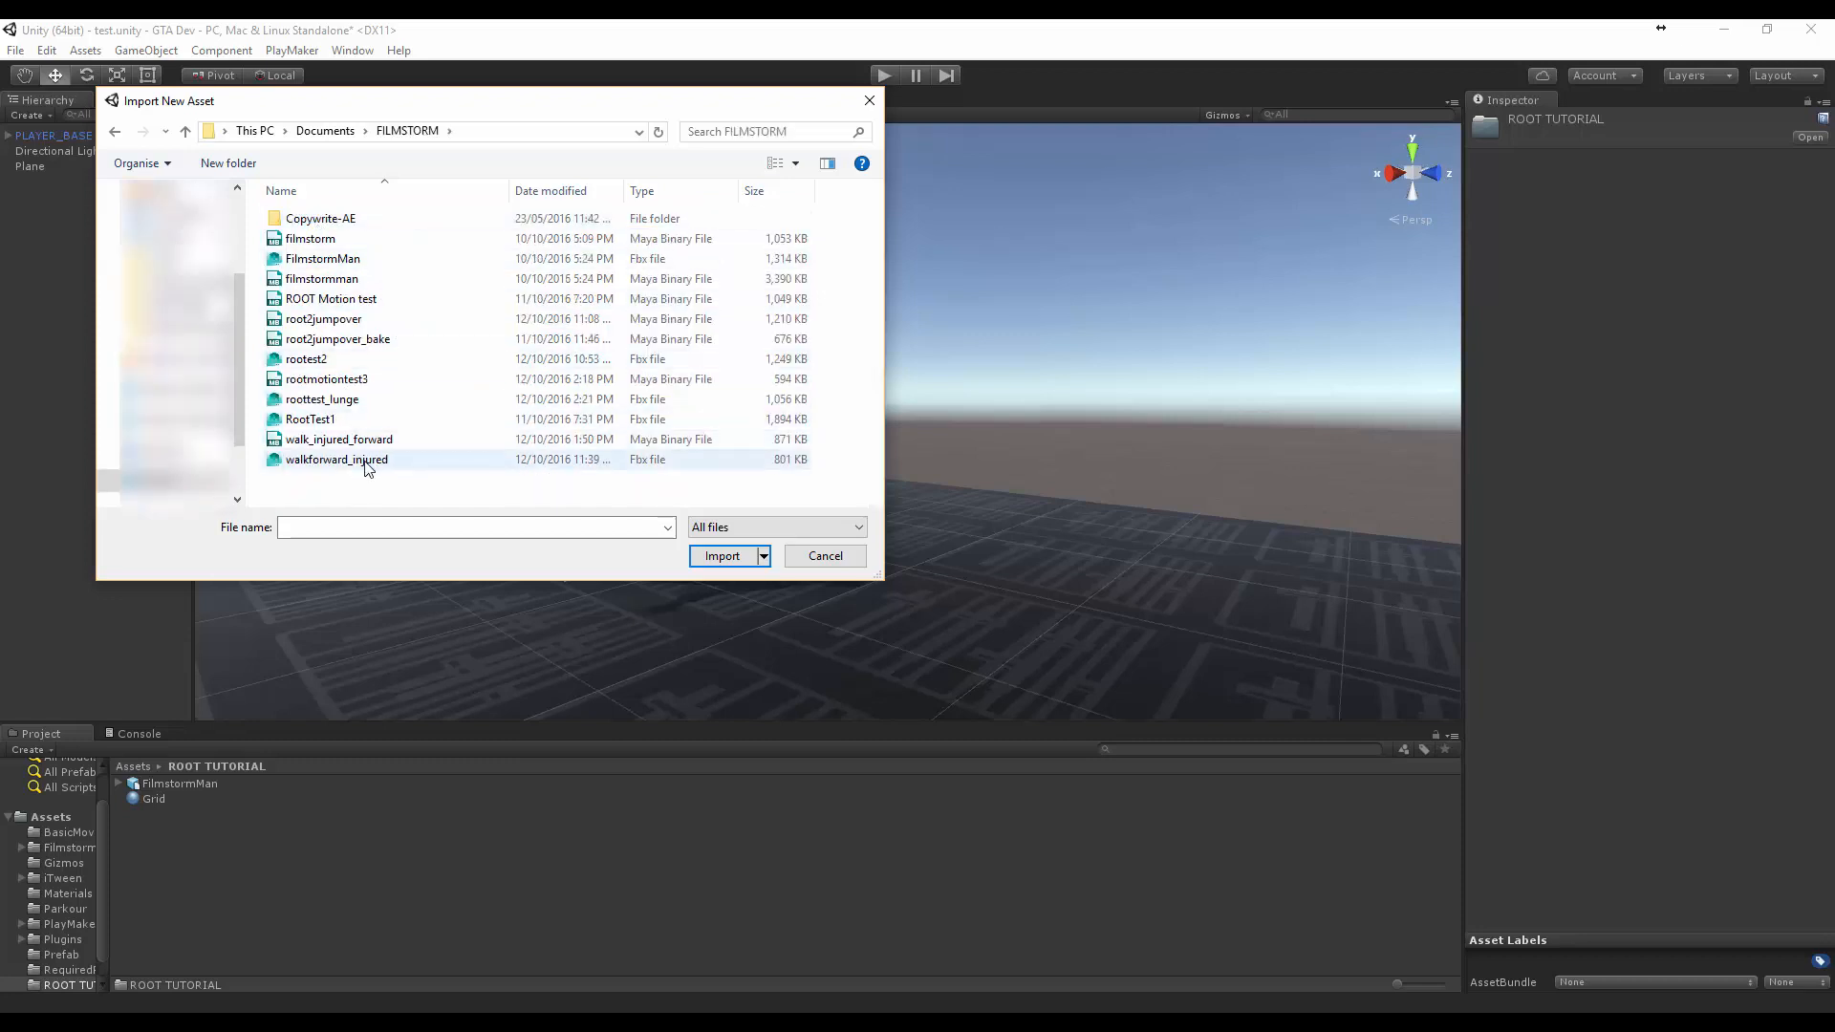
pyautogui.moveTo(377, 470)
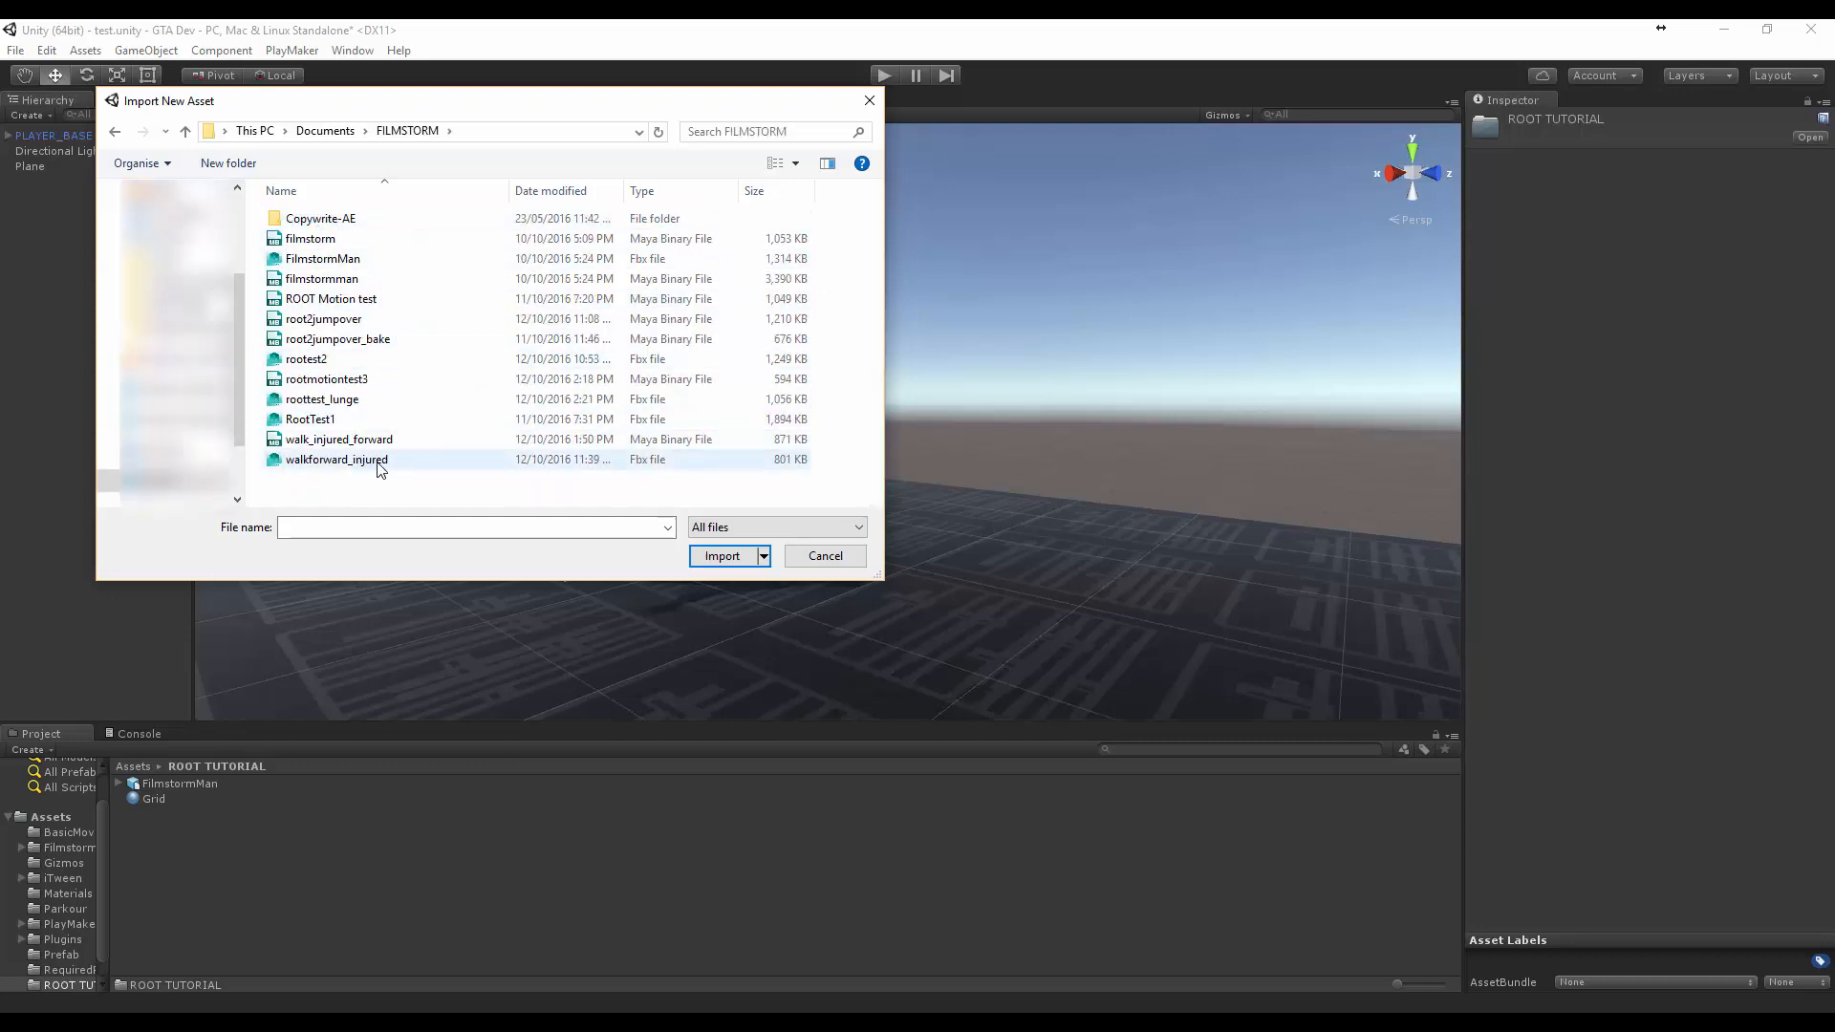
pyautogui.click(322, 400)
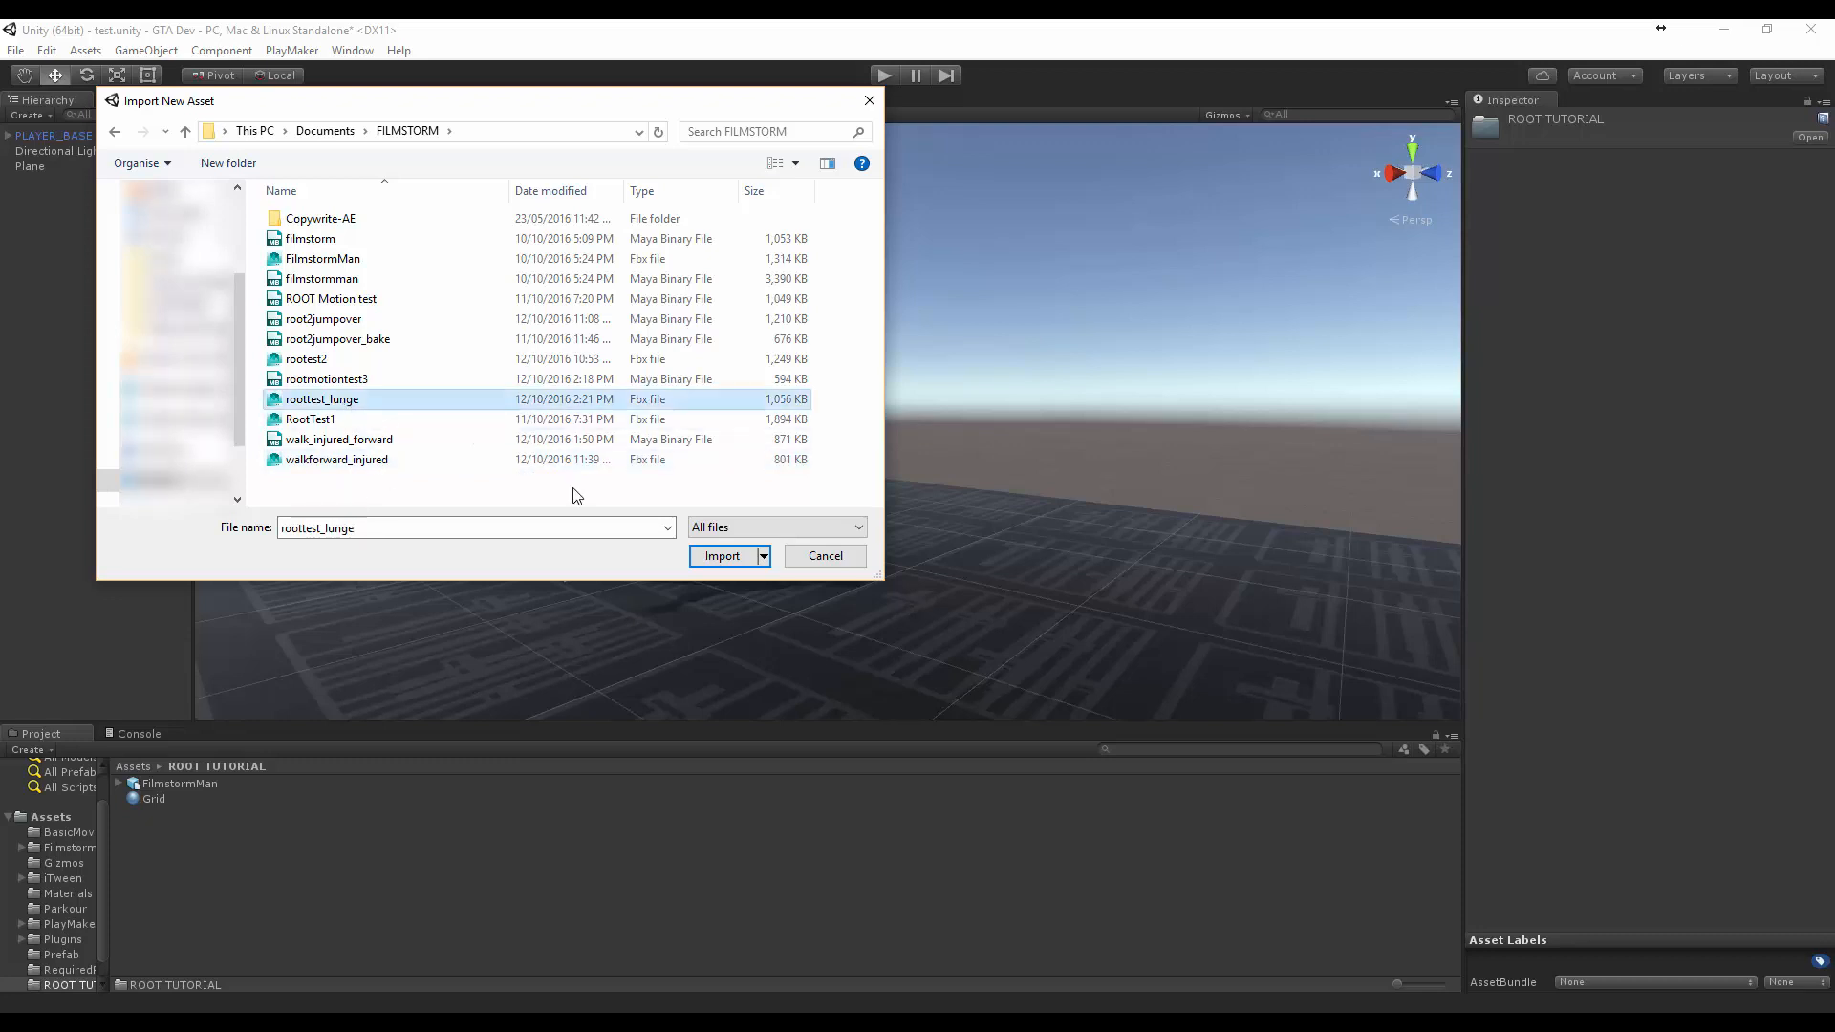
pyautogui.click(721, 554)
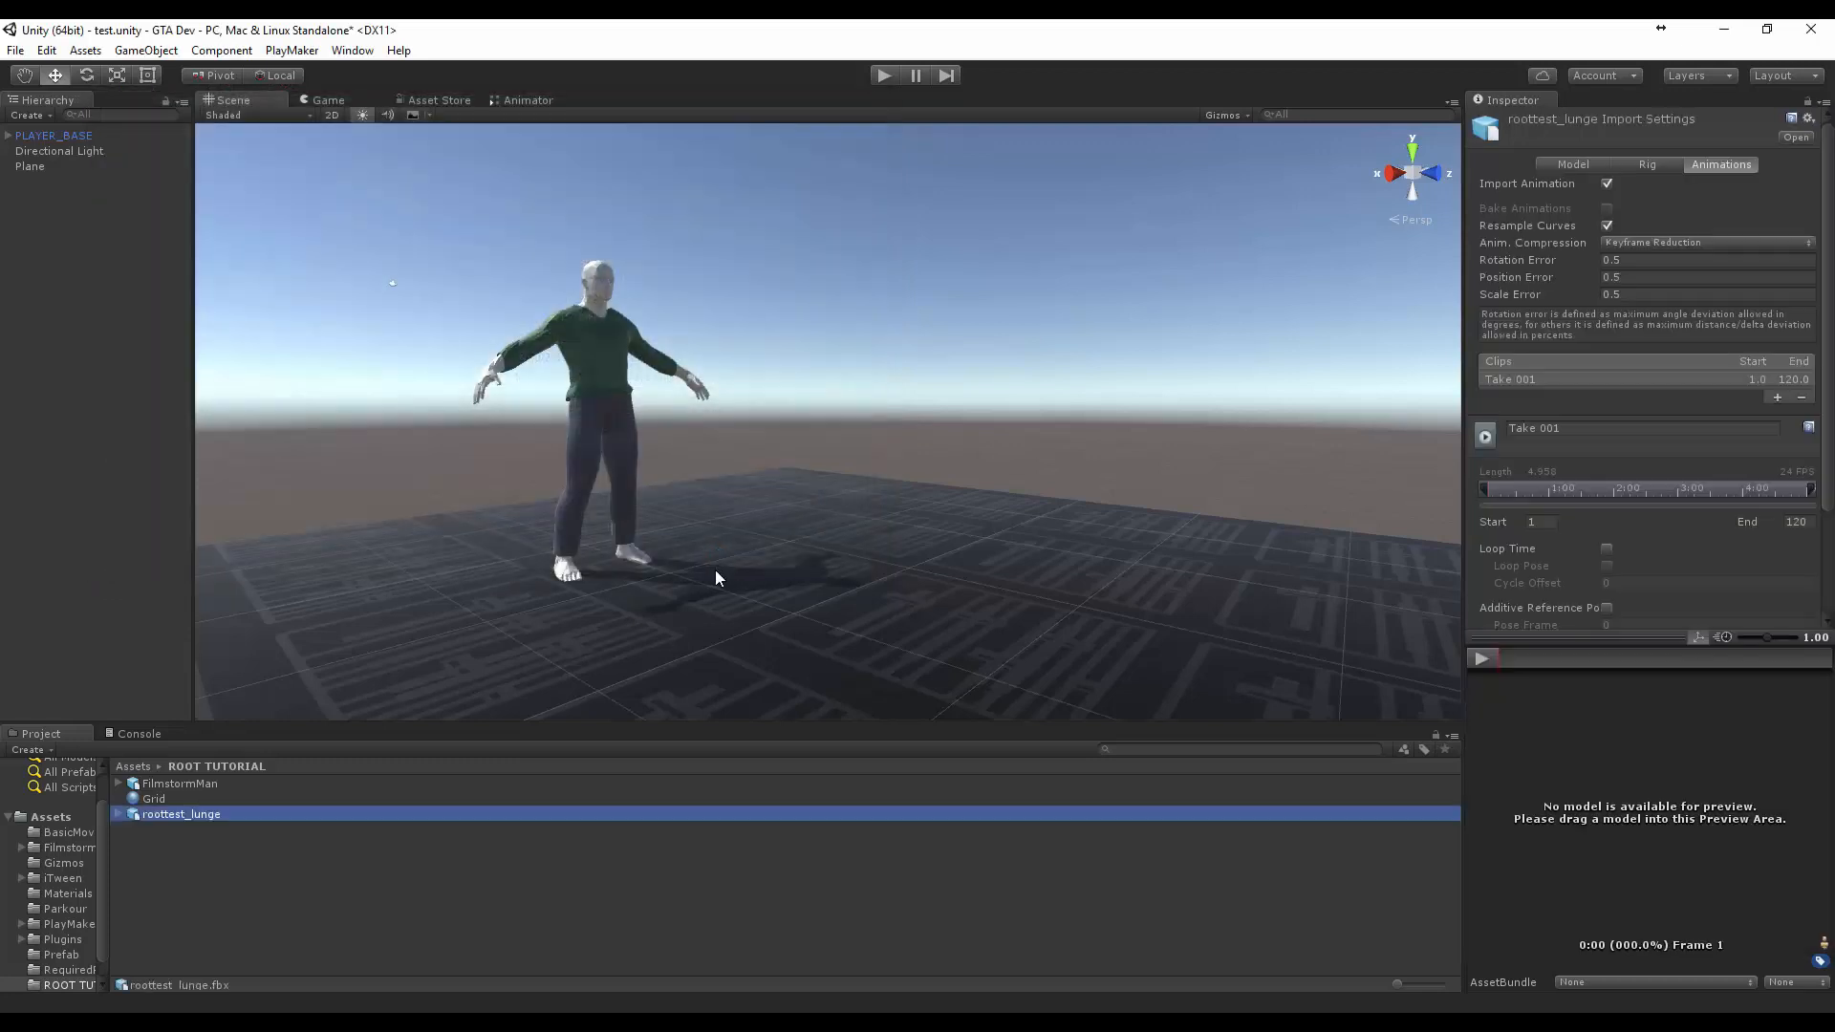
# Set roottest_lunge's rig to Humanoid, apply, and play Take 001 in the preview
pyautogui.click(1650, 163)
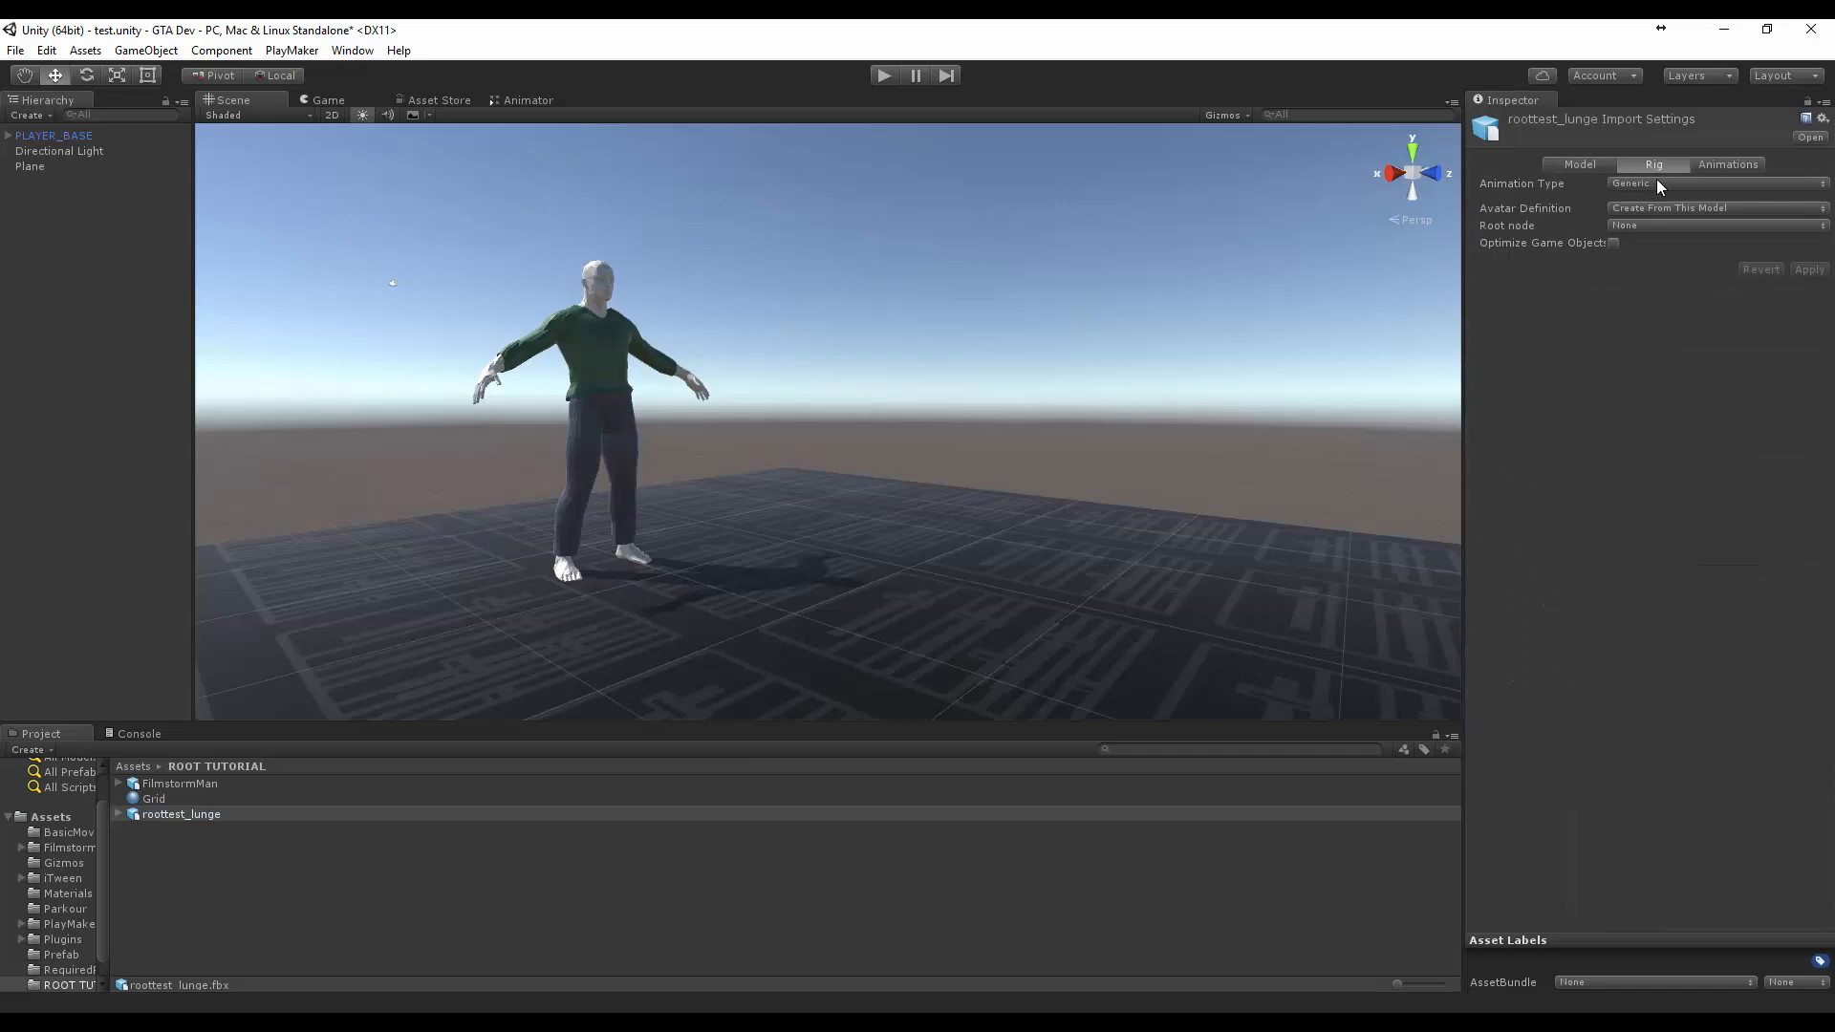
pyautogui.click(1709, 182)
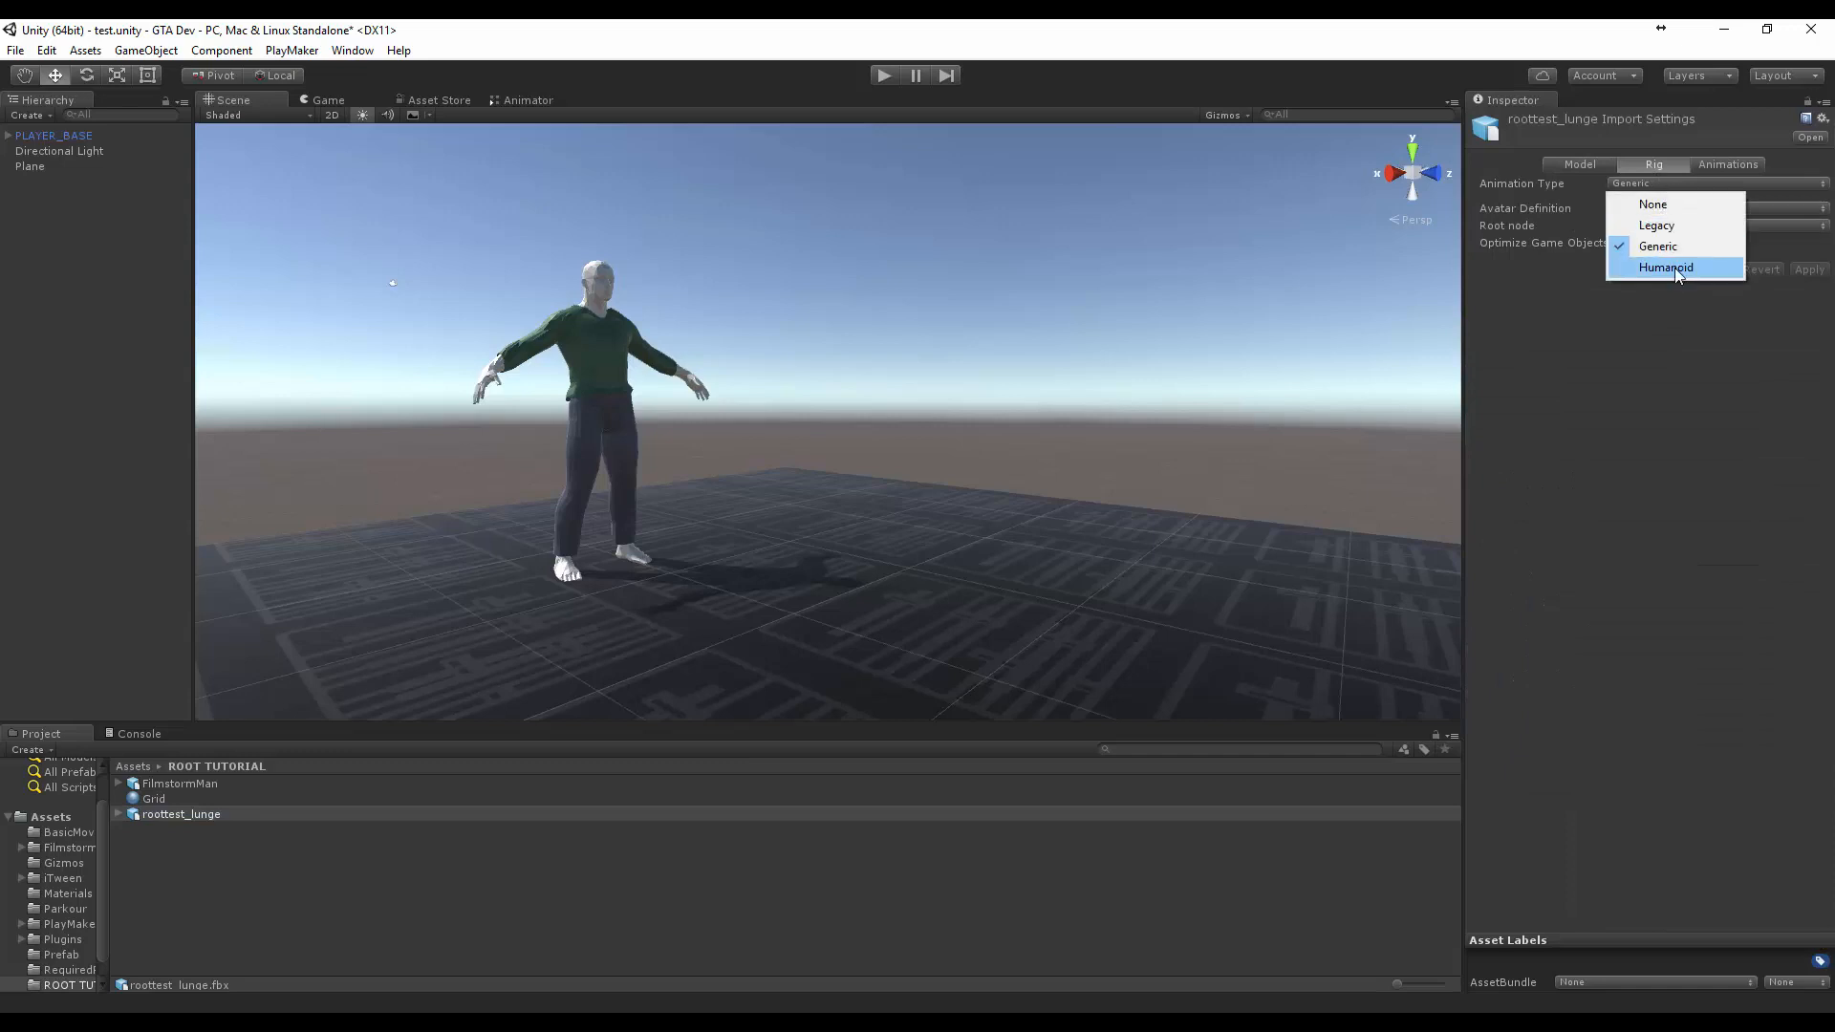
pyautogui.click(1665, 266)
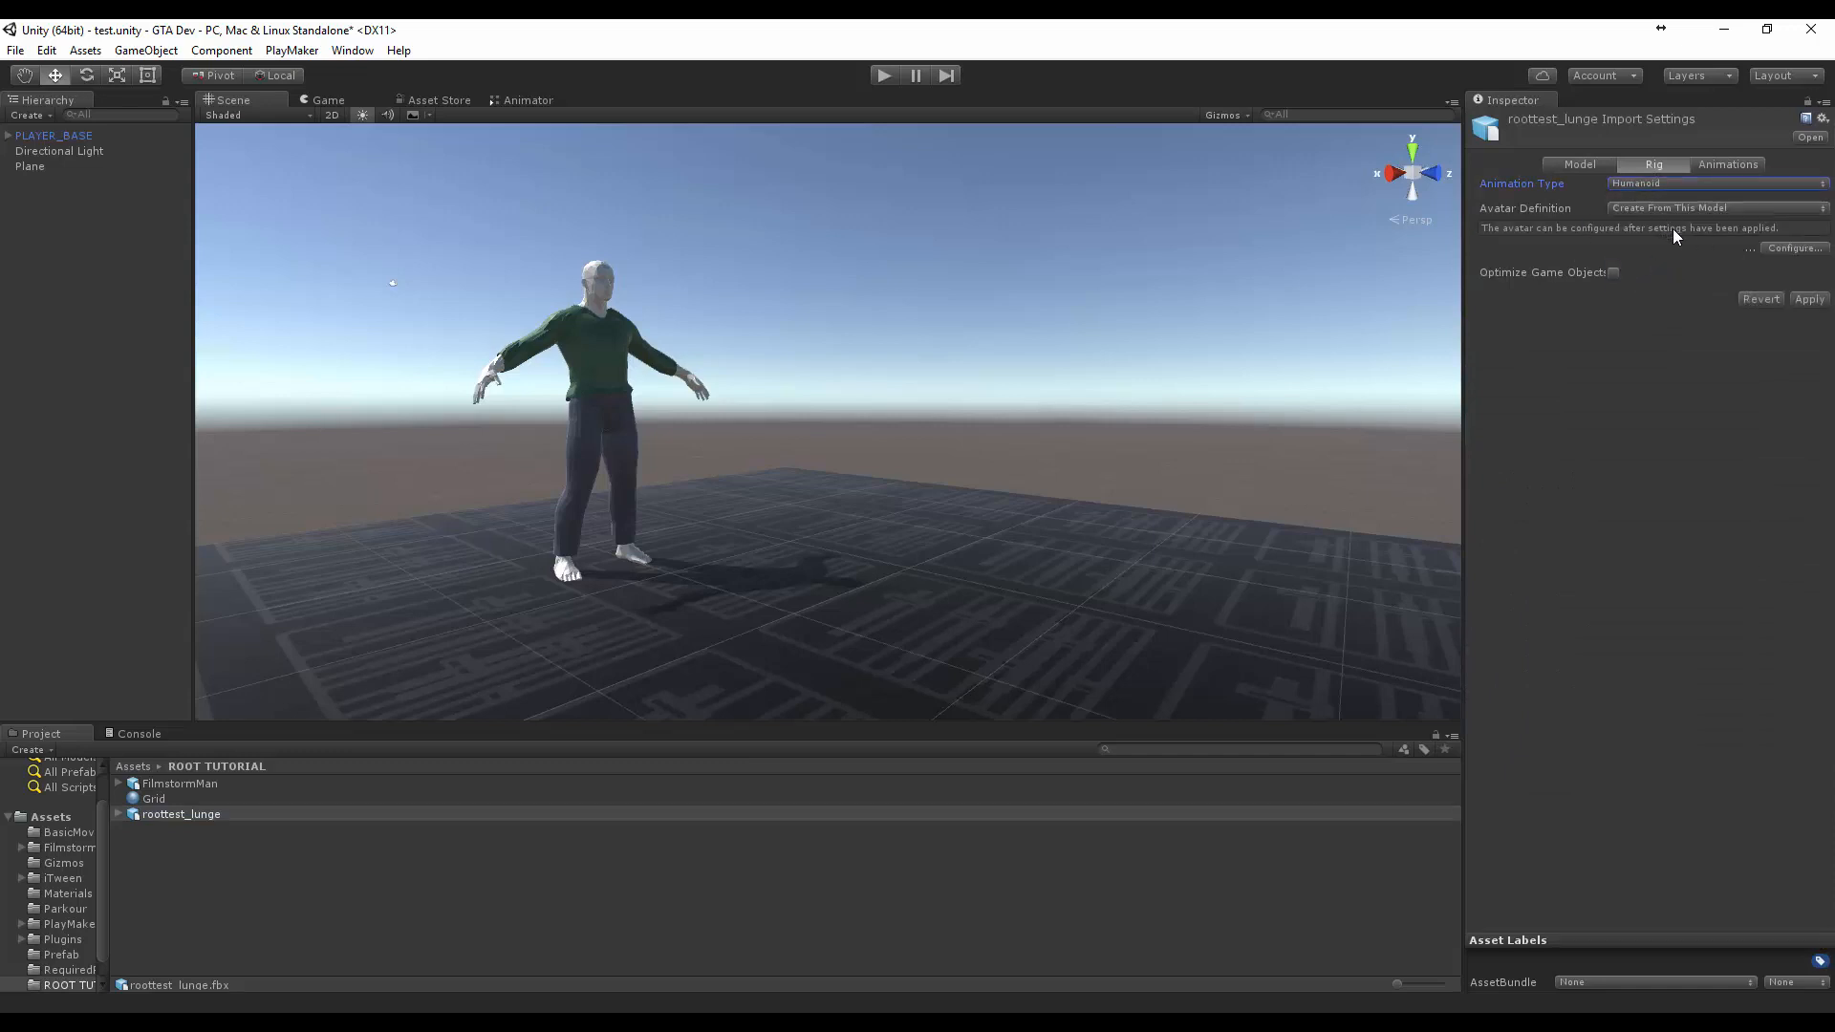
pyautogui.moveTo(1710, 380)
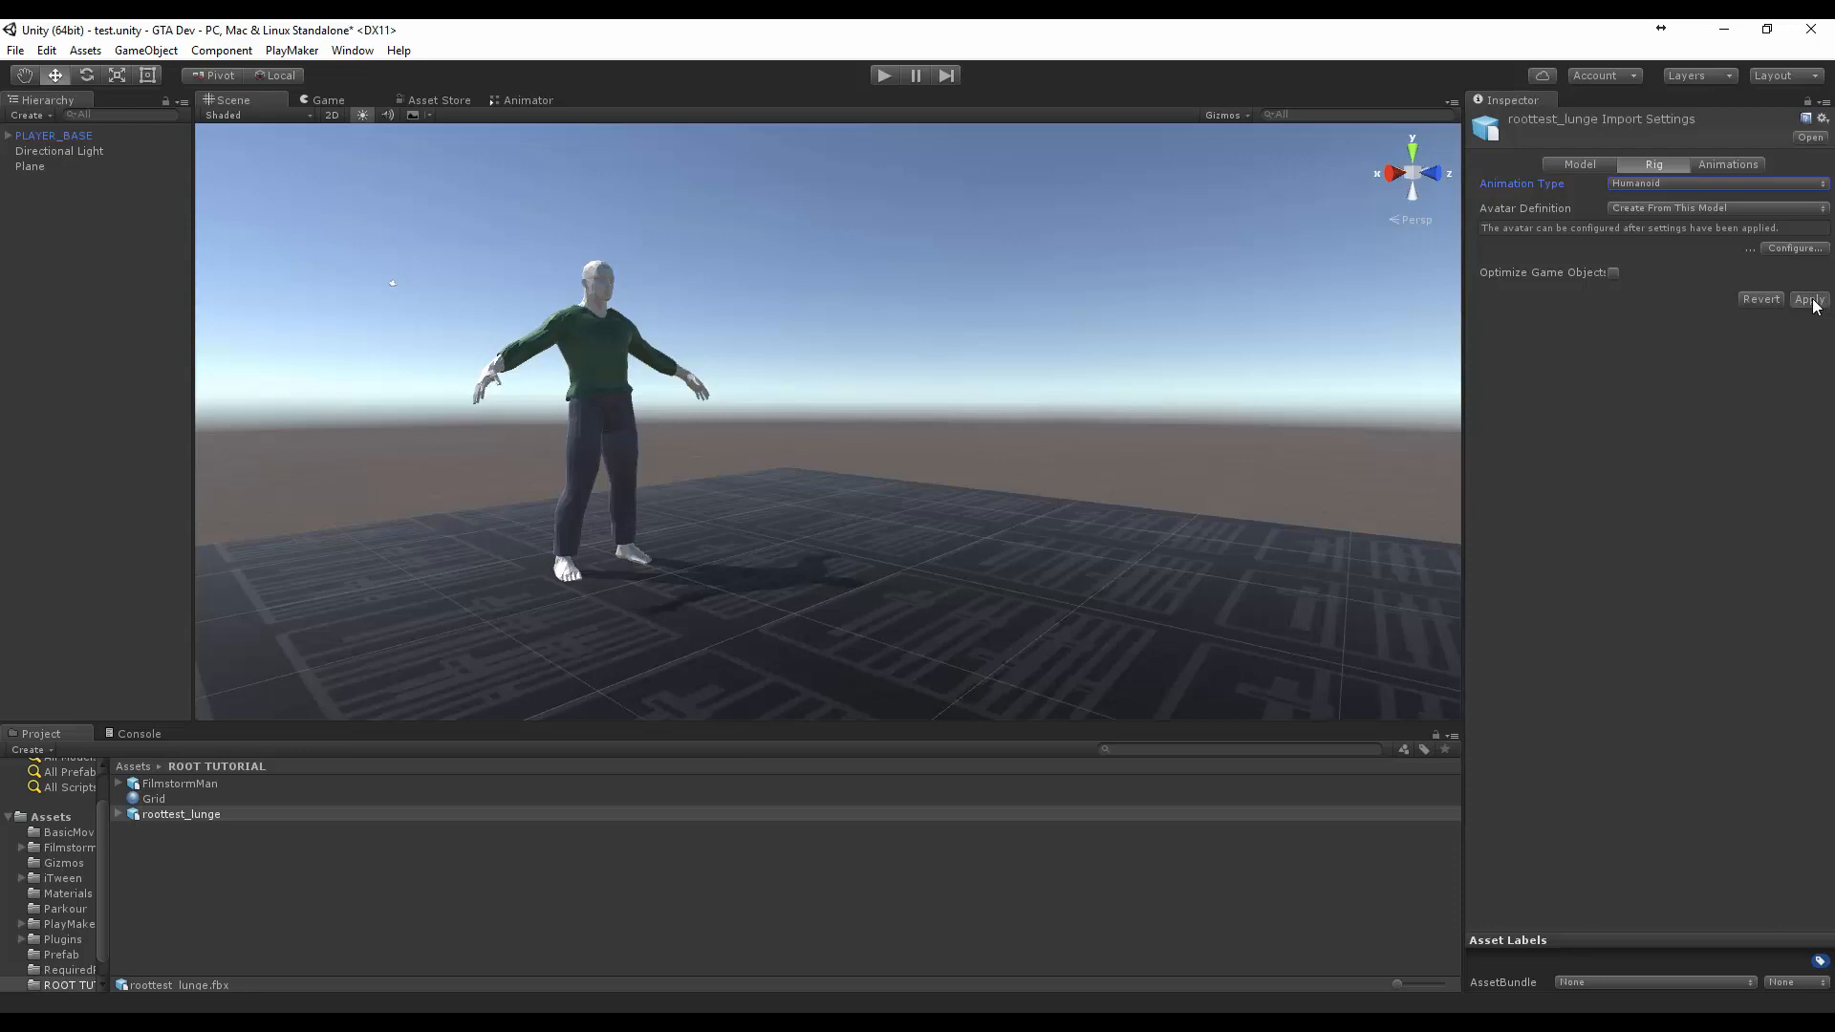
pyautogui.click(1808, 298)
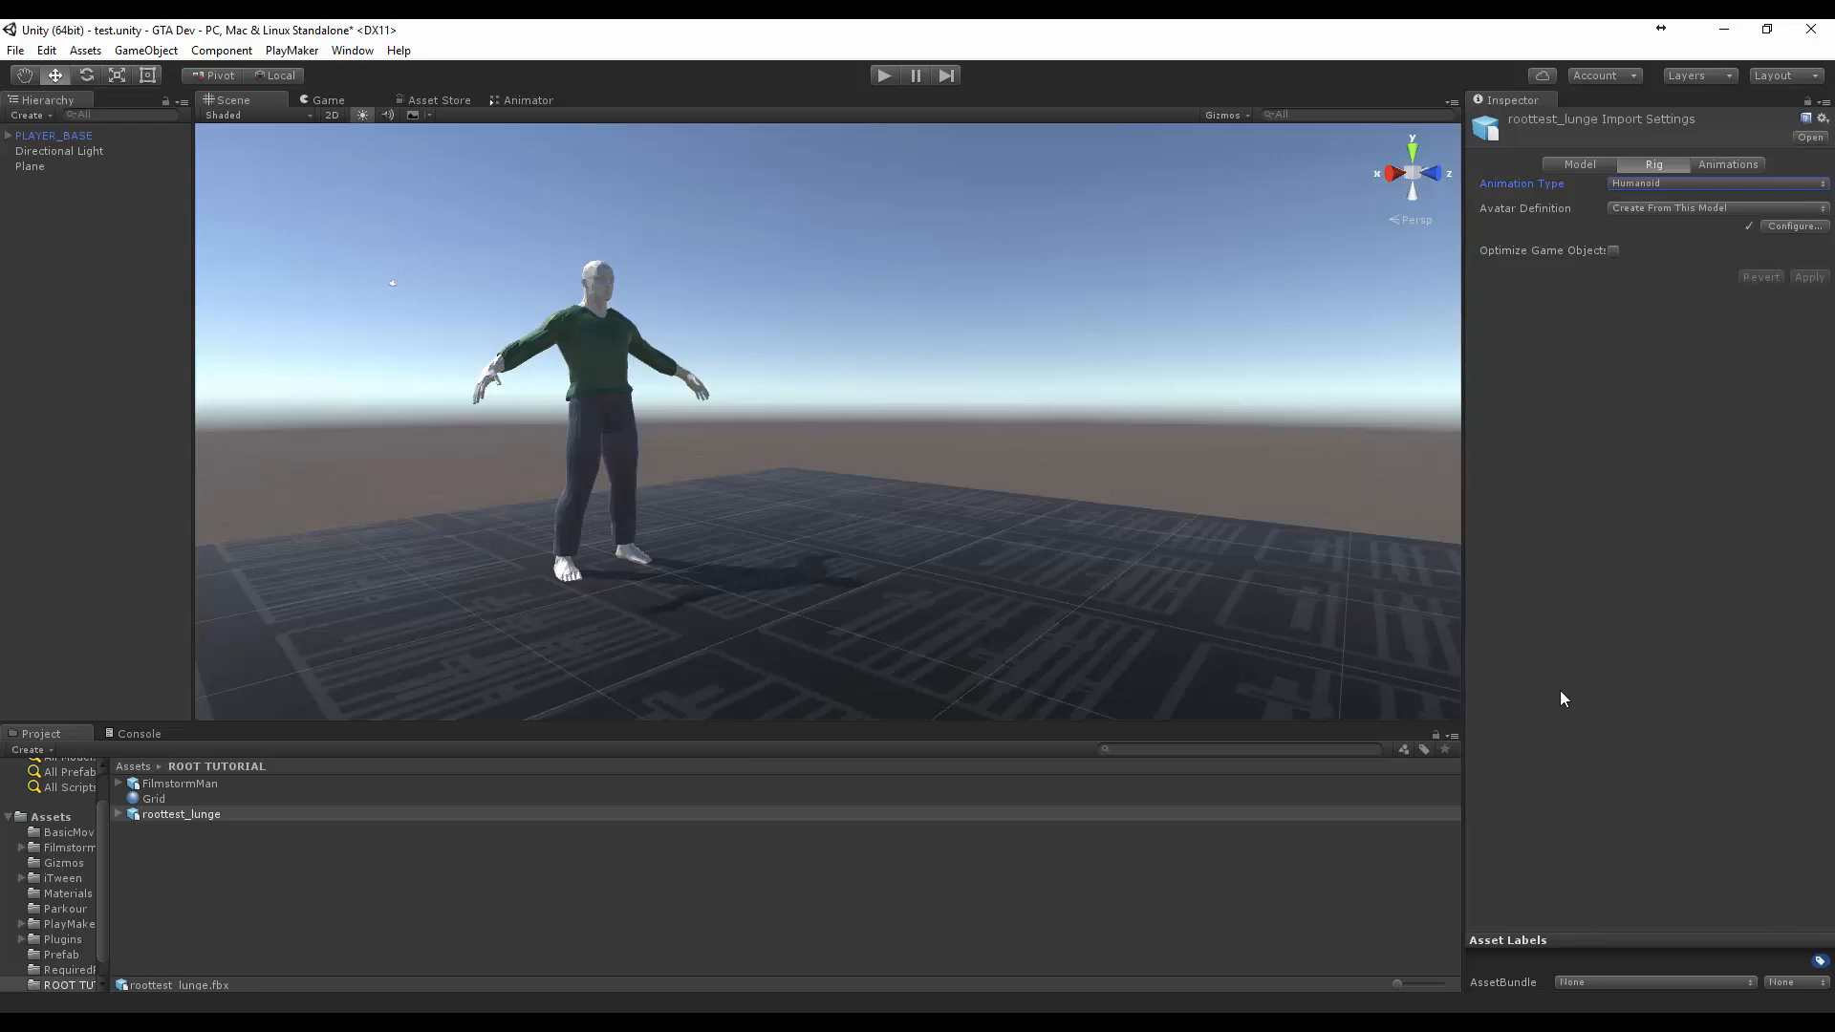
pyautogui.moveTo(1408, 302)
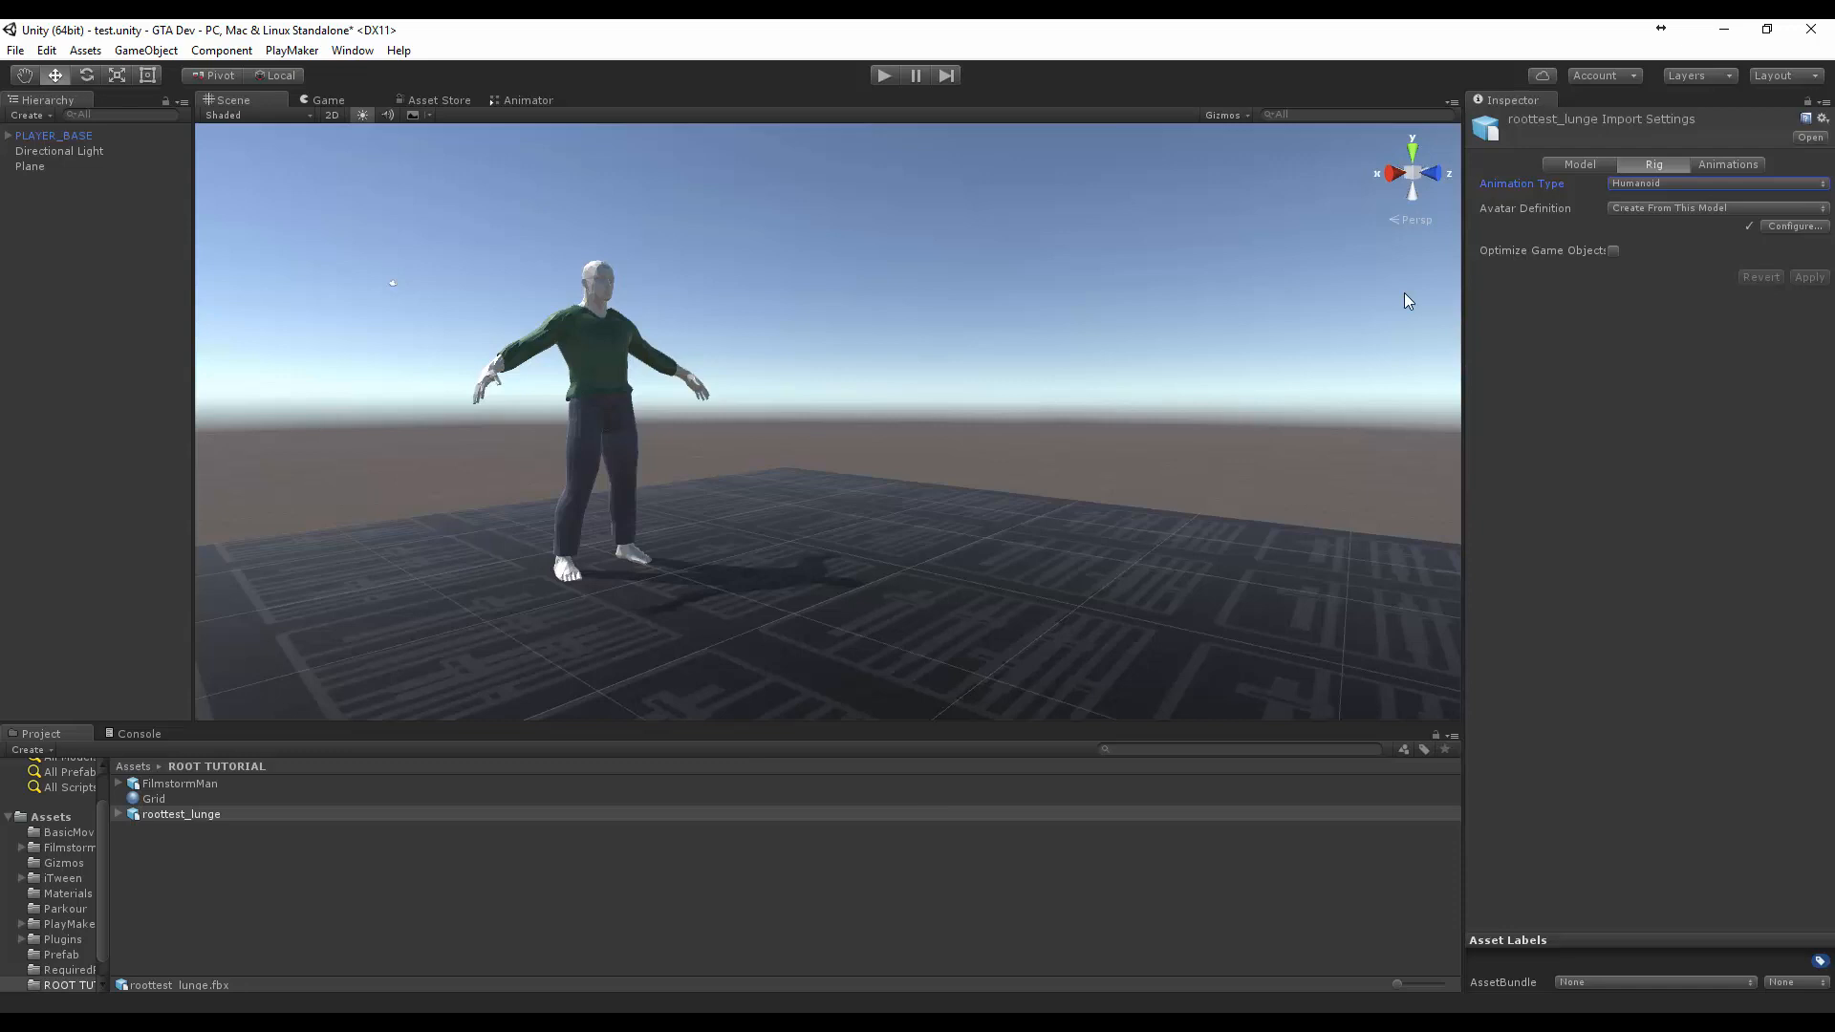
pyautogui.click(1720, 163)
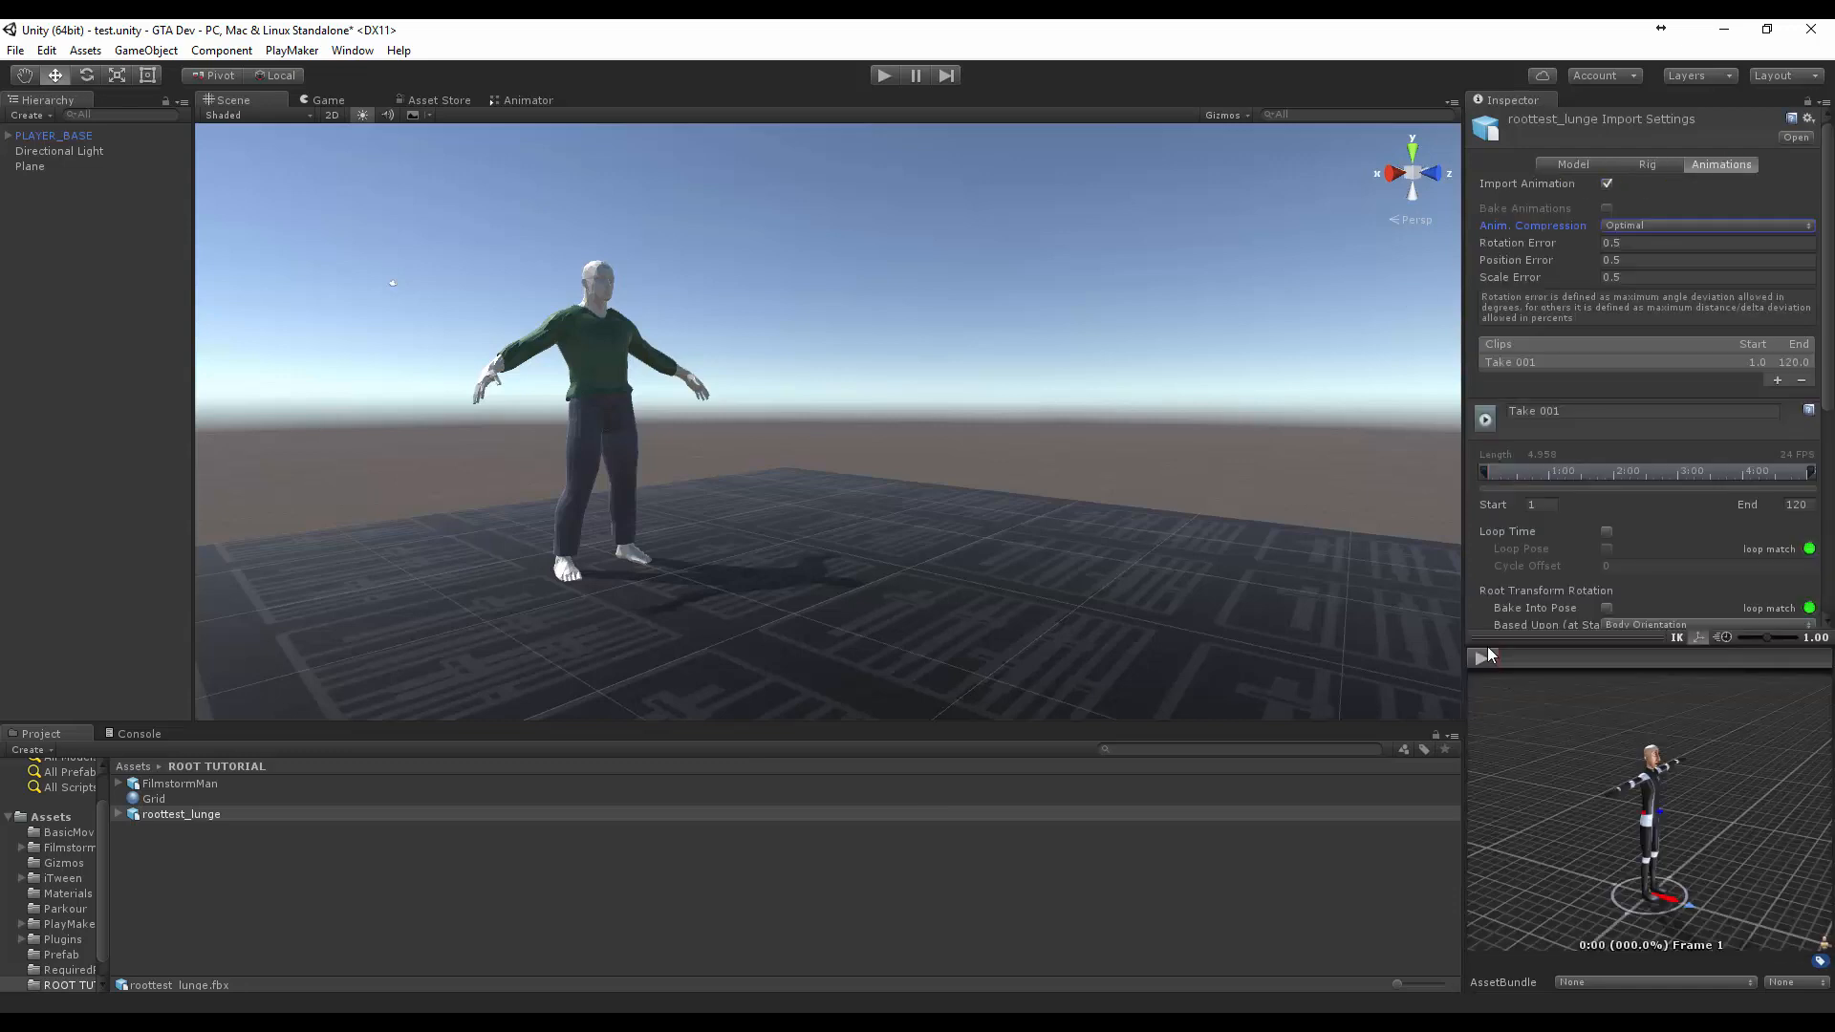
pyautogui.click(1485, 657)
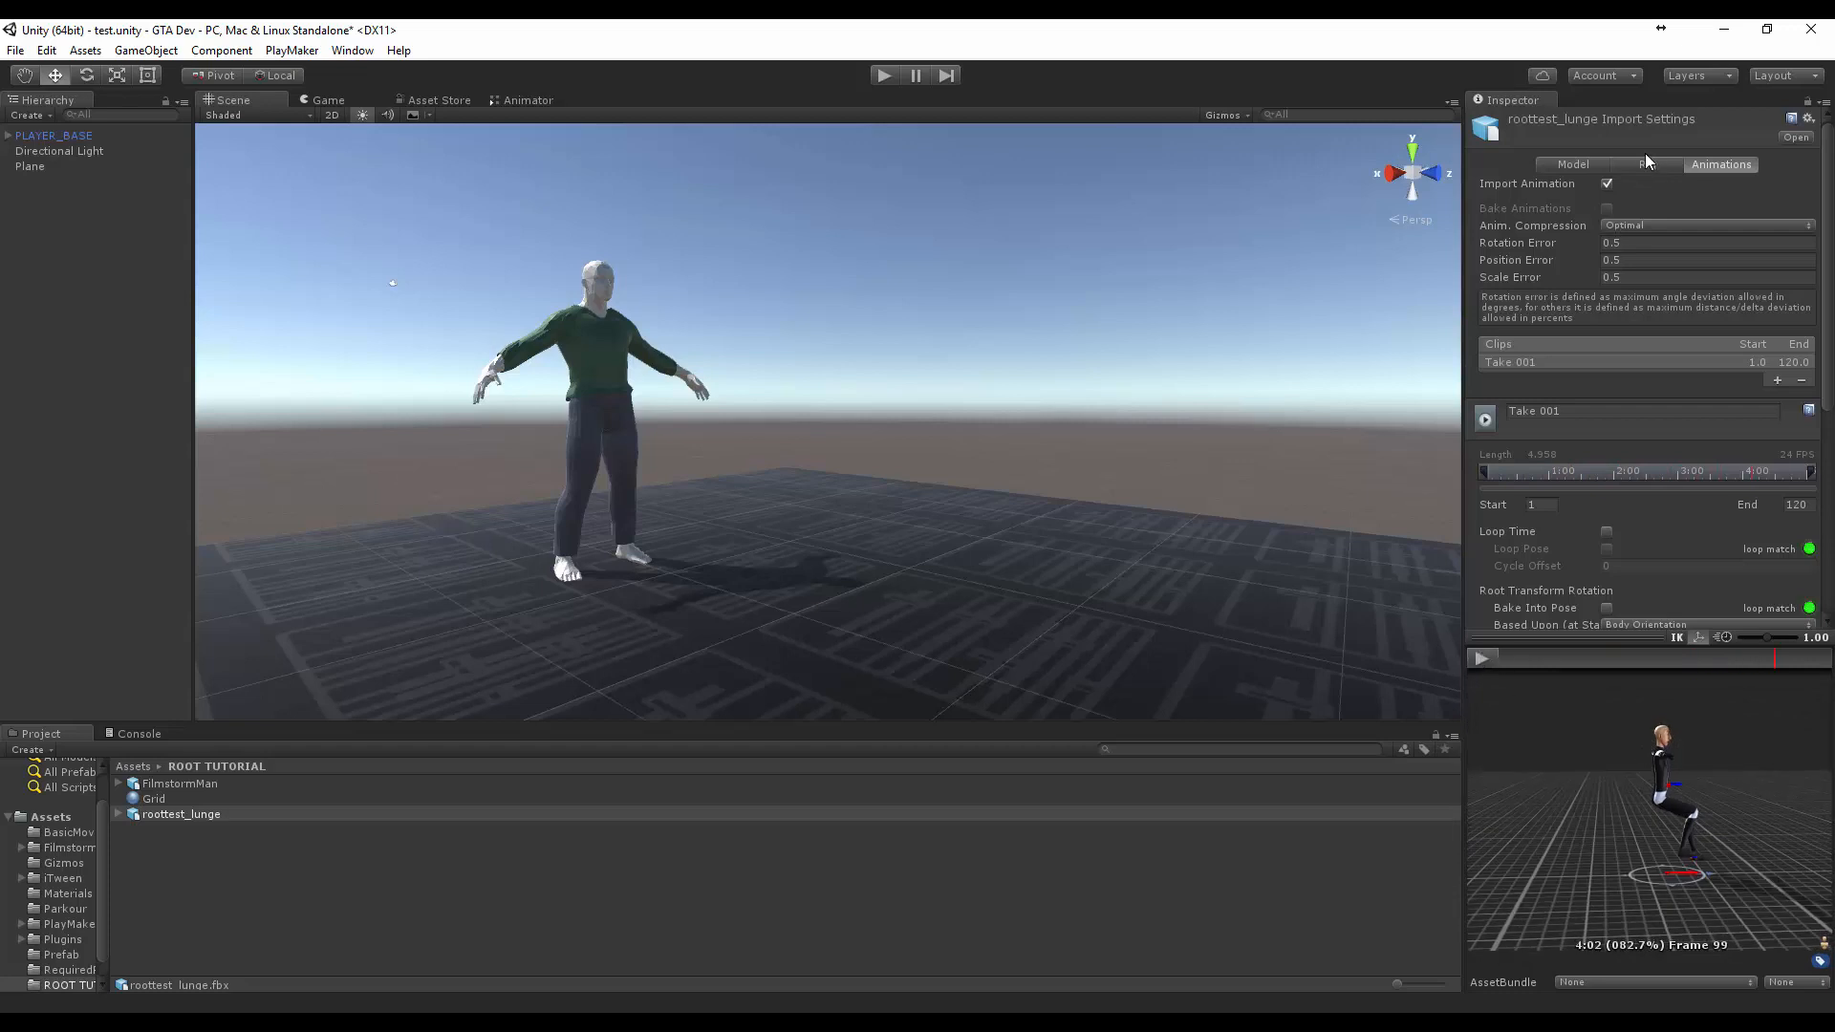
# Save the modified test scene and return to the clip's animation settings
pyautogui.click(1653, 163)
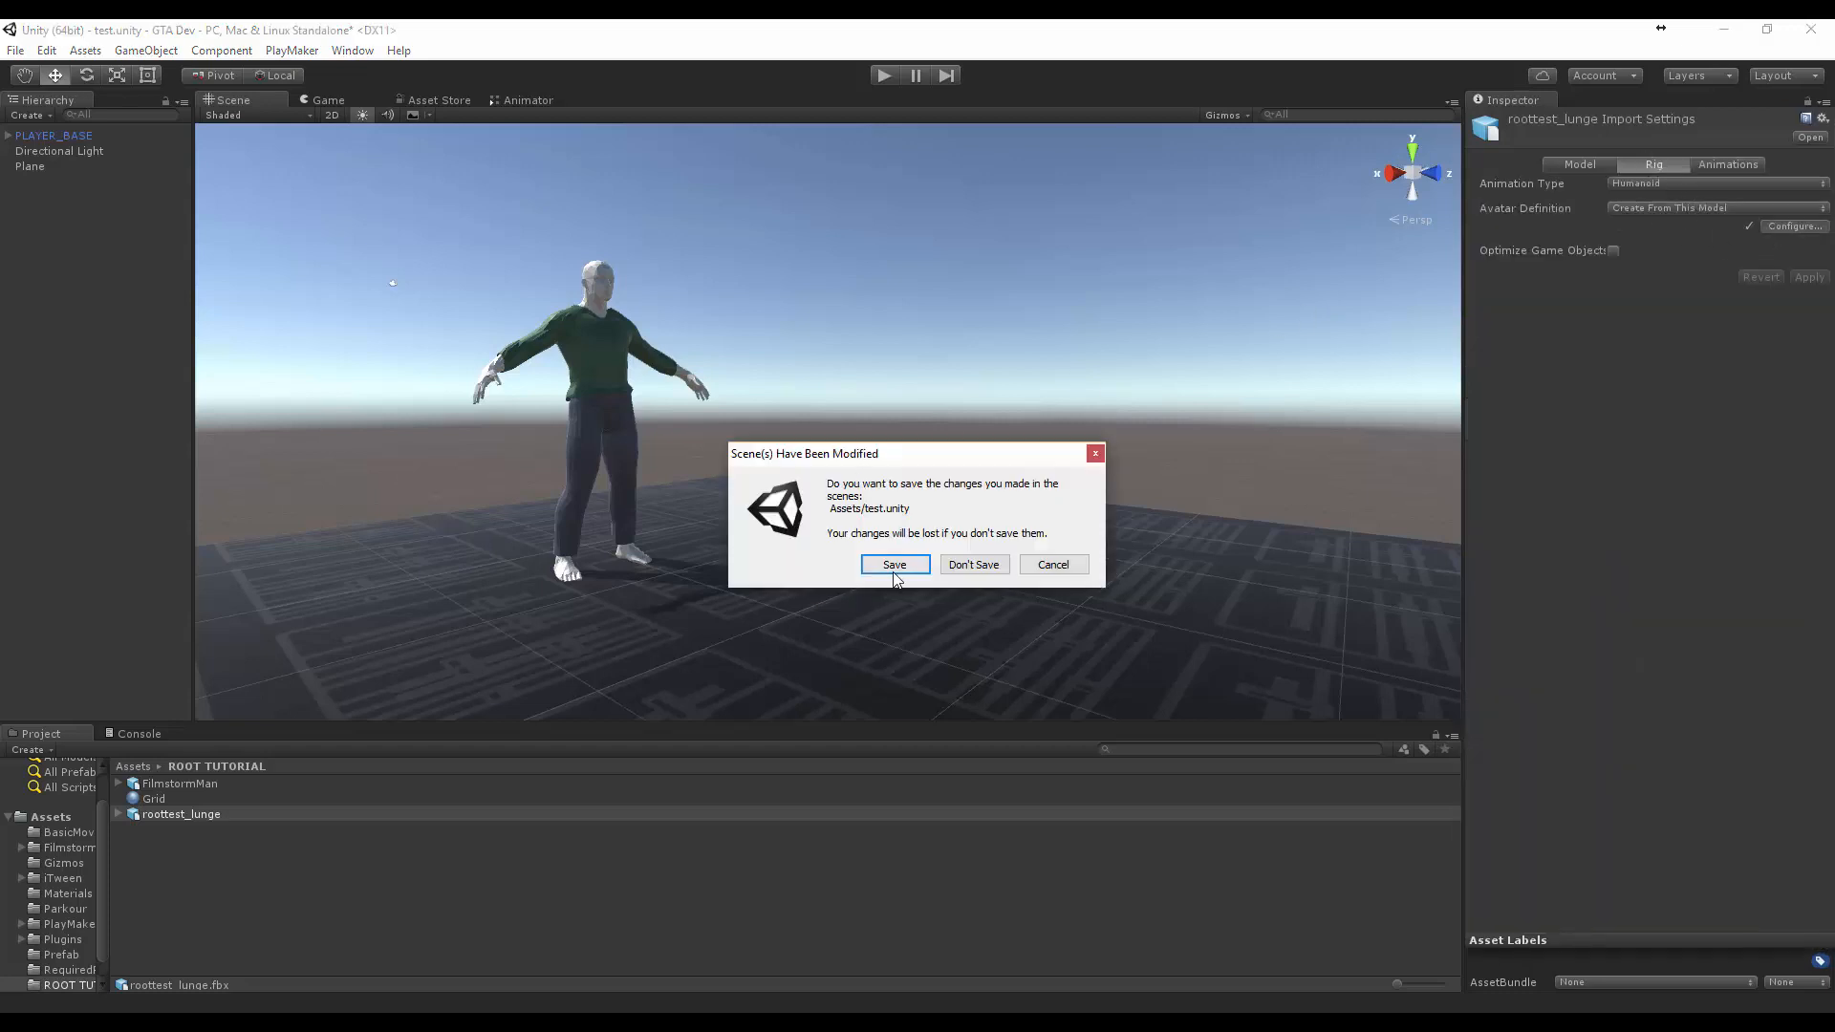
pyautogui.click(973, 564)
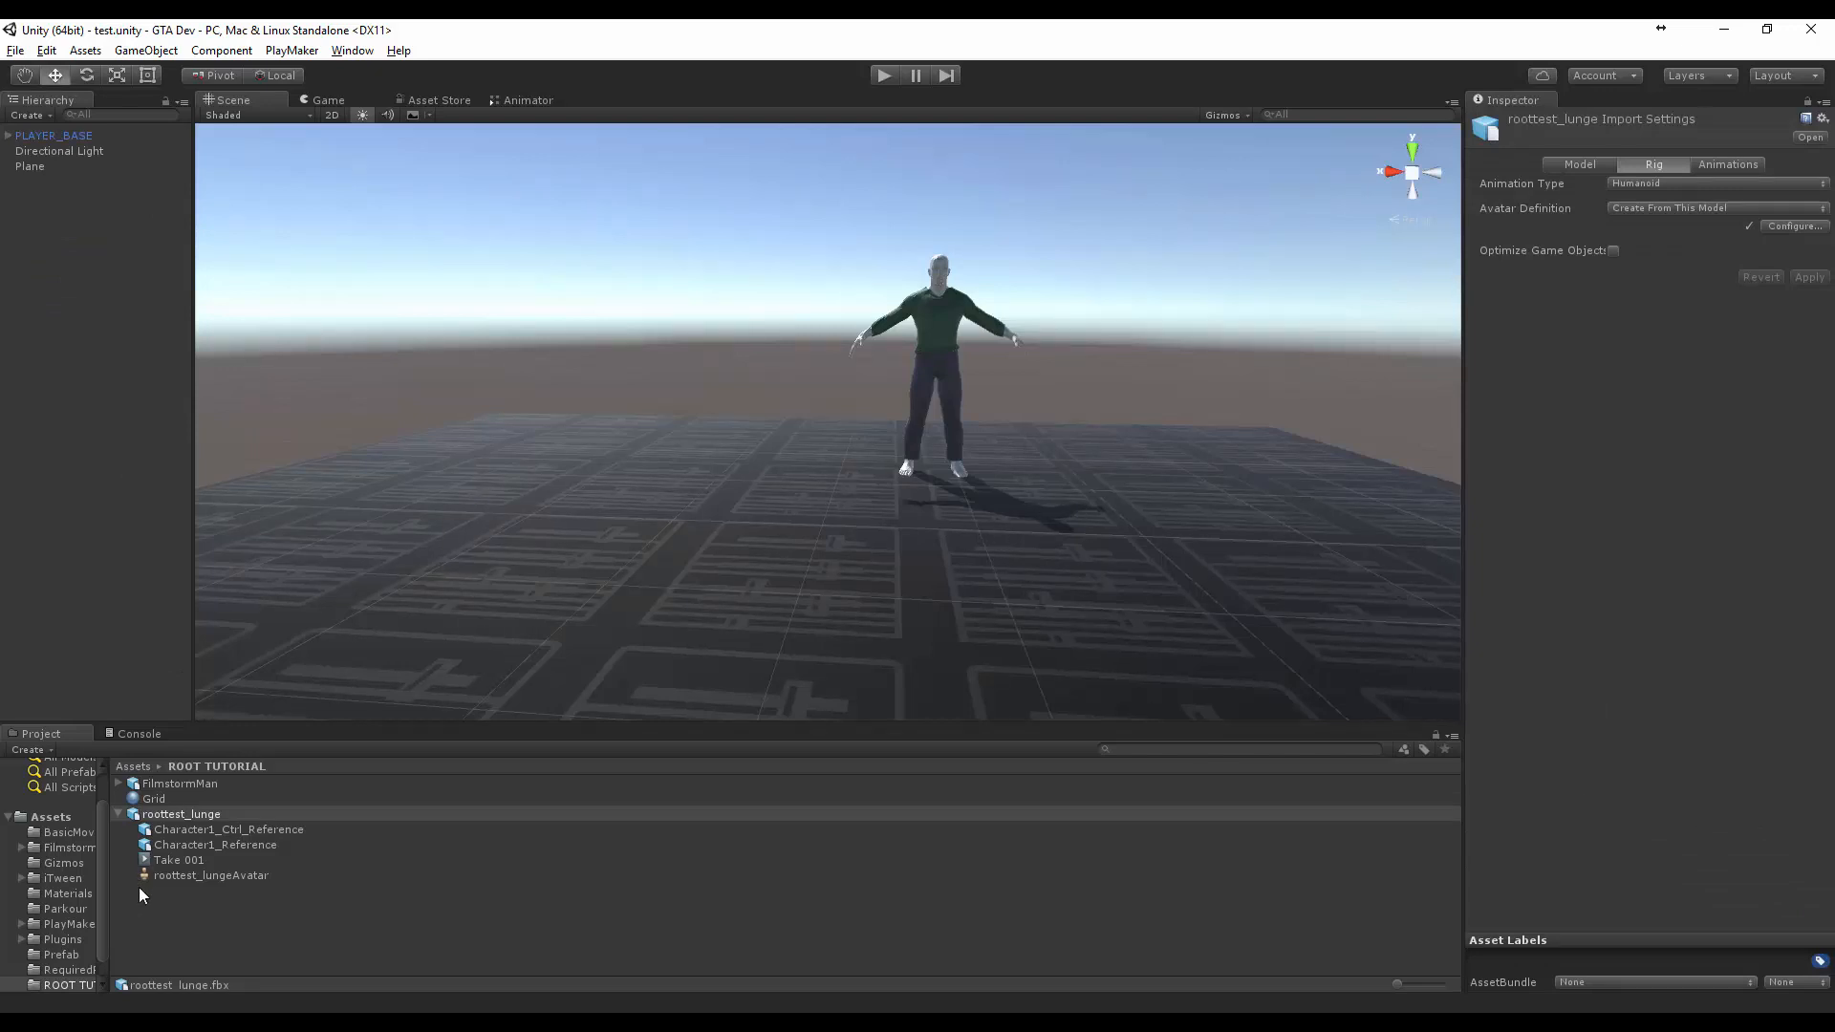
pyautogui.click(1720, 163)
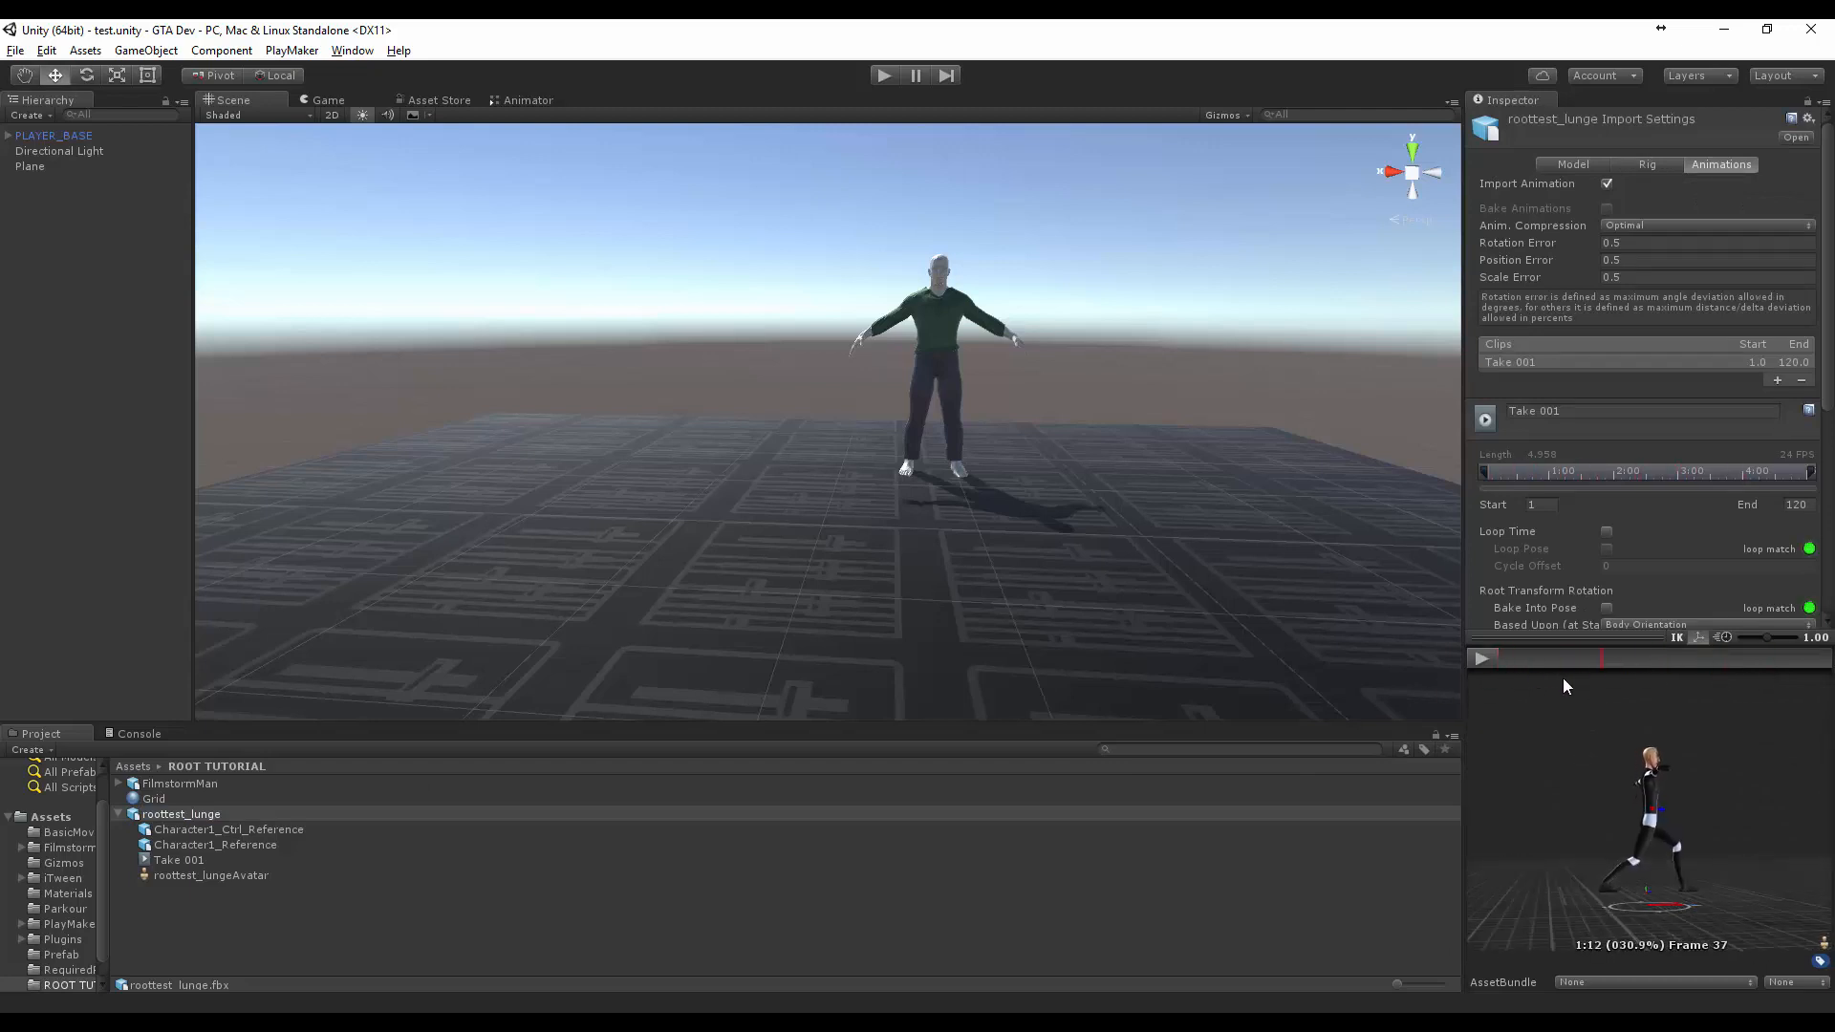
# Bake root rotation into pose, base root Y position on Feet, and preview the lunge
pyautogui.scroll(-3)
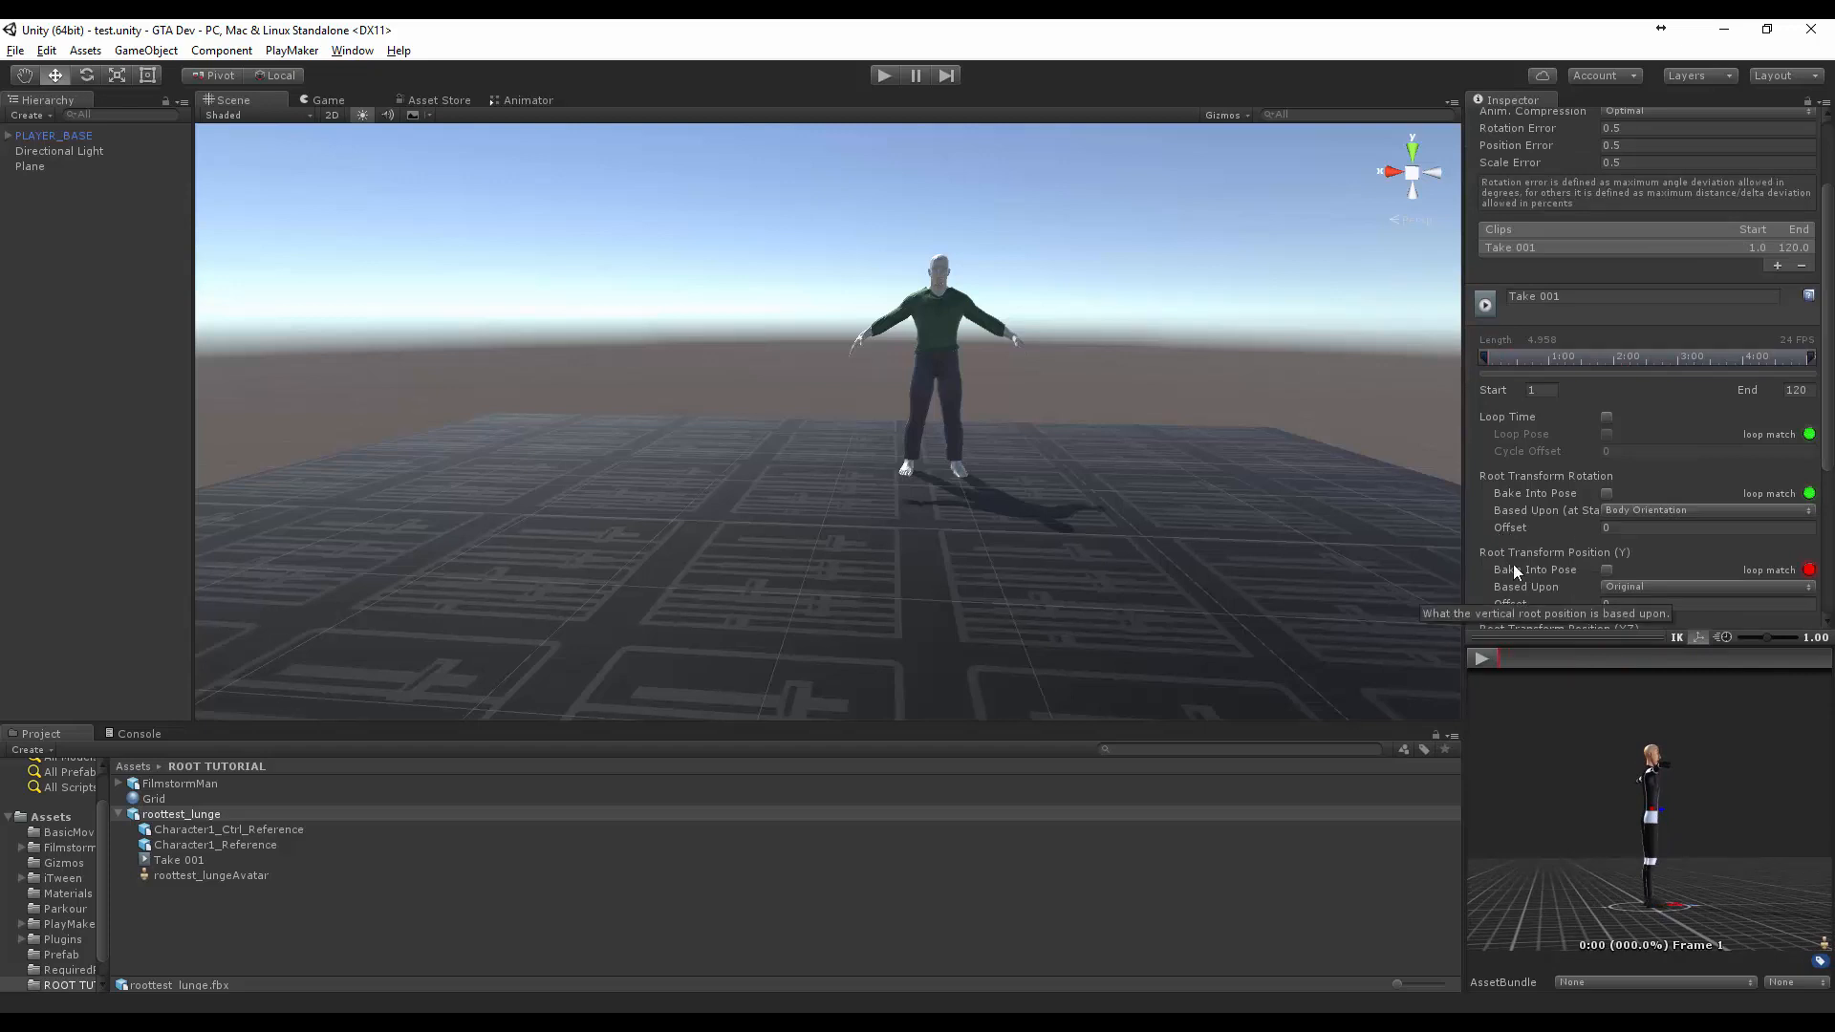
pyautogui.click(1709, 586)
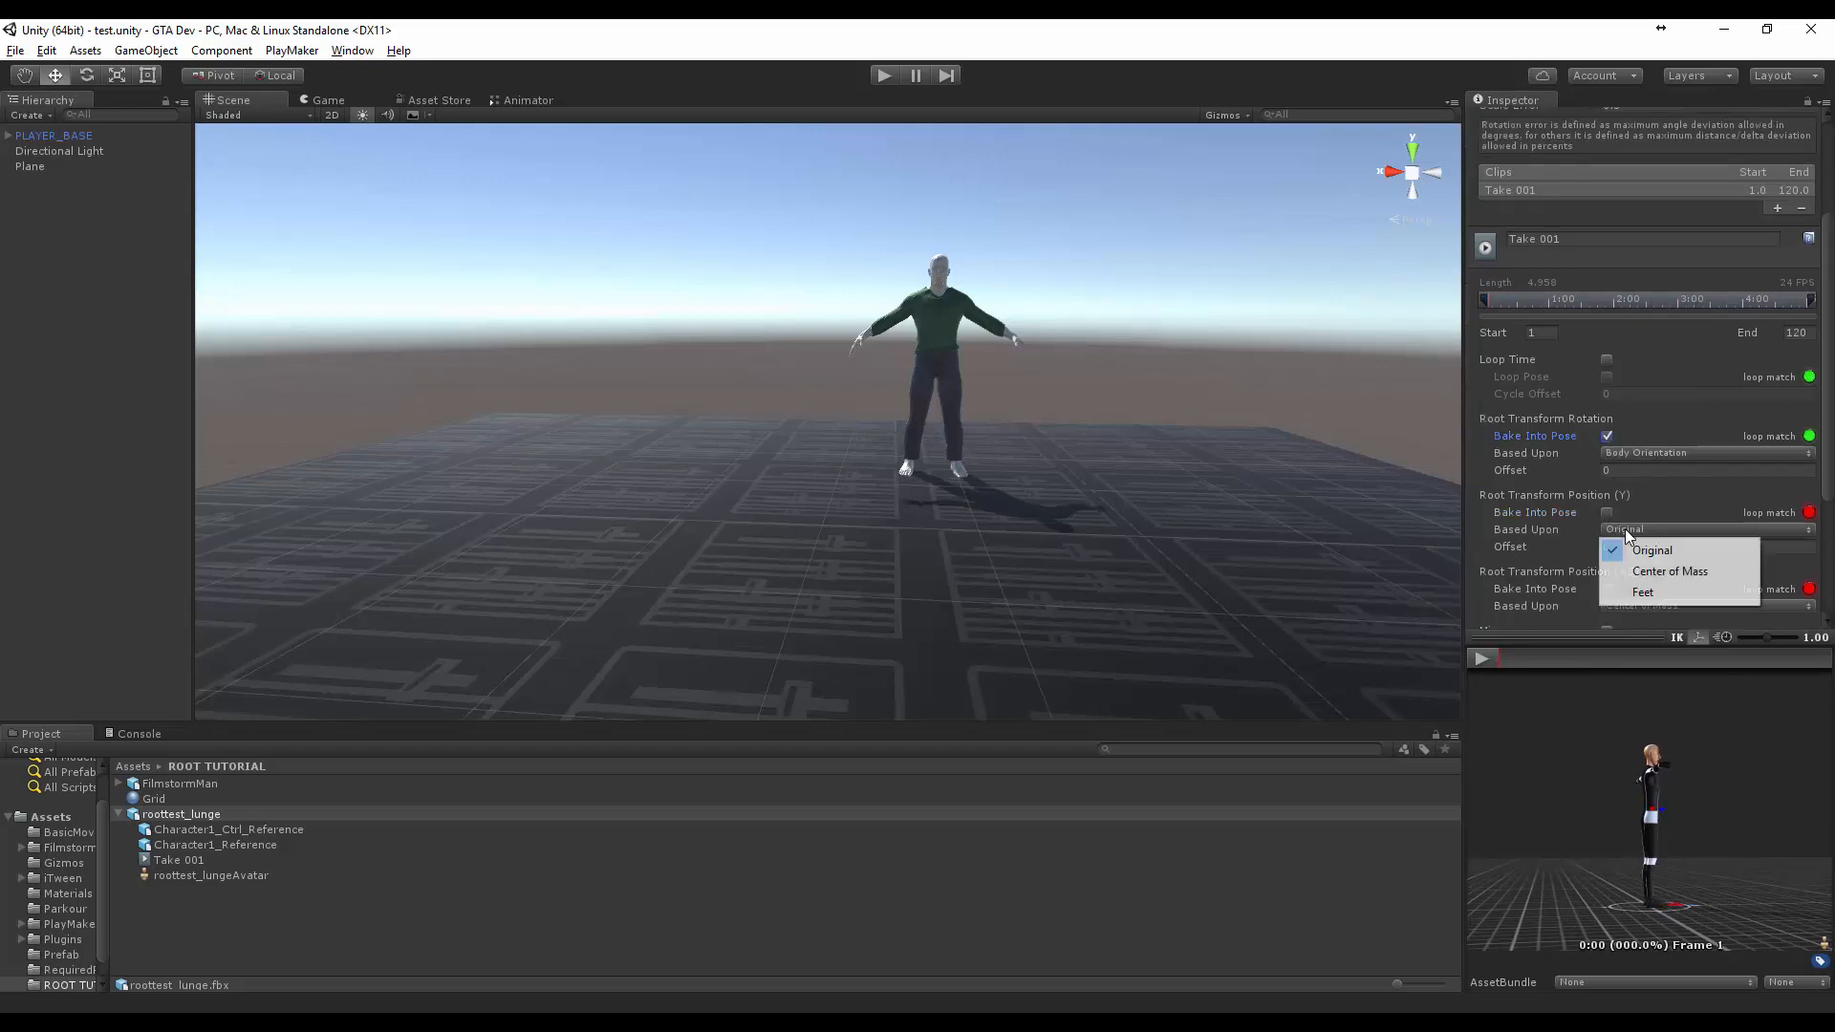
pyautogui.click(1642, 591)
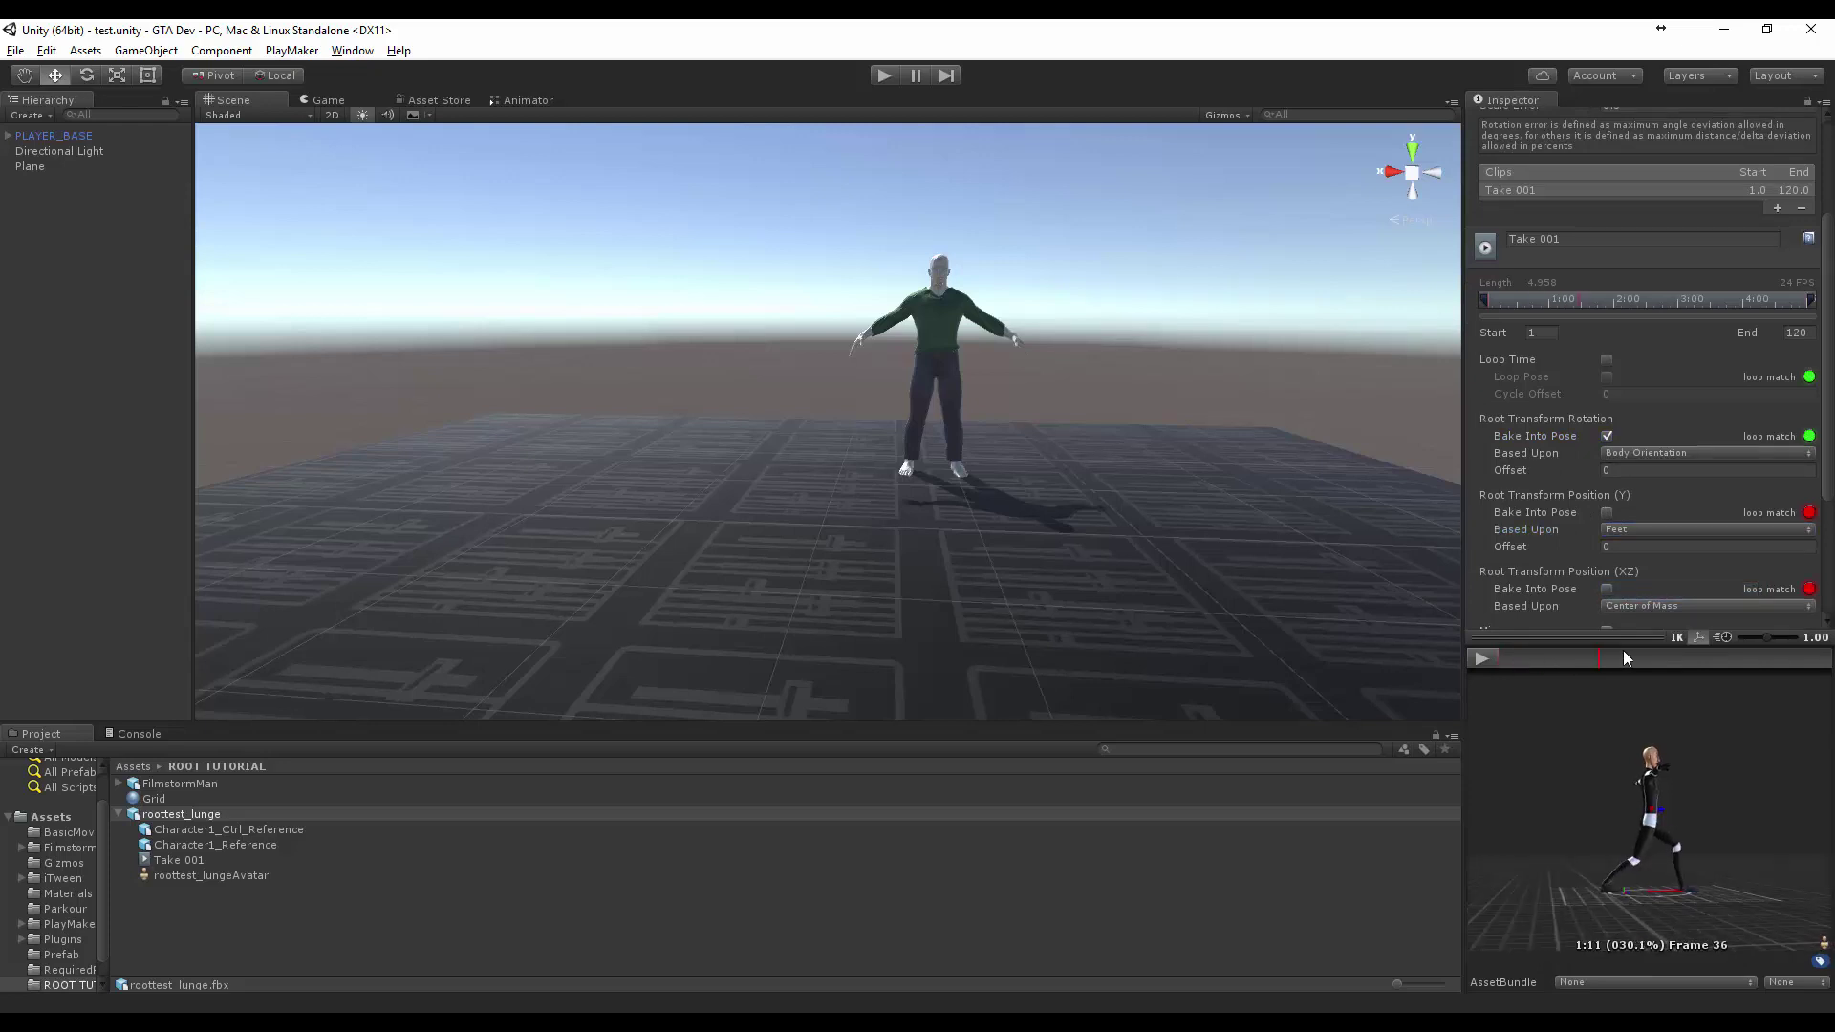
pyautogui.click(1523, 657)
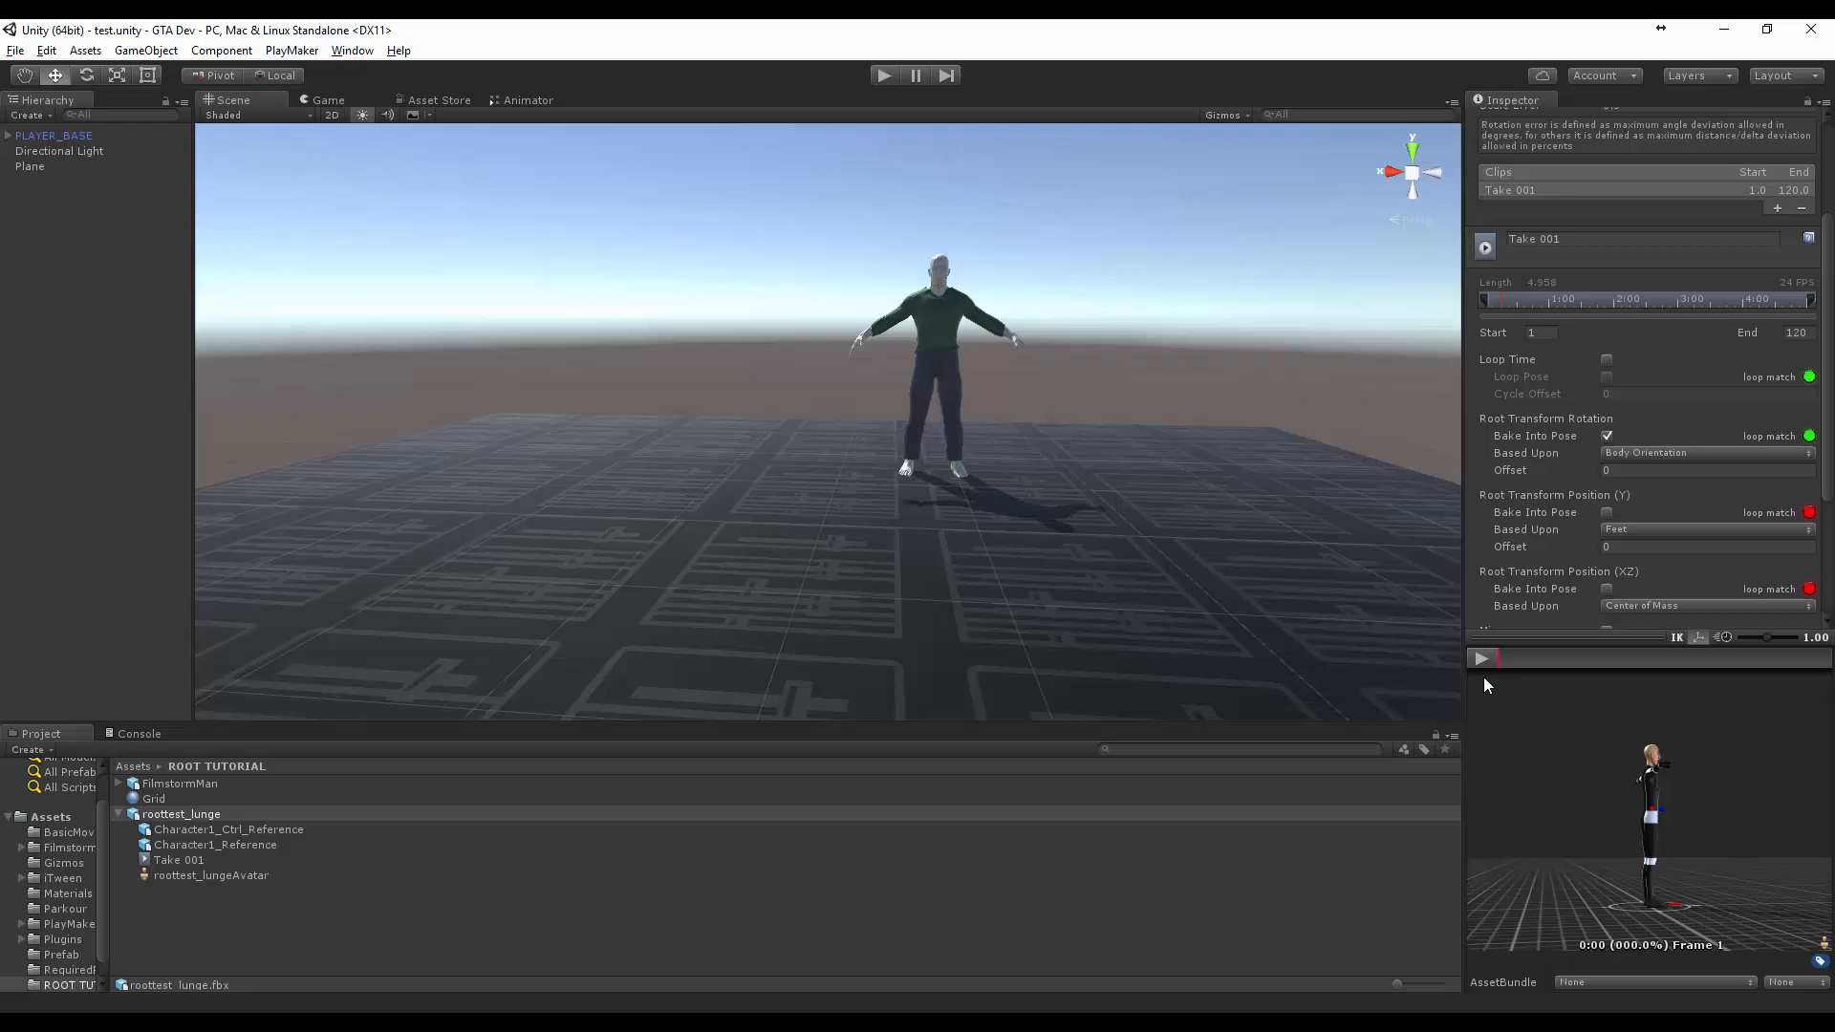
pyautogui.click(1482, 656)
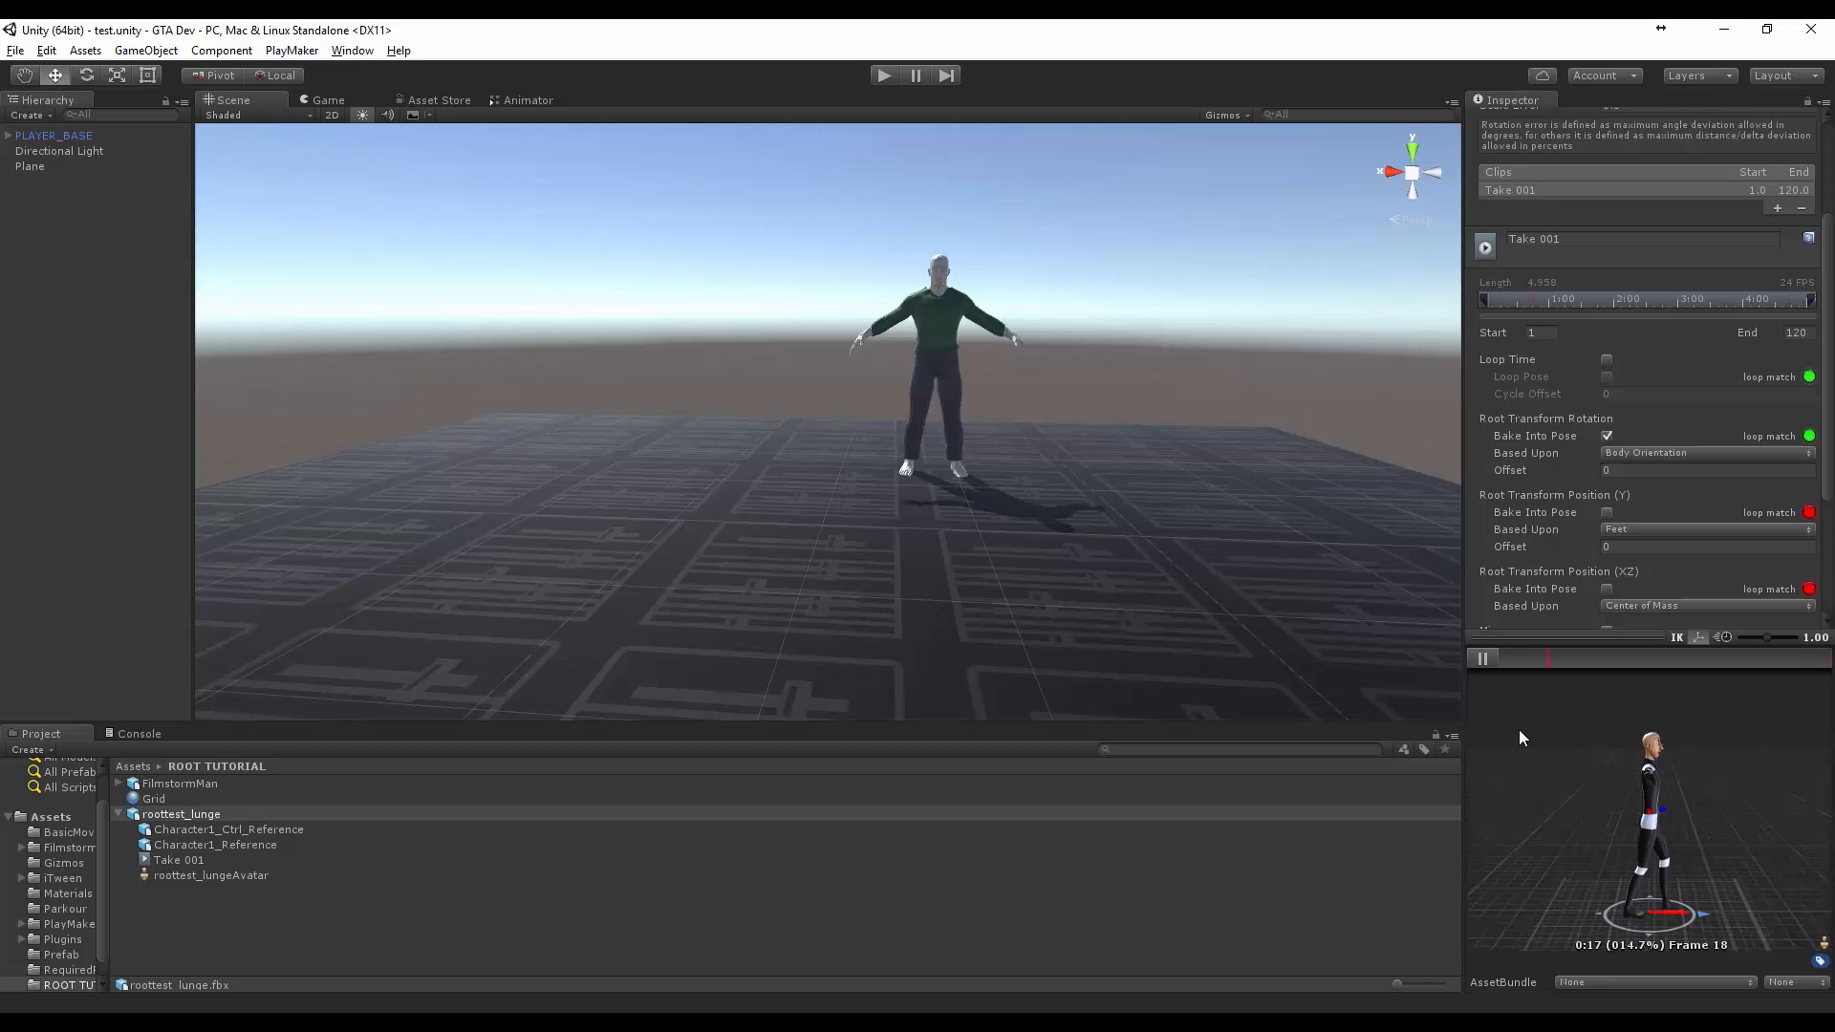
pyautogui.click(1482, 657)
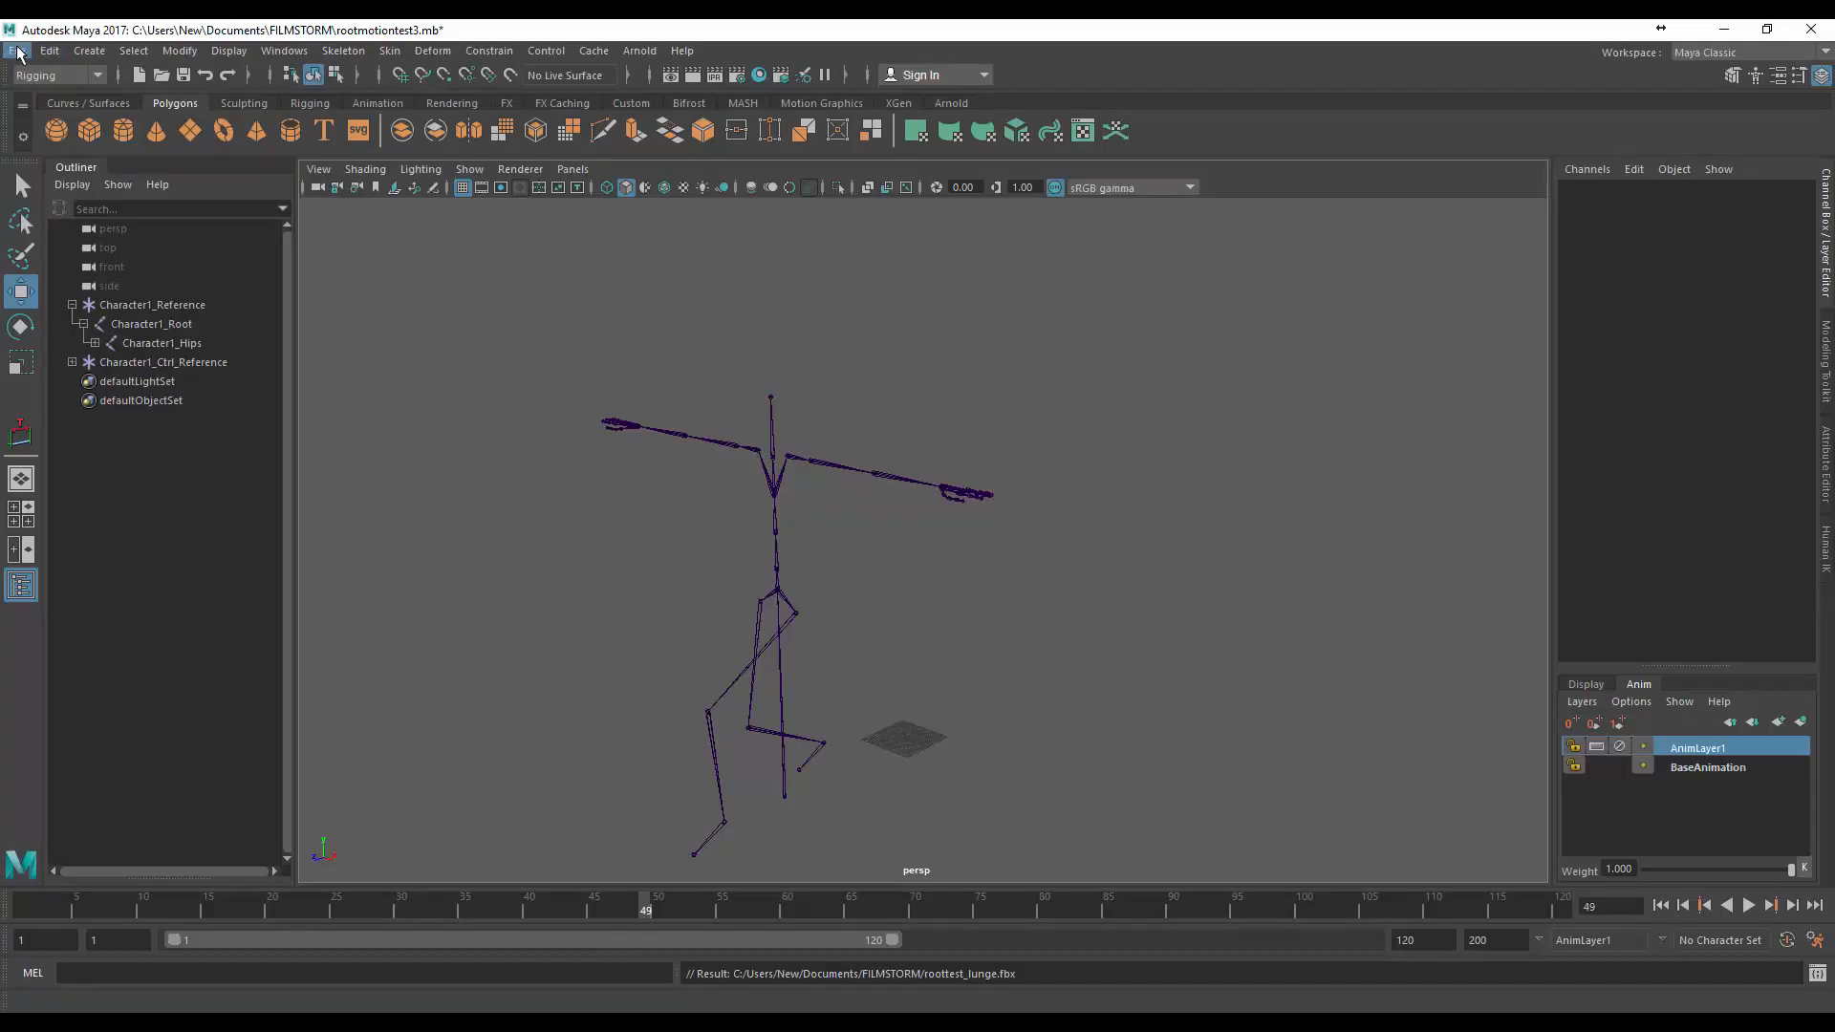
# Open walk_injured_forward.mb from Recent Files, saving changes to rootmotiontest3
pyautogui.click(17, 50)
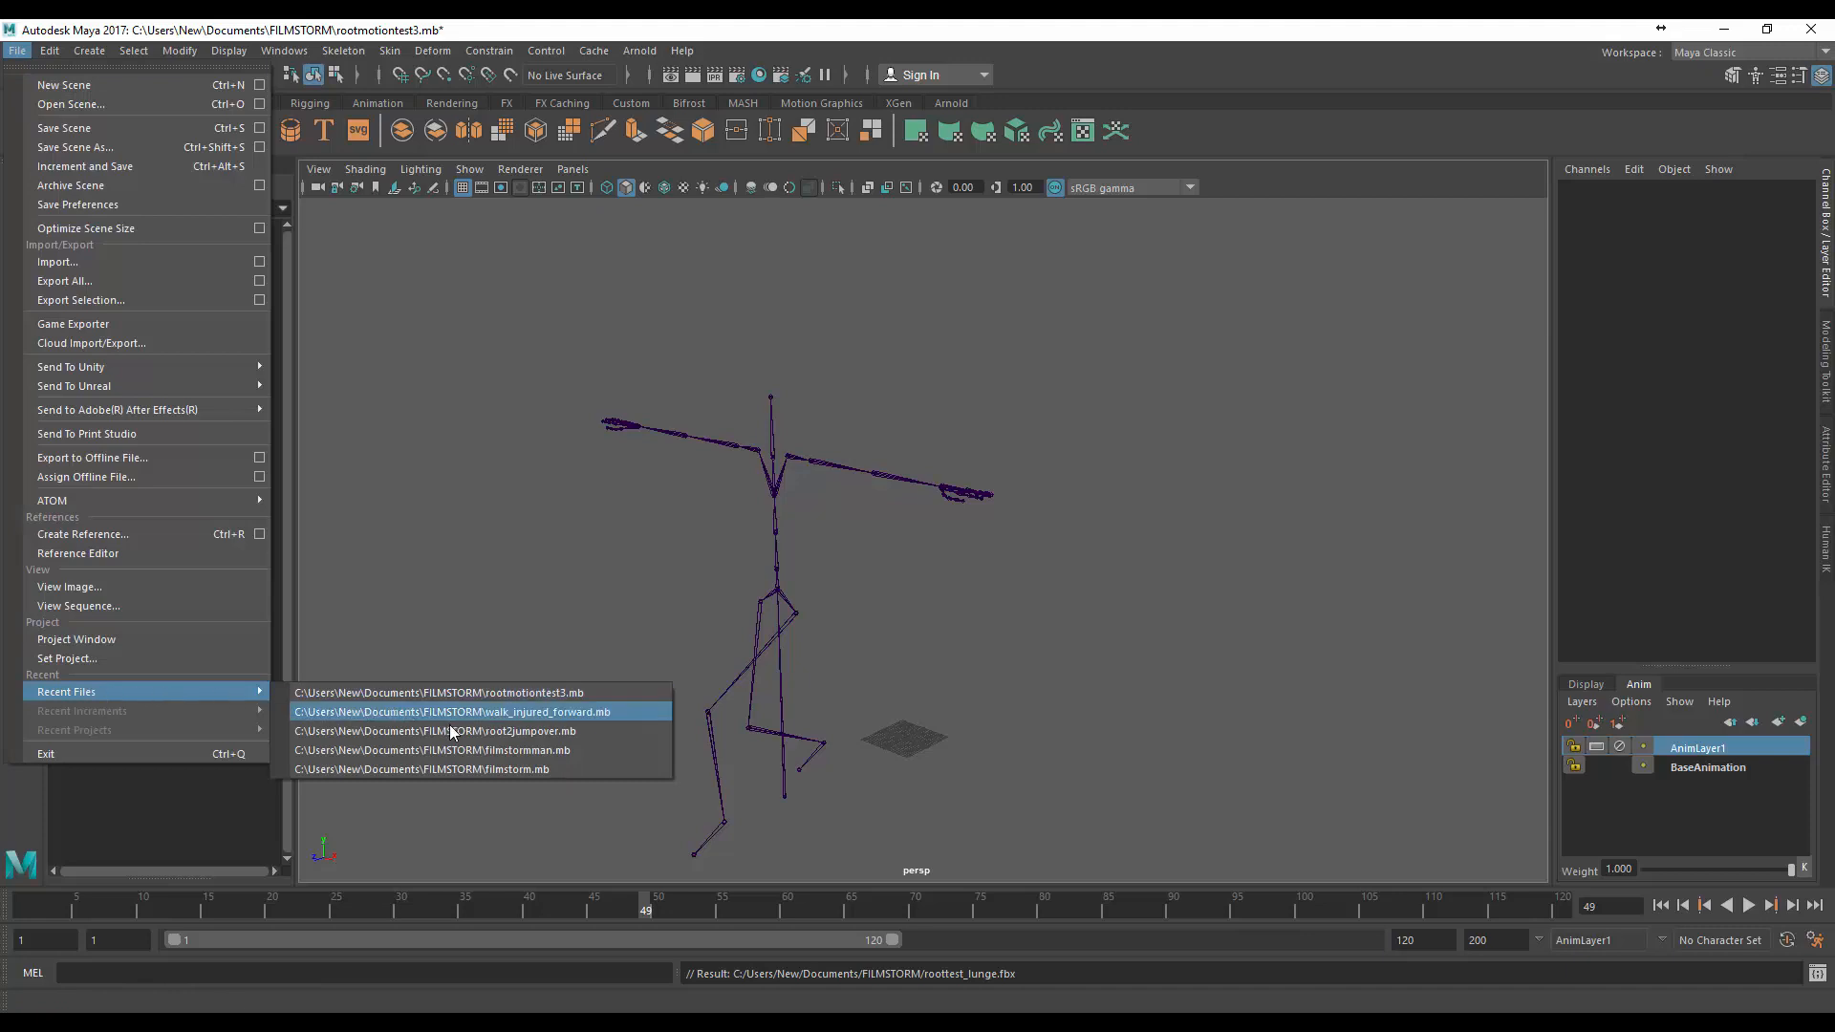
pyautogui.click(455, 711)
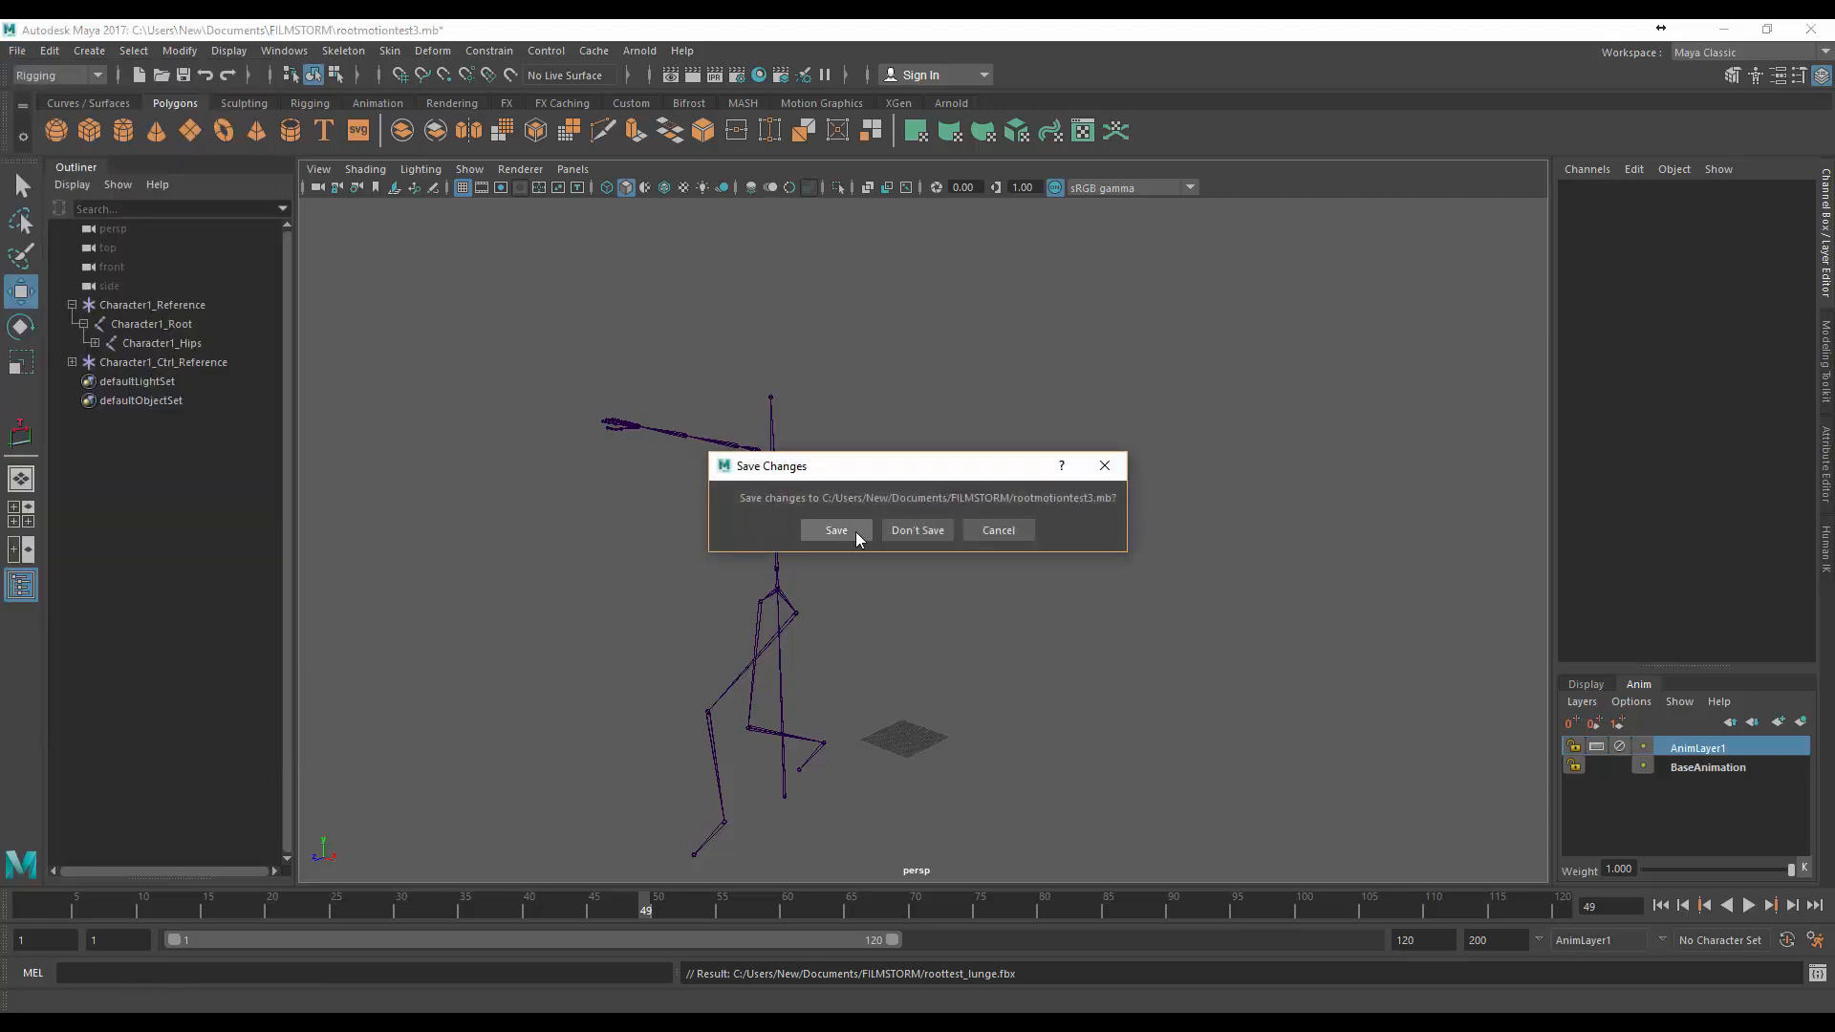
pyautogui.click(917, 530)
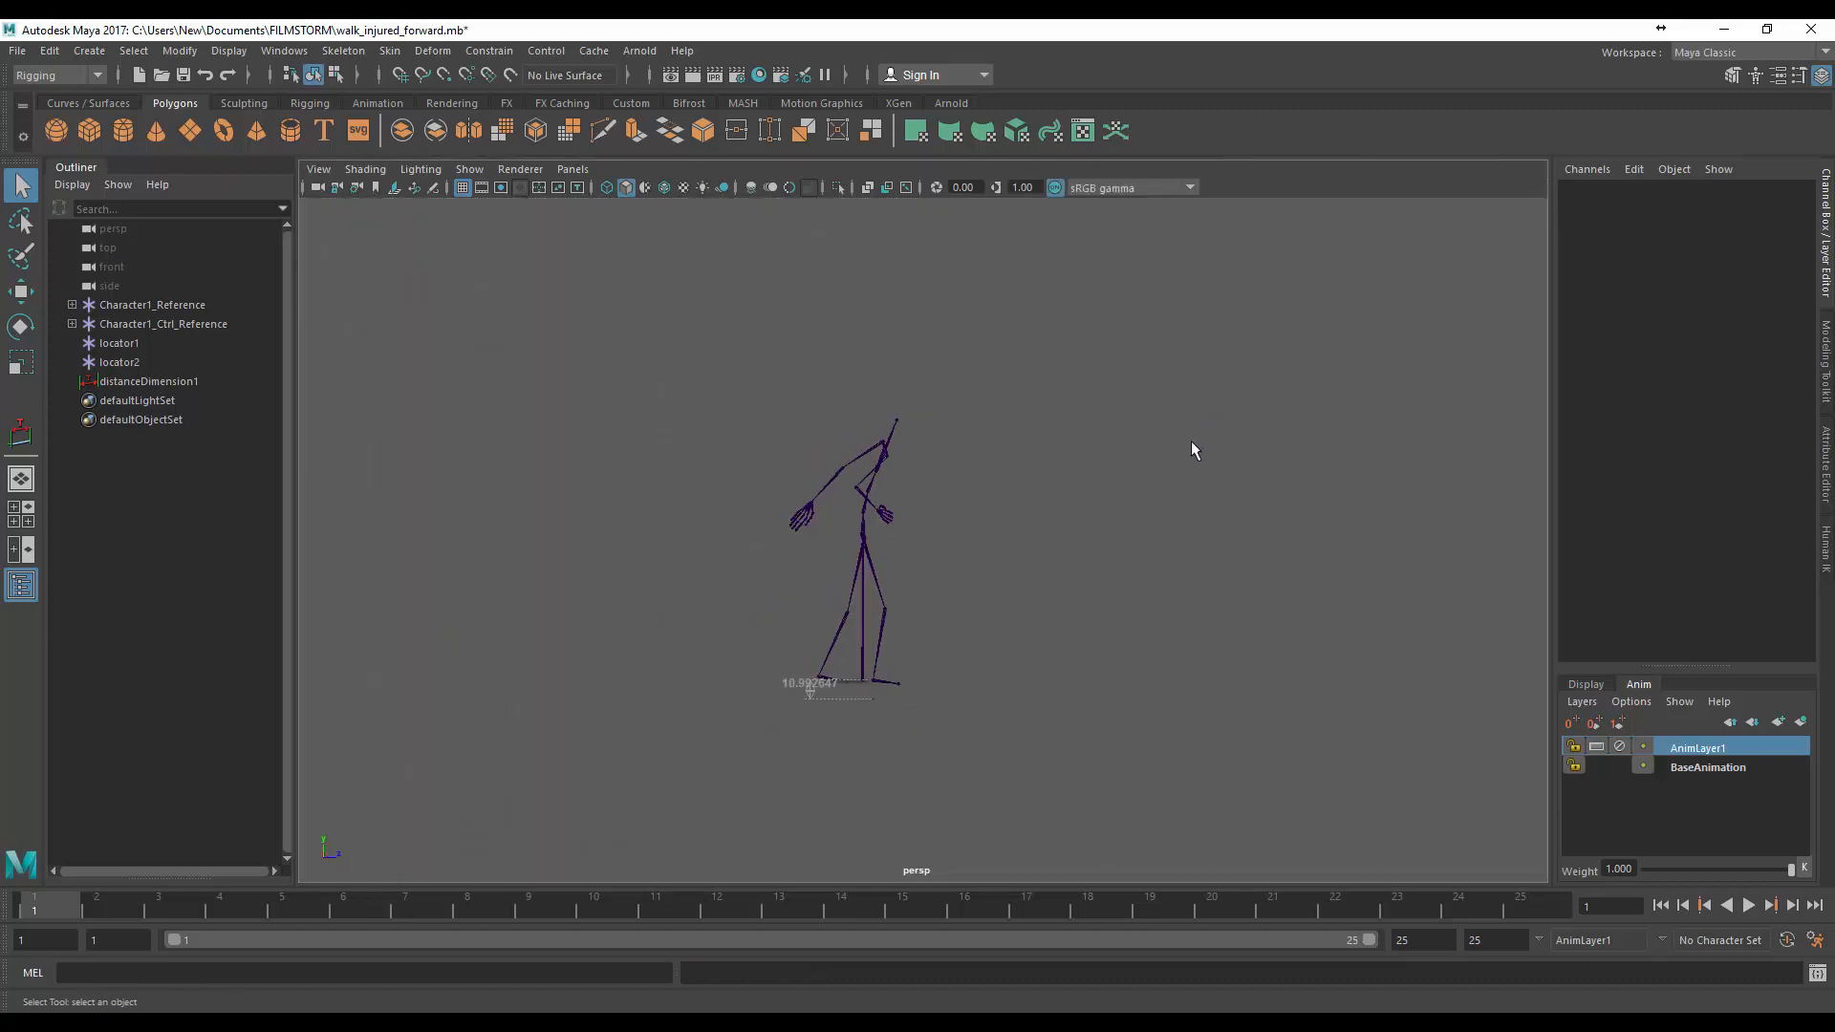
# Play back the injured walk animation on the Maya timeline
pyautogui.click(1745, 905)
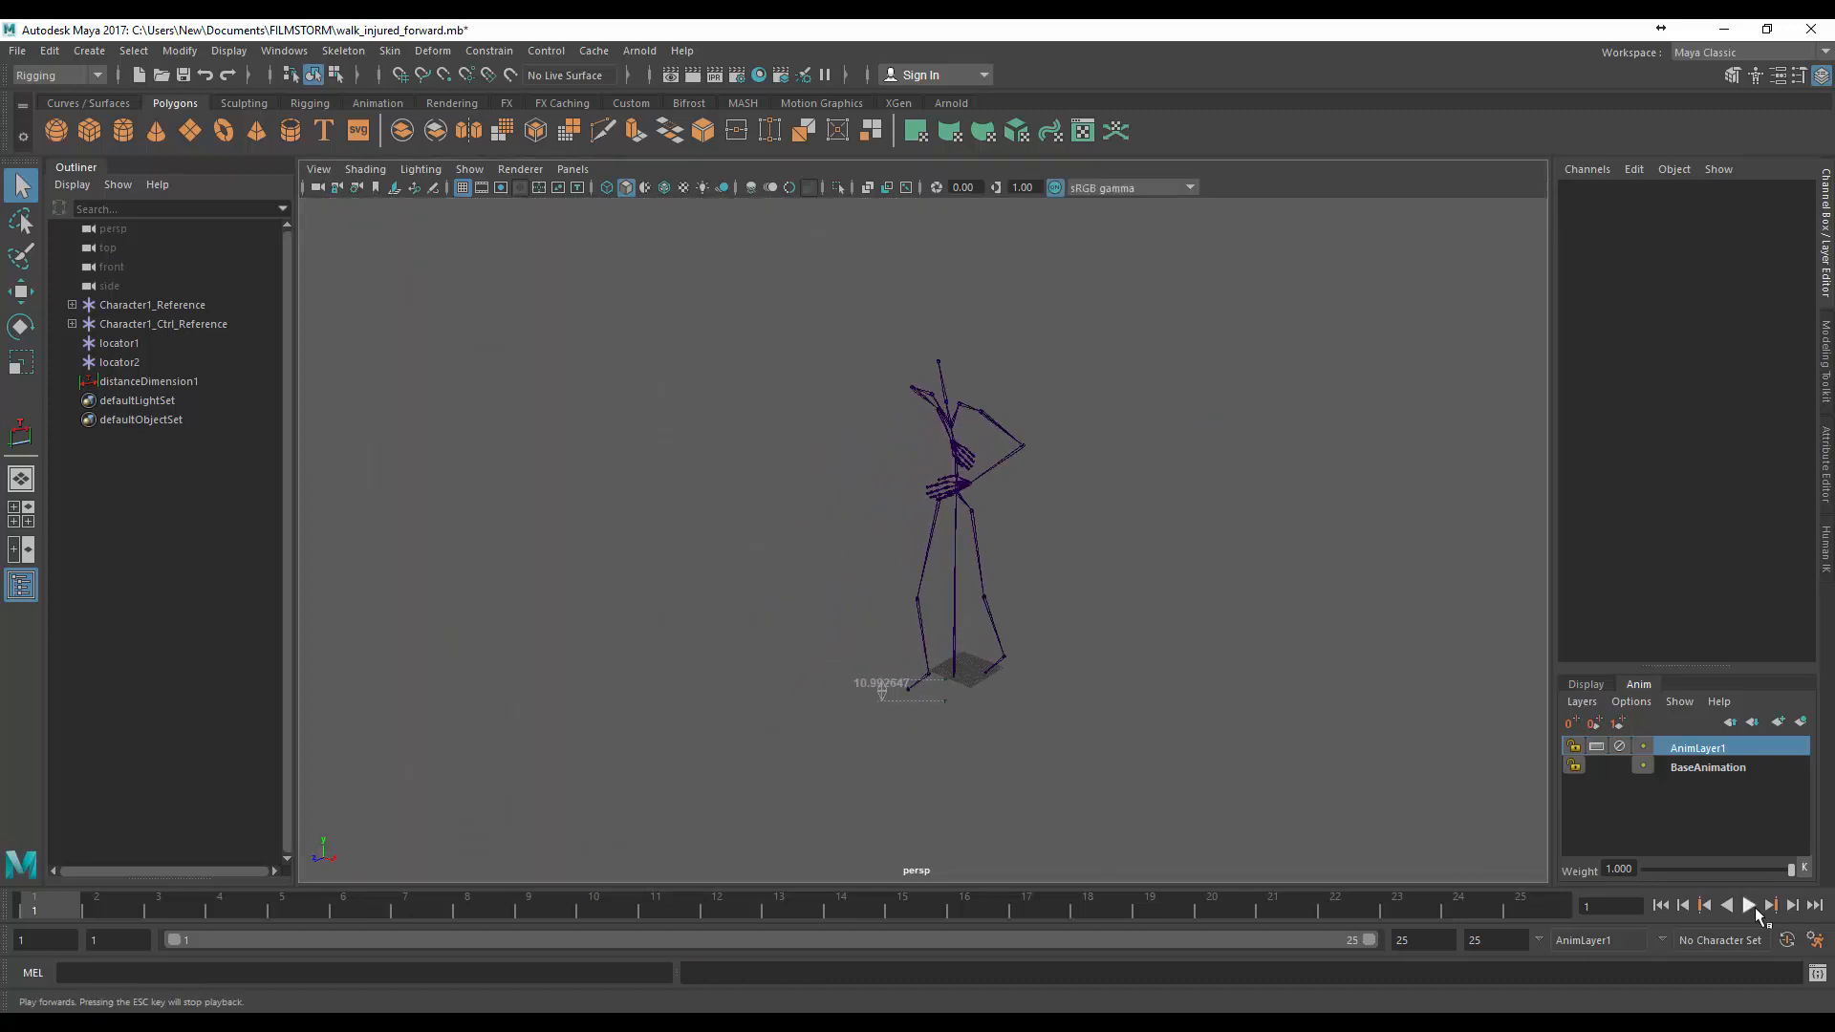
pyautogui.click(1748, 905)
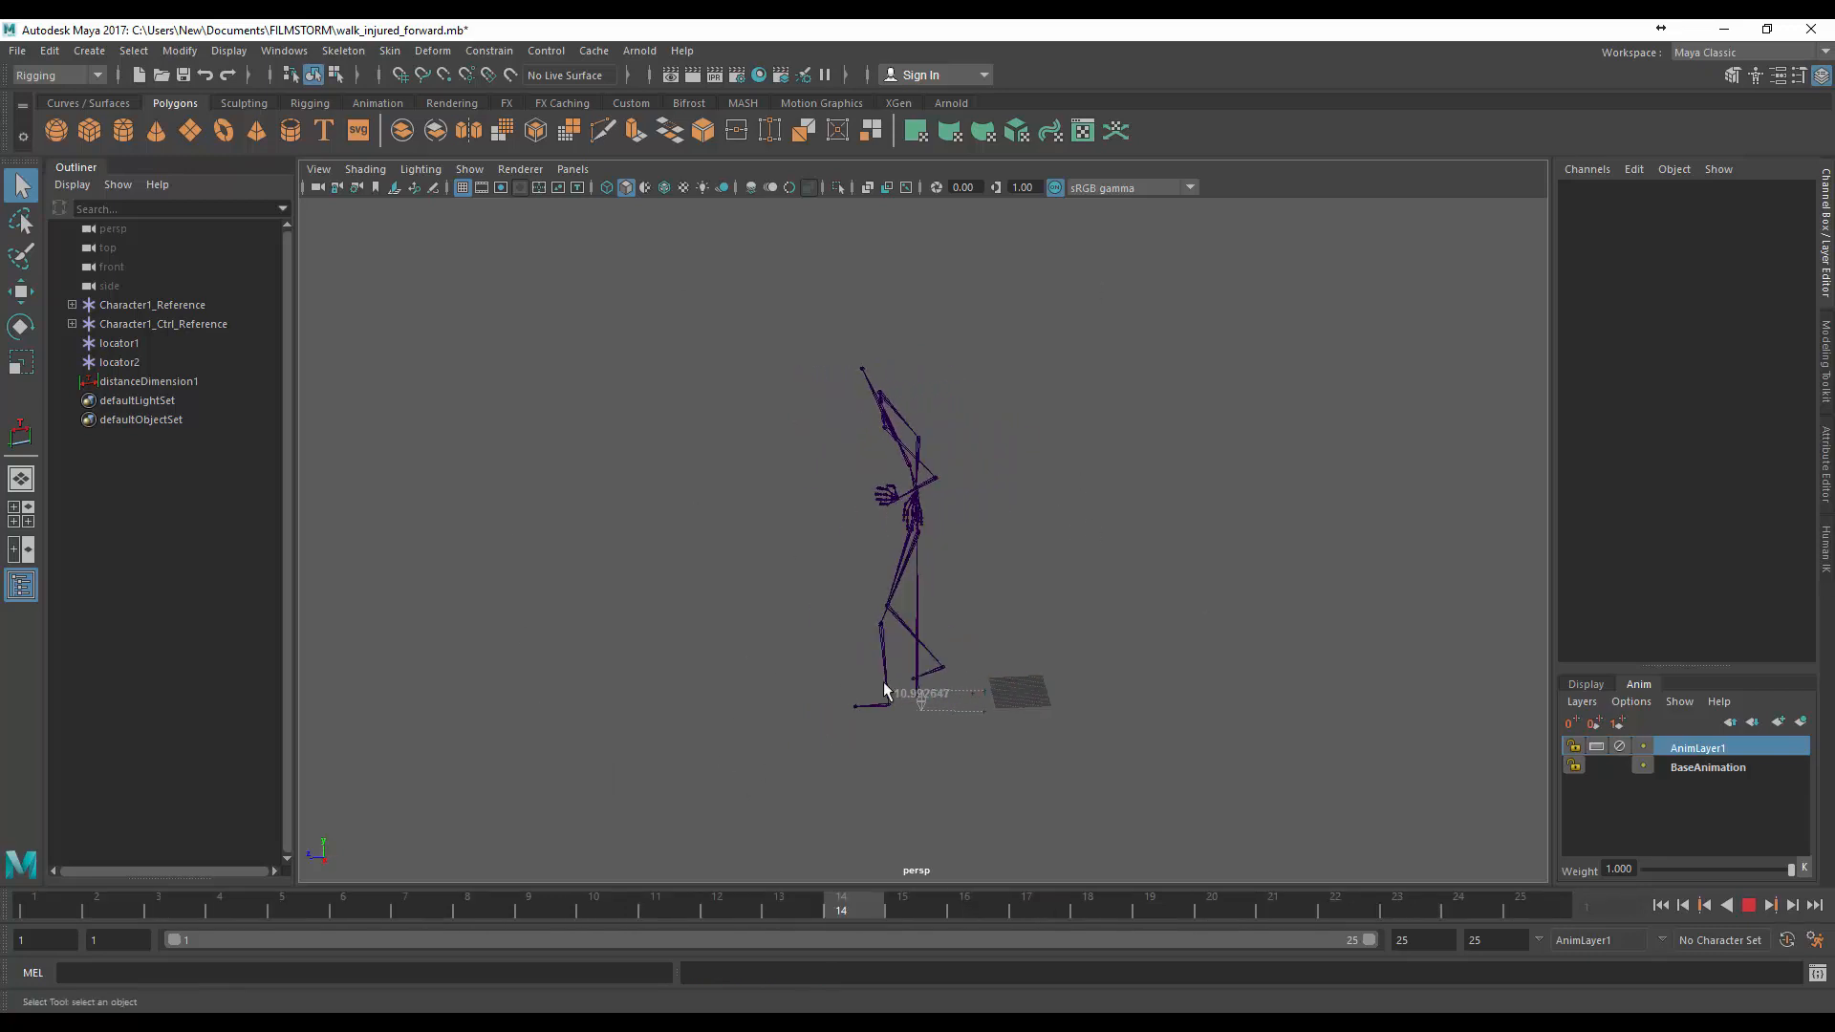
pyautogui.click(778, 909)
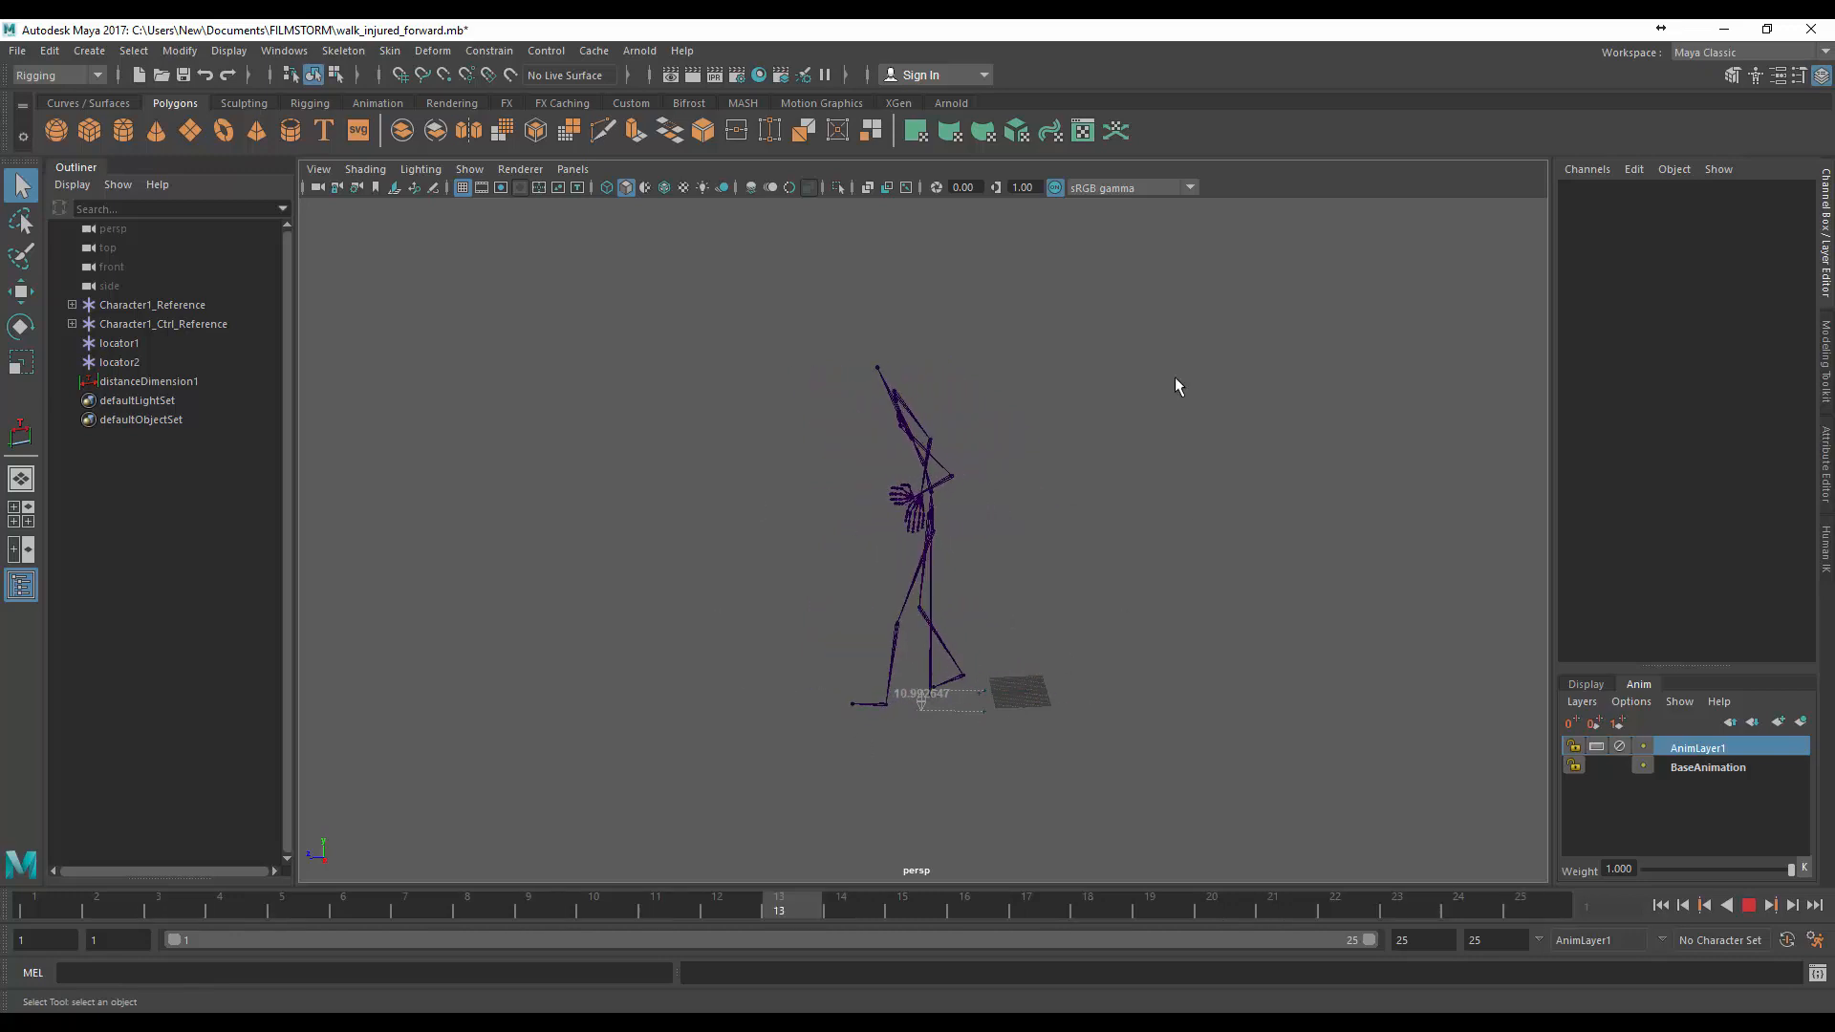
pyautogui.click(840, 902)
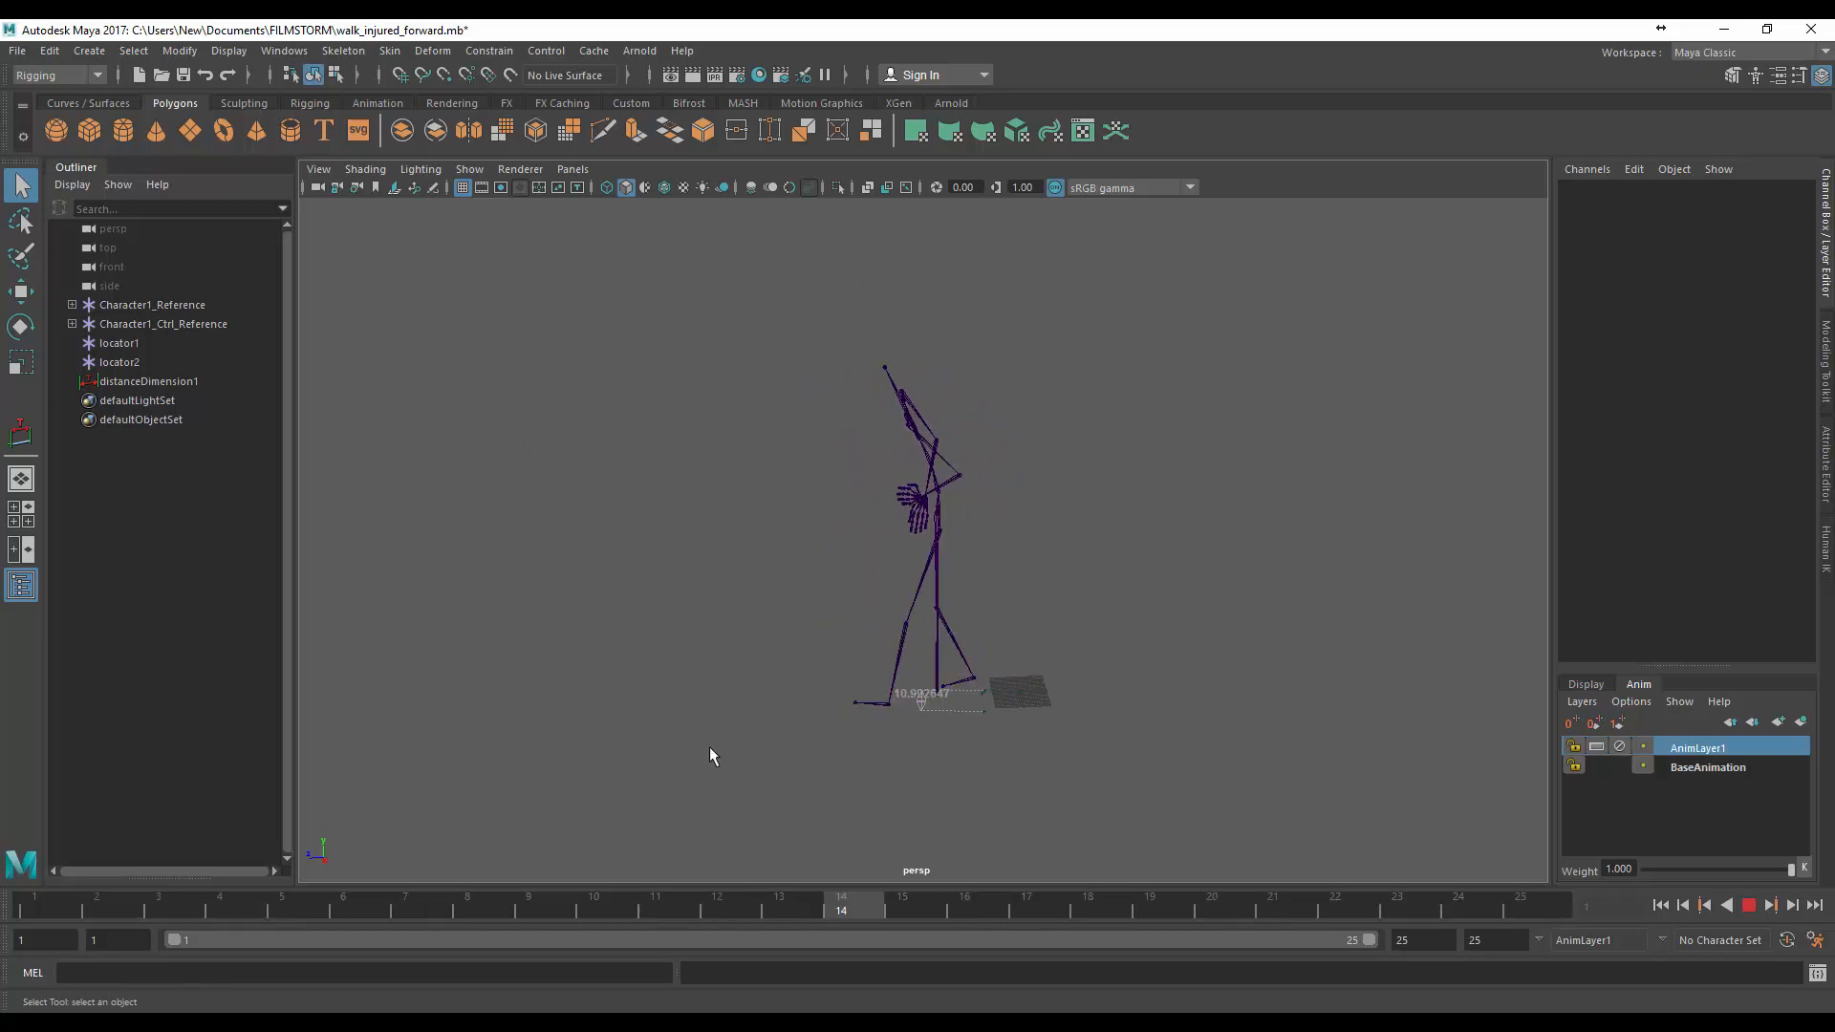
pyautogui.click(1335, 902)
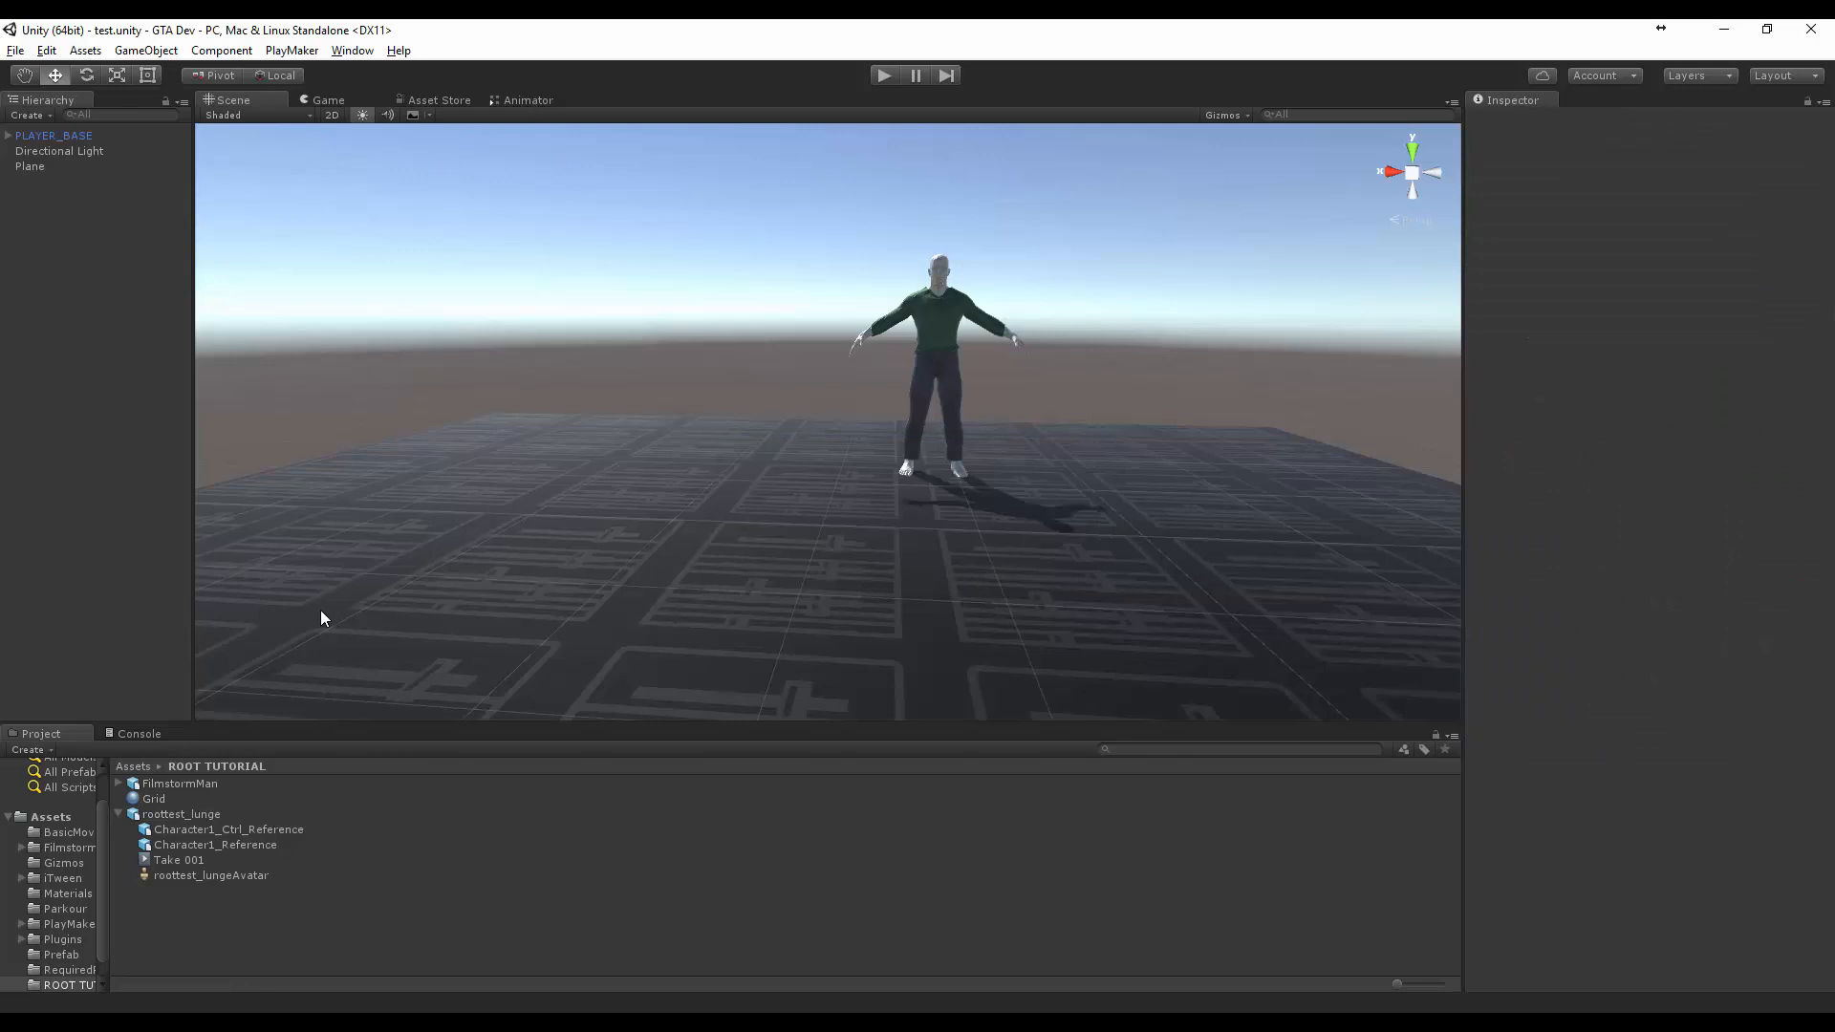
pyautogui.moveTo(521, 100)
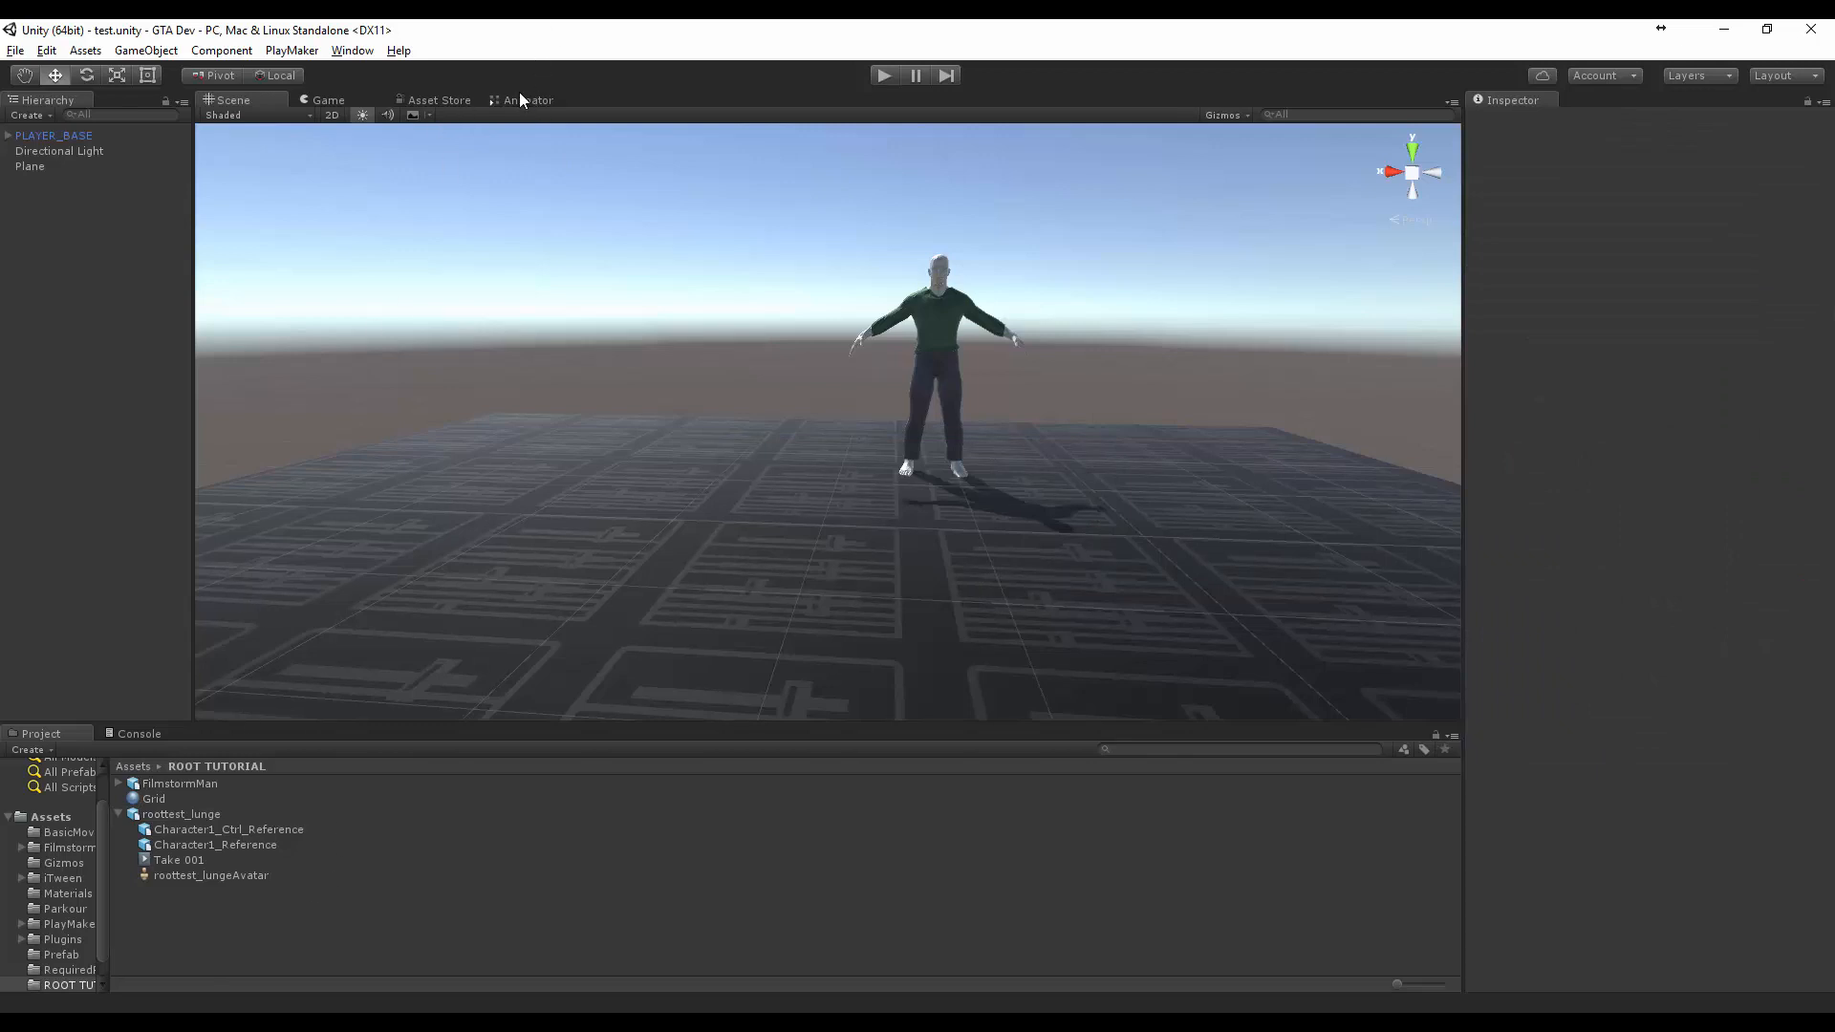
# Import the walkforward_injured FBX into the ROOT TUTORIAL folder
pyautogui.click(133, 766)
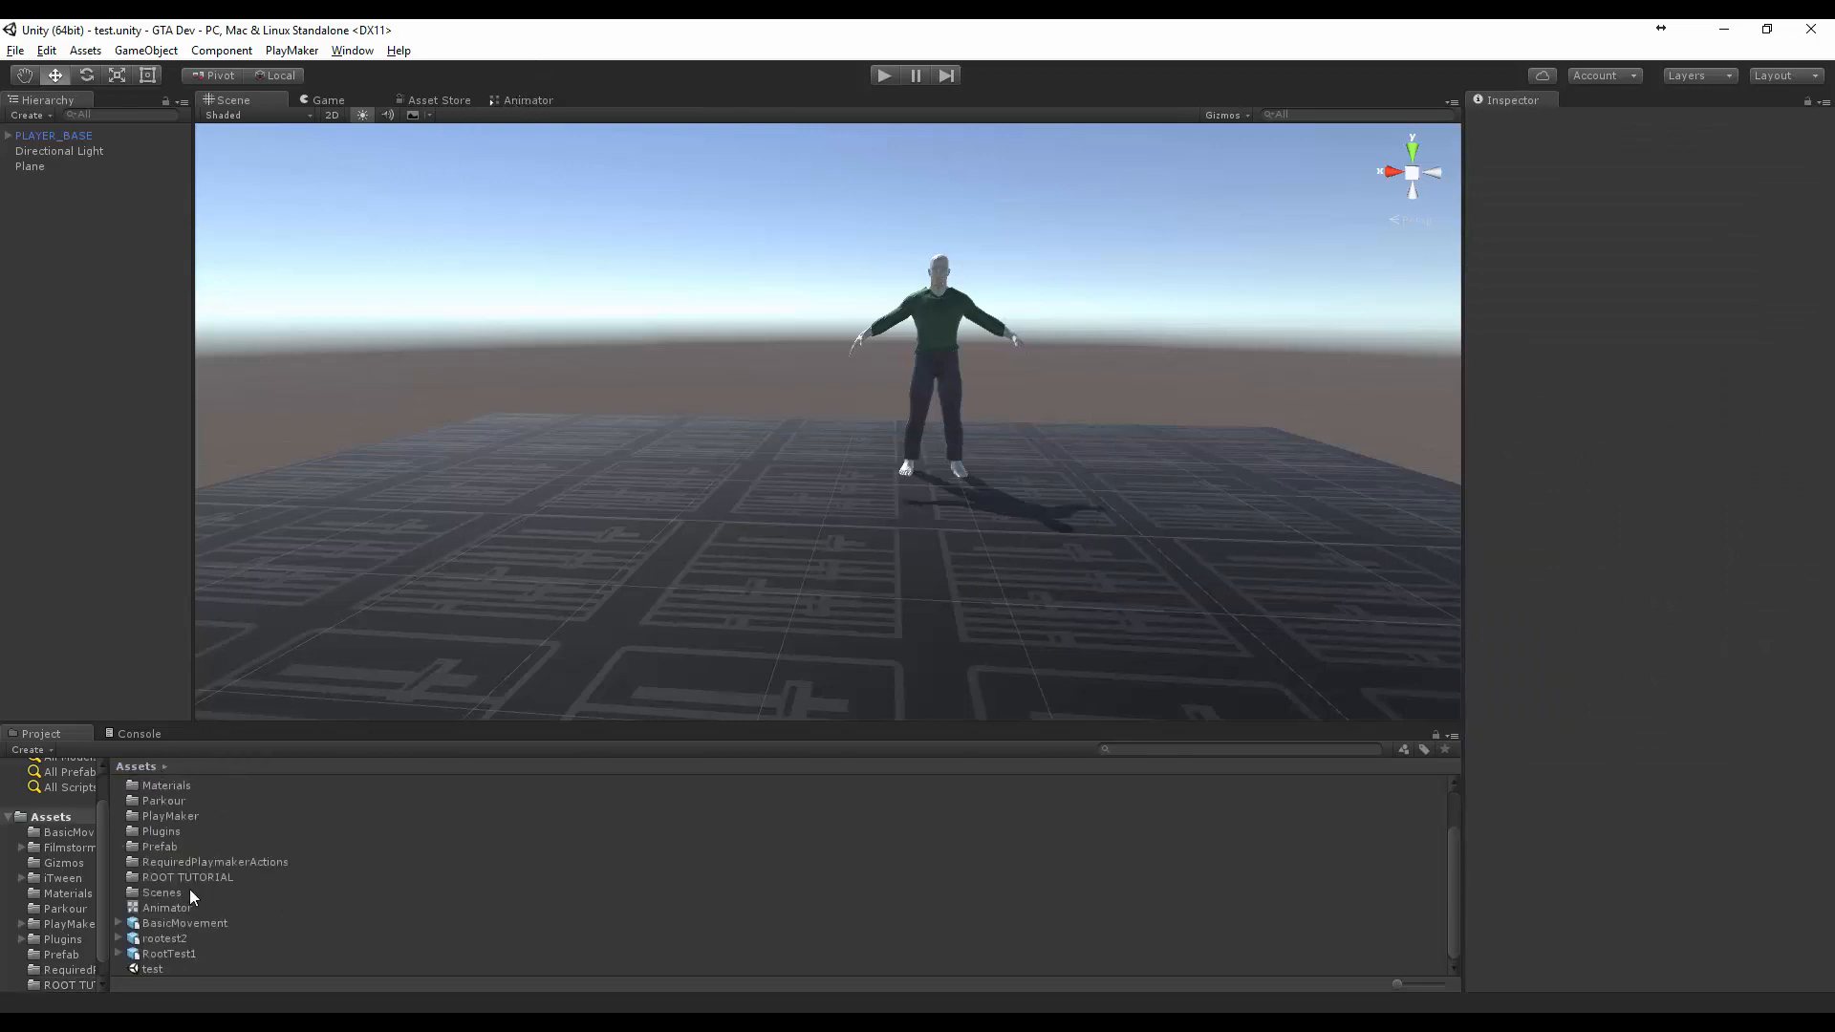
pyautogui.scroll(3)
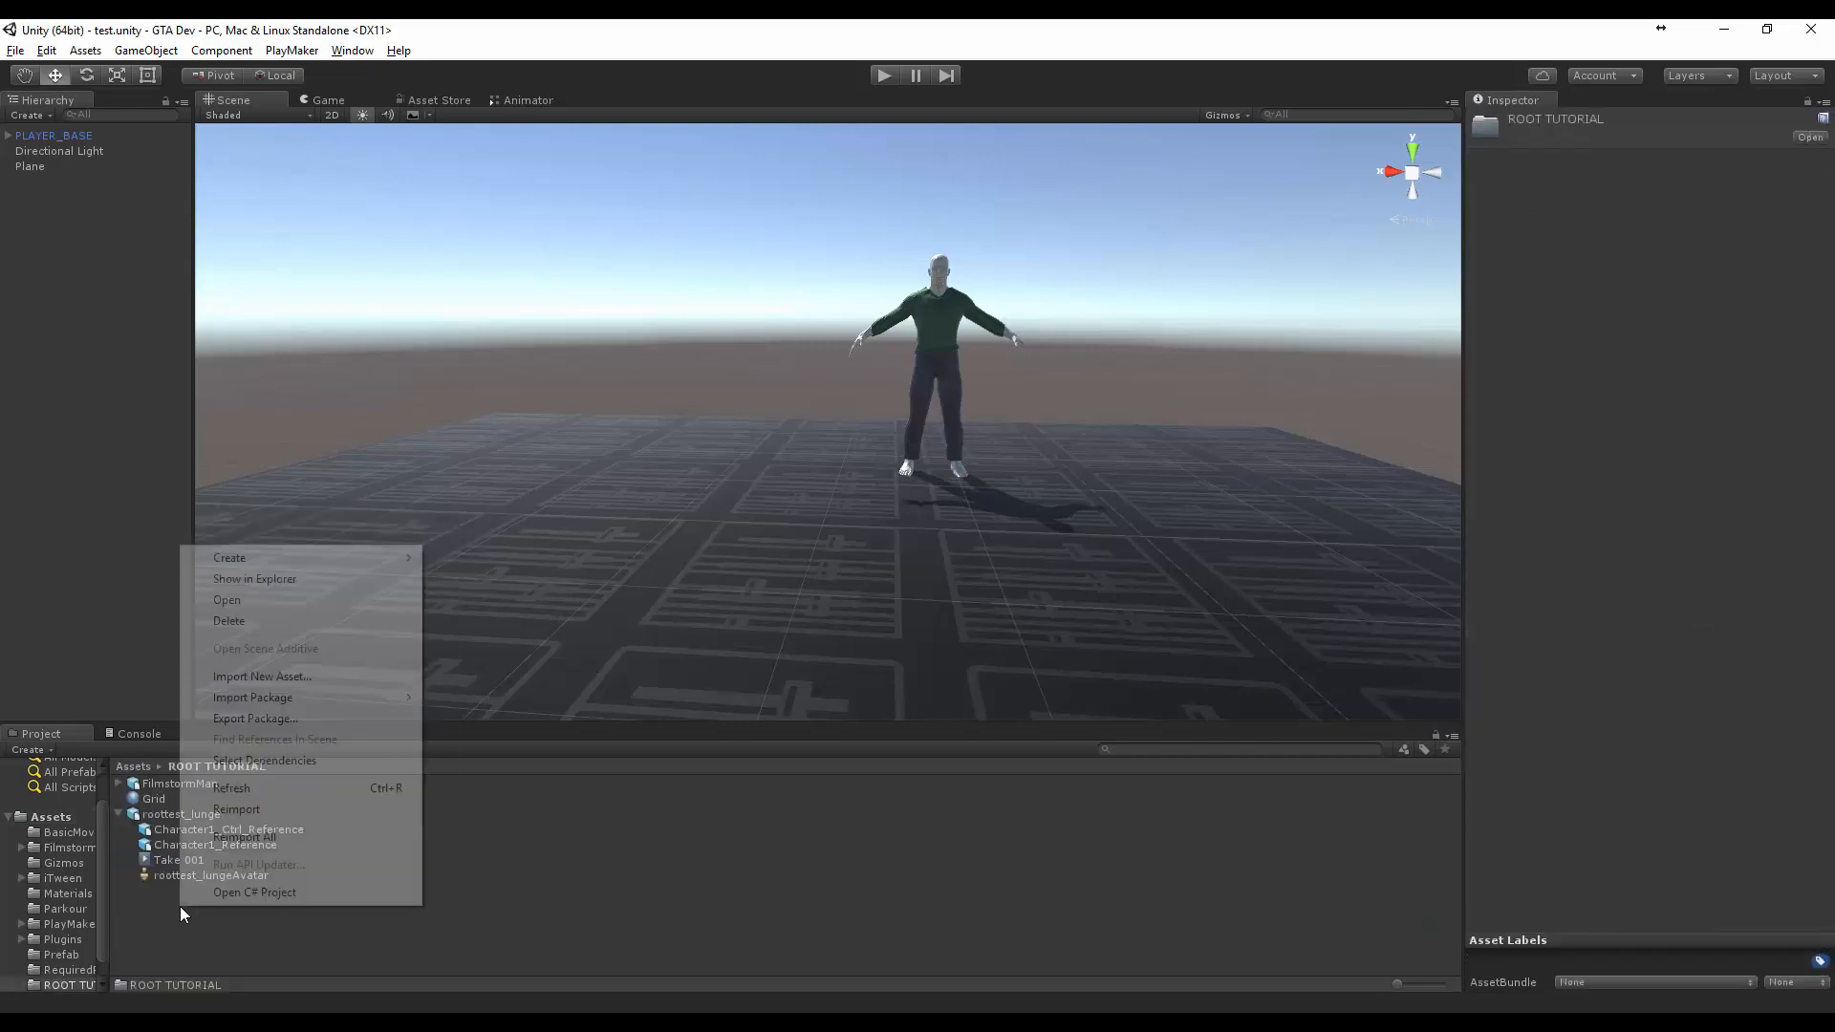
pyautogui.click(262, 675)
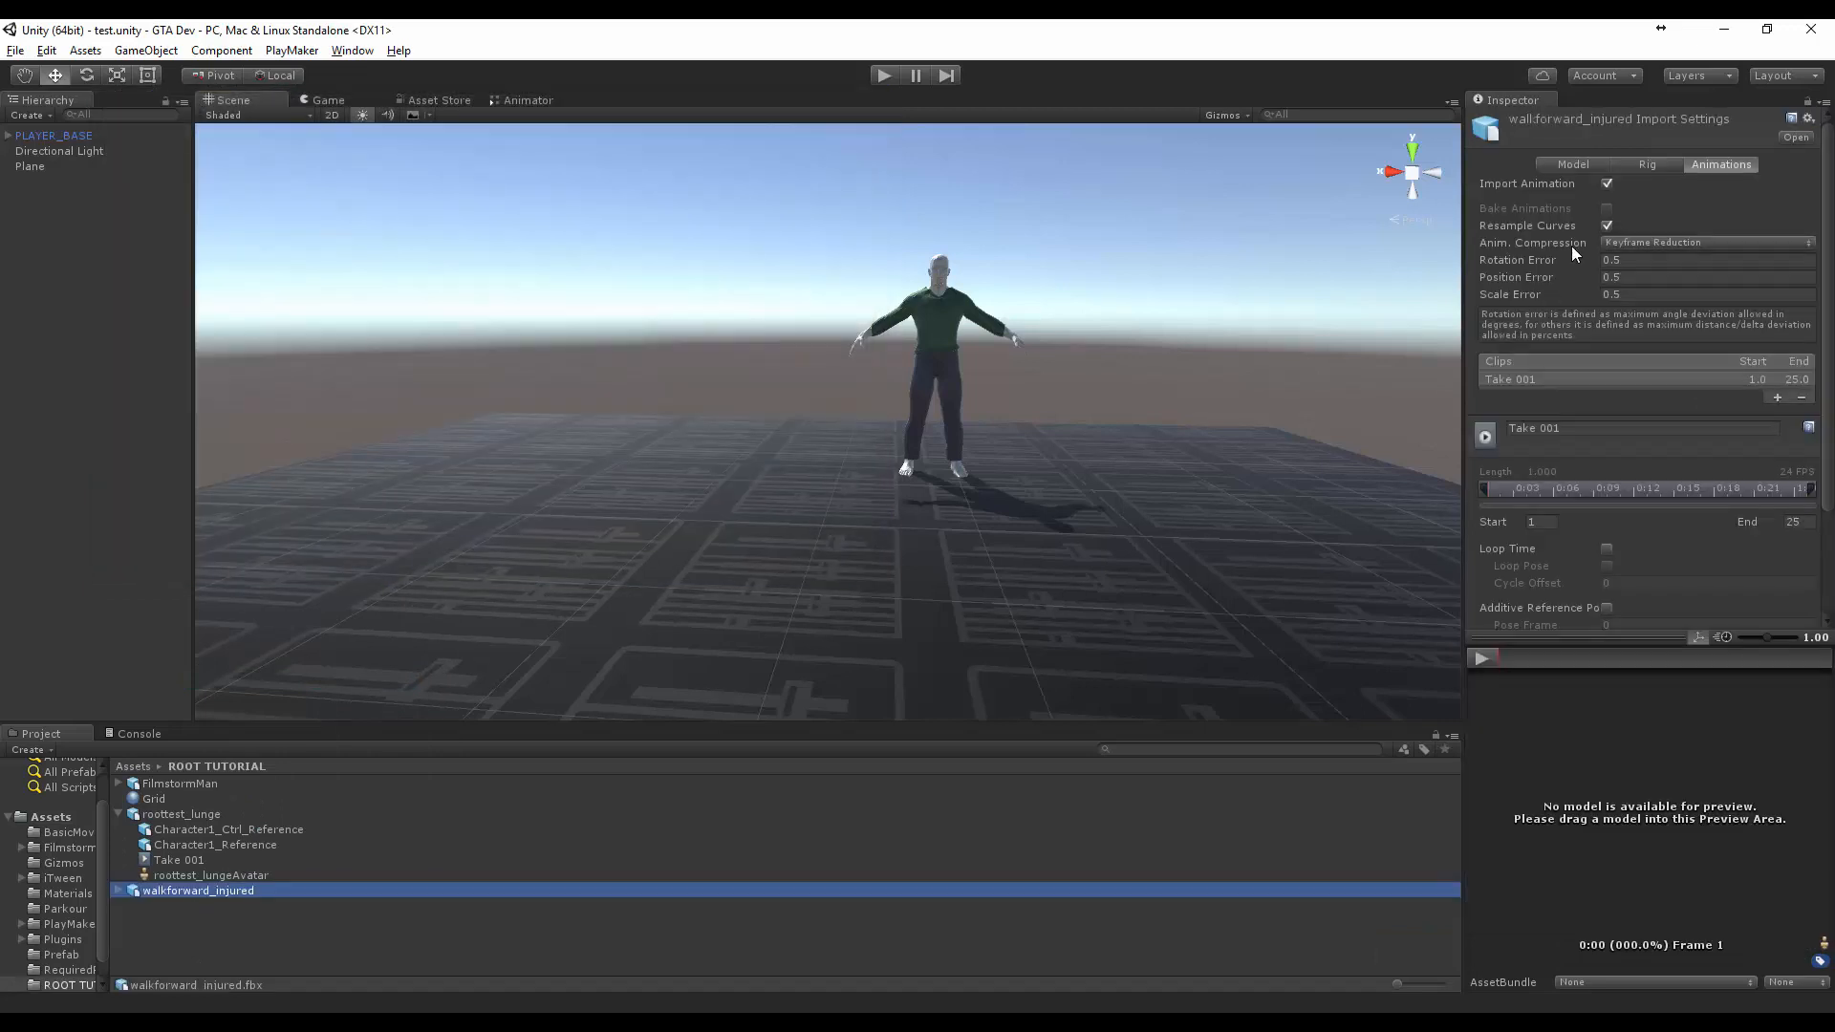
# Make its rig Humanoid, copying the rootest2Avatar avatar, and apply
pyautogui.click(1651, 163)
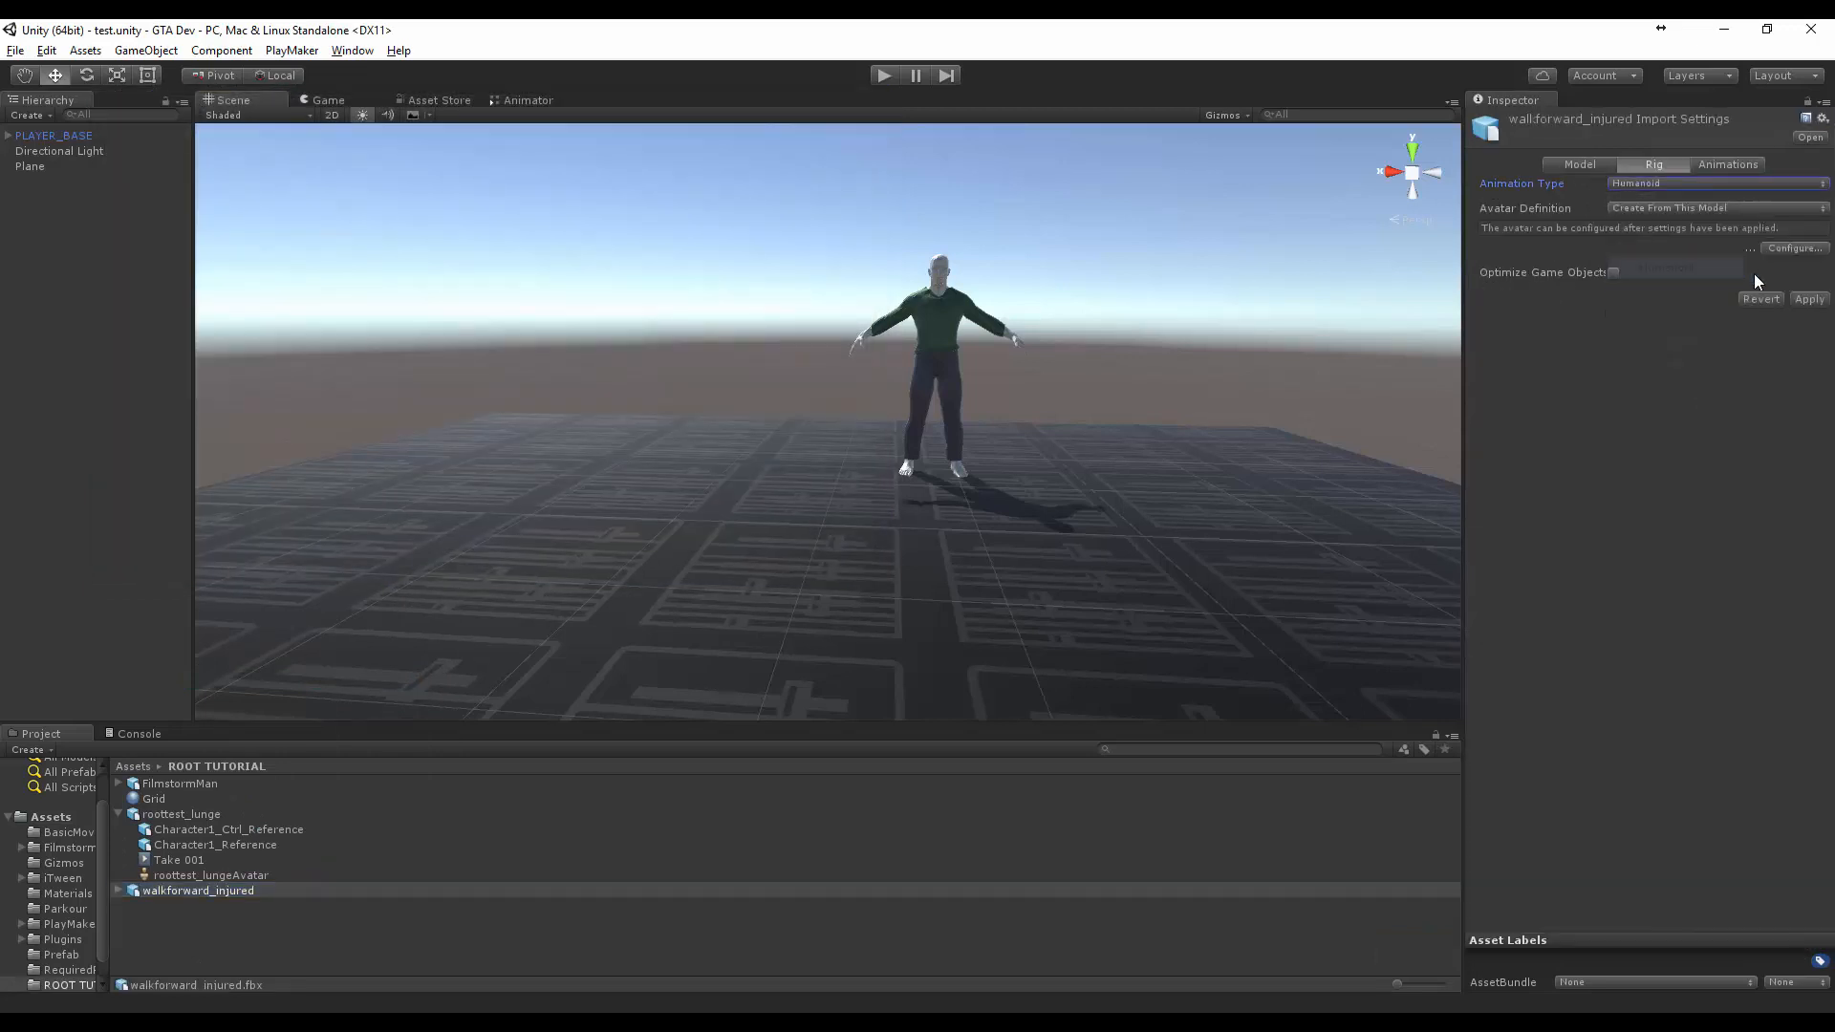
pyautogui.click(1714, 207)
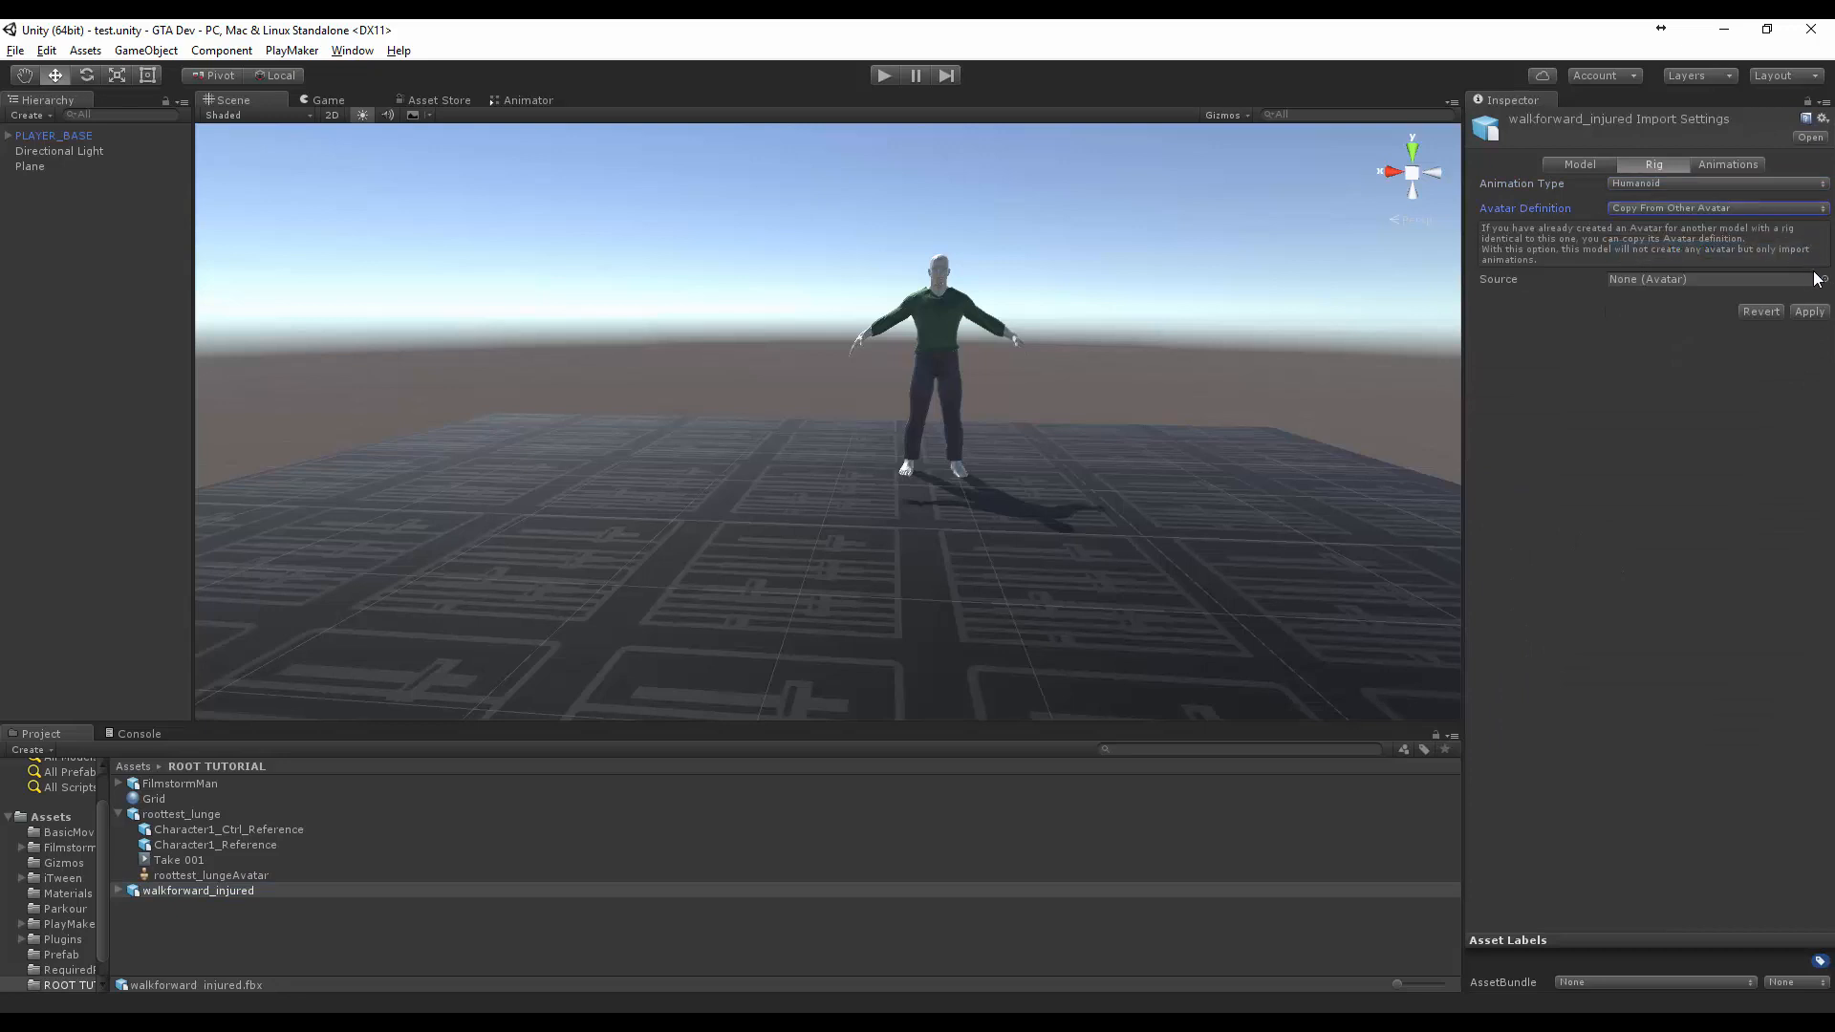
pyautogui.click(1822, 278)
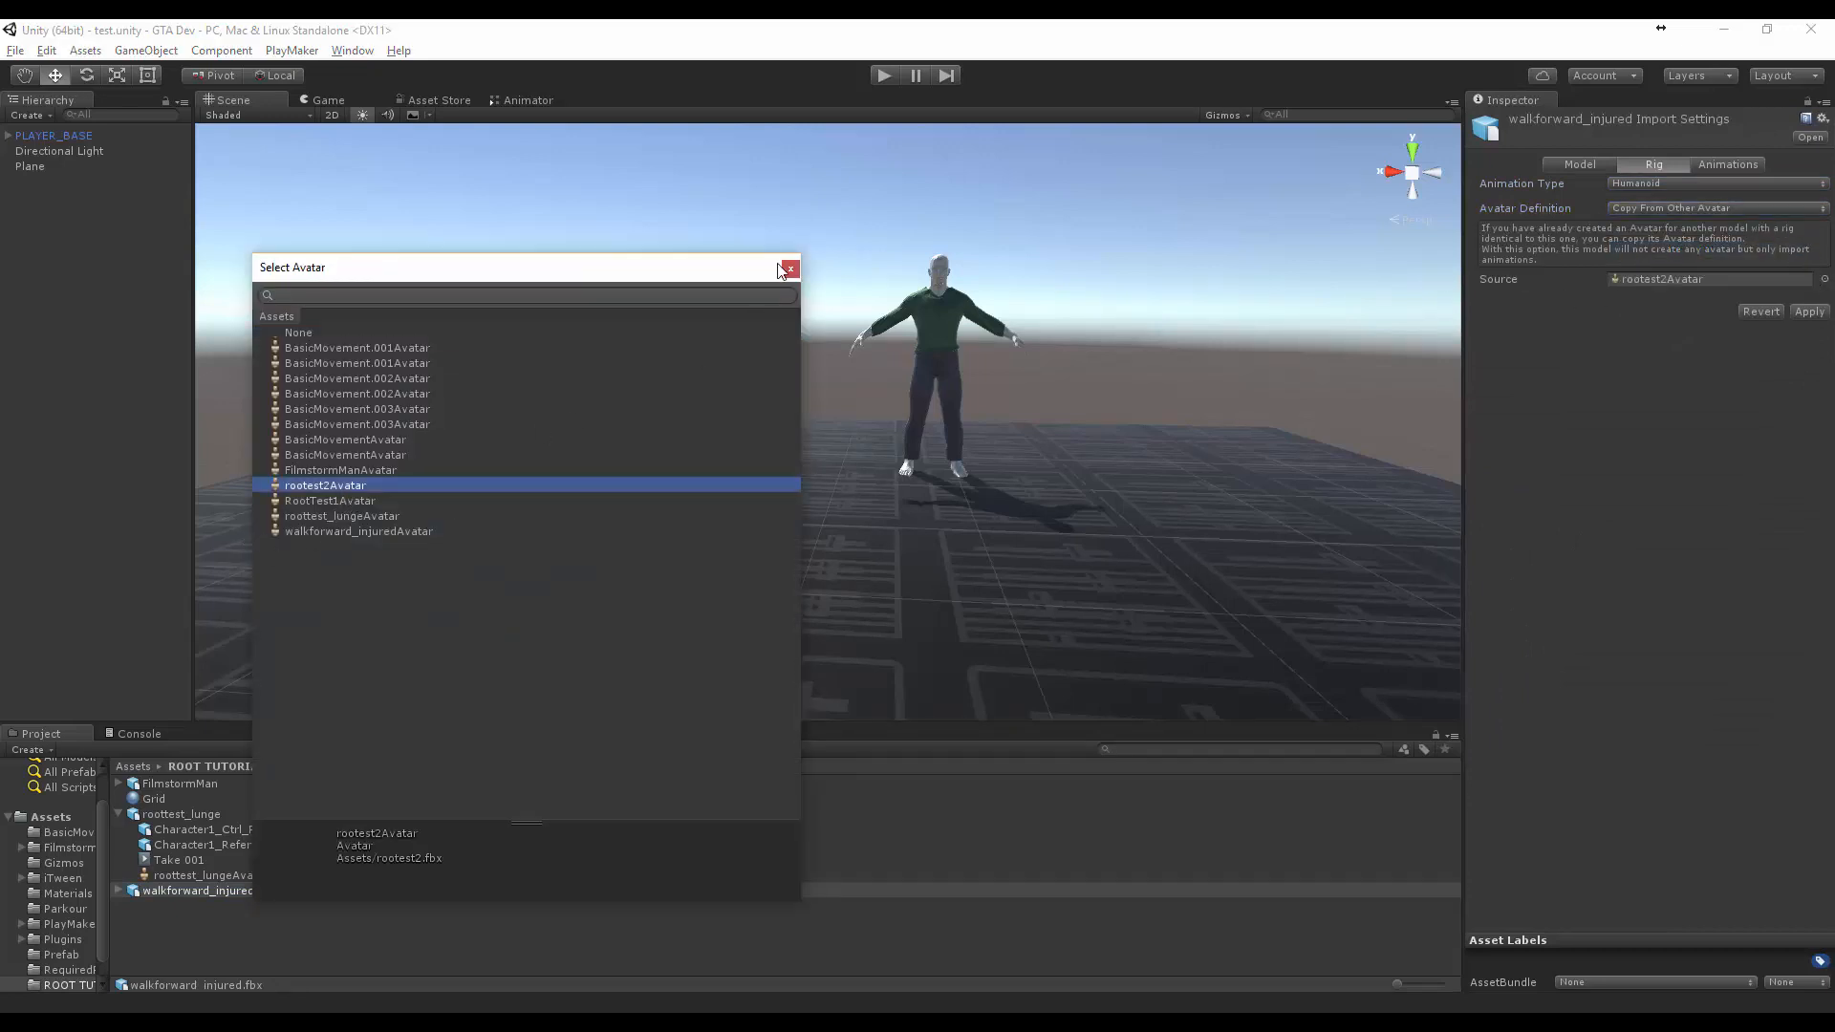
pyautogui.click(791, 269)
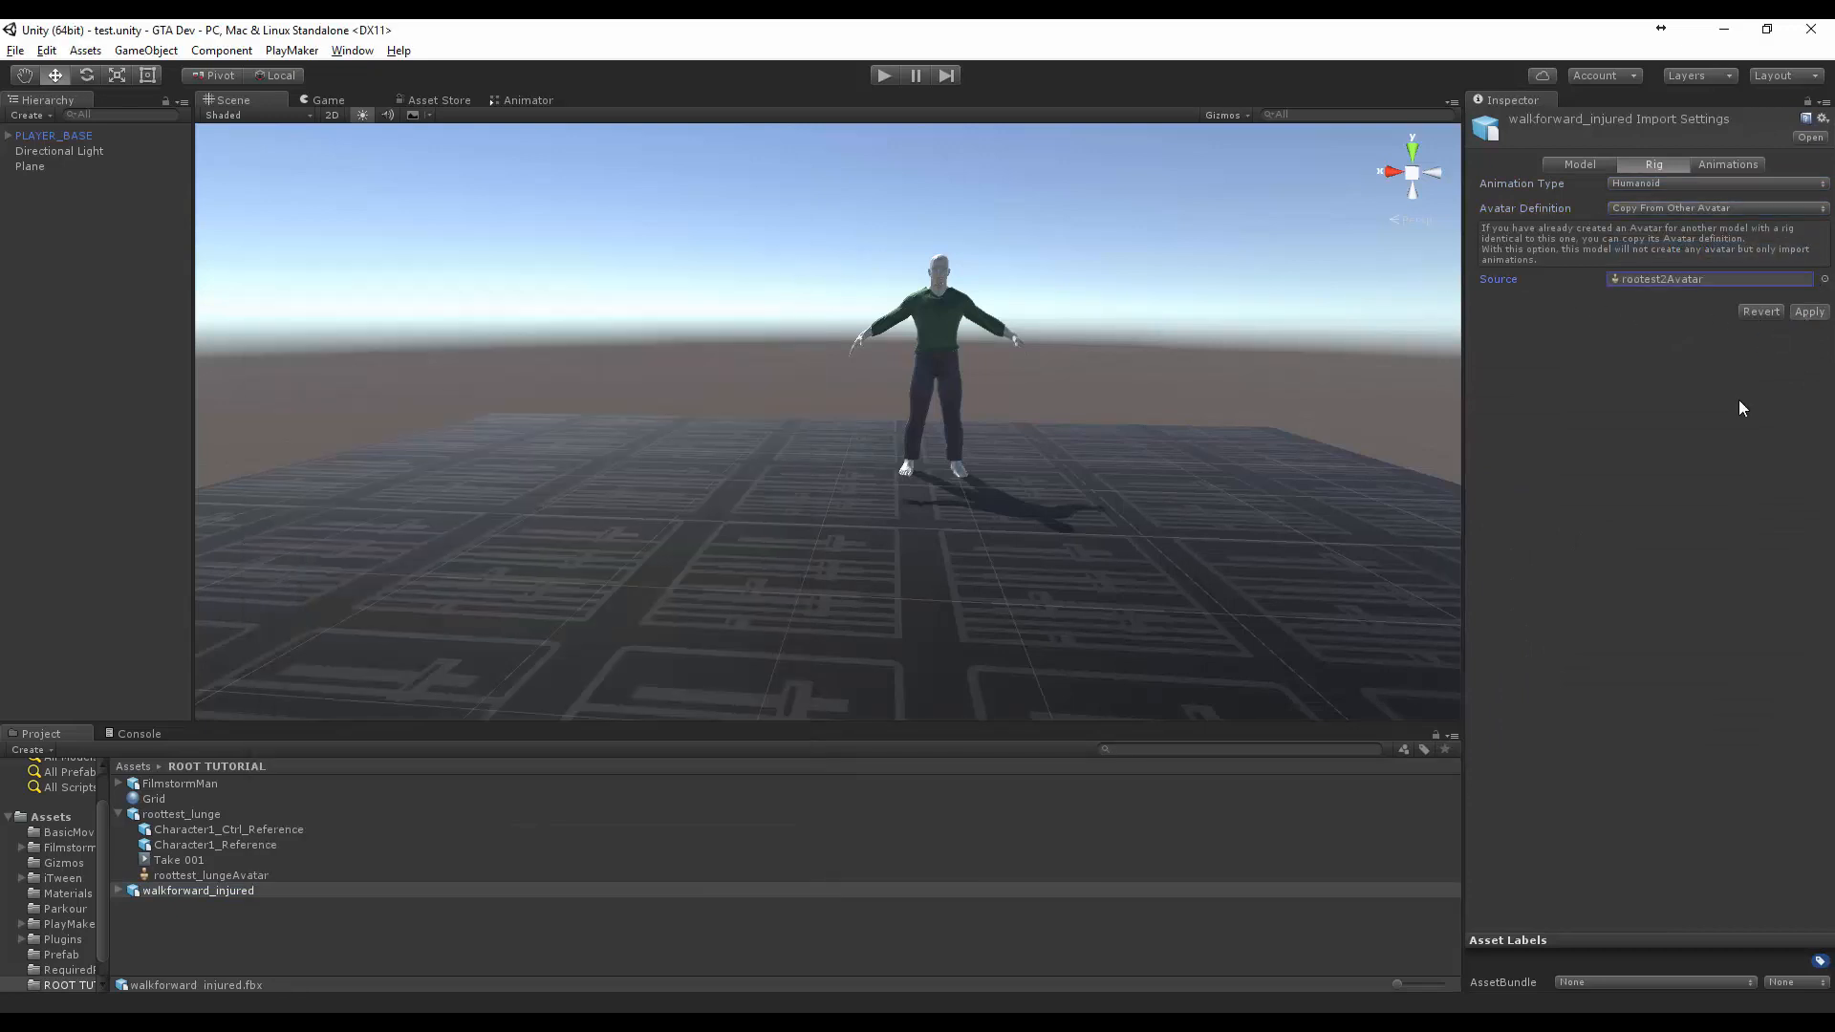
pyautogui.click(1808, 311)
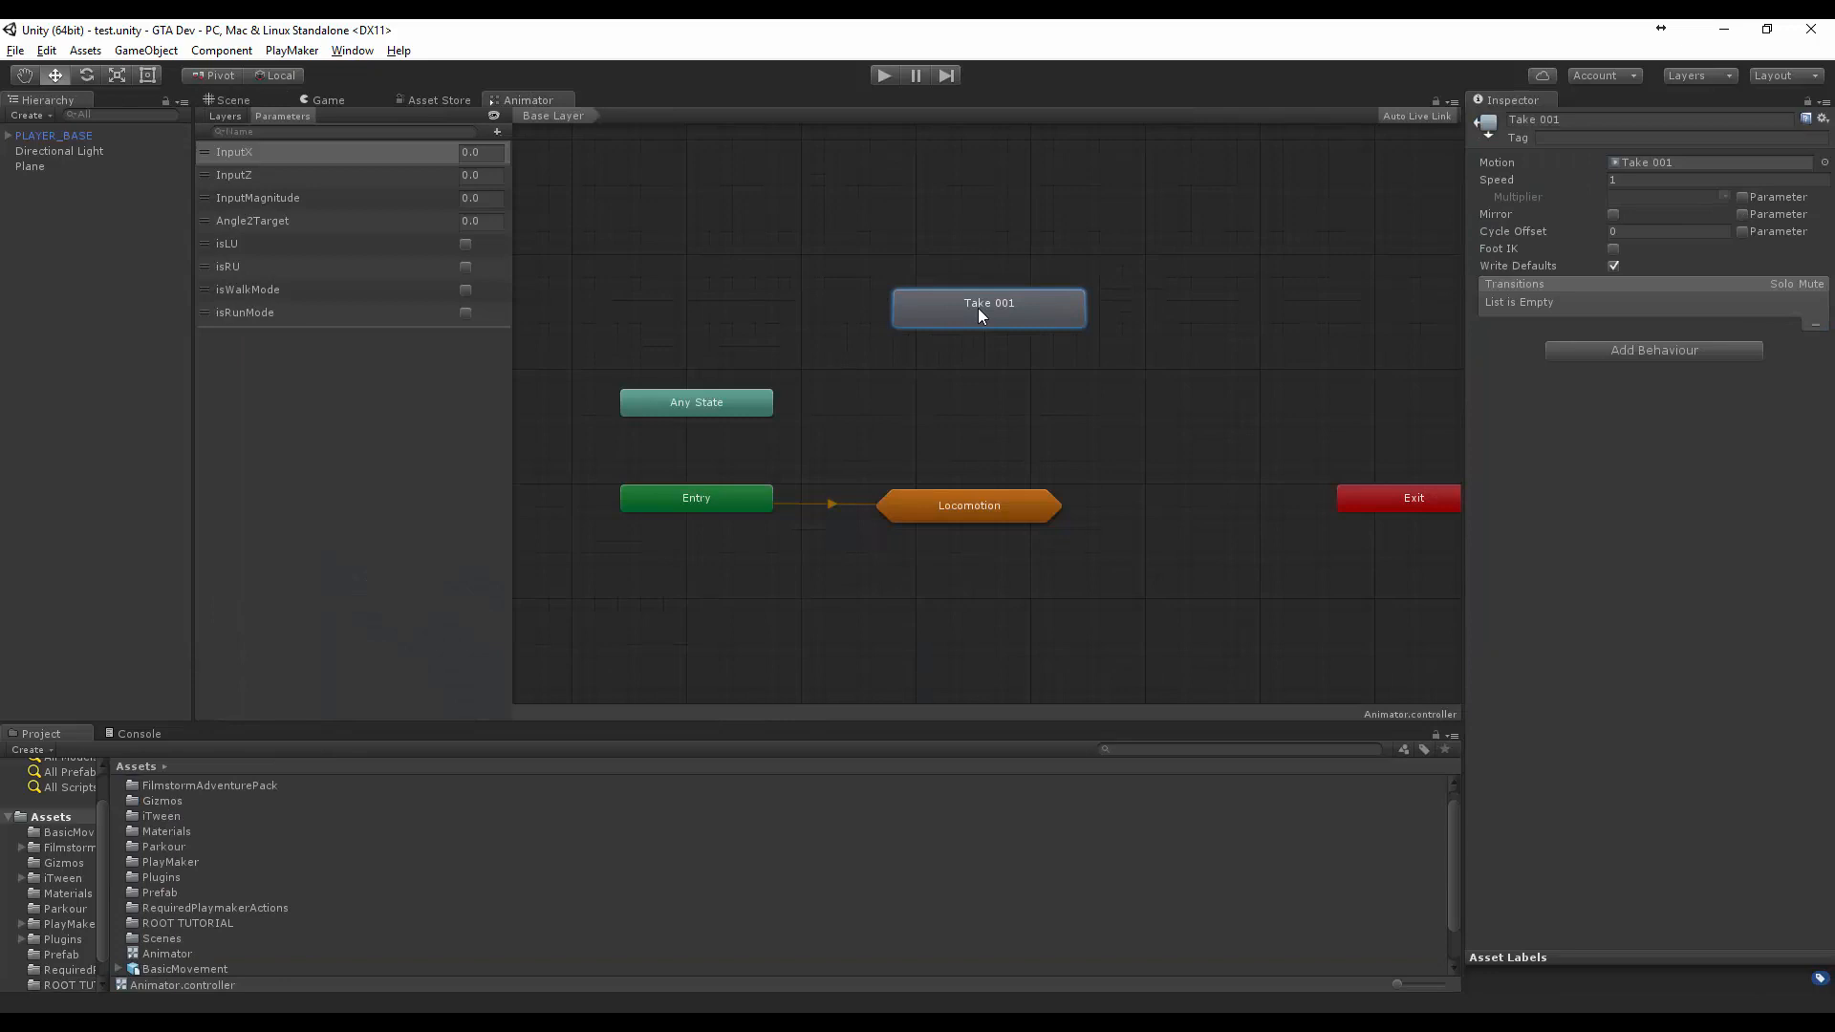
# Set Take 001 as the layer default state and reselect the walkforward_injured asset
pyautogui.rightClick(988, 308)
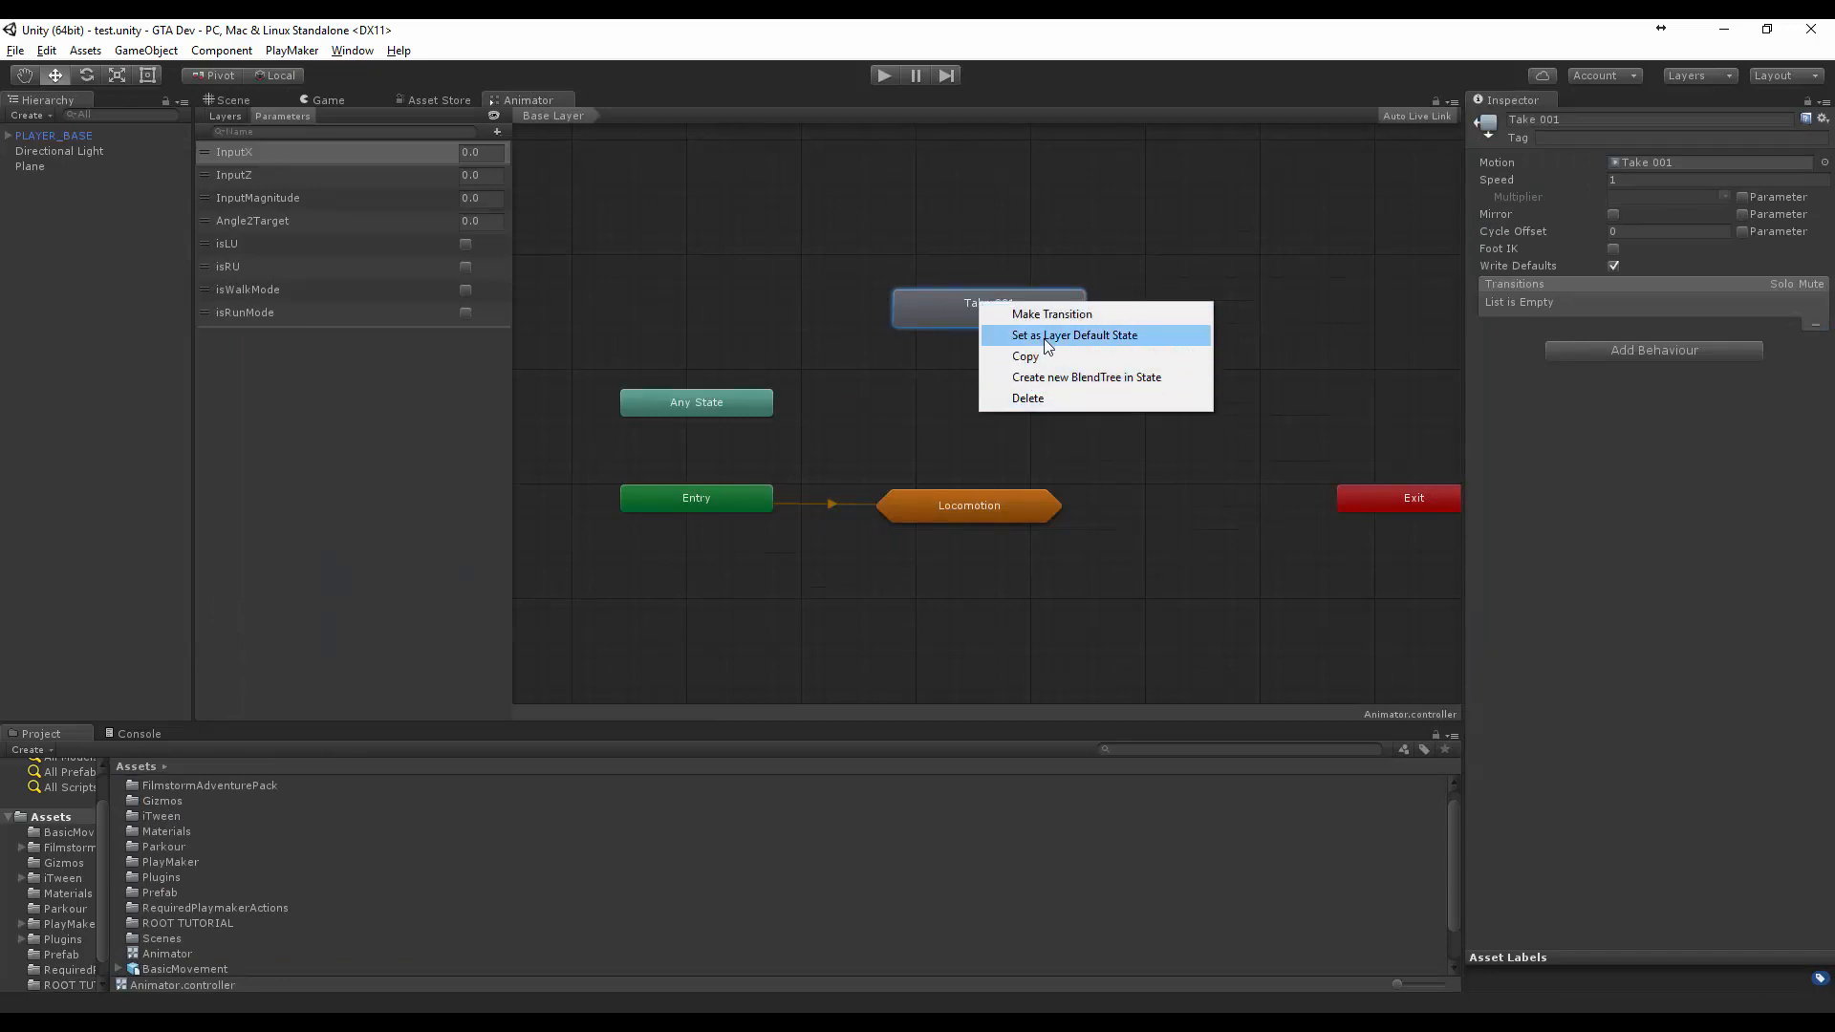
pyautogui.click(1072, 334)
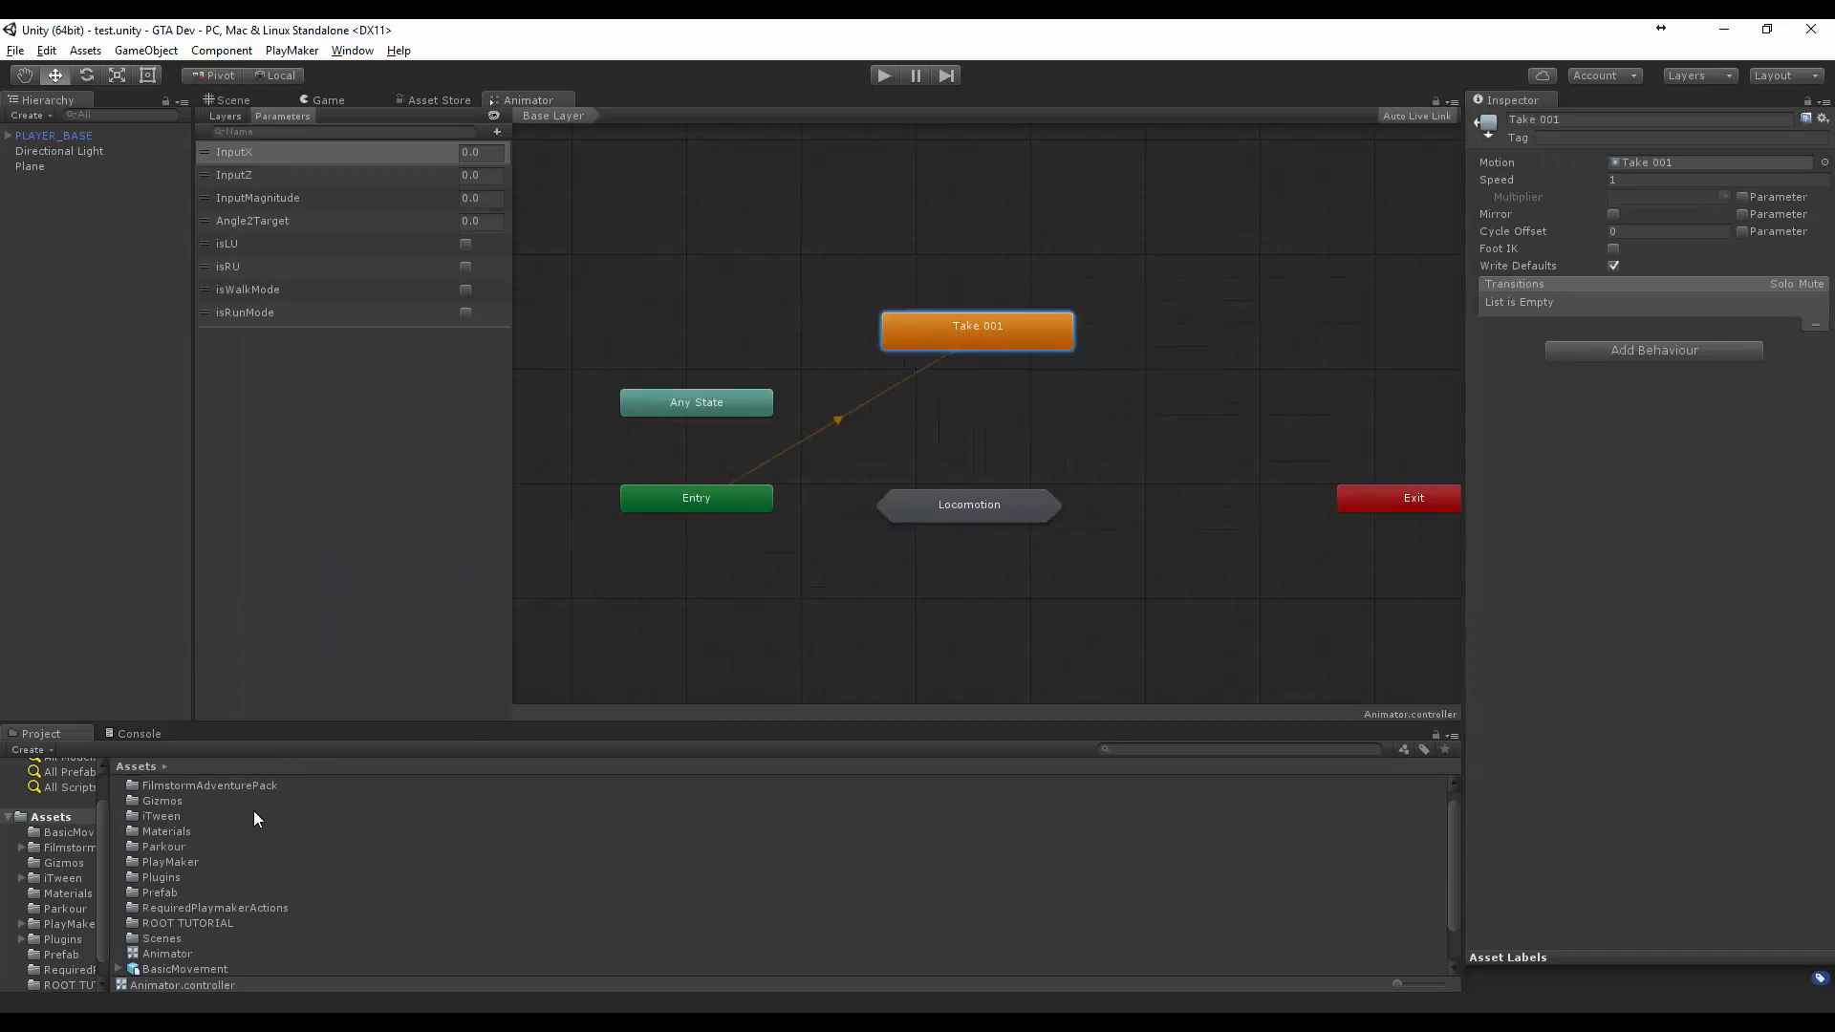
pyautogui.click(230, 99)
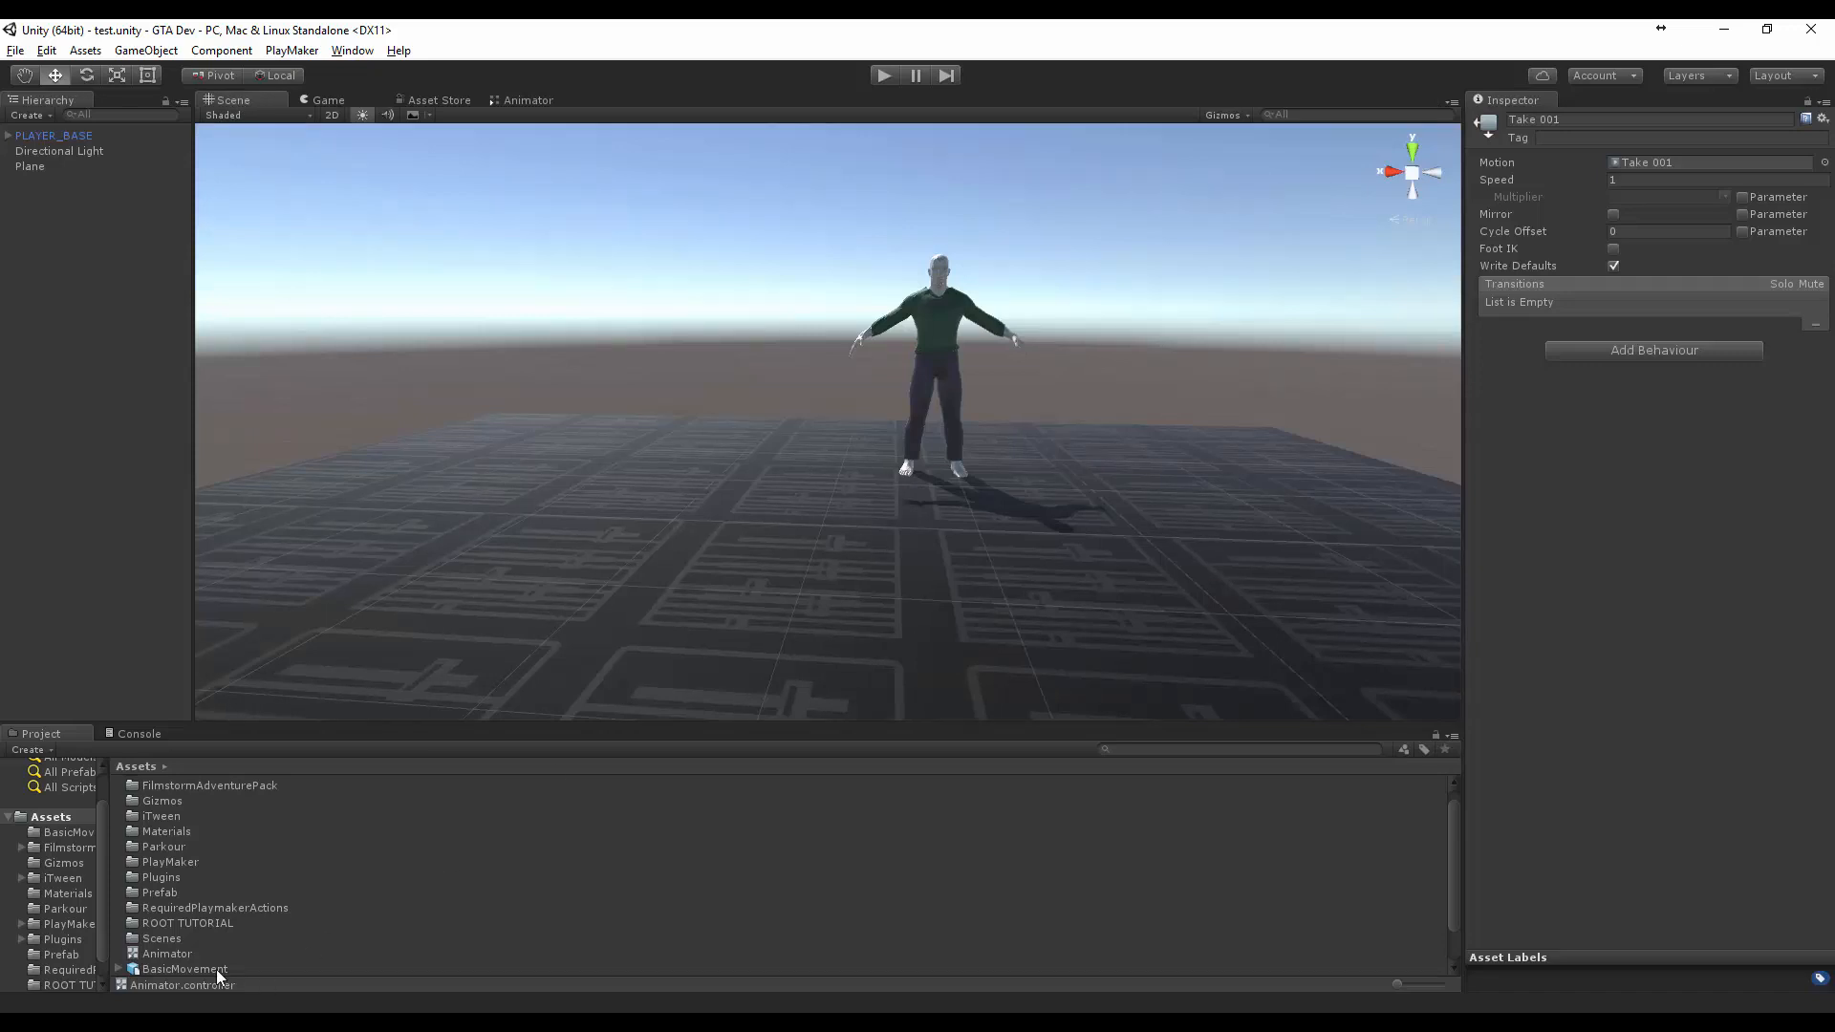
pyautogui.click(187, 876)
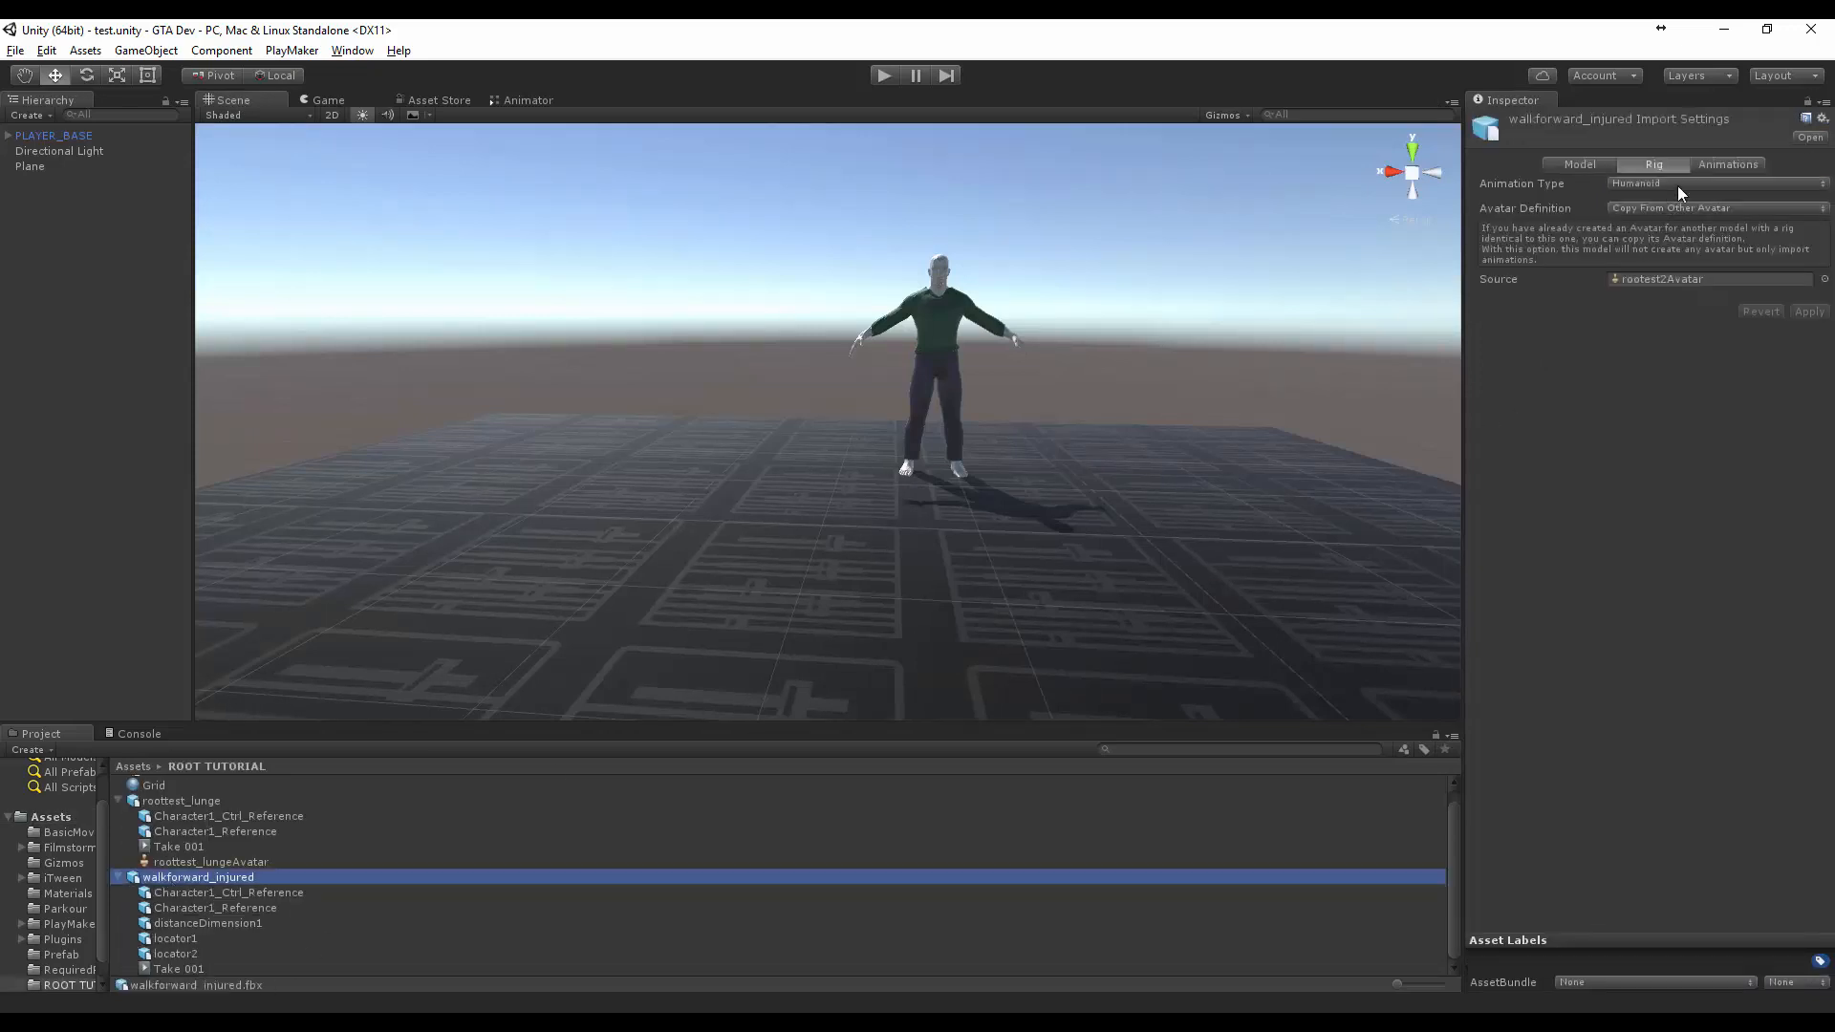
# Bake the walkforward_injured clip's root rotation into pose and enter Play mode
pyautogui.click(1727, 164)
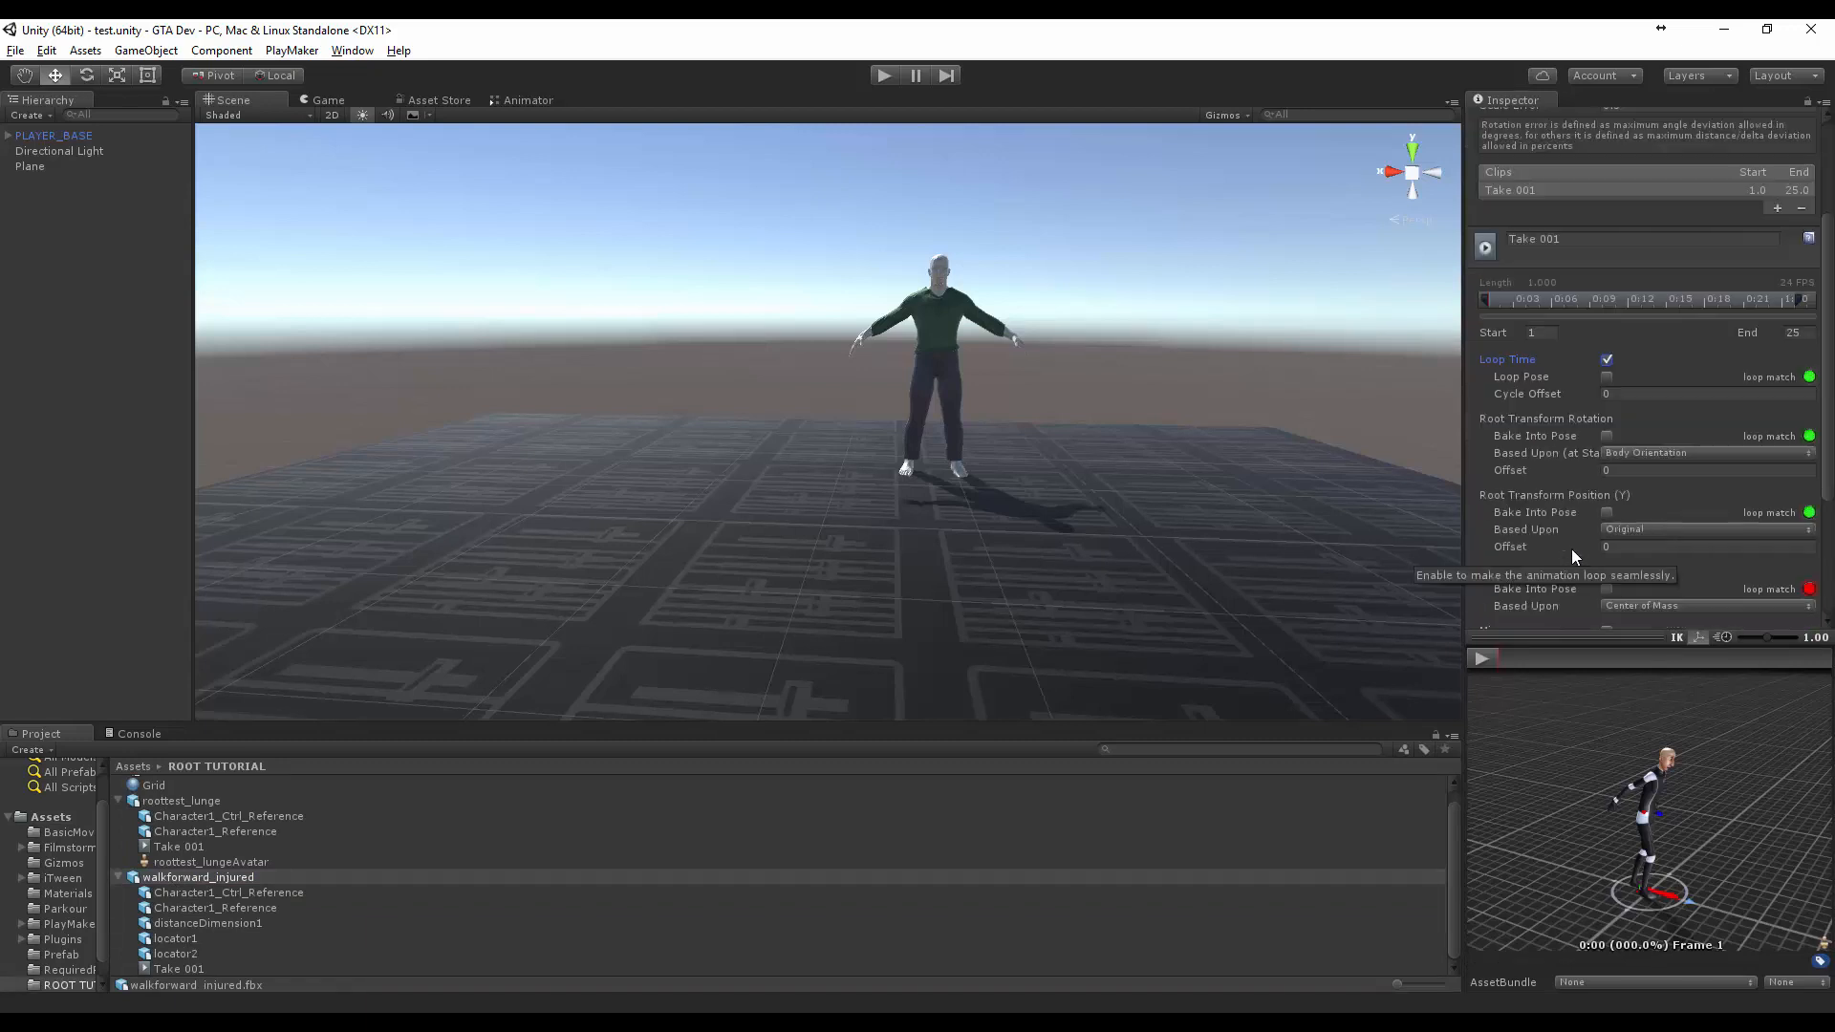
pyautogui.click(1608, 436)
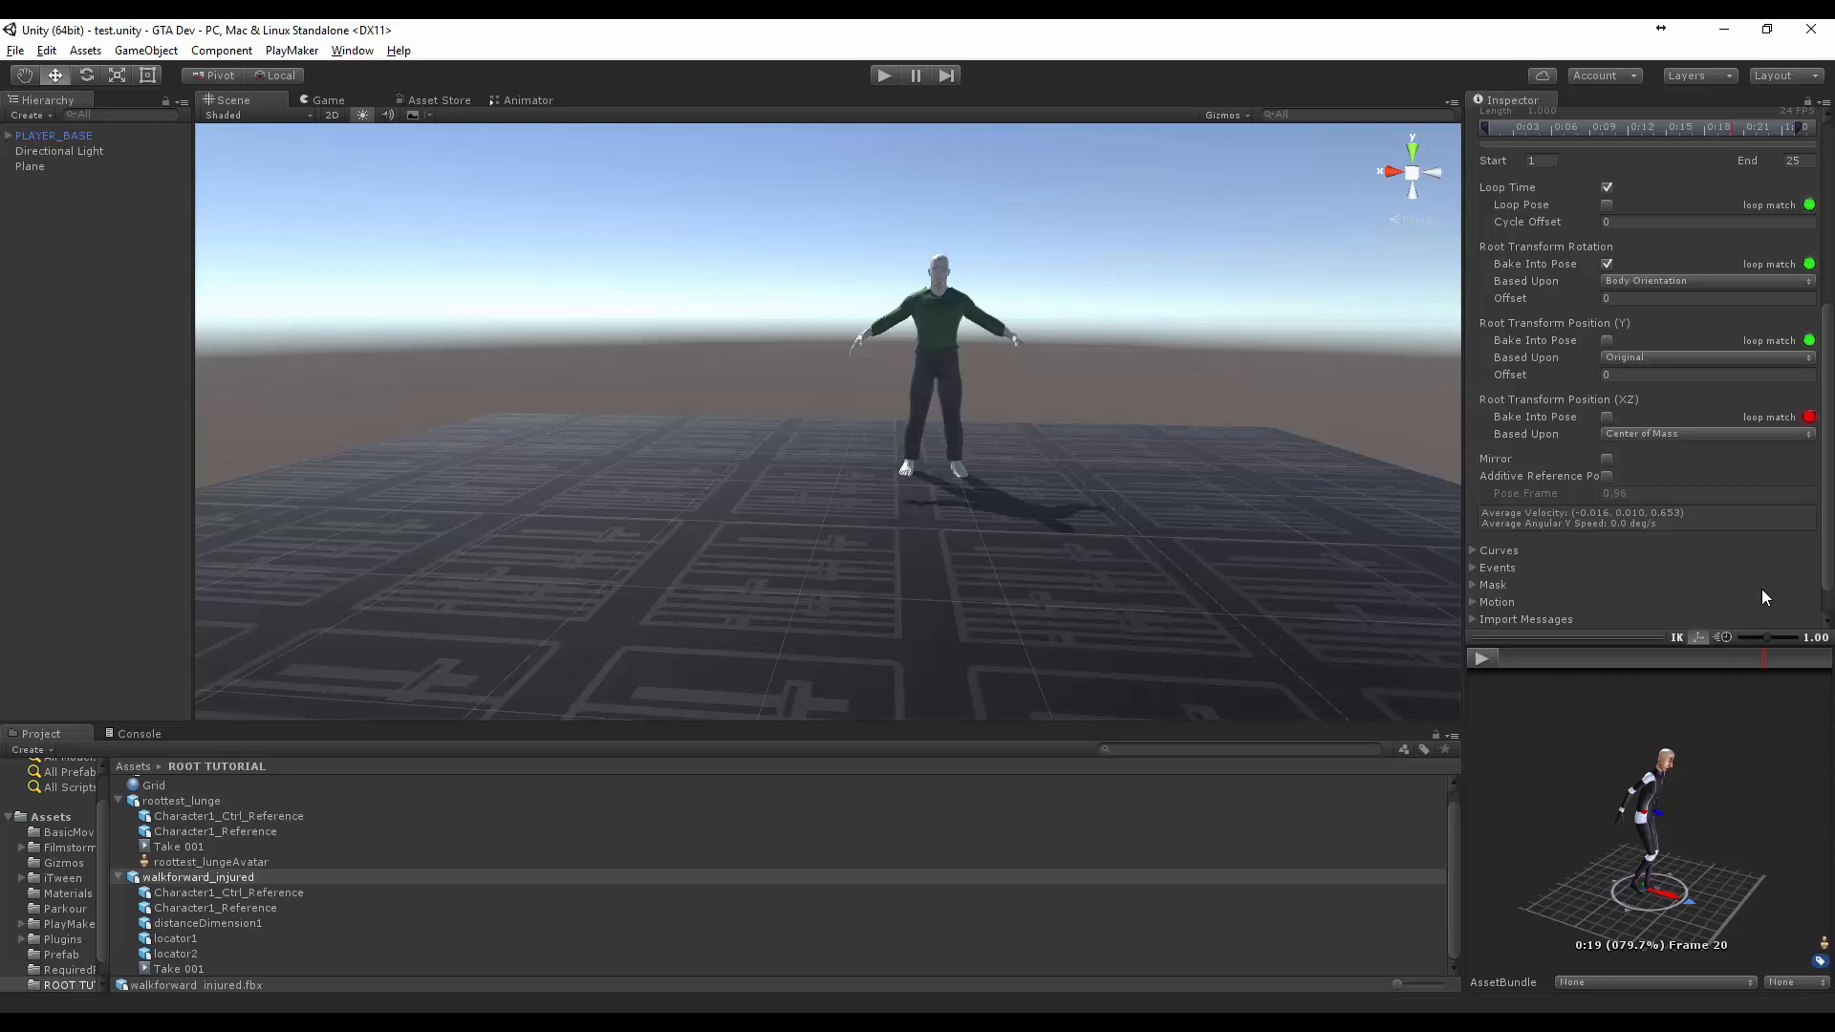
pyautogui.click(883, 75)
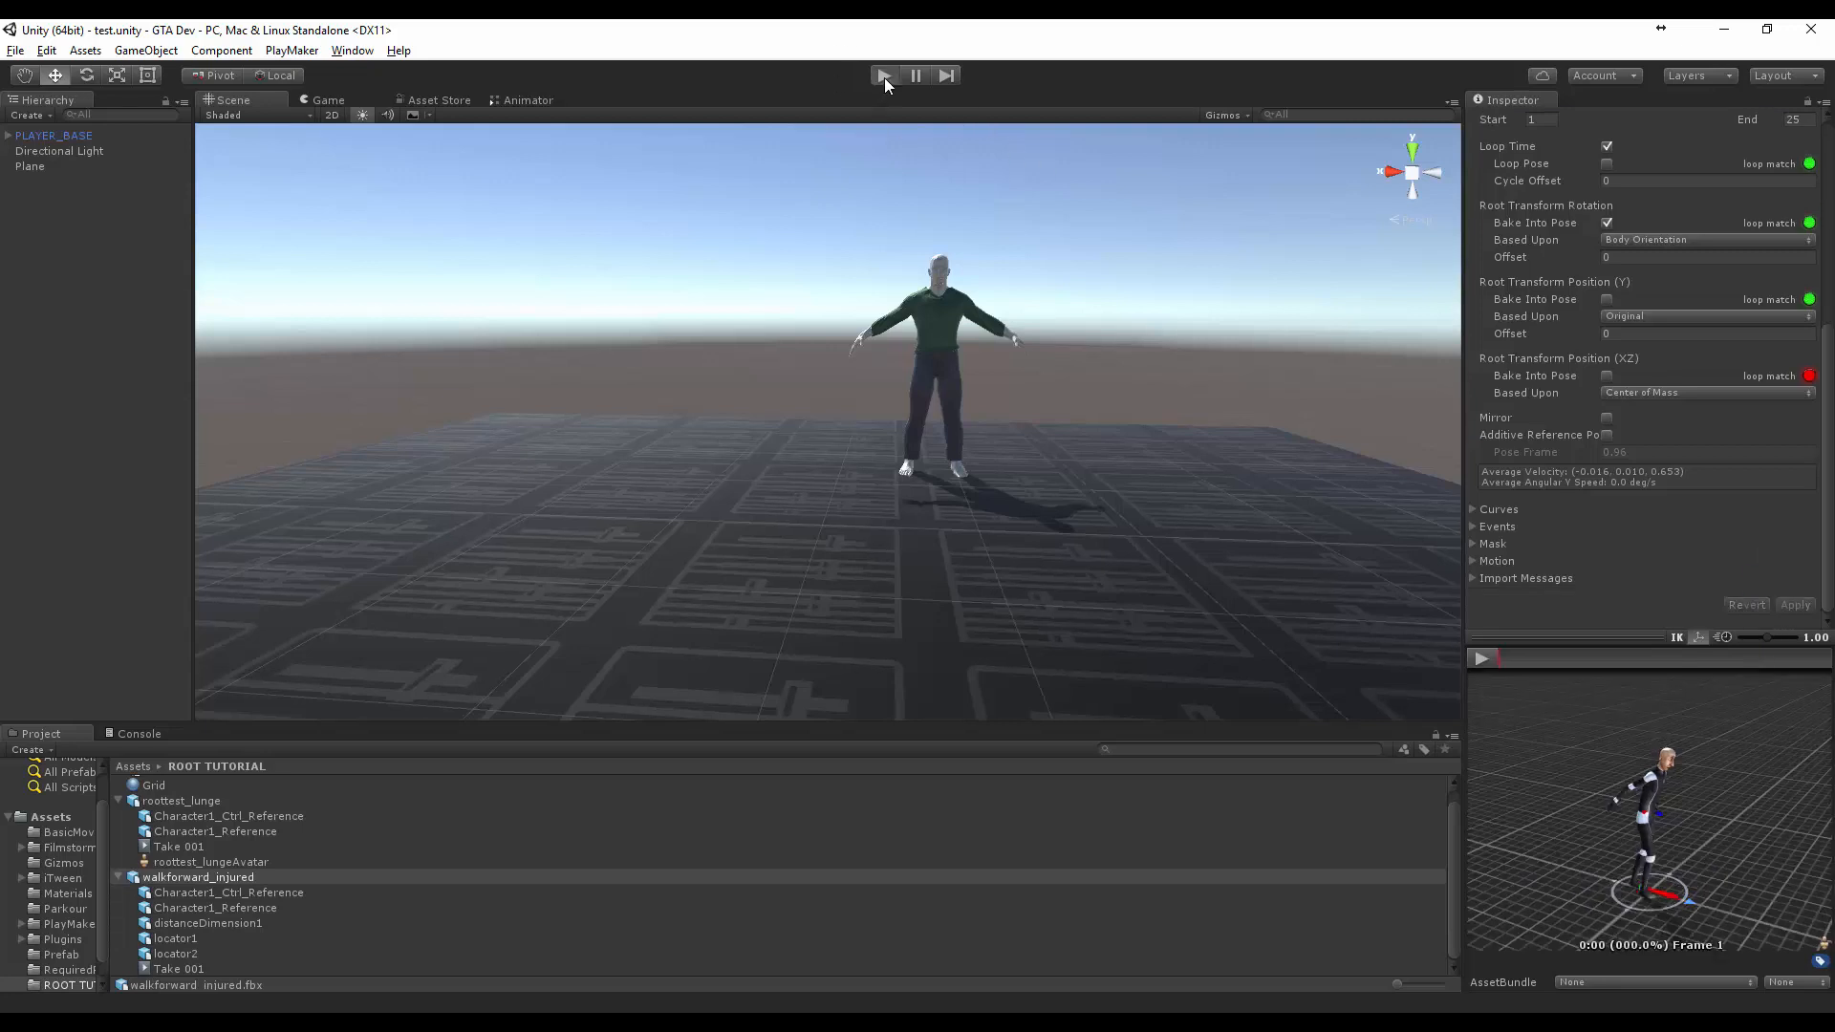
pyautogui.click(883, 75)
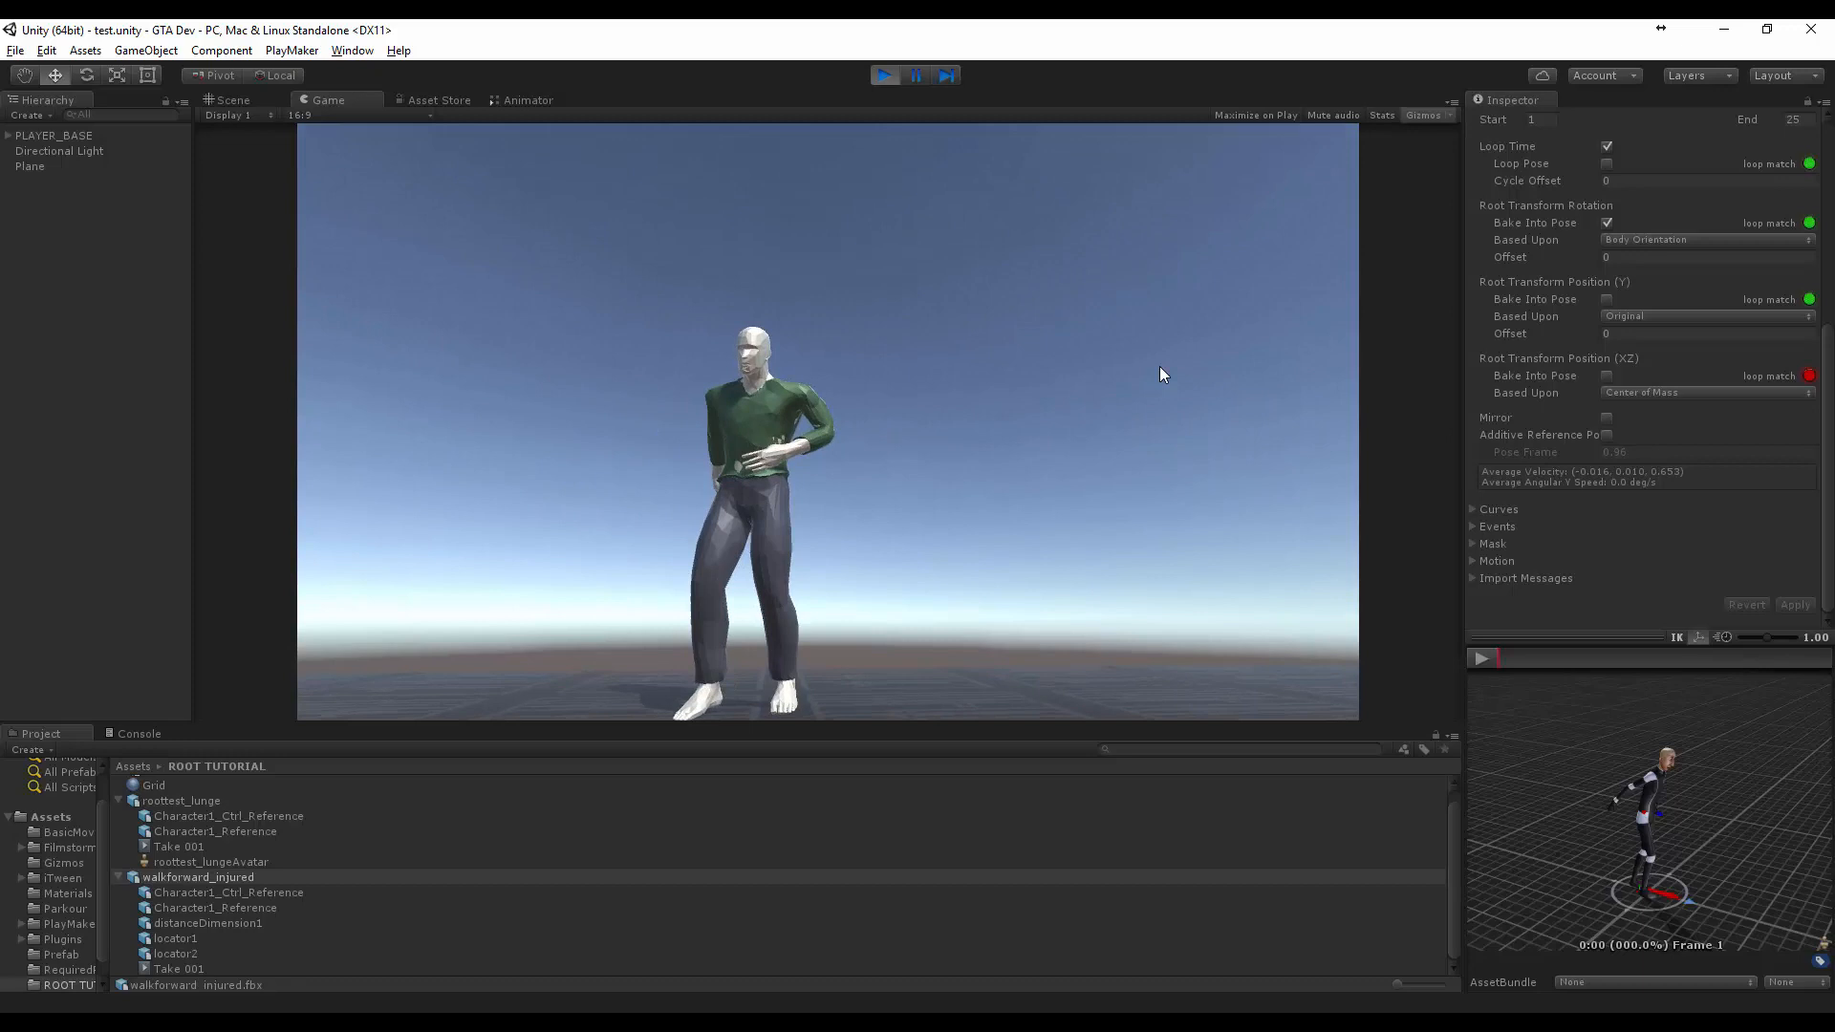
# Exit Play mode to return to the character's T-pose
pyautogui.click(230, 100)
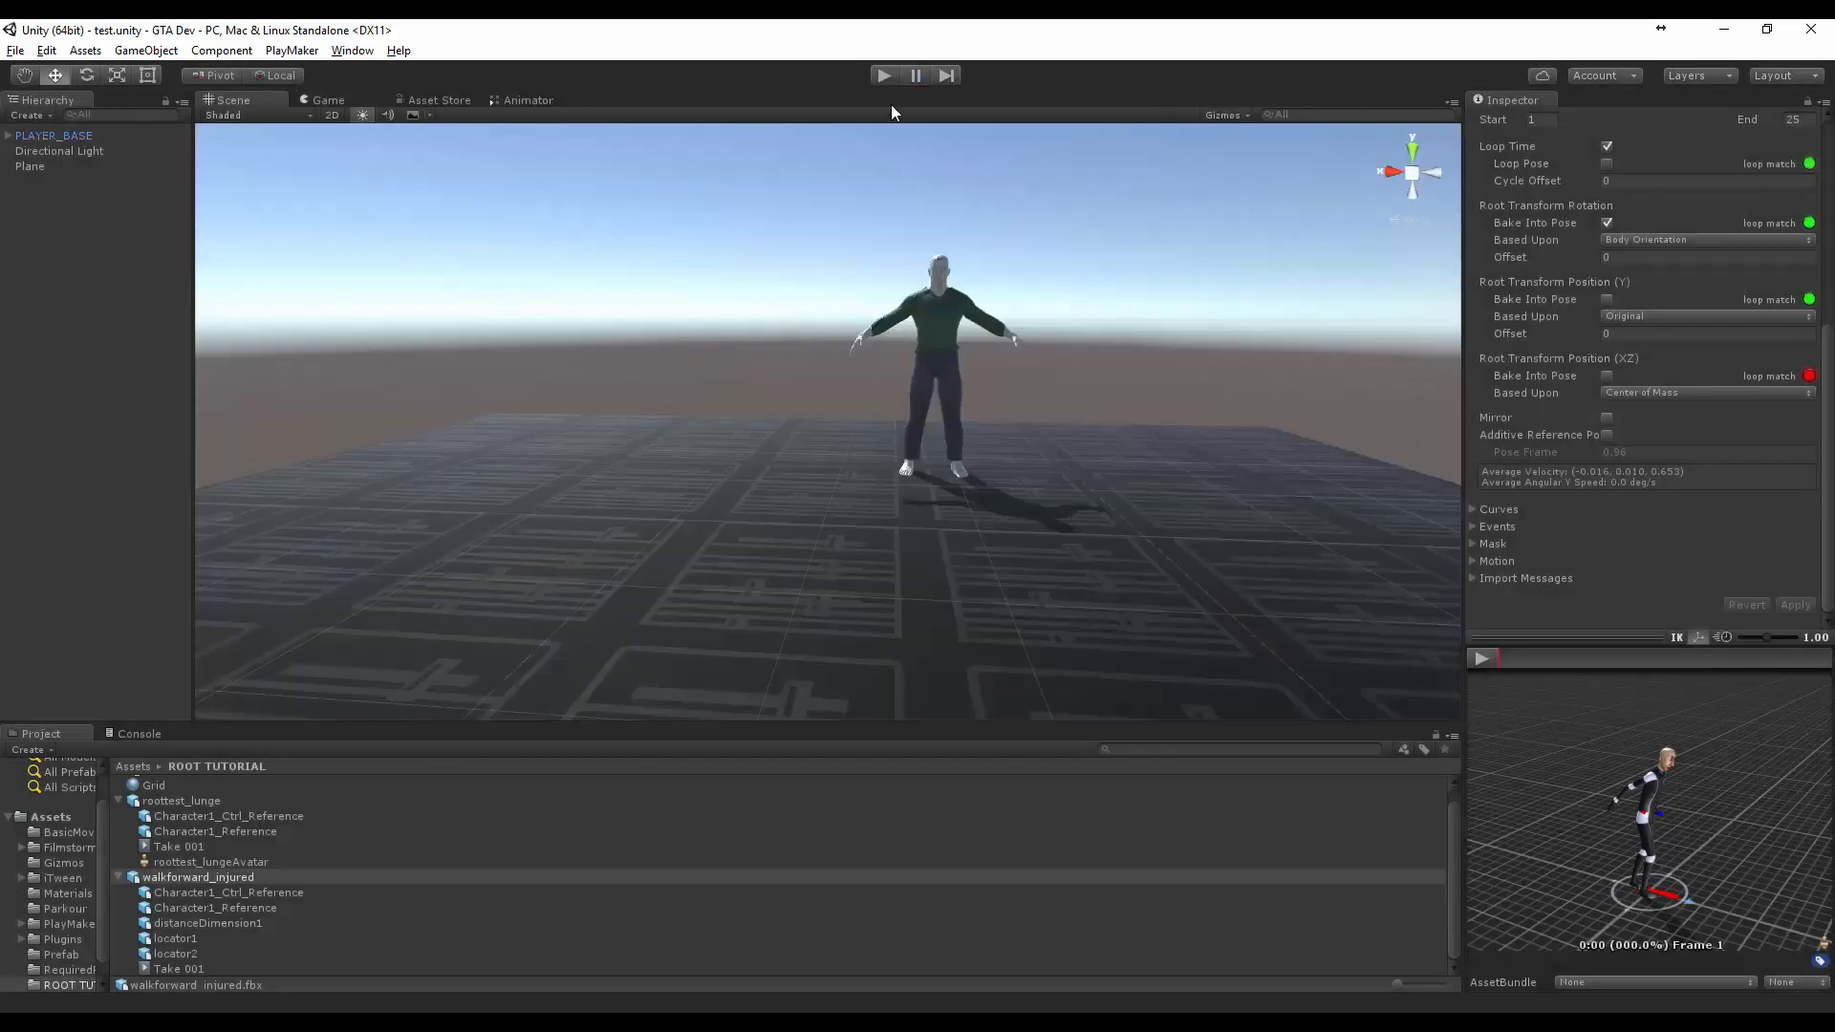
pyautogui.moveTo(907, 292)
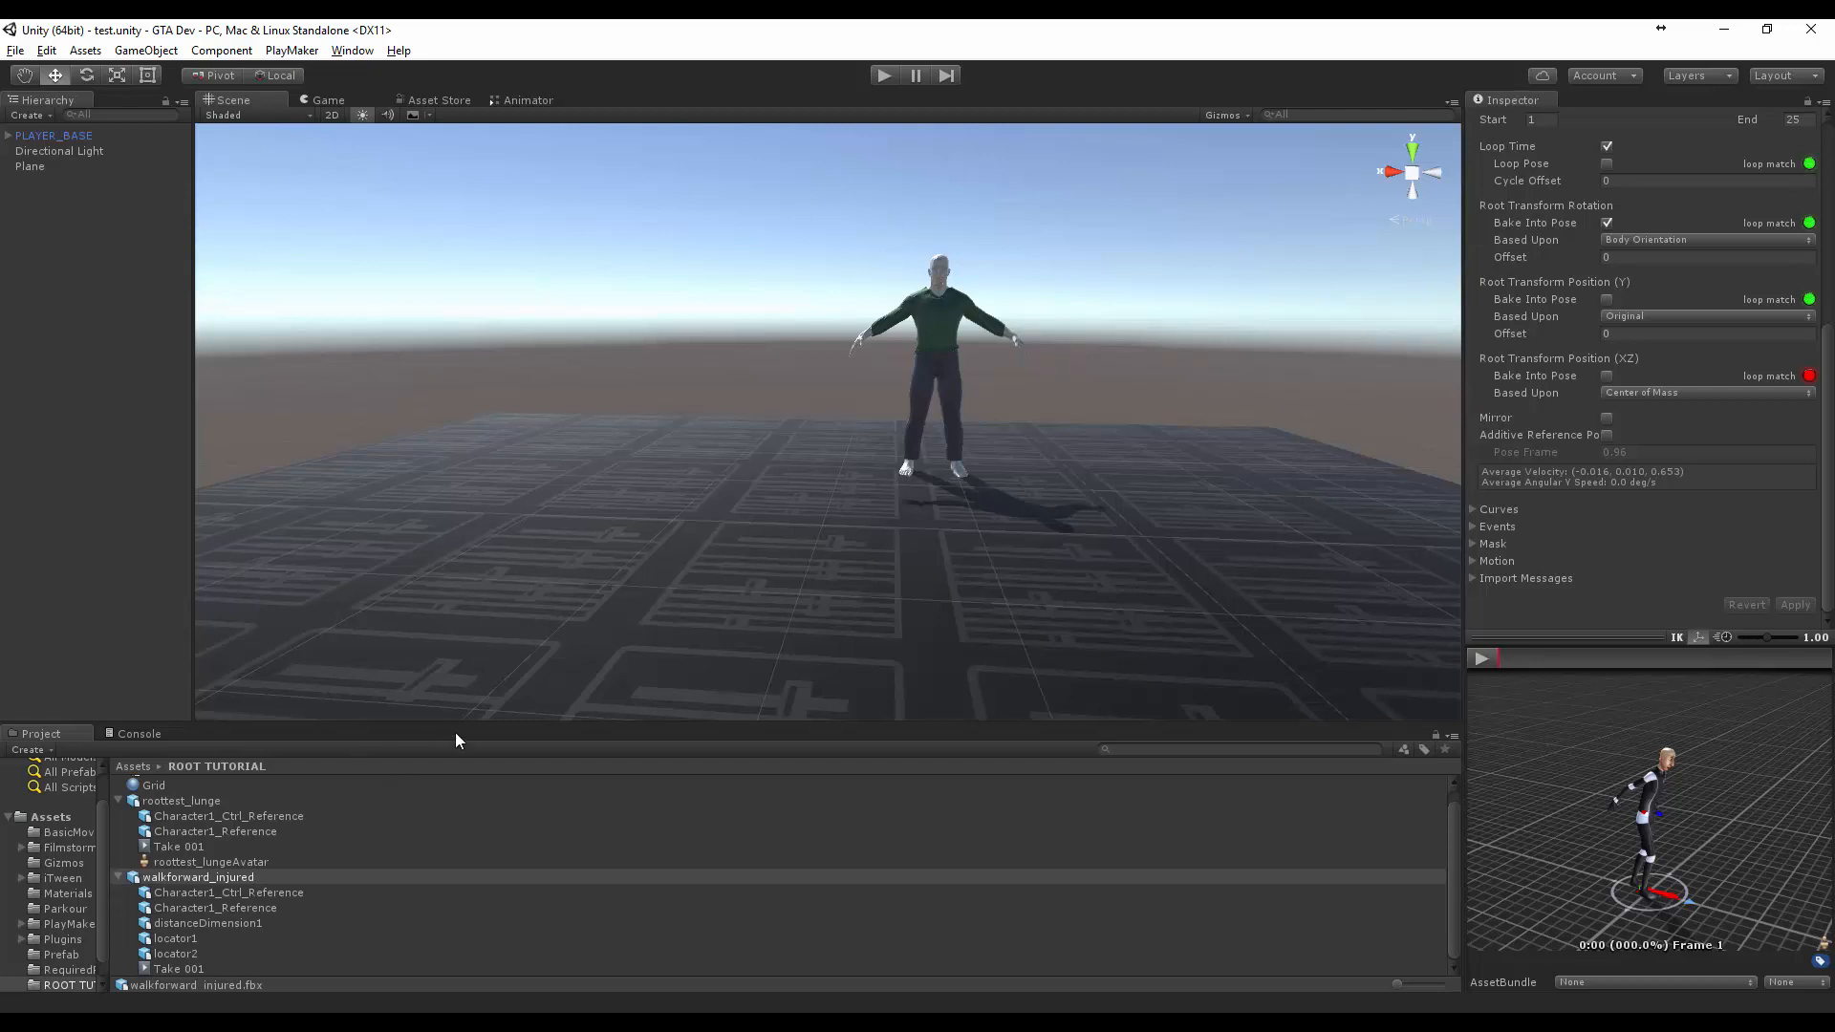
pyautogui.moveTo(458, 707)
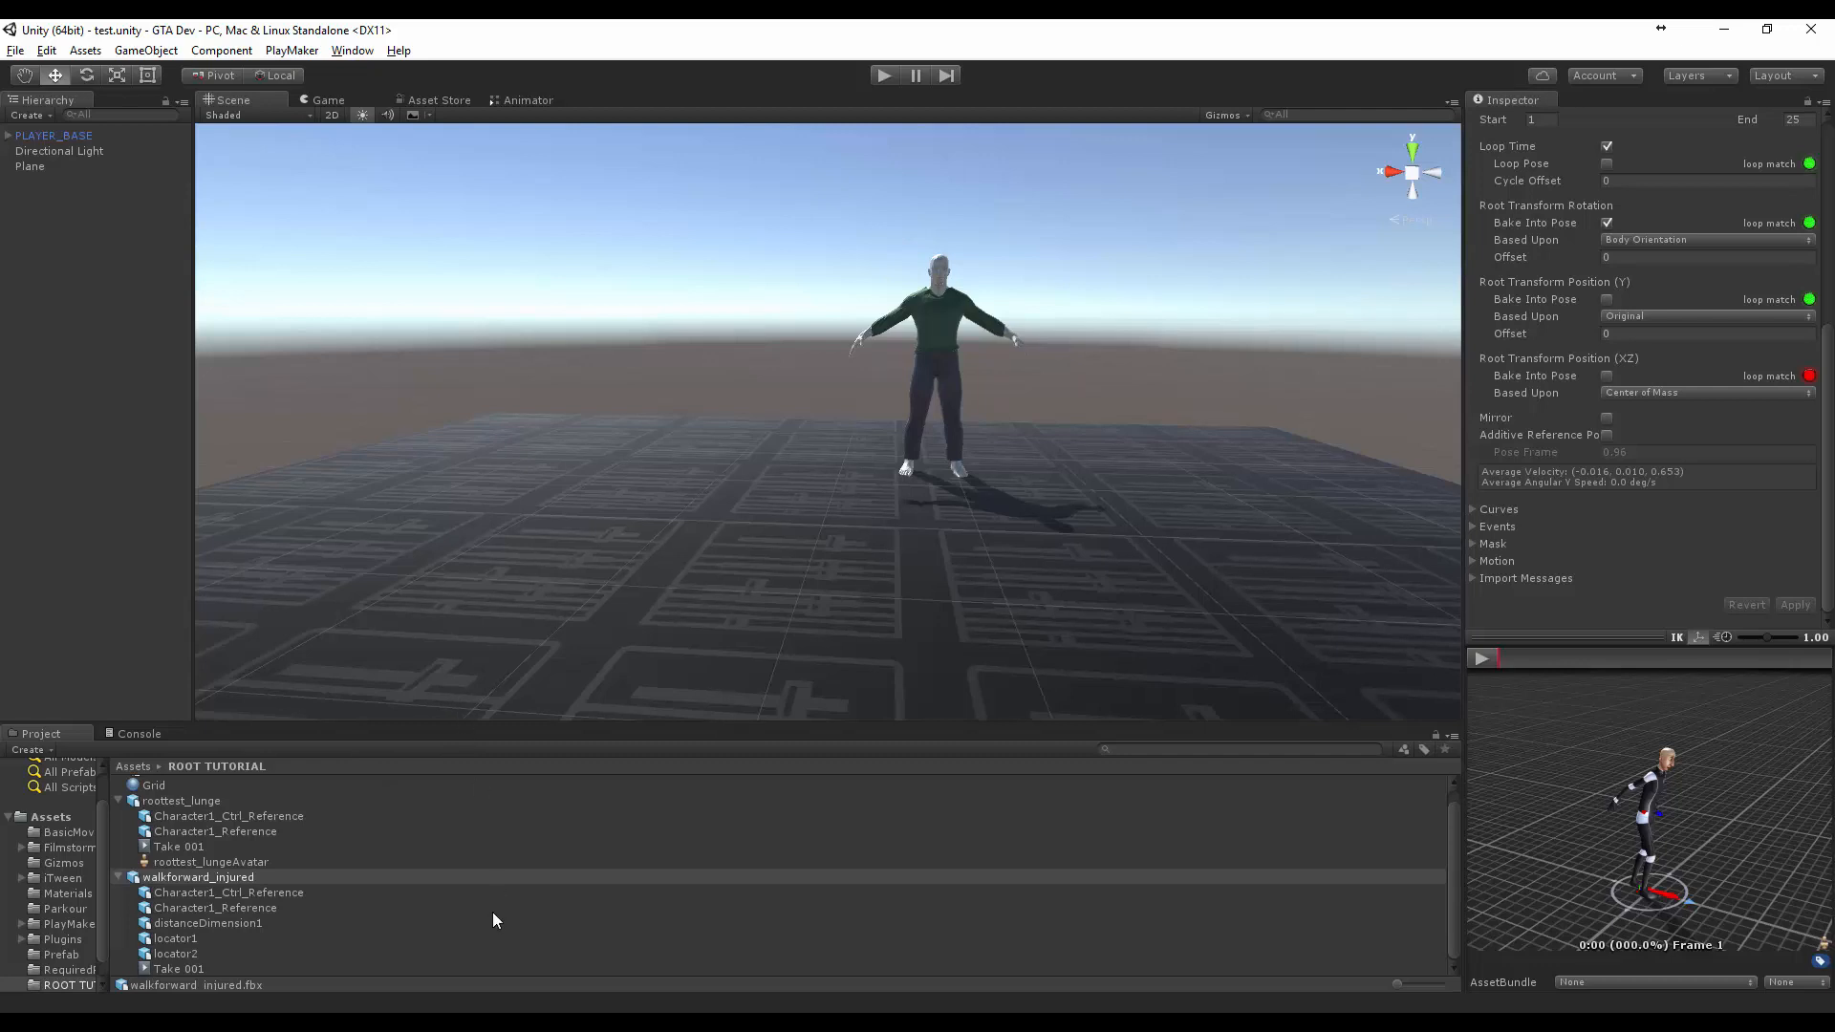
pyautogui.moveTo(1020, 275)
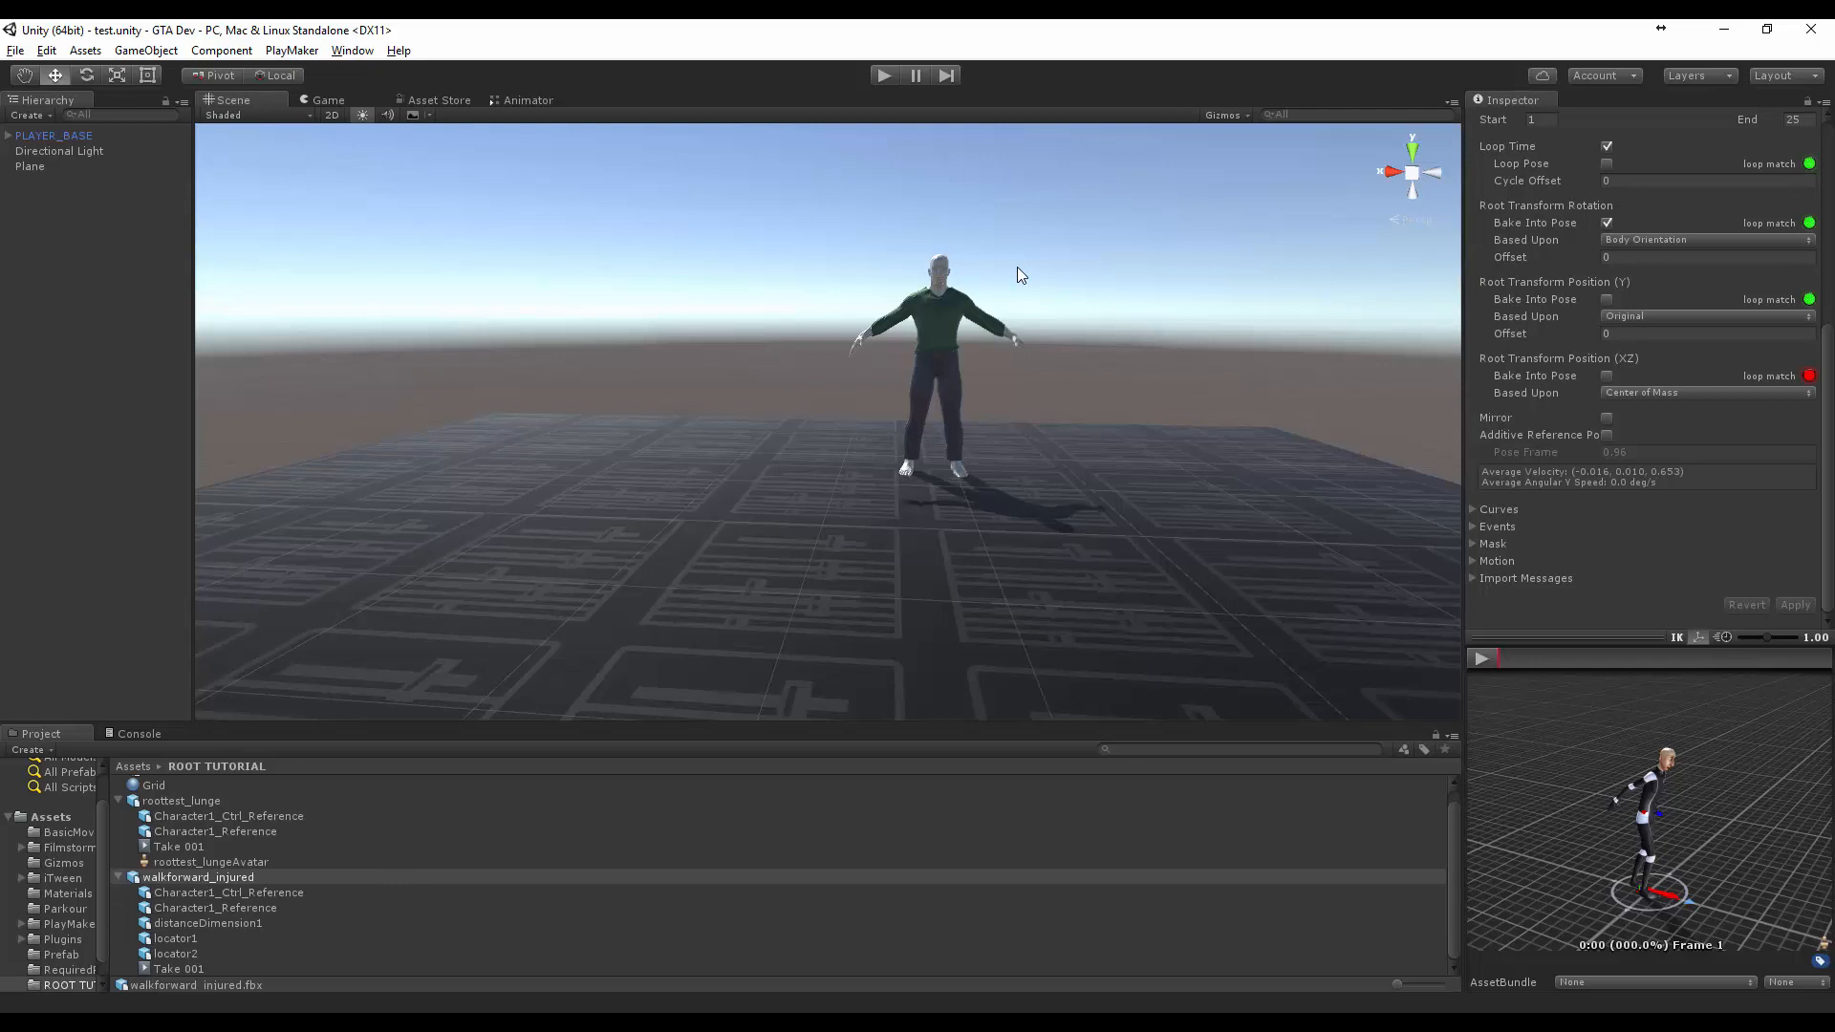
pyautogui.moveTo(588, 875)
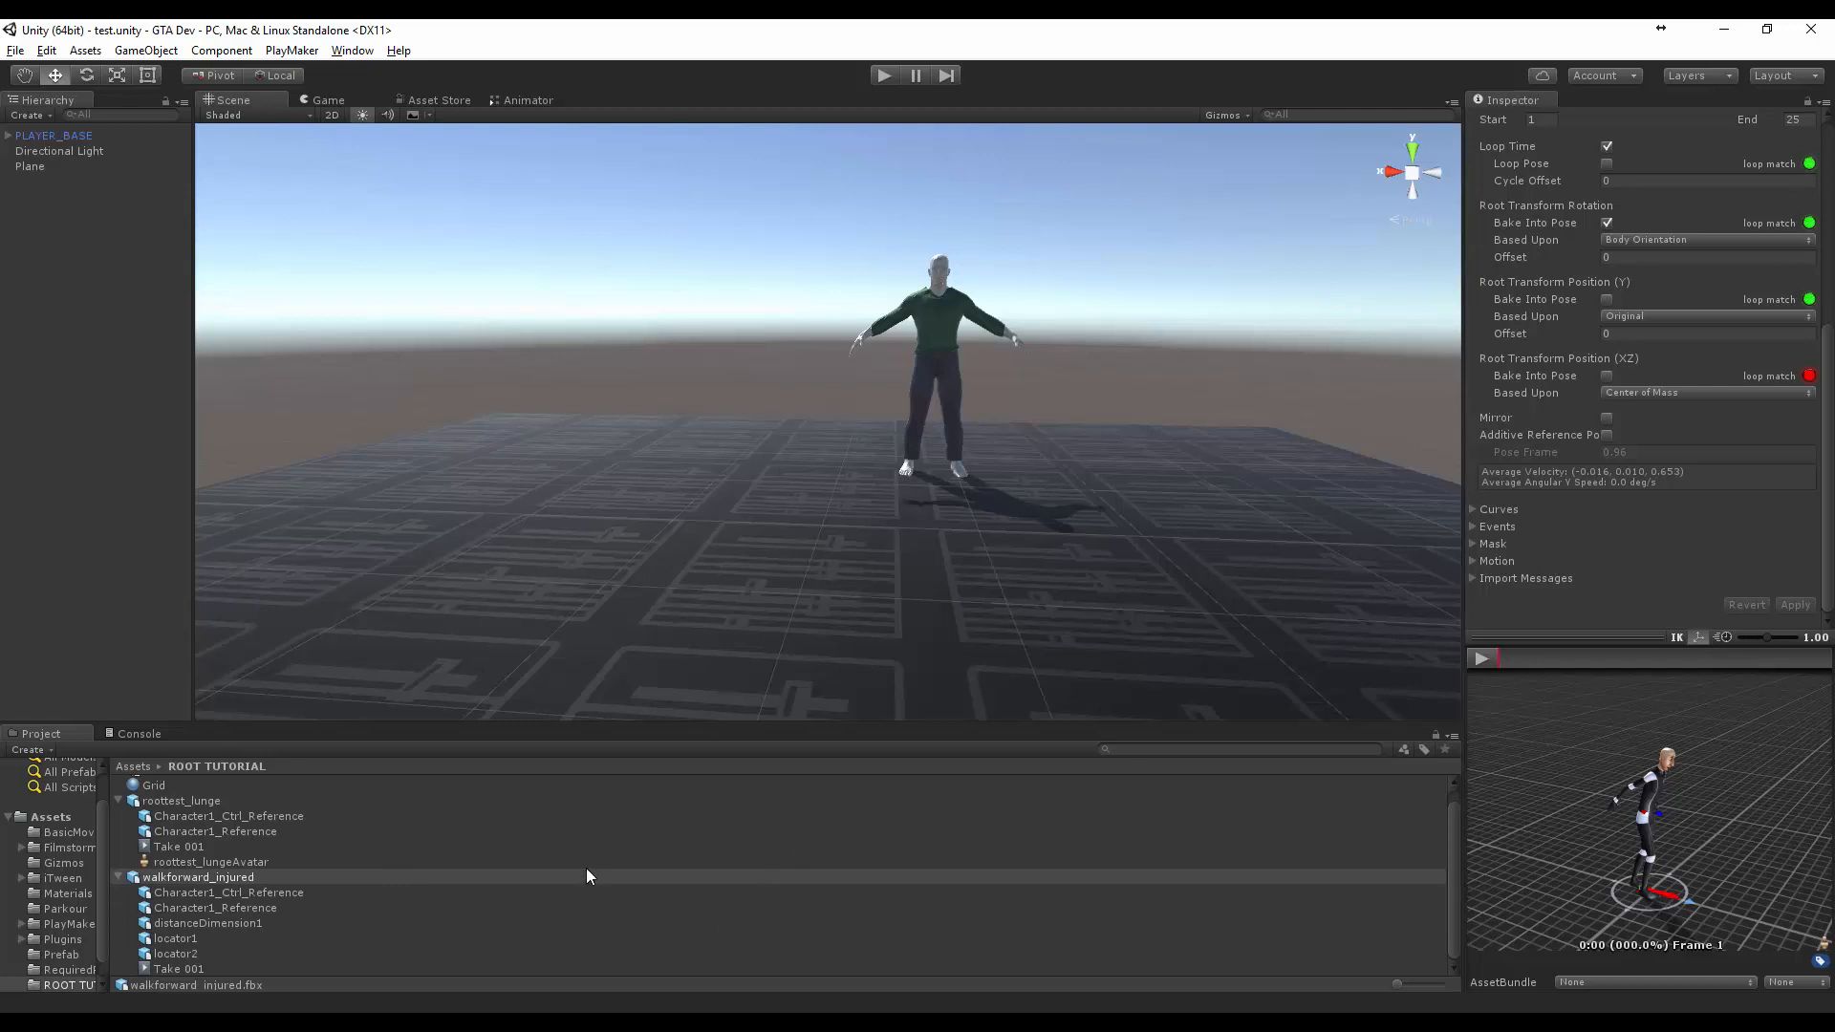
pyautogui.moveTo(522, 902)
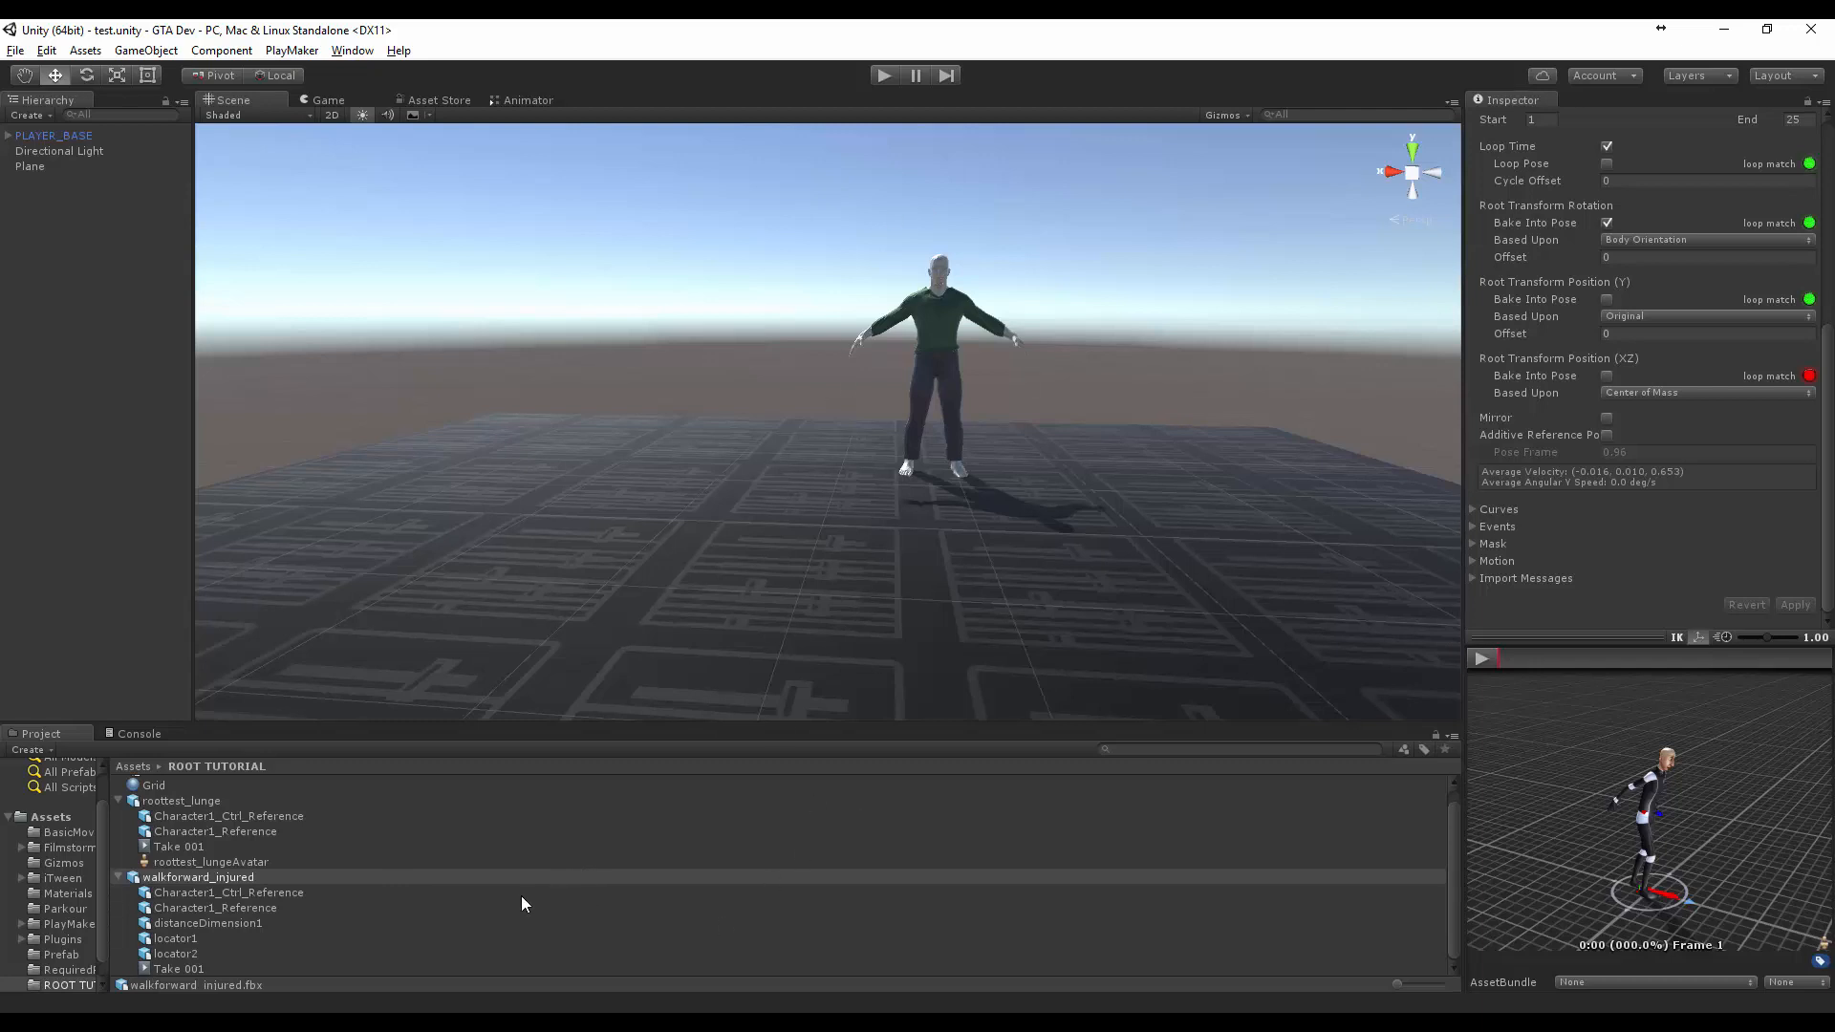
pyautogui.moveTo(410, 929)
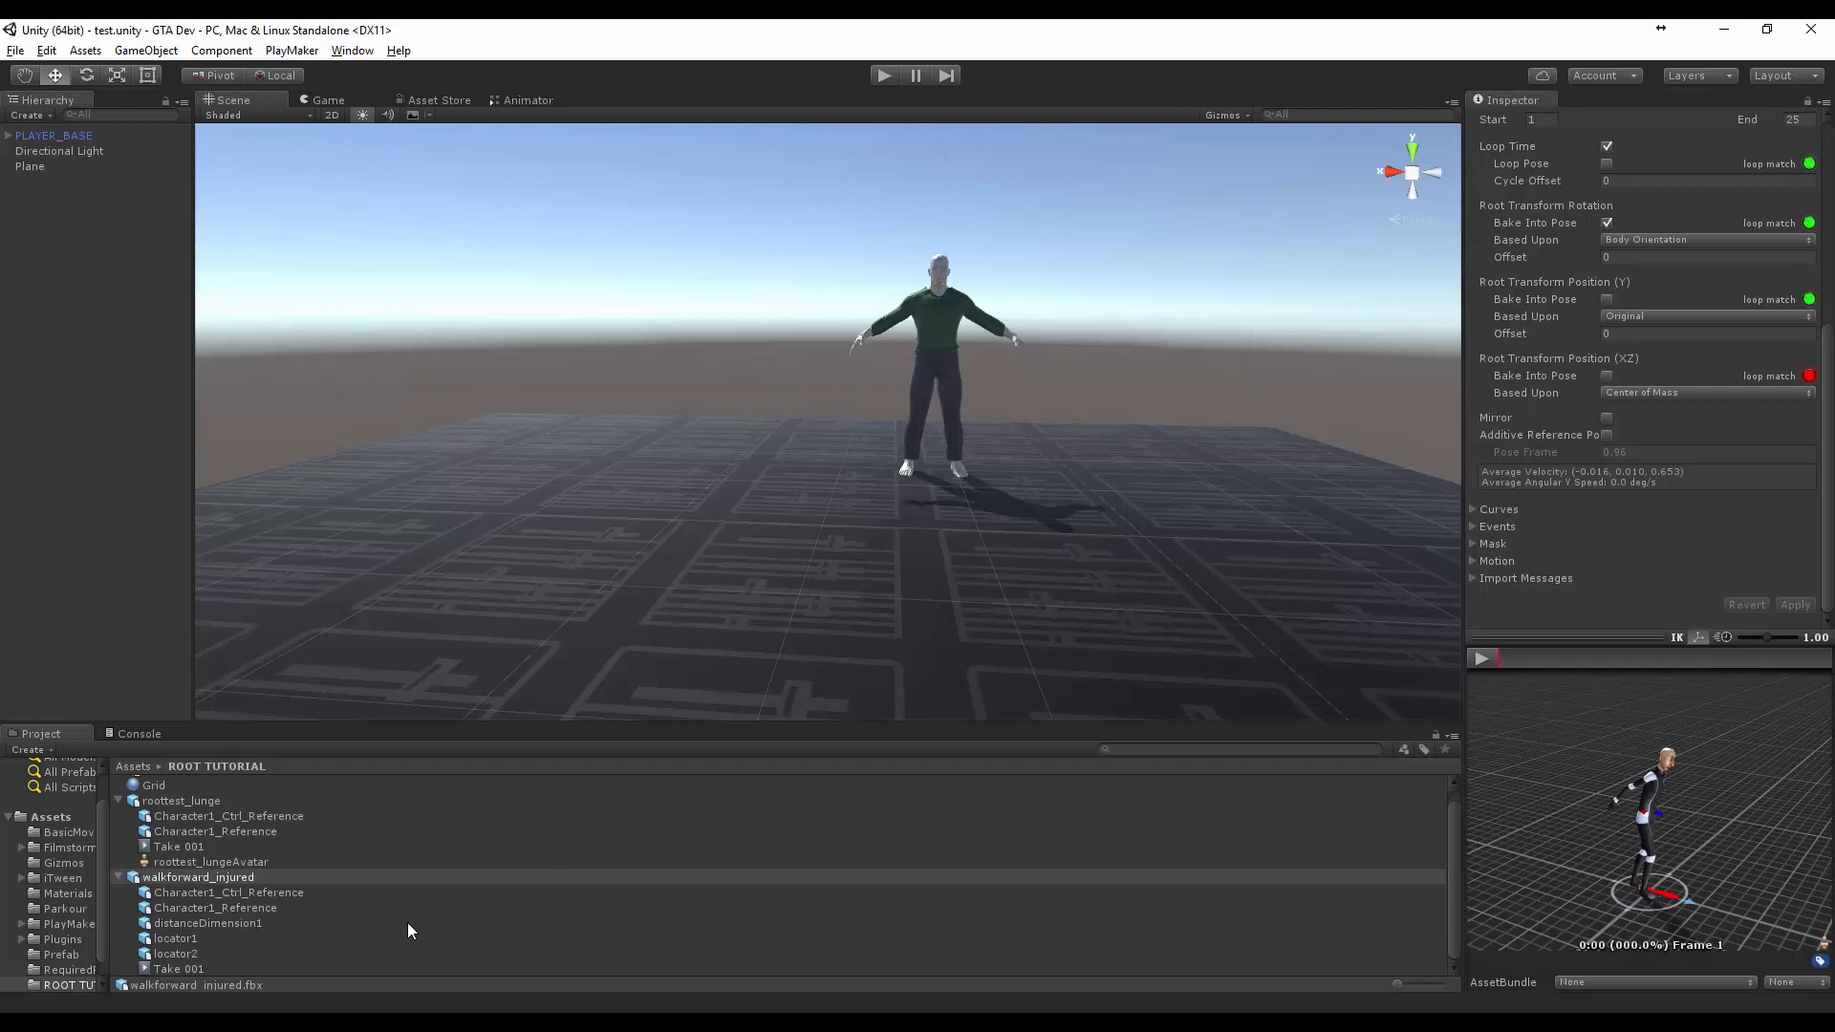
pyautogui.scroll(3)
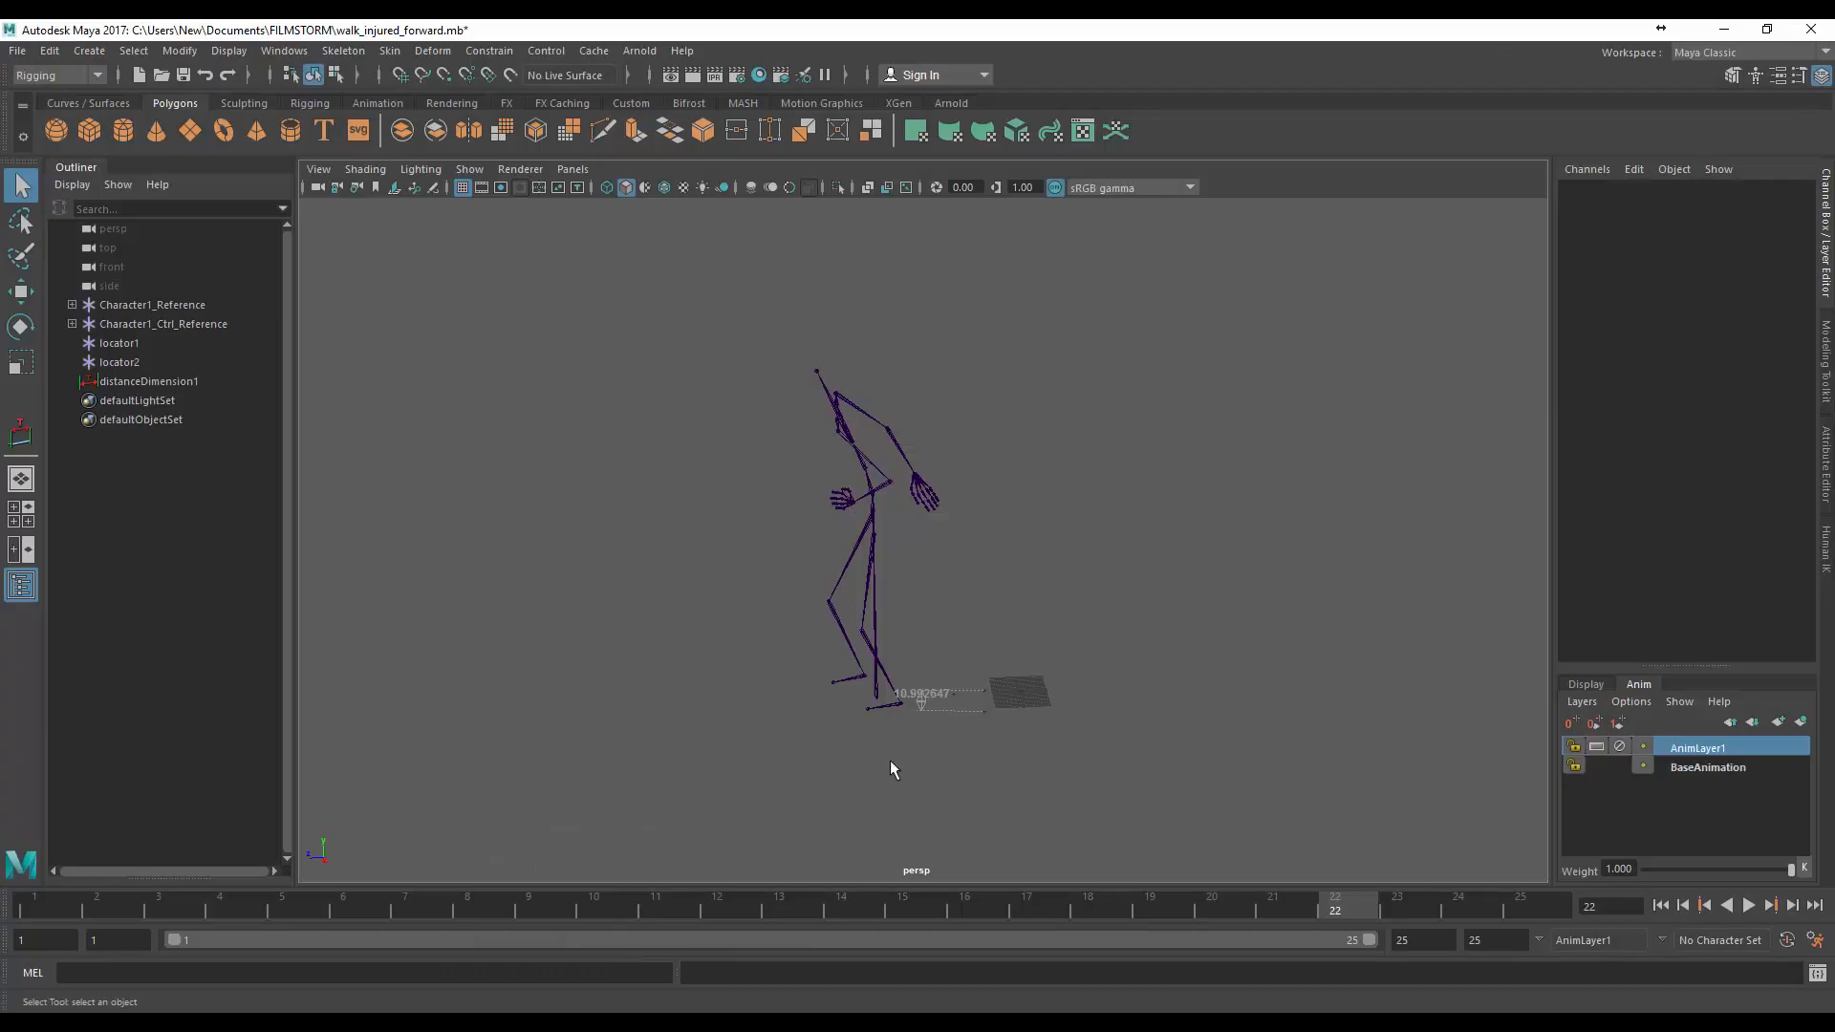
pyautogui.moveTo(1092, 787)
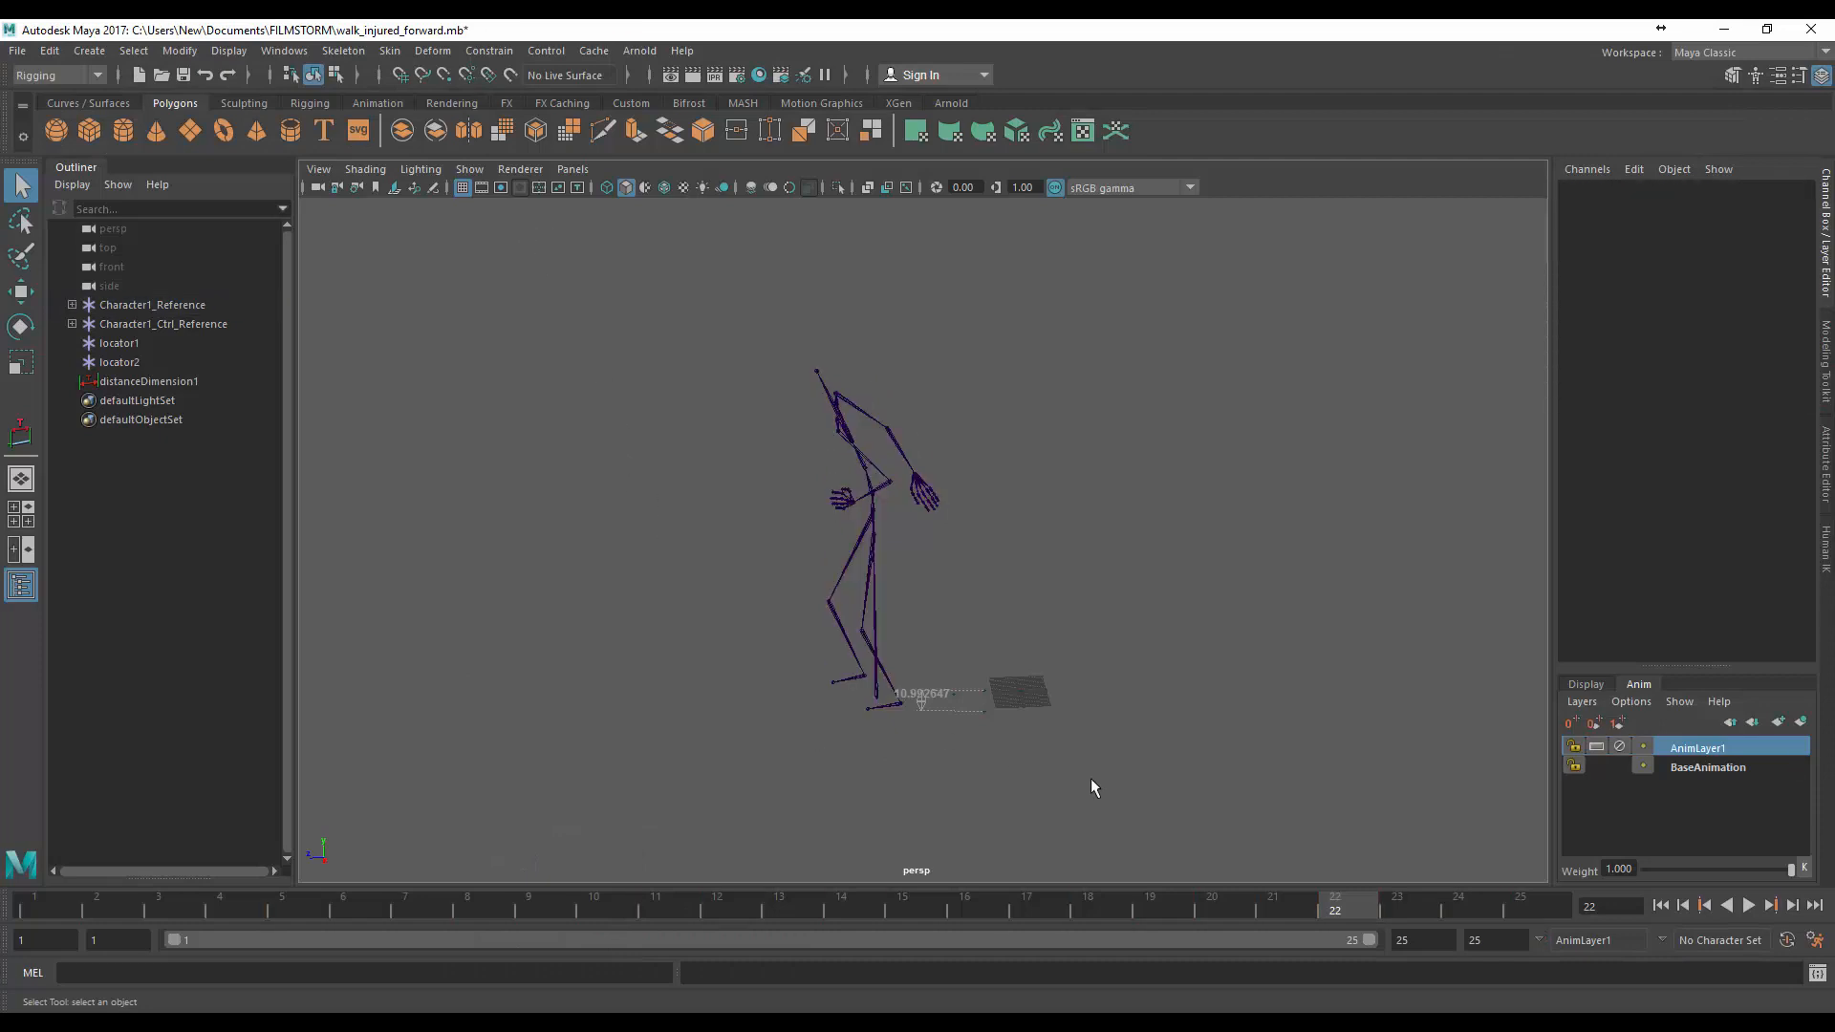
# Play the injured walk in Maya, stop playback, and jump to frame 10
pyautogui.click(151, 304)
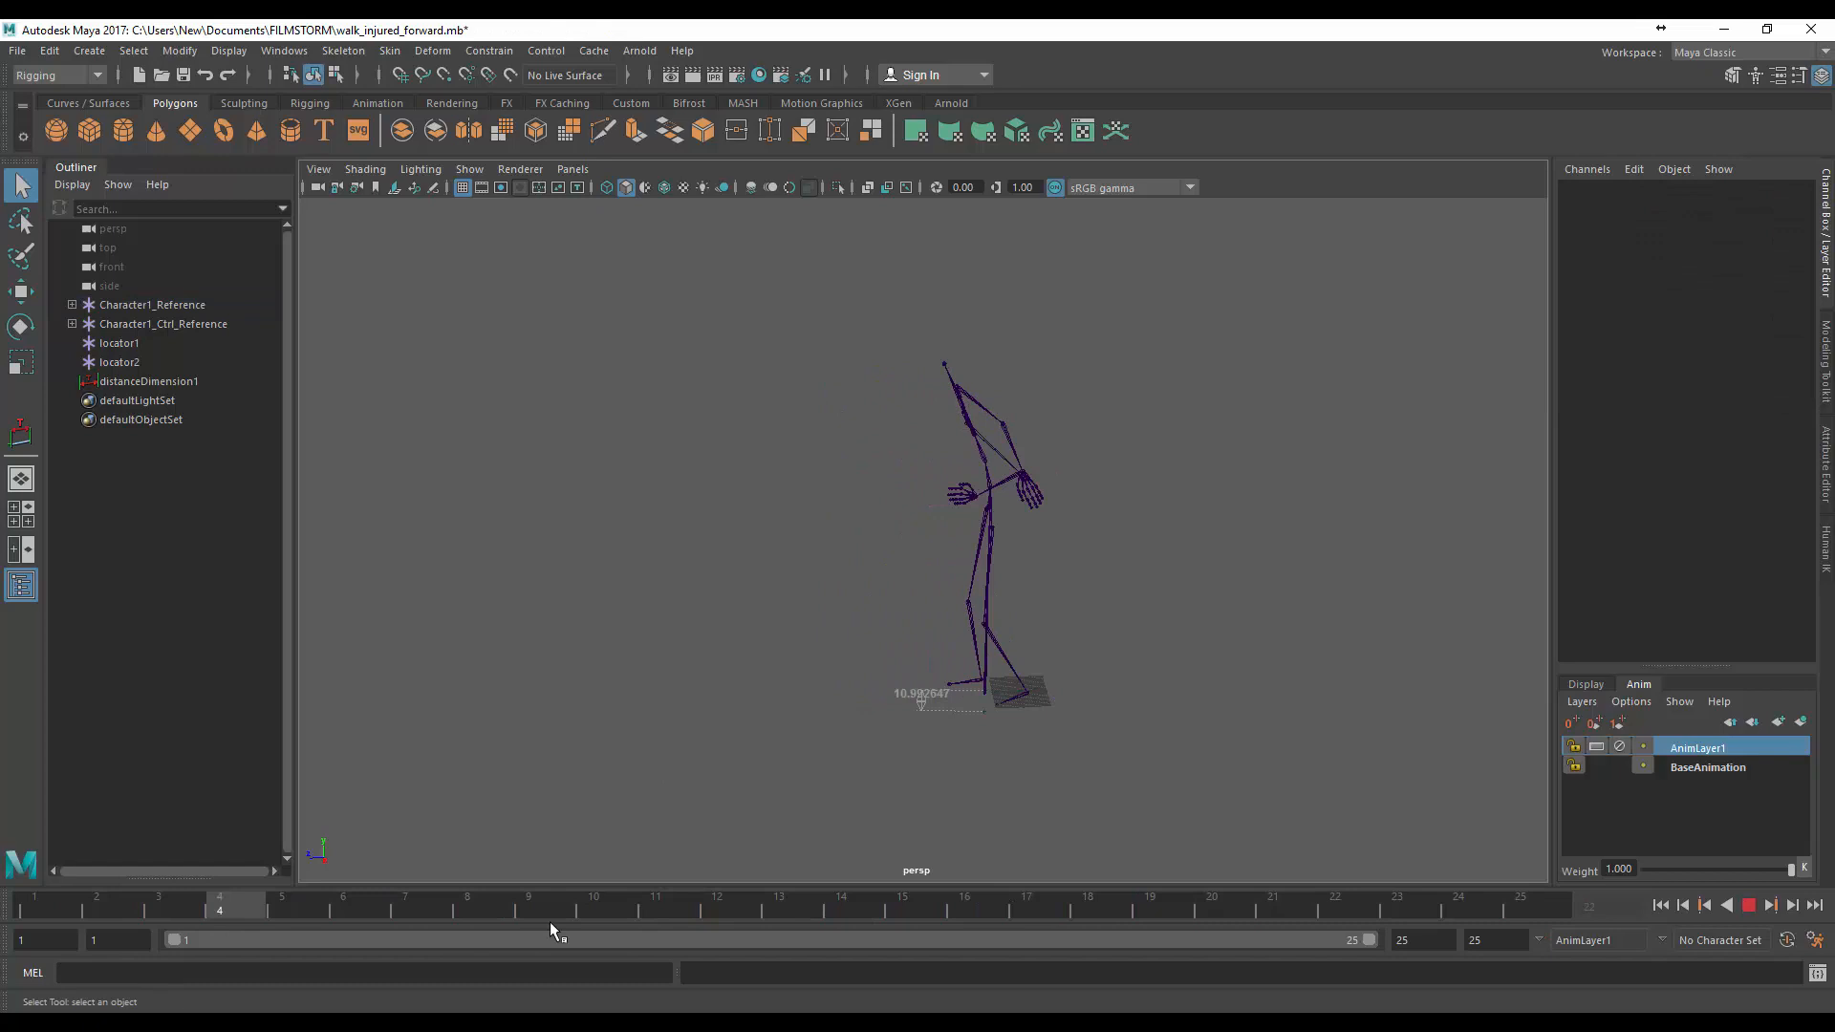
pyautogui.click(901, 903)
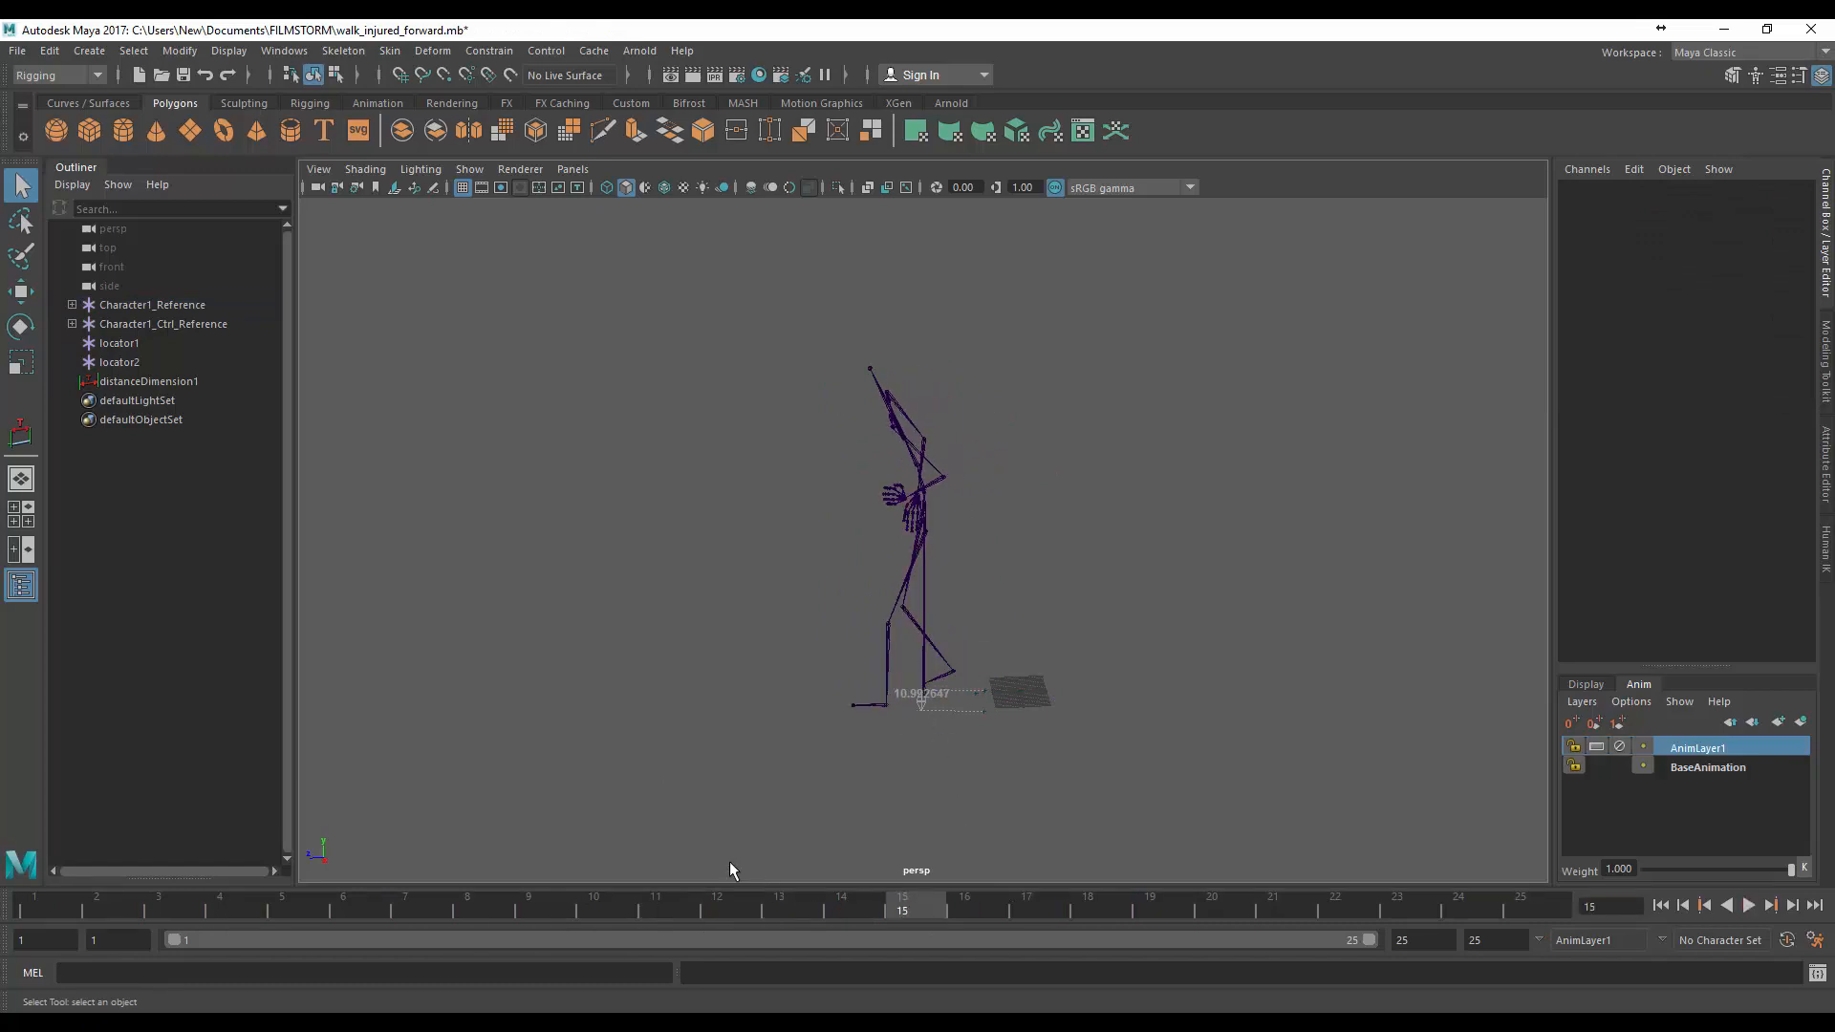
pyautogui.click(594, 901)
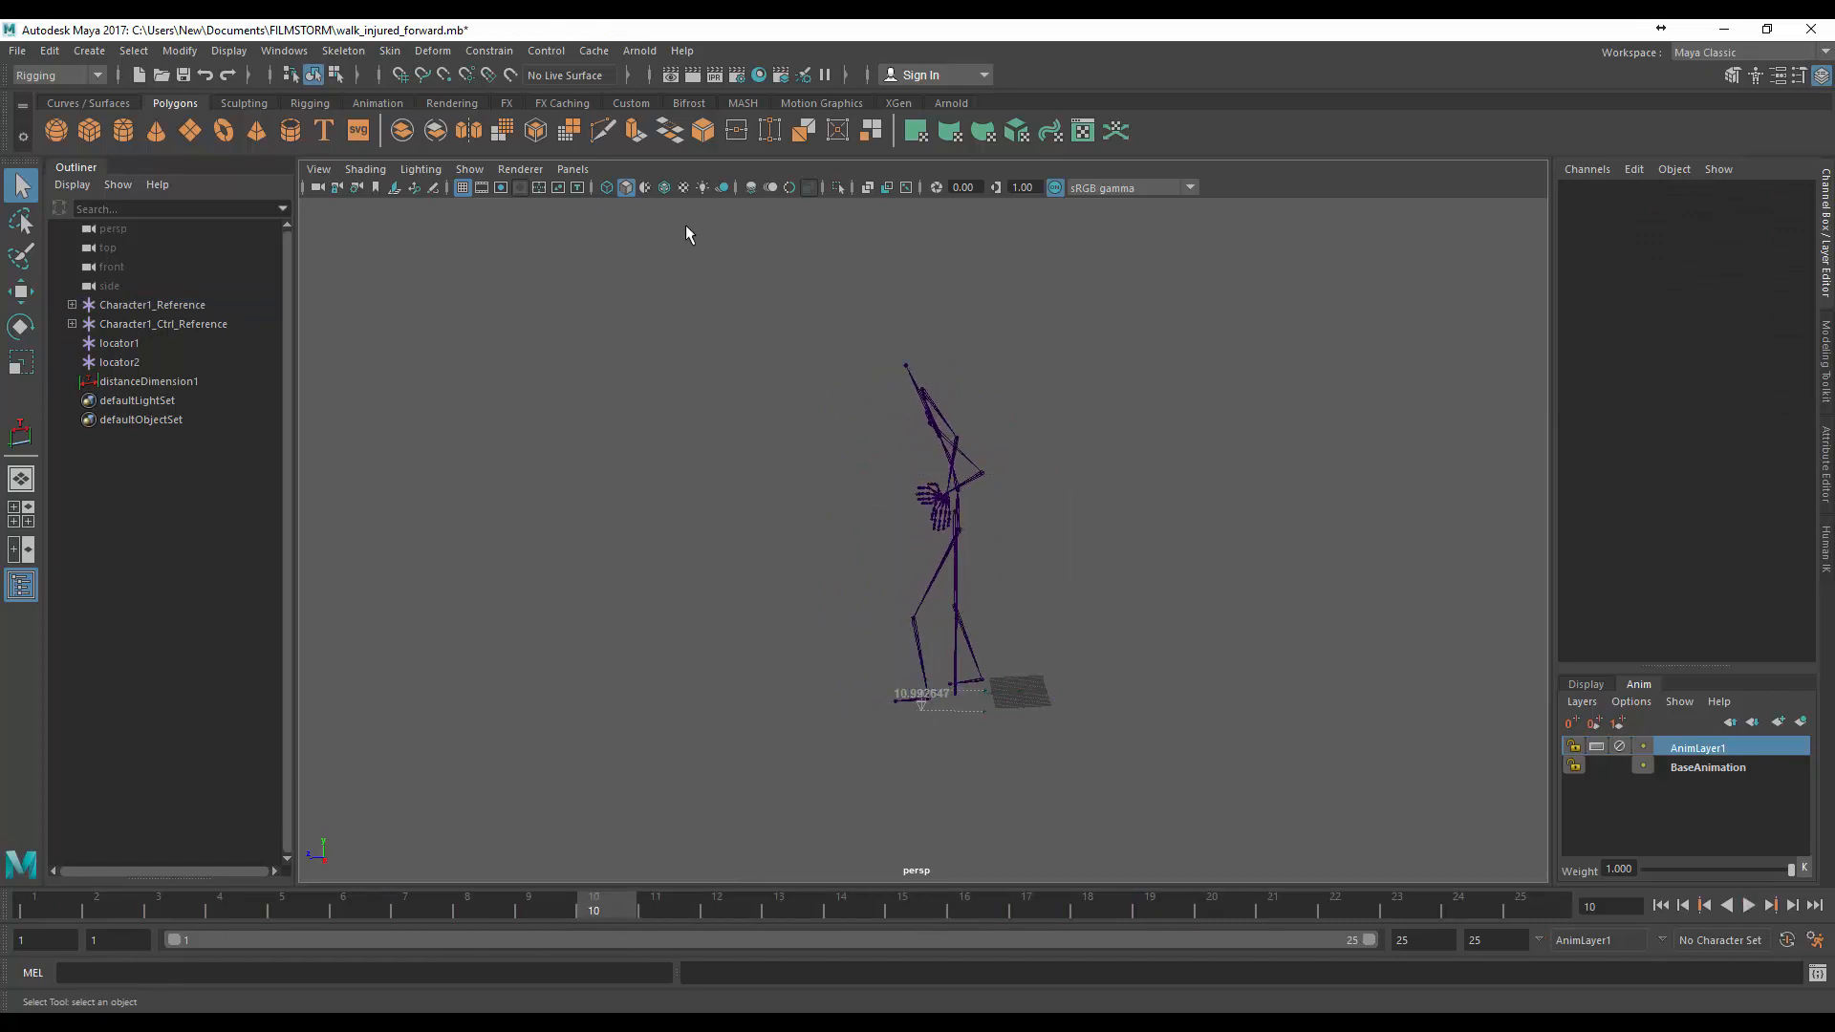
pyautogui.moveTo(606, 308)
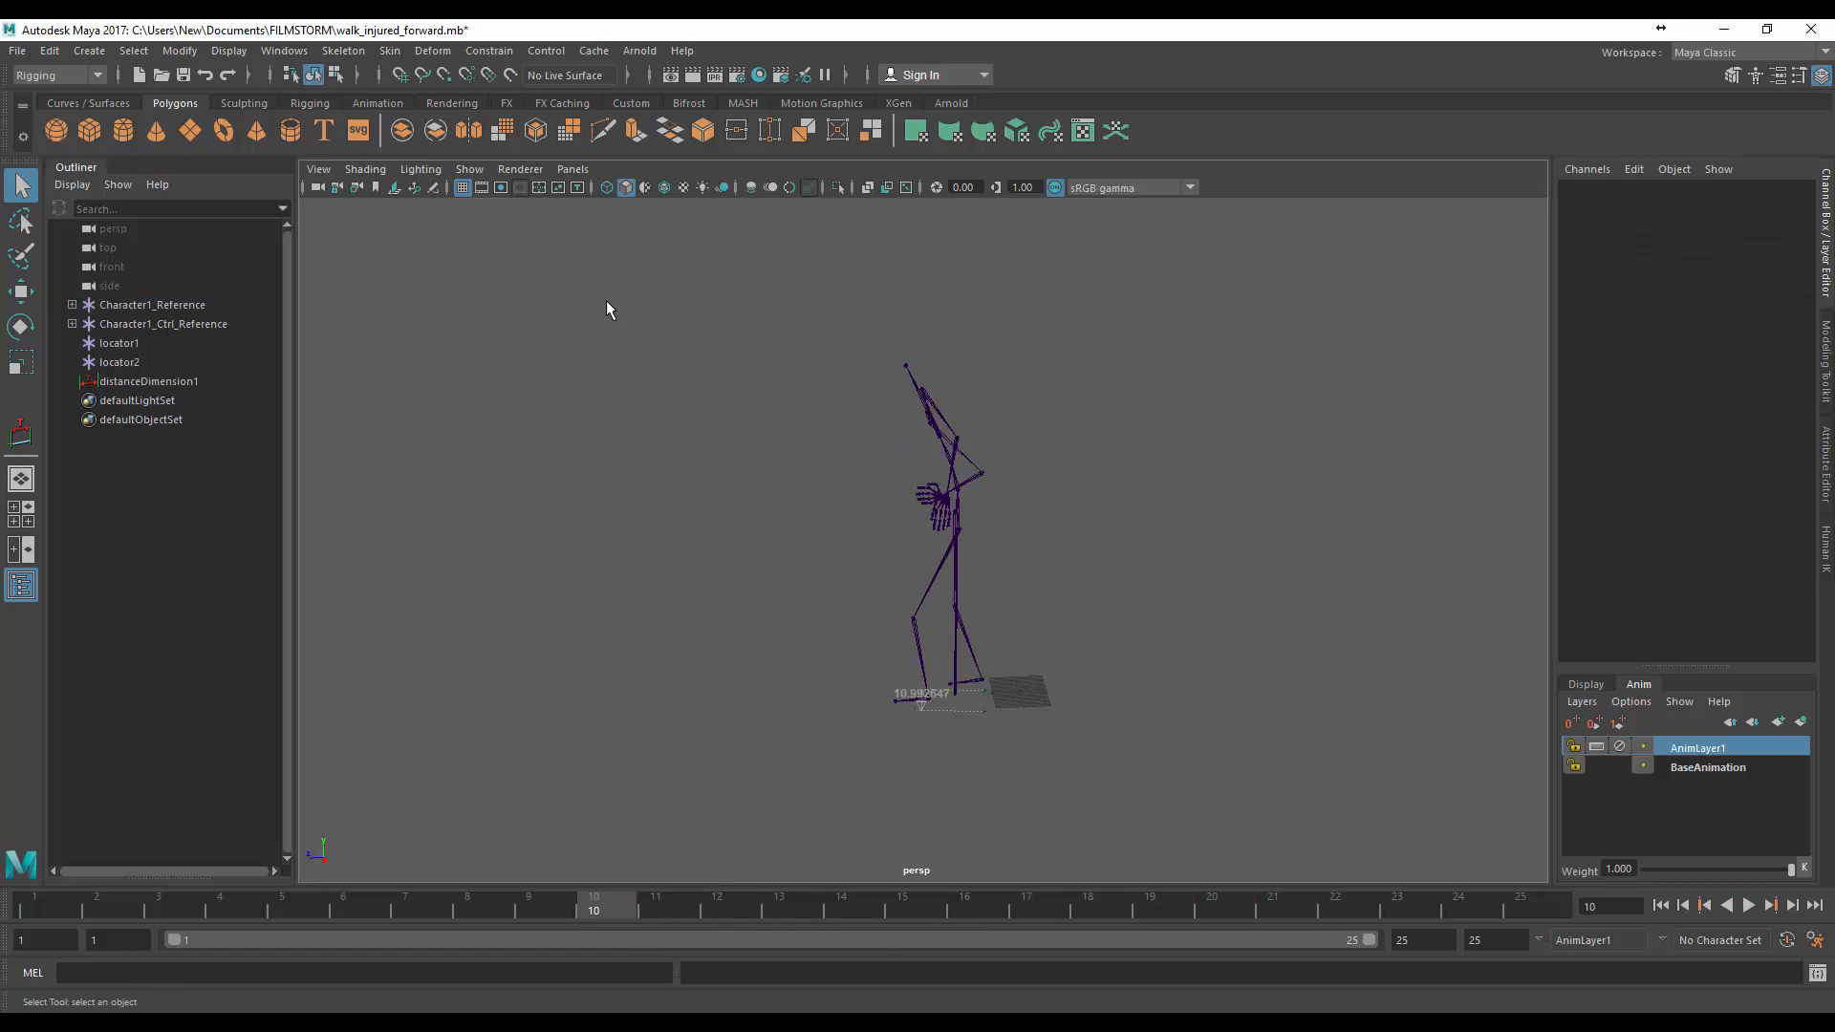